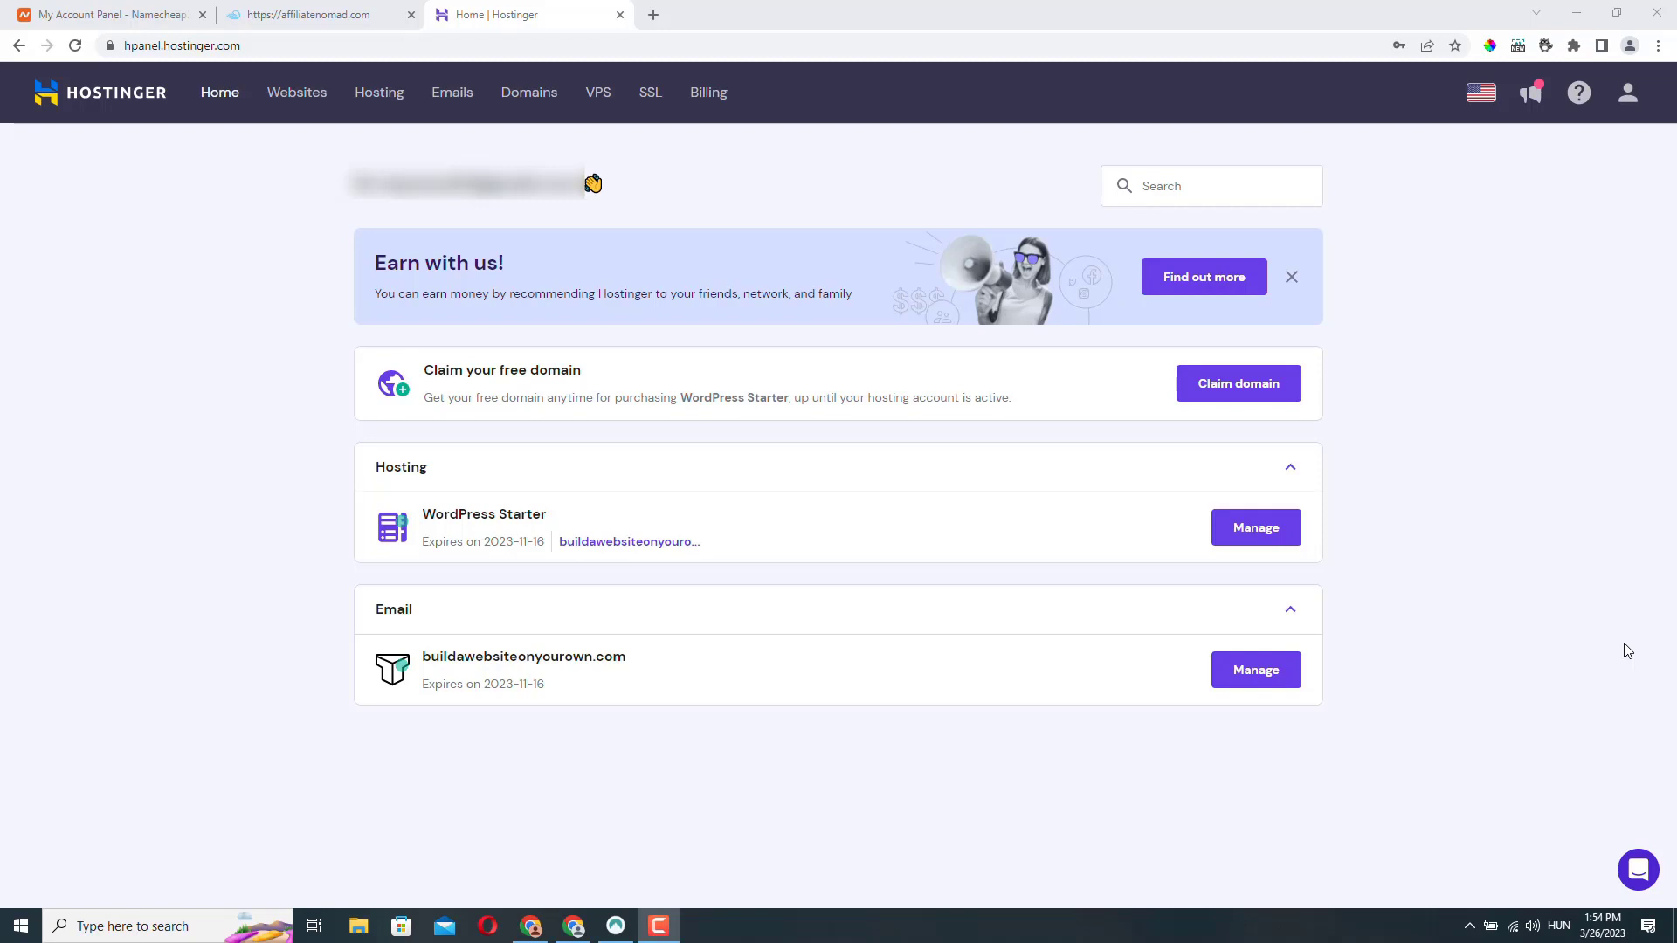
pyautogui.moveTo(594, 833)
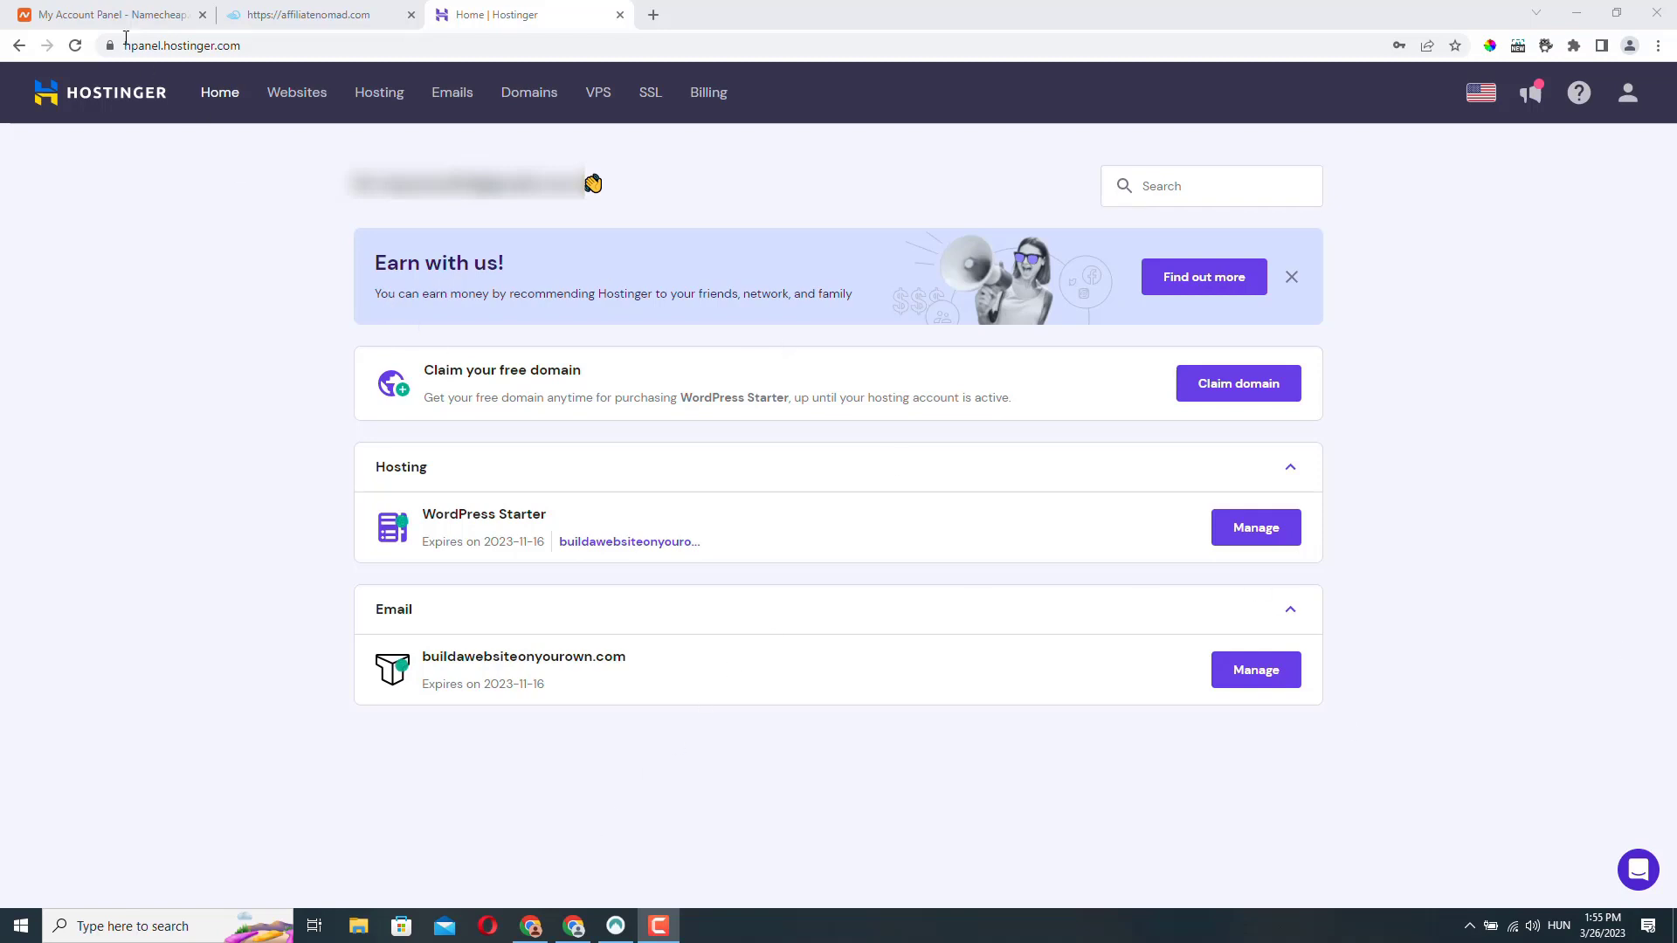
# Switch to the Namecheap dashboard showing affiliatenomad.com under Recently Active.
pyautogui.click(107, 14)
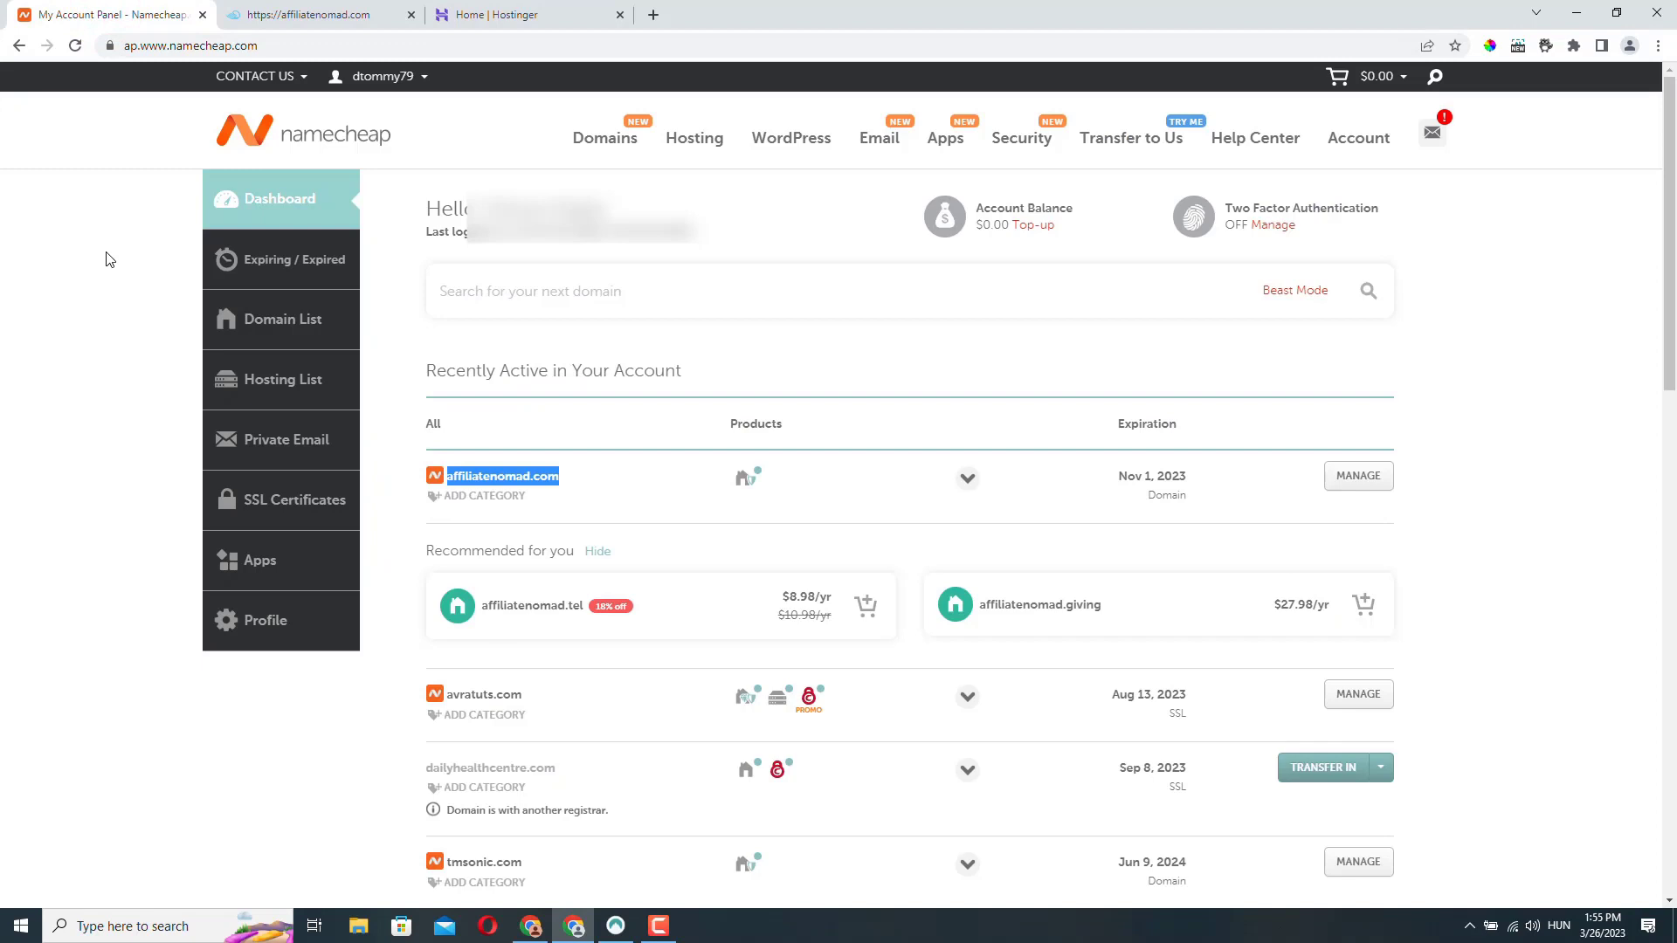
pyautogui.click(482, 495)
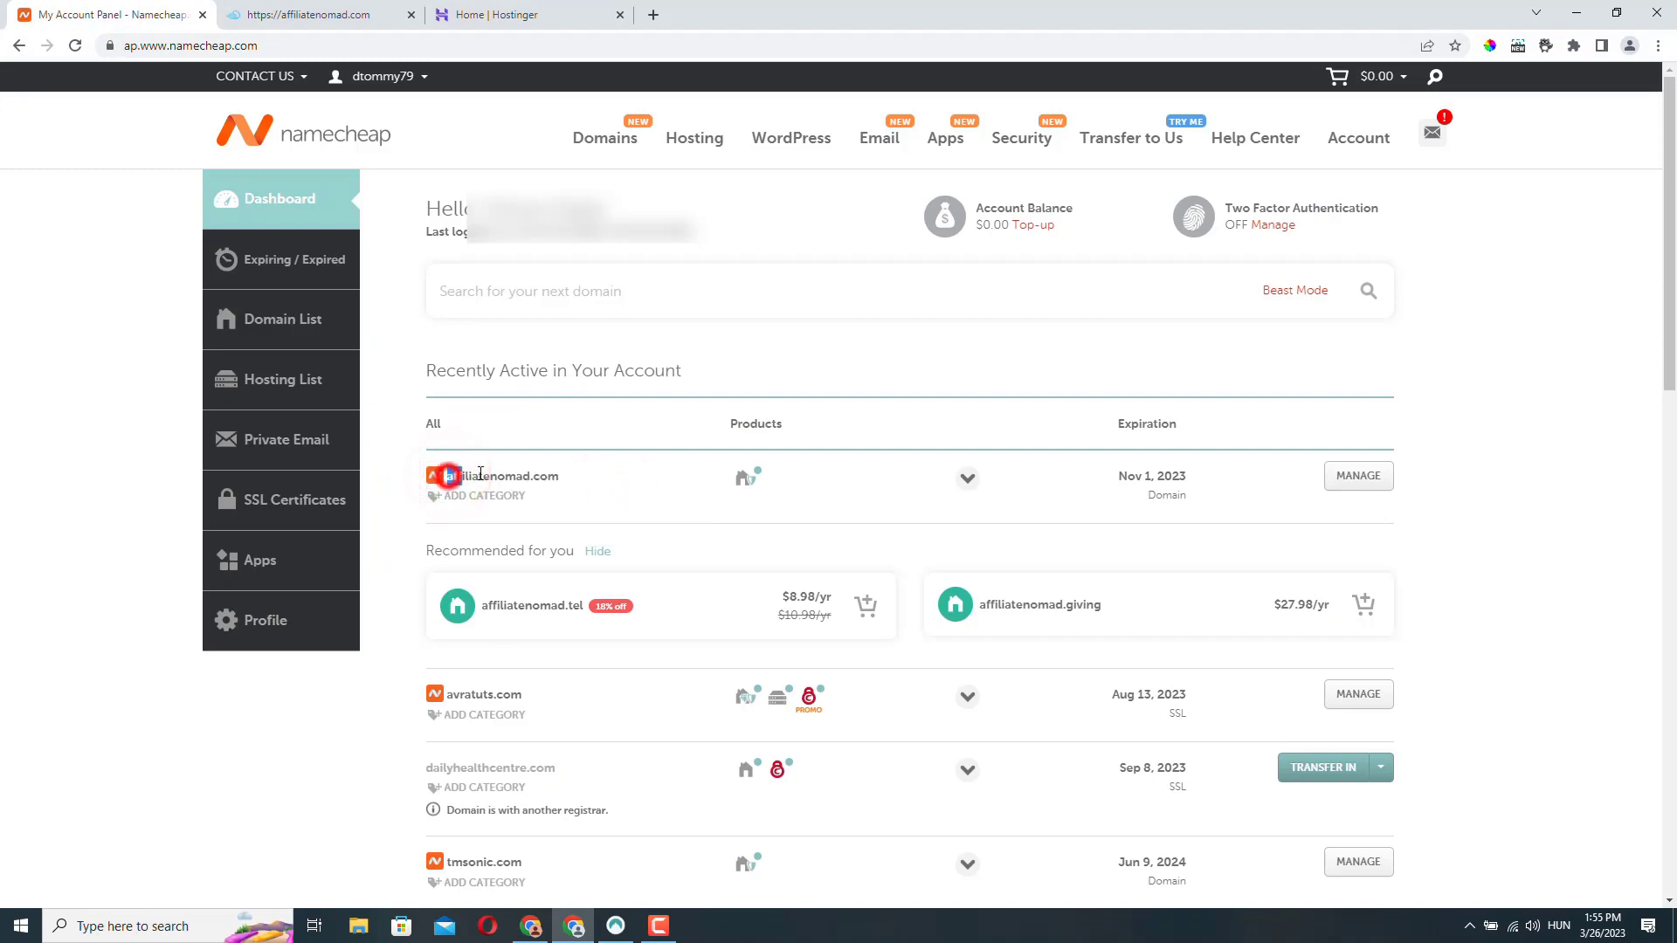
# Visit affiliatenomad.com in Chrome and confirm it shows 'Website not found'.
pyautogui.doubleClick(503, 475)
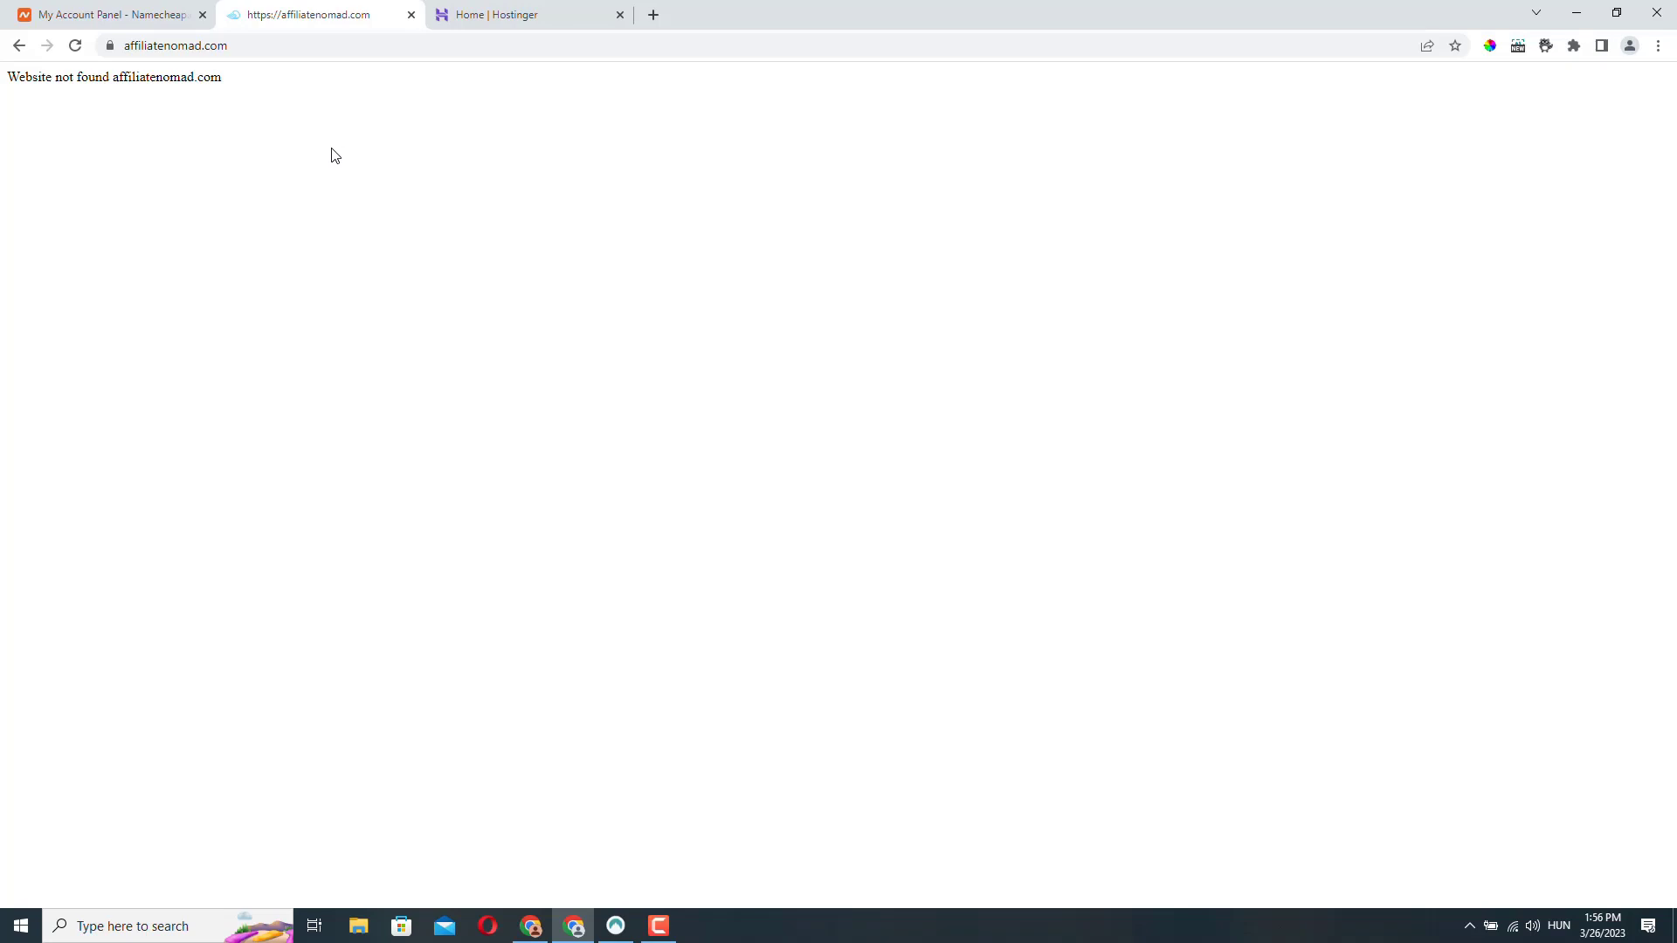
pyautogui.moveTo(375, 155)
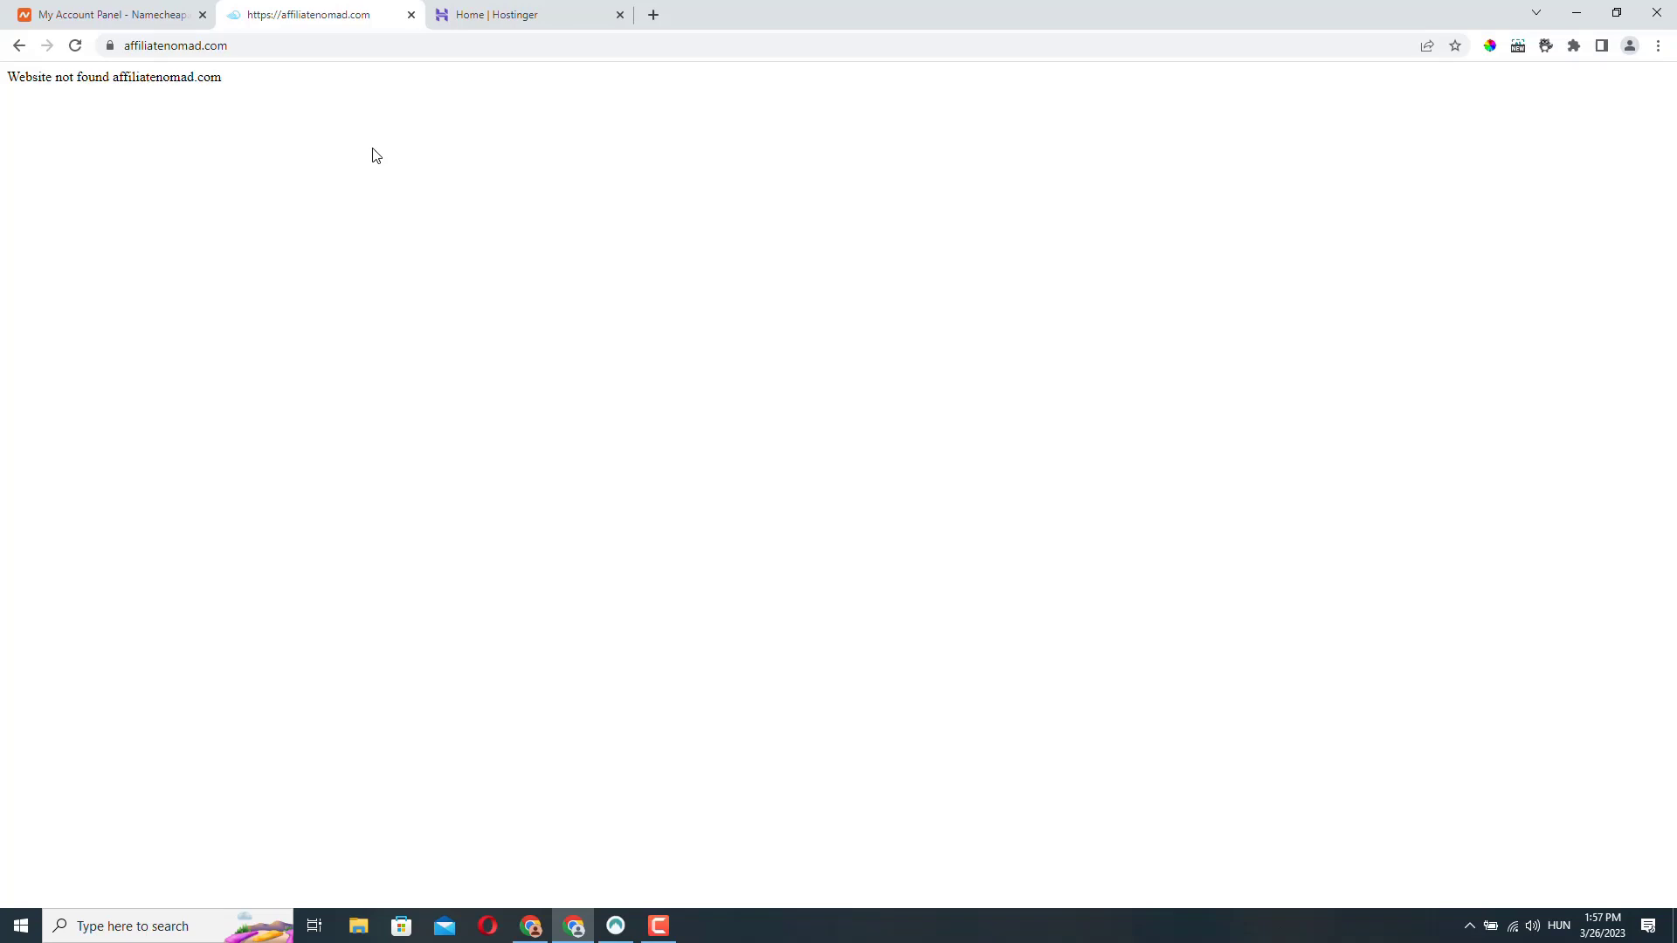
pyautogui.click(176, 45)
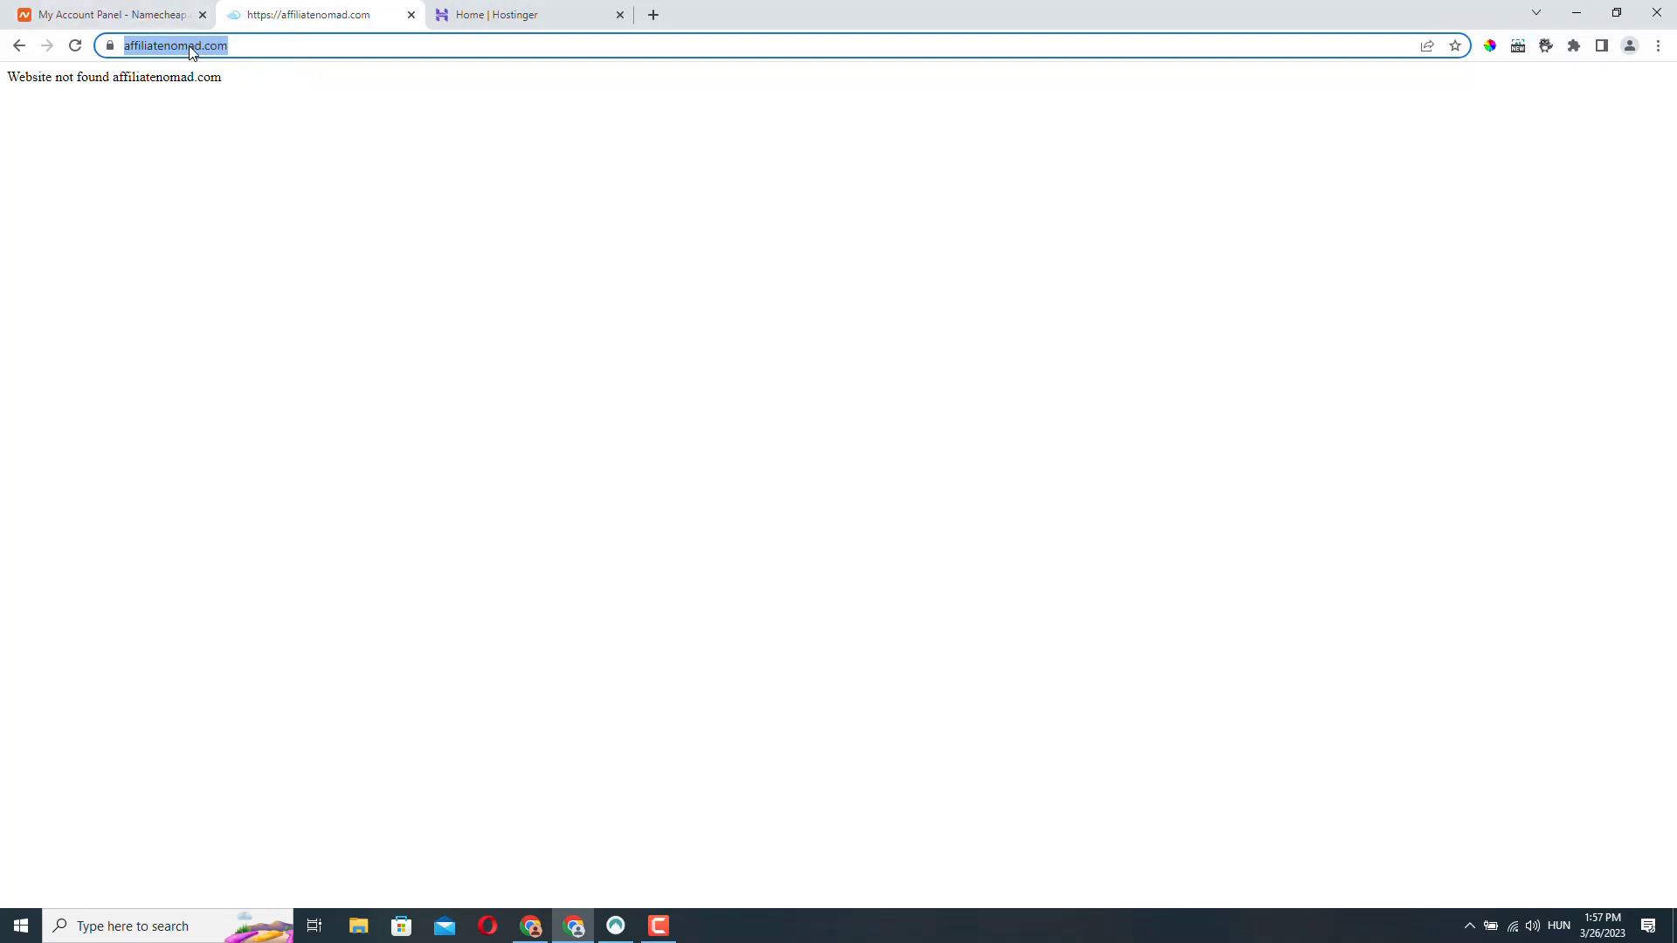
pyautogui.moveTo(283, 118)
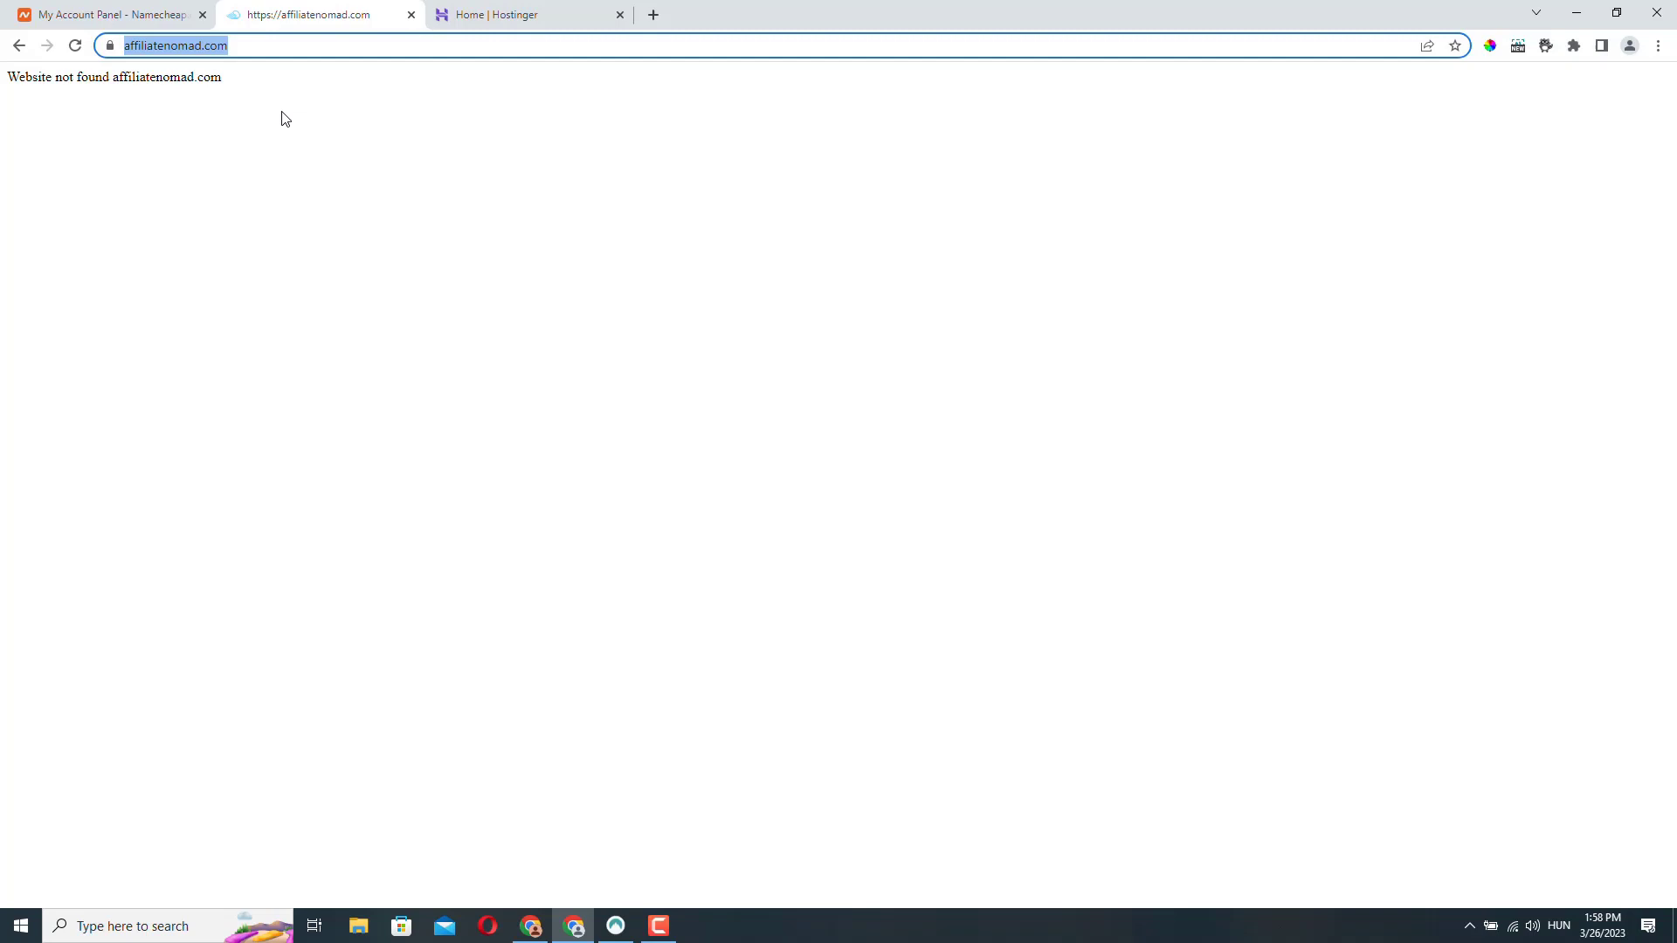
pyautogui.moveTo(273, 152)
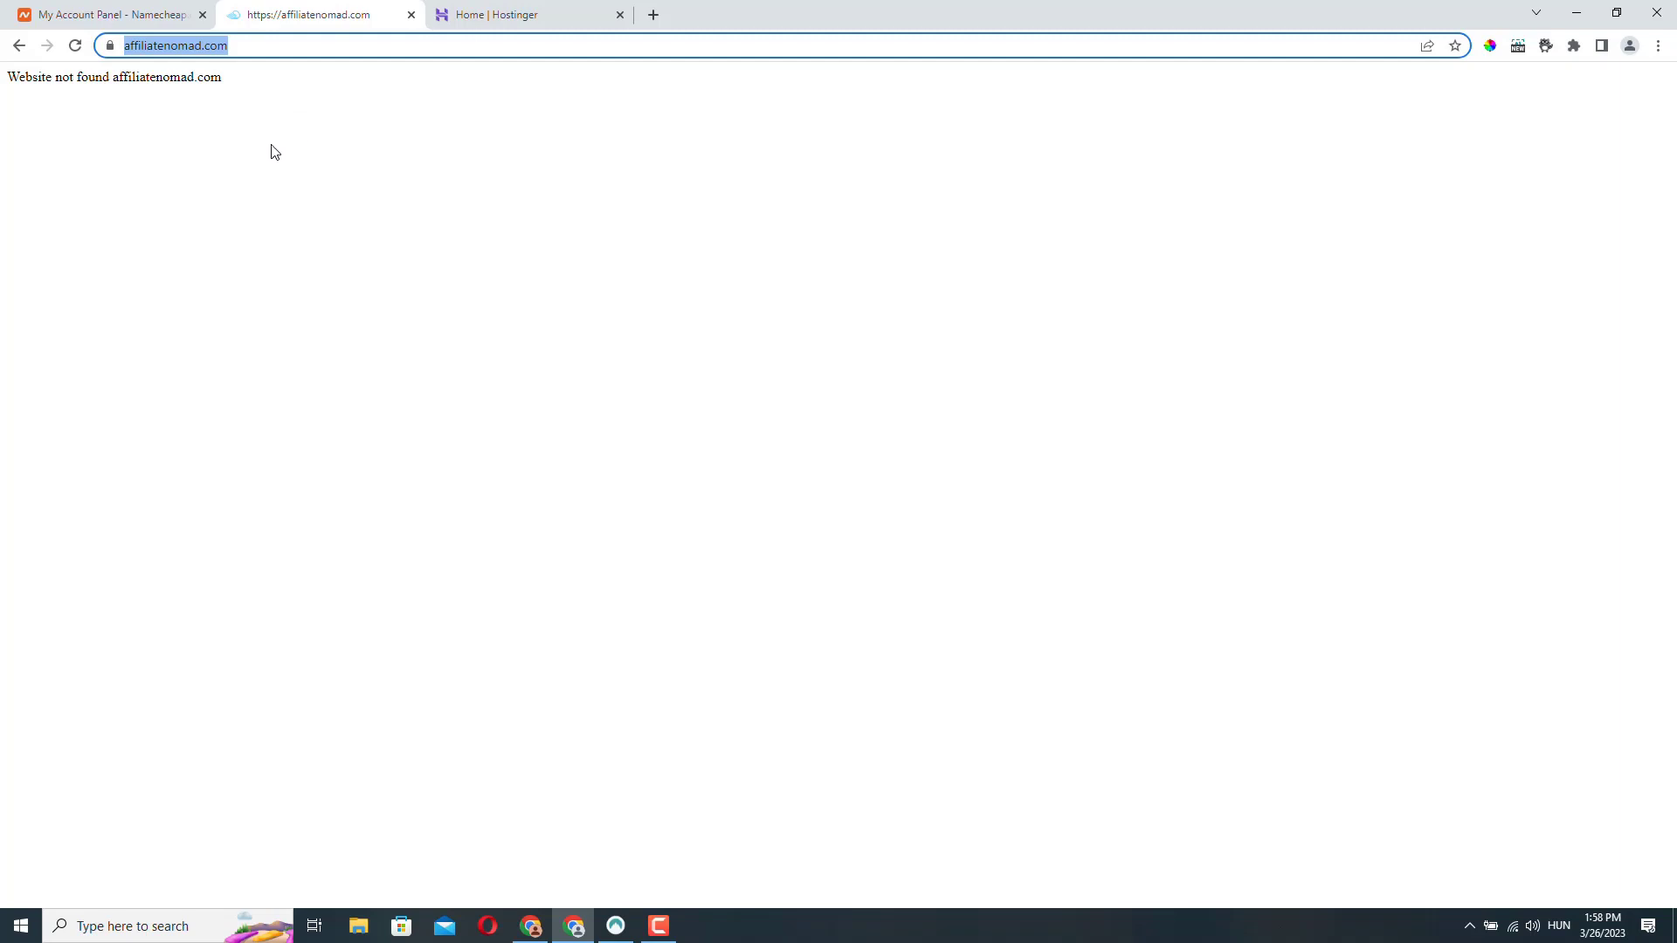
pyautogui.click(160, 45)
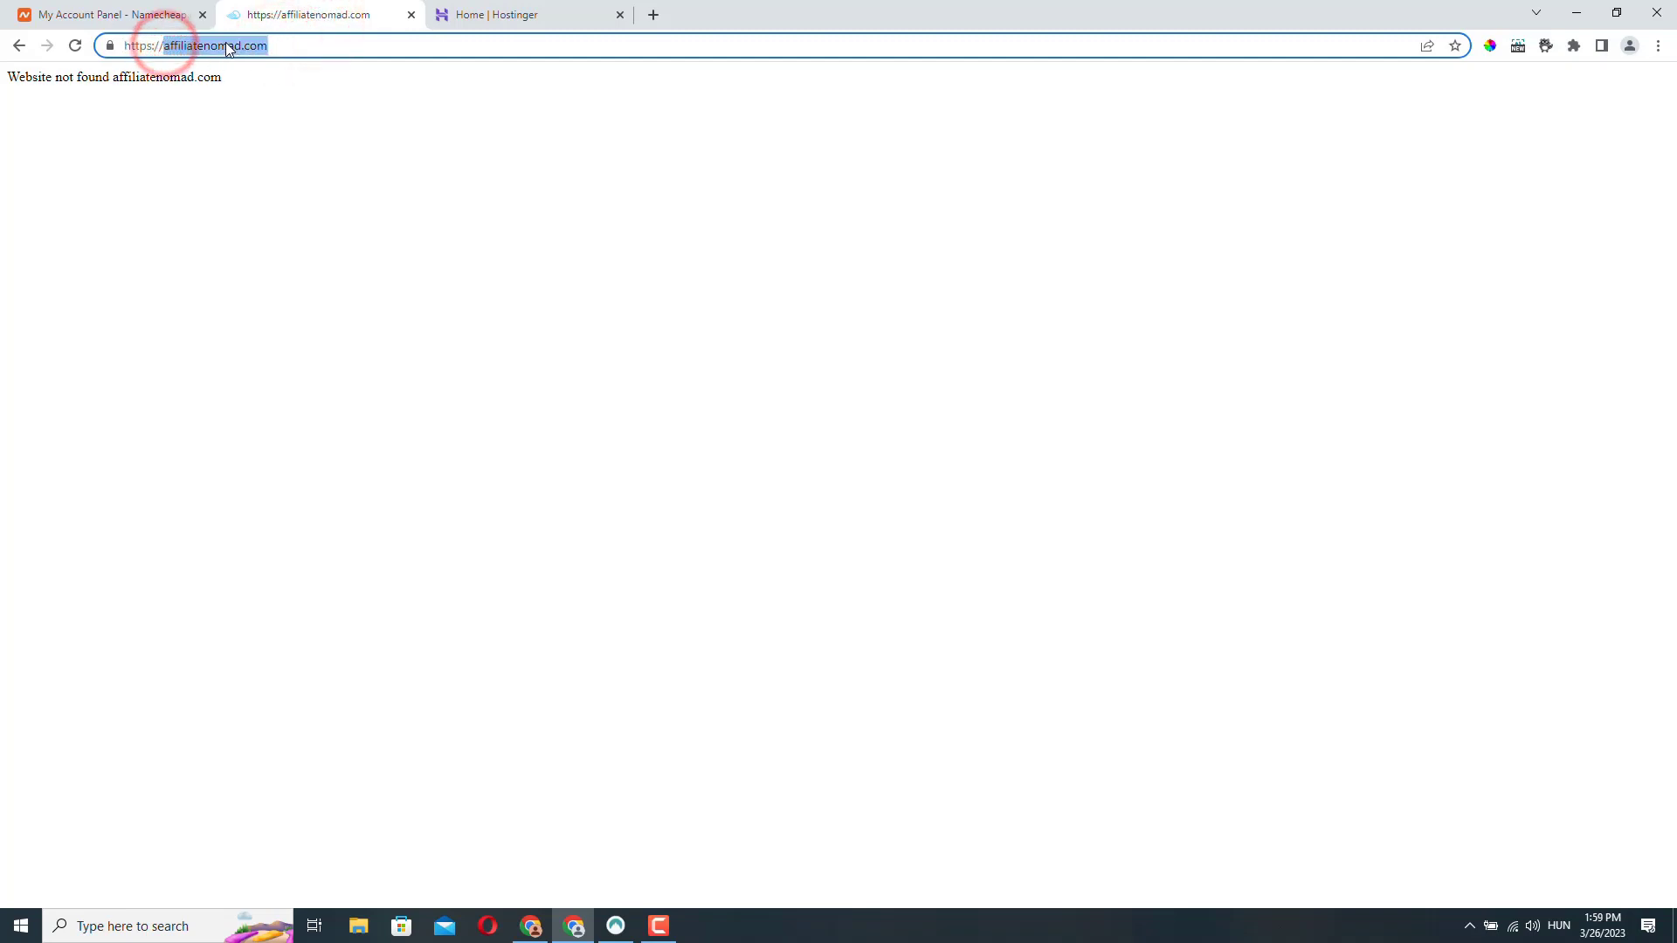
pyautogui.moveTo(510, 14)
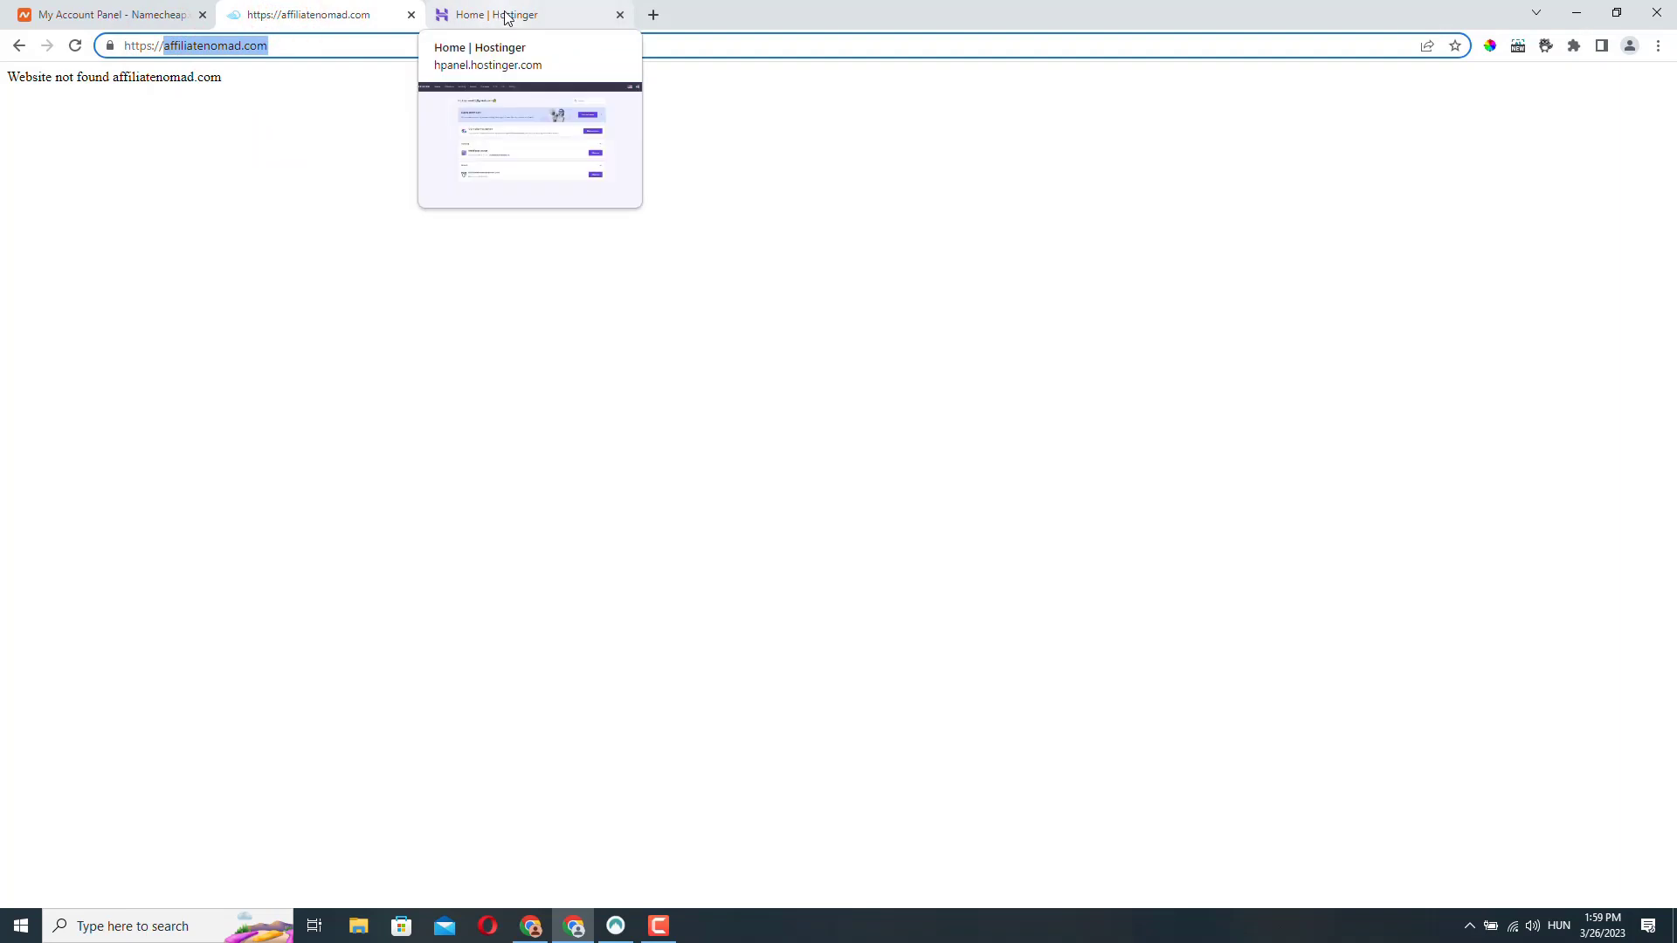
# In Hostinger Websites, start an empty Blog website, skipping the setup.
pyautogui.click(503, 14)
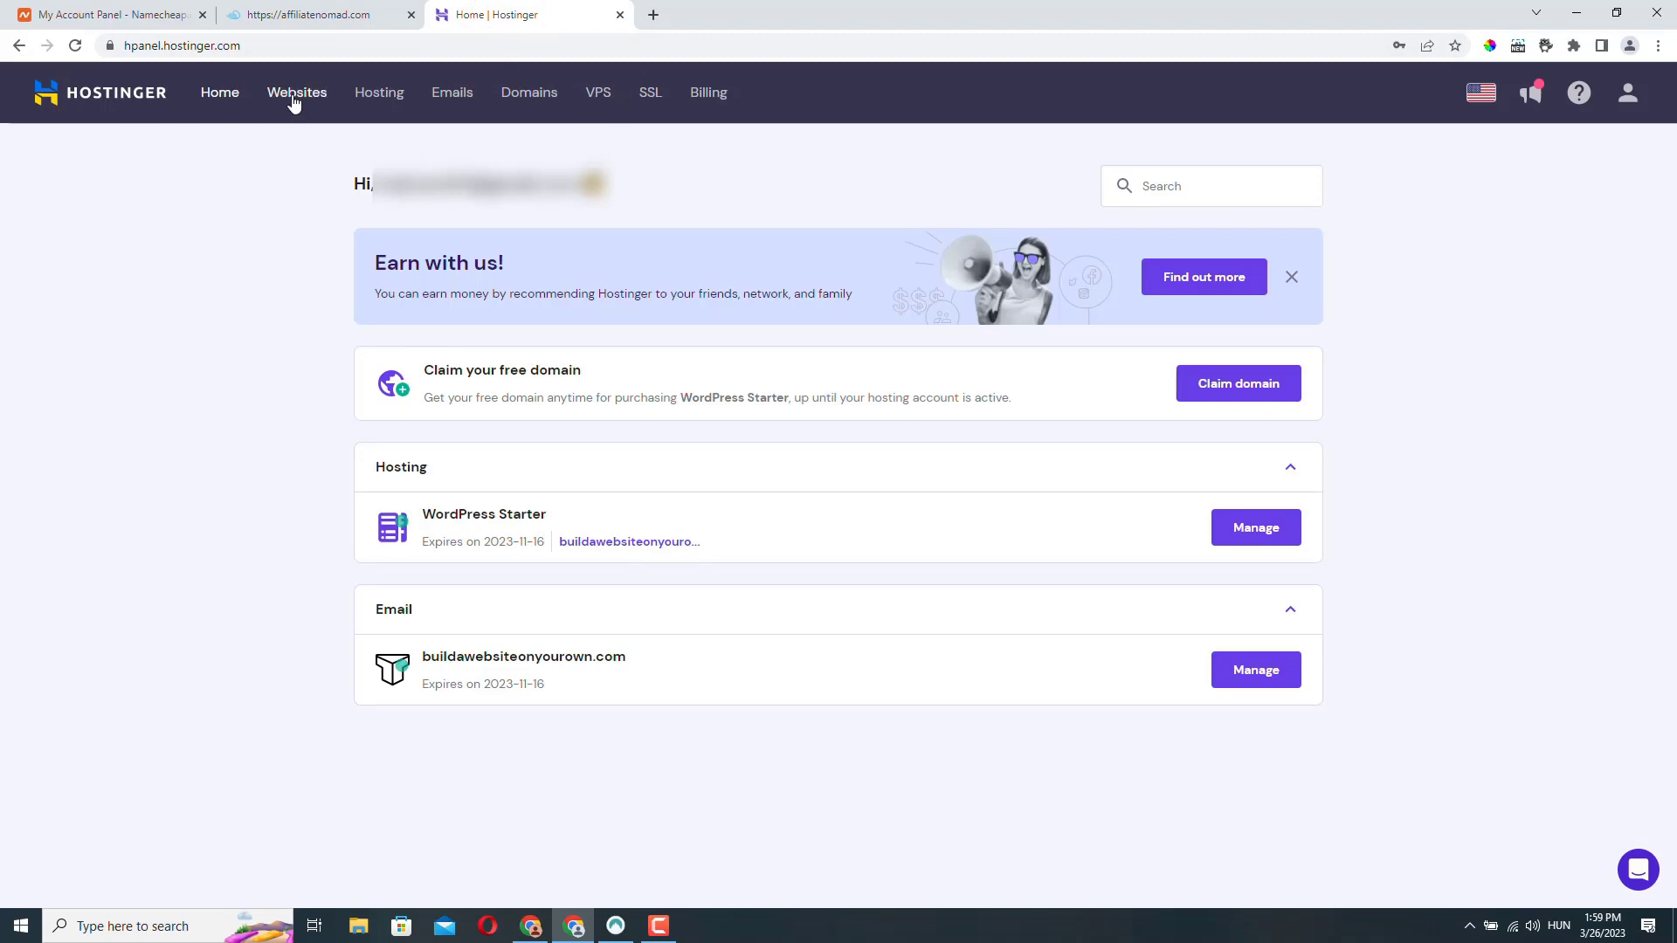
pyautogui.click(296, 92)
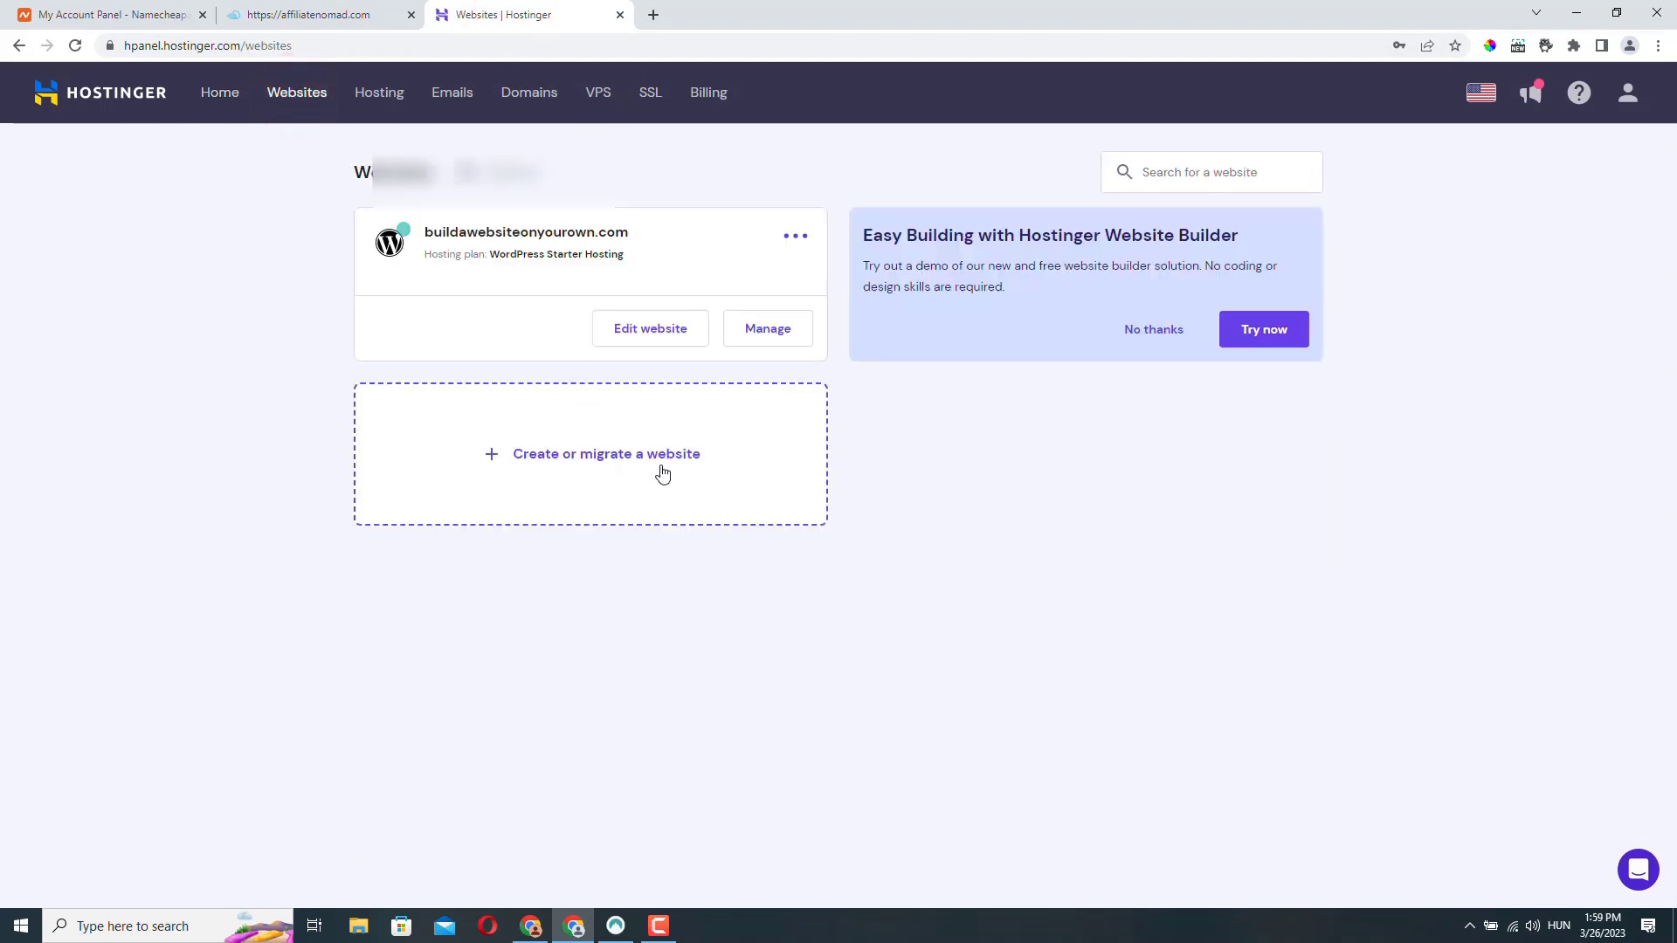
pyautogui.click(606, 453)
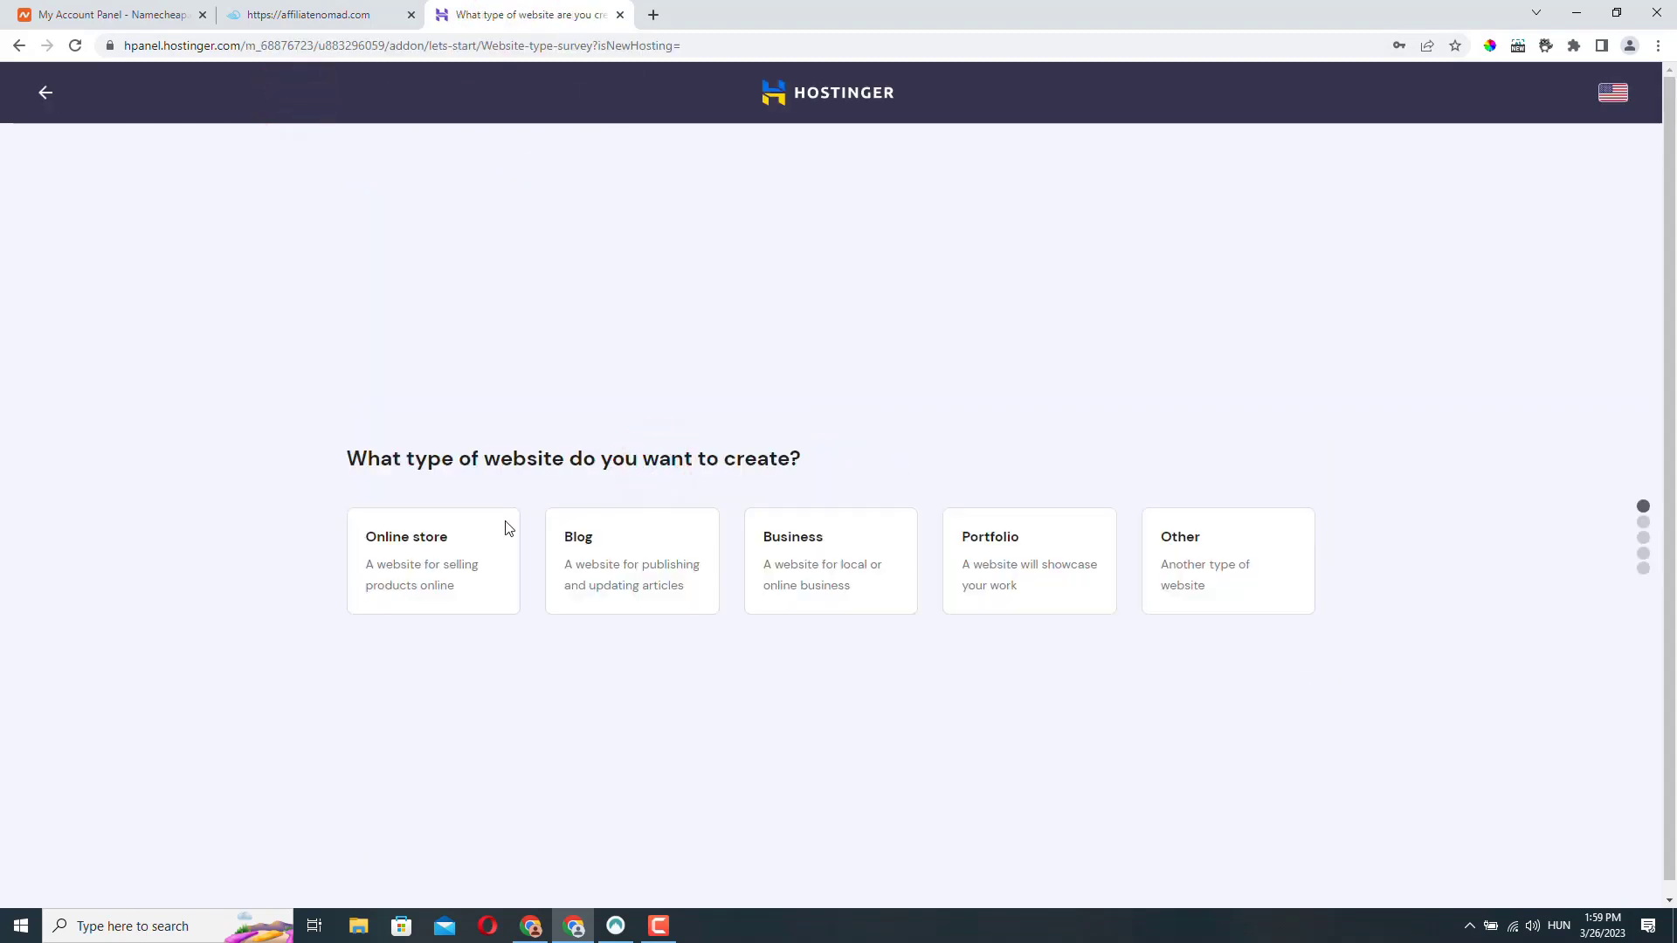
pyautogui.moveTo(630, 556)
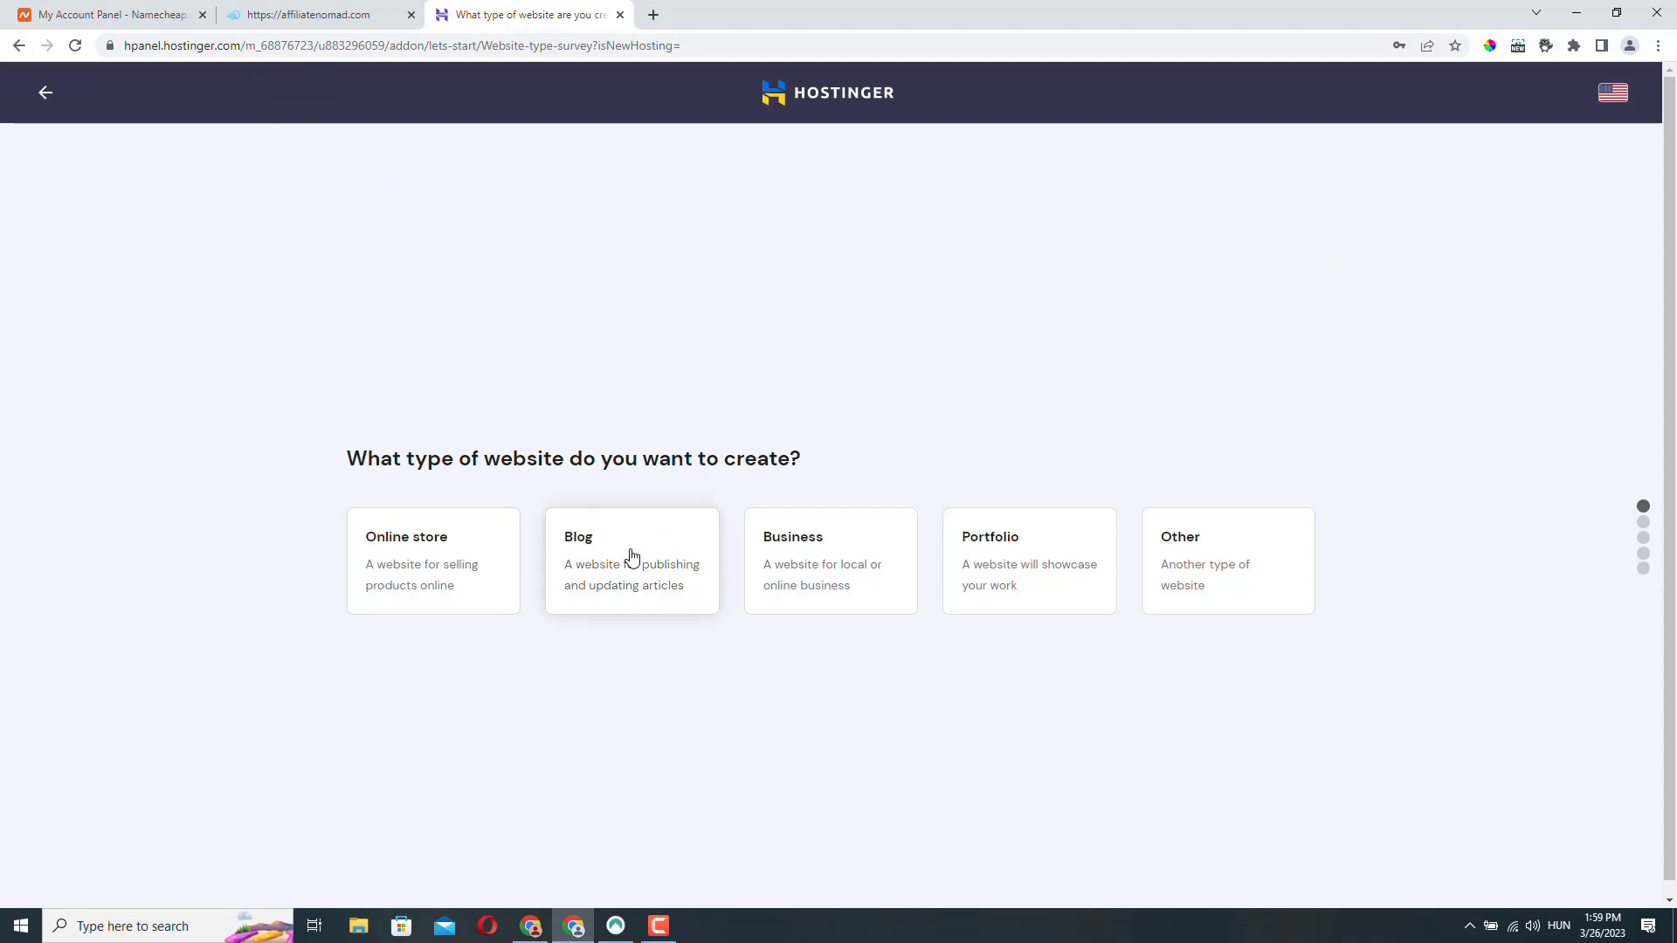
pyautogui.click(631, 561)
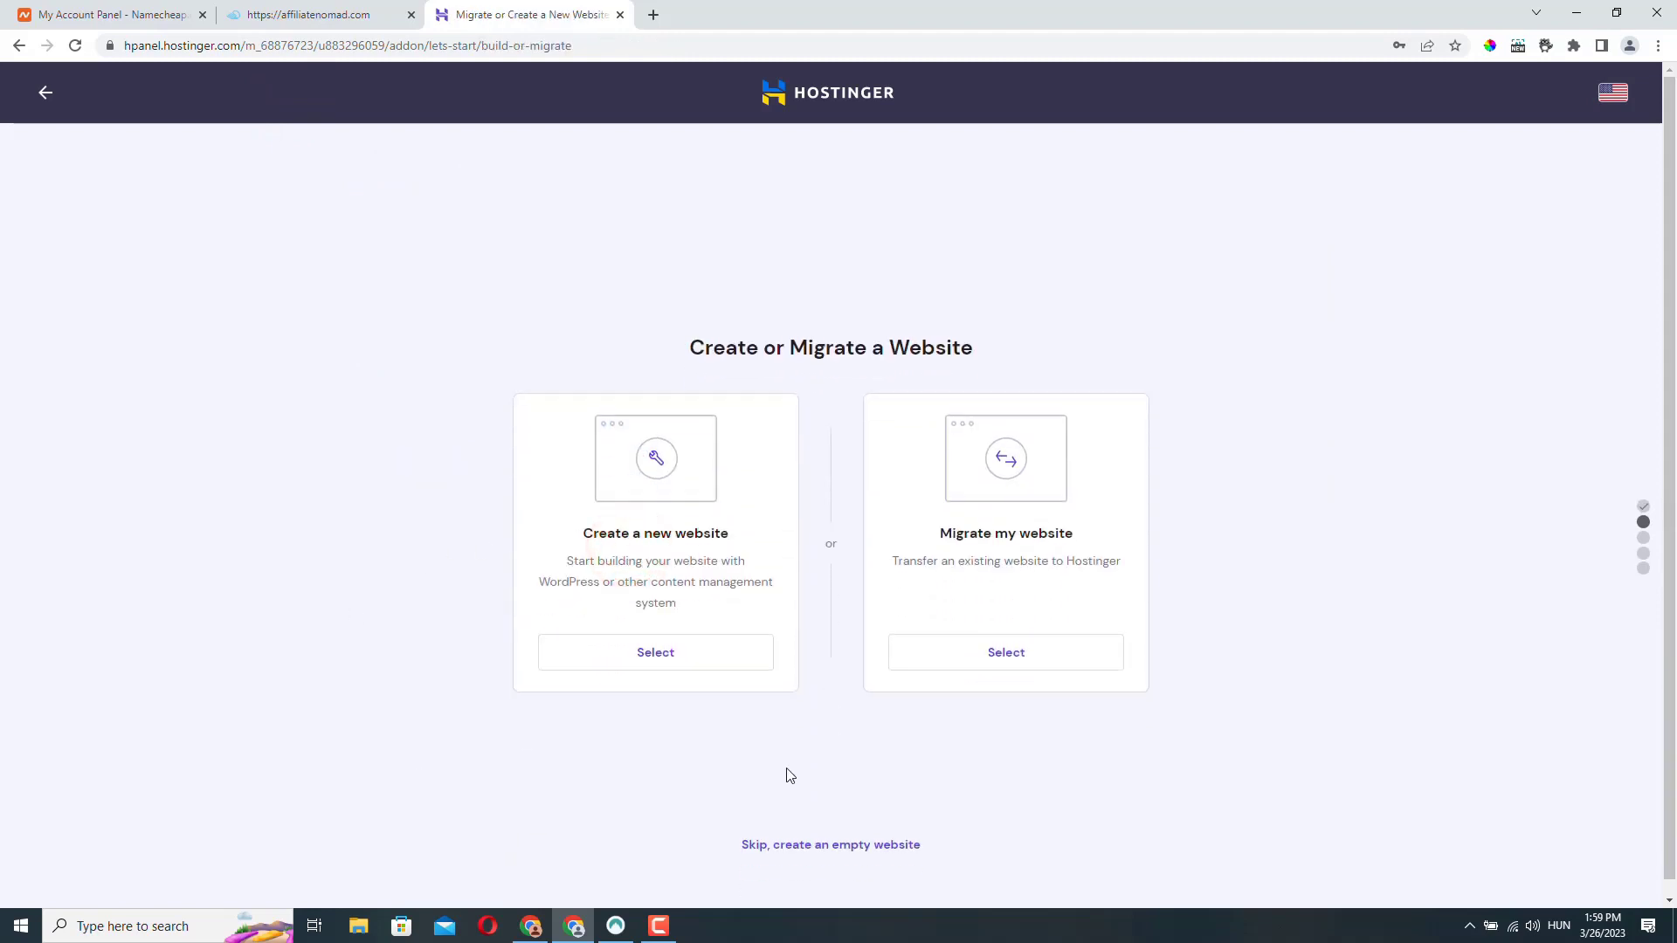
pyautogui.moveTo(889, 863)
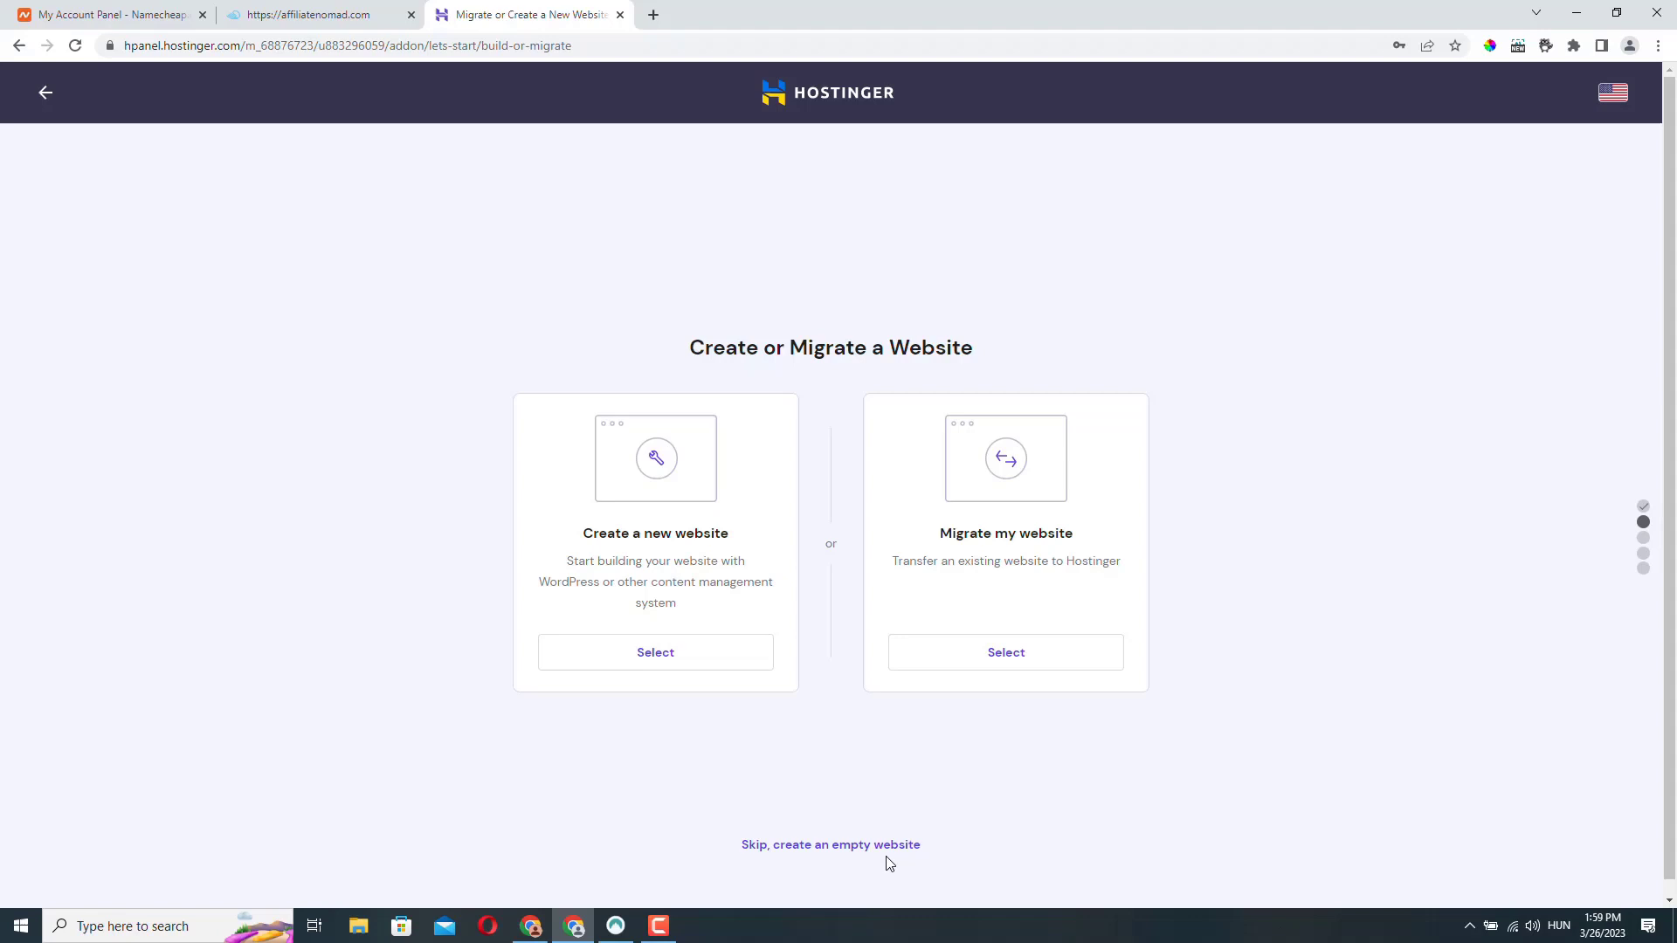
pyautogui.moveTo(857, 853)
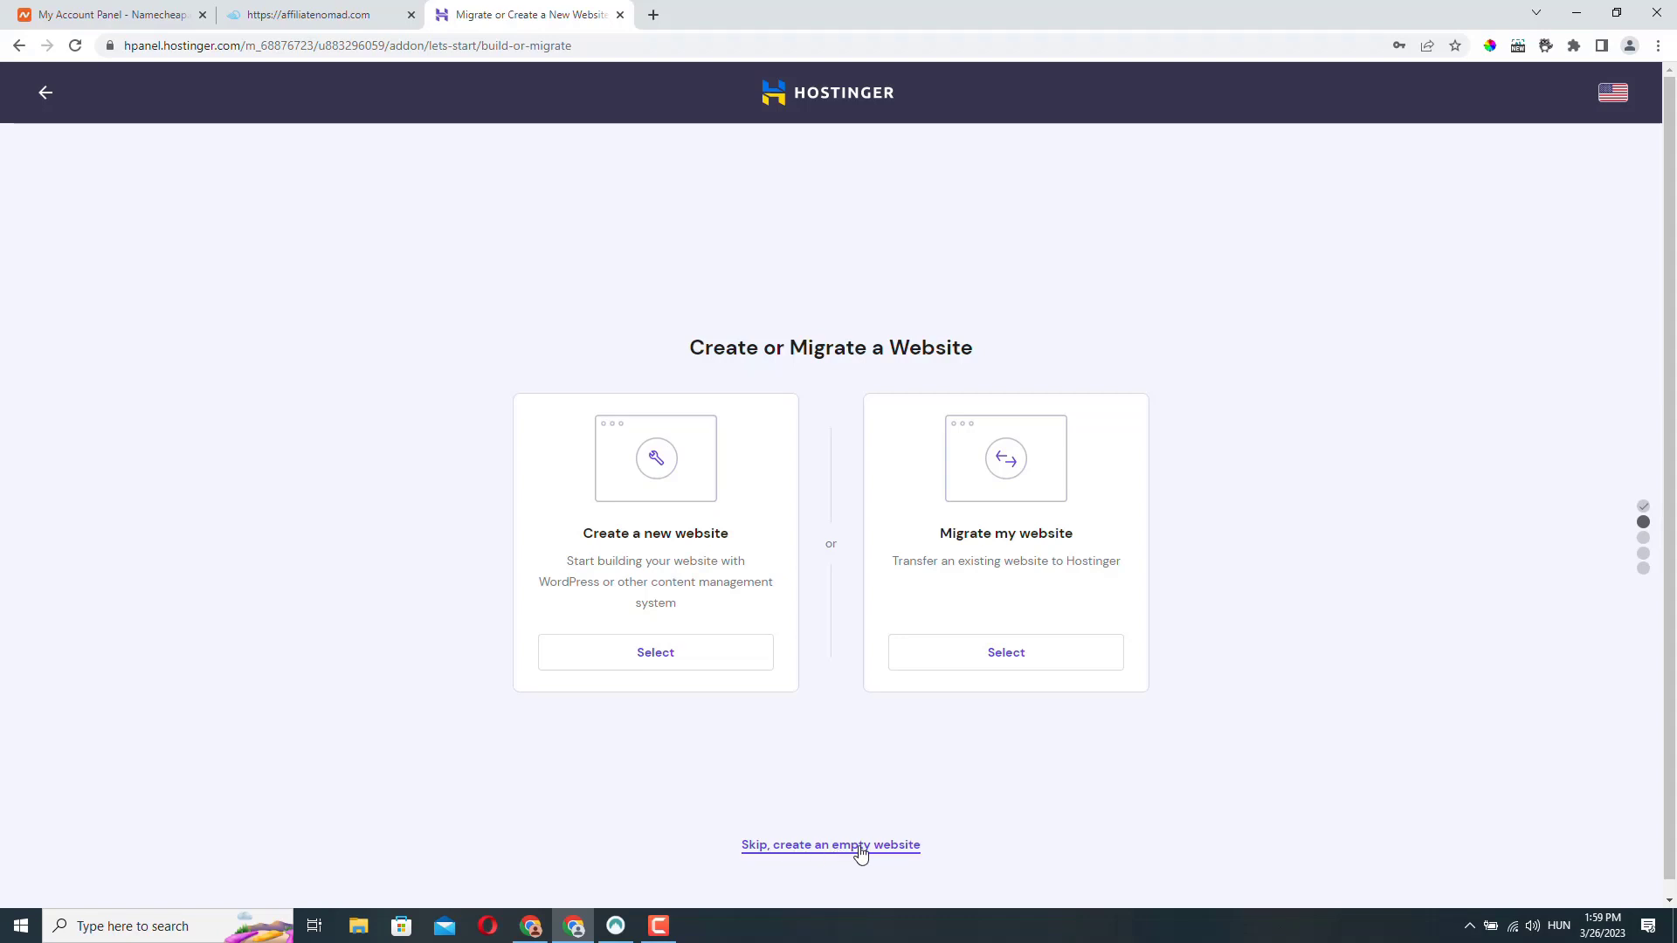
pyautogui.click(829, 844)
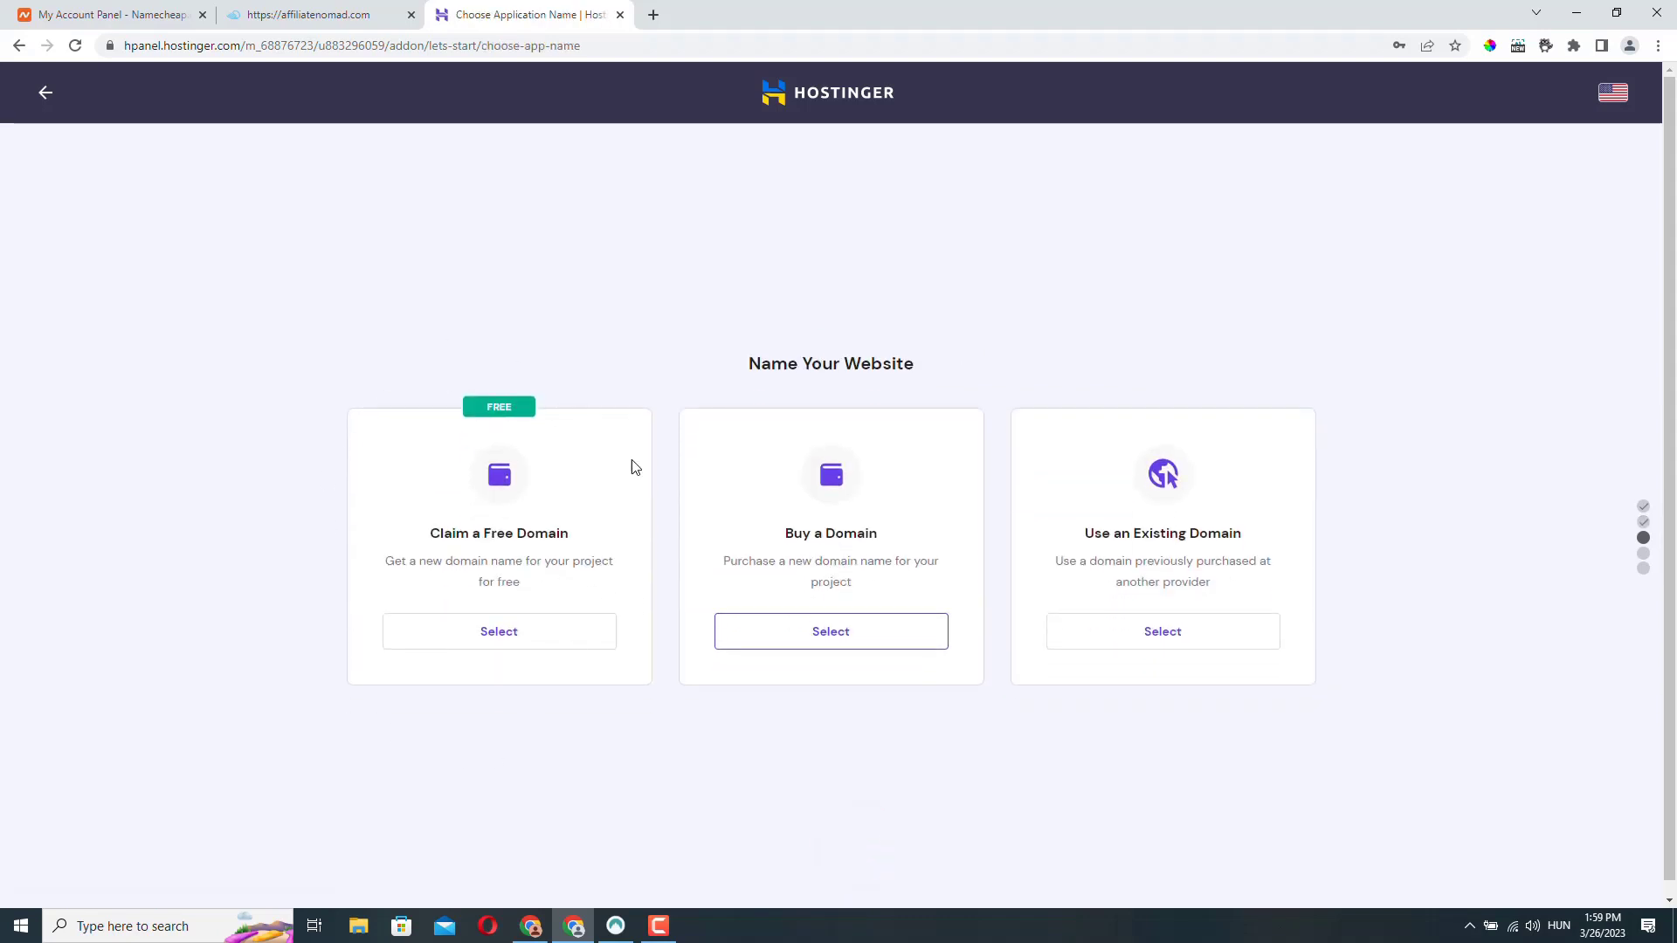
pyautogui.moveTo(321, 625)
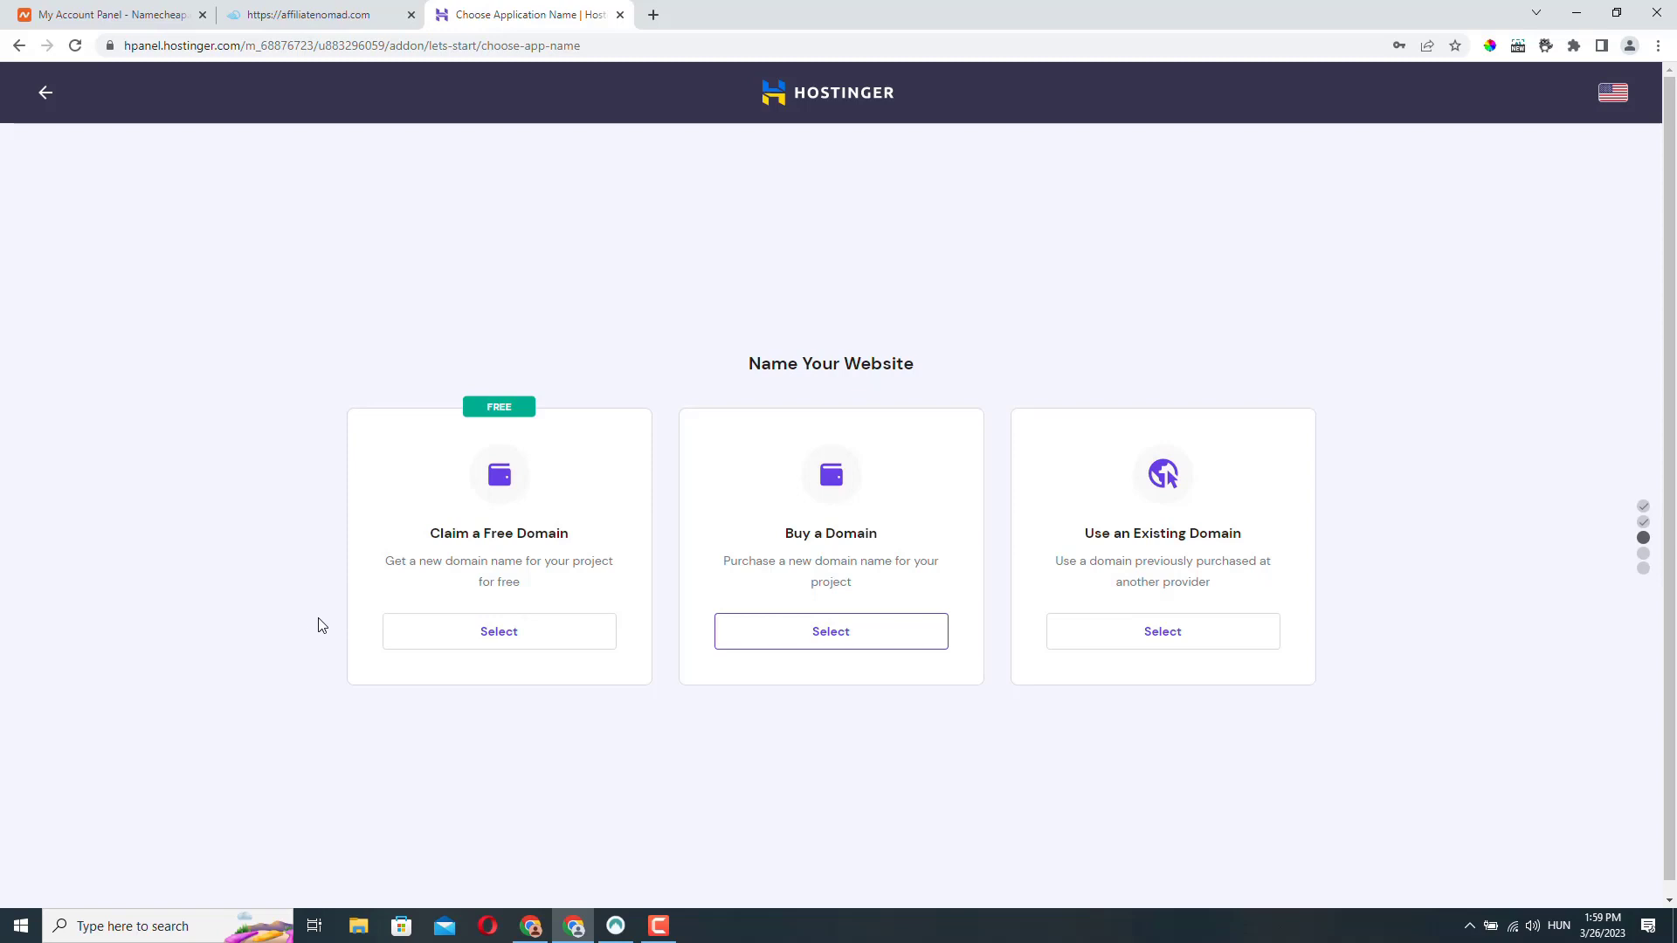
pyautogui.moveTo(884, 115)
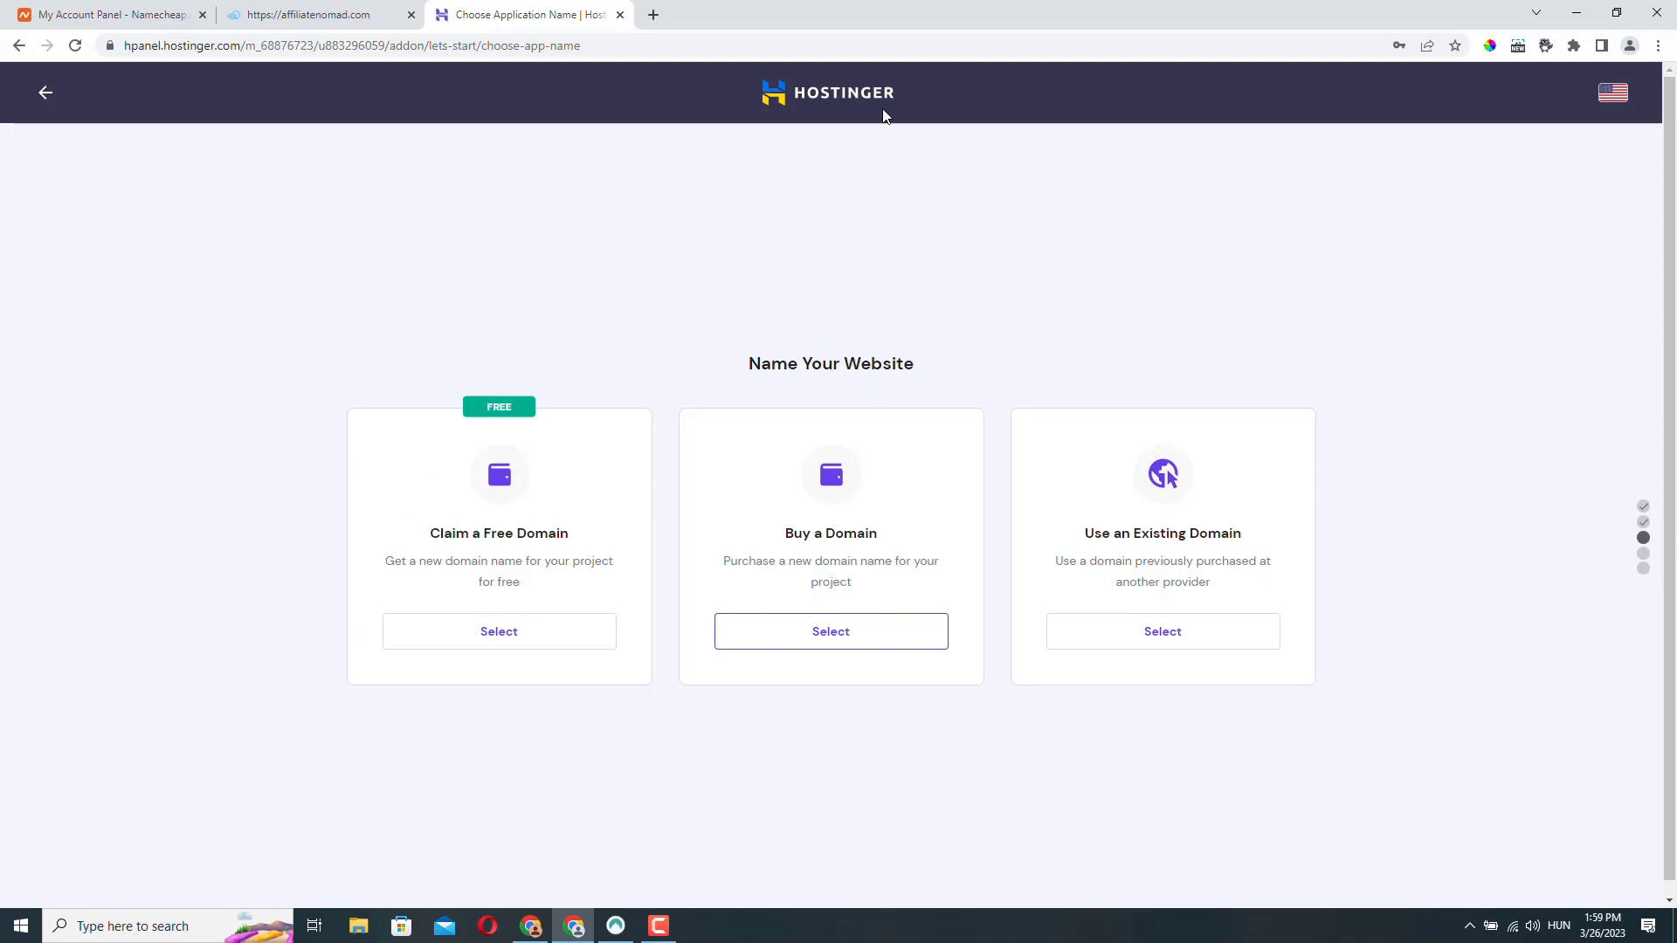
pyautogui.moveTo(390, 673)
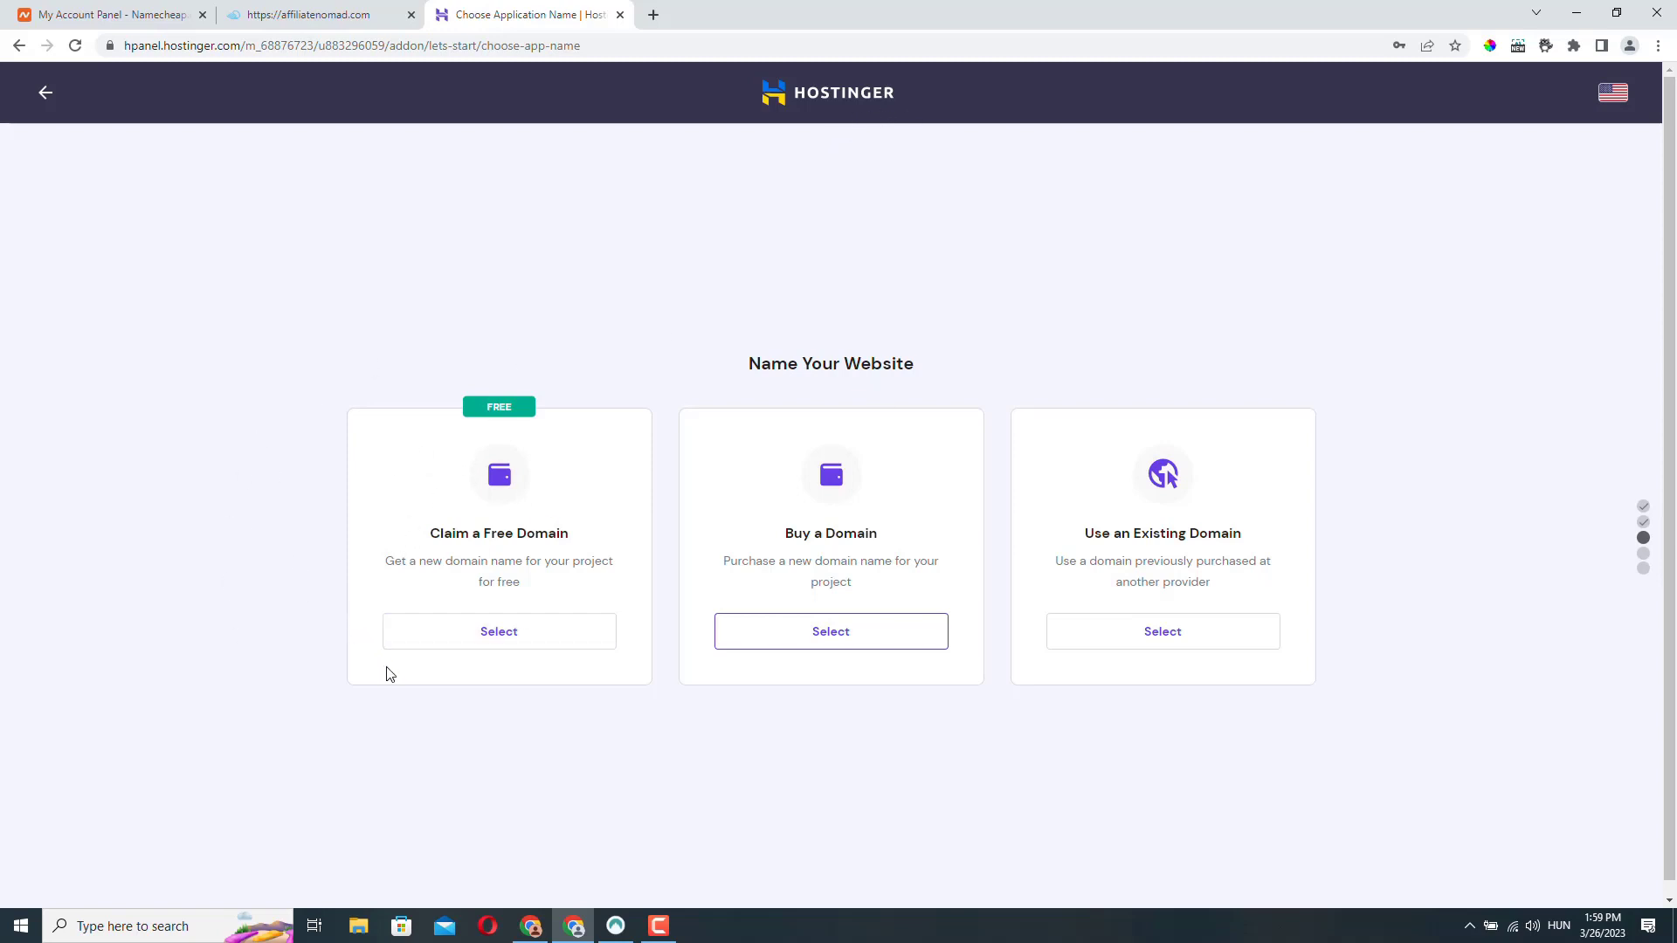
pyautogui.moveTo(892, 481)
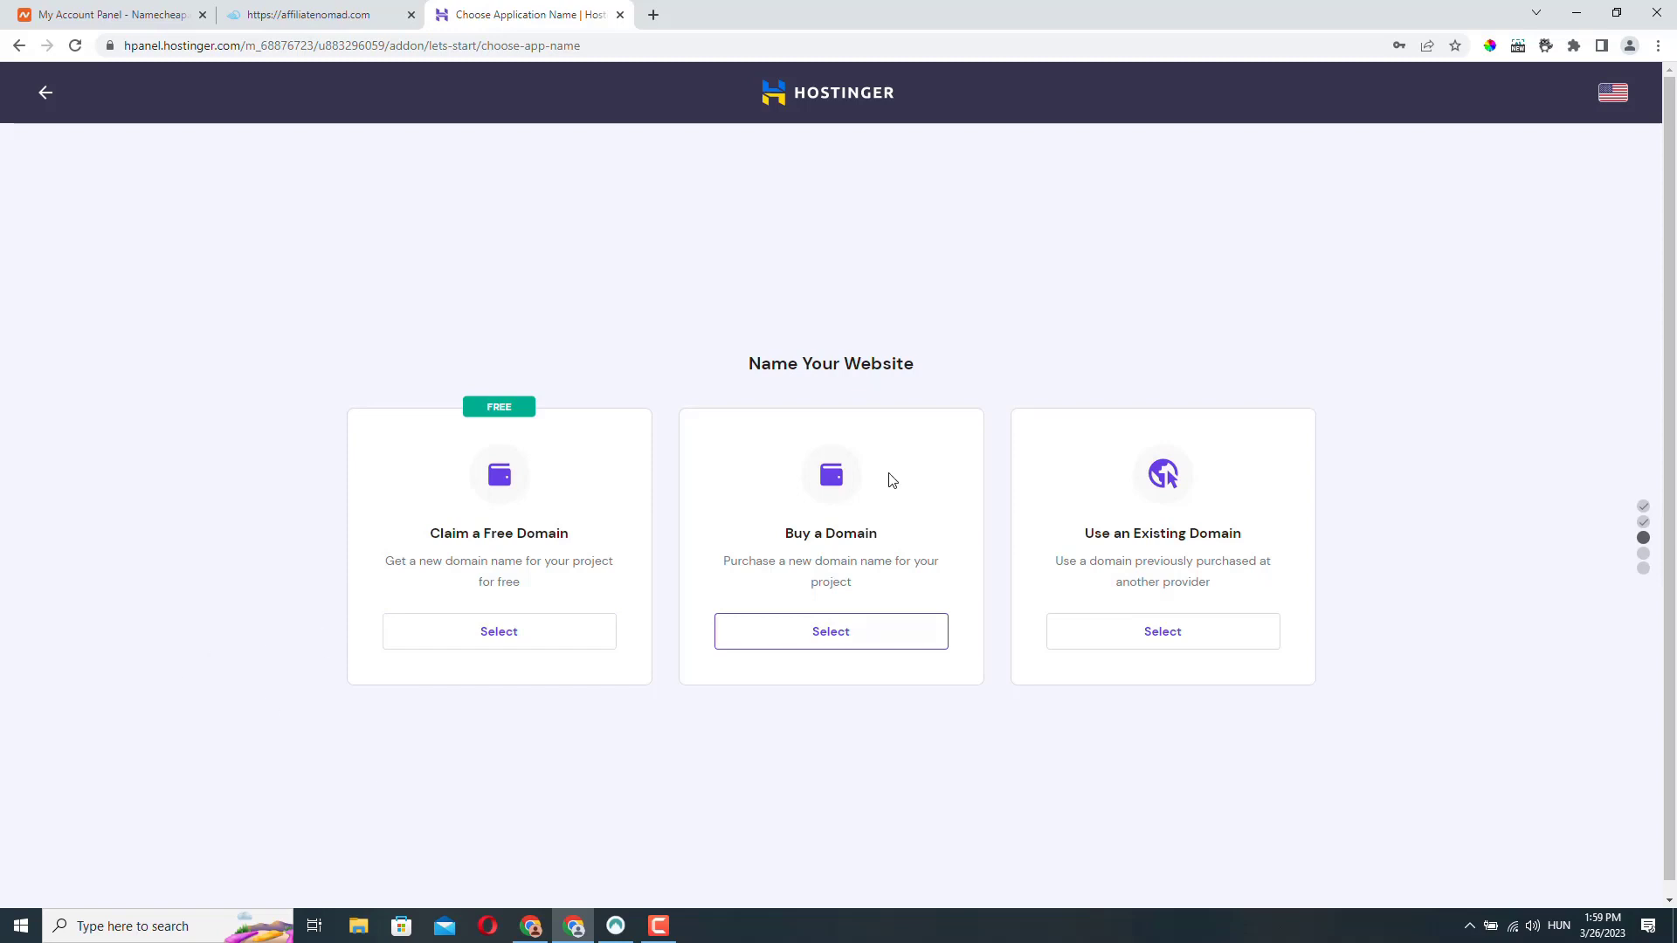
pyautogui.moveTo(837, 518)
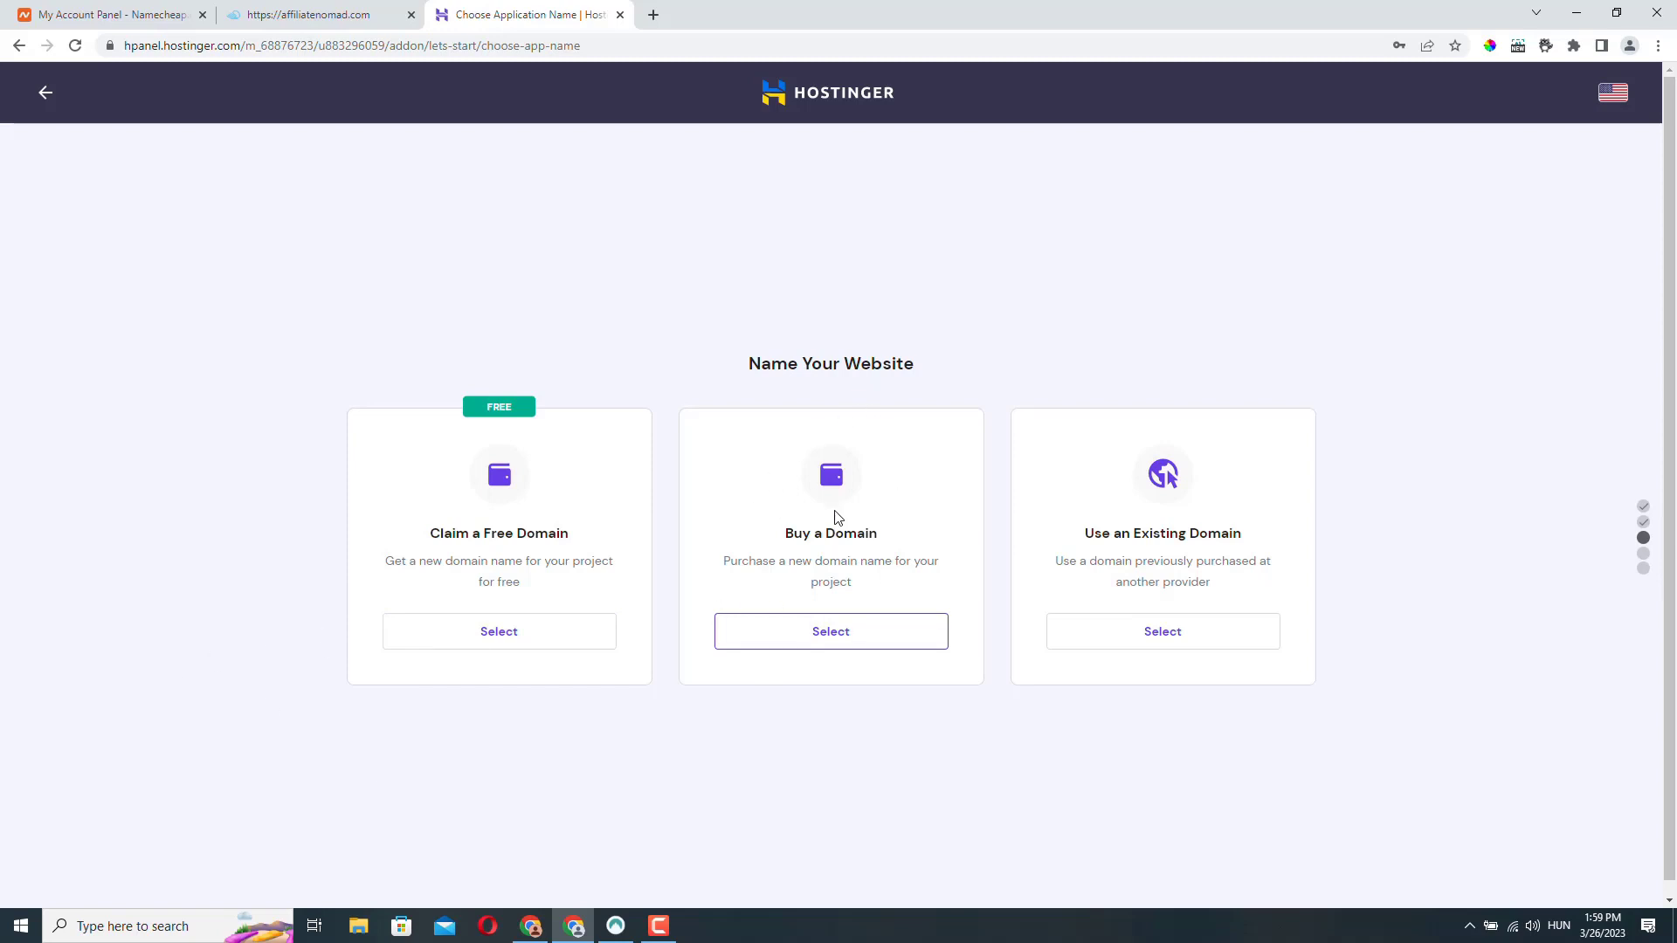
pyautogui.moveTo(1178, 535)
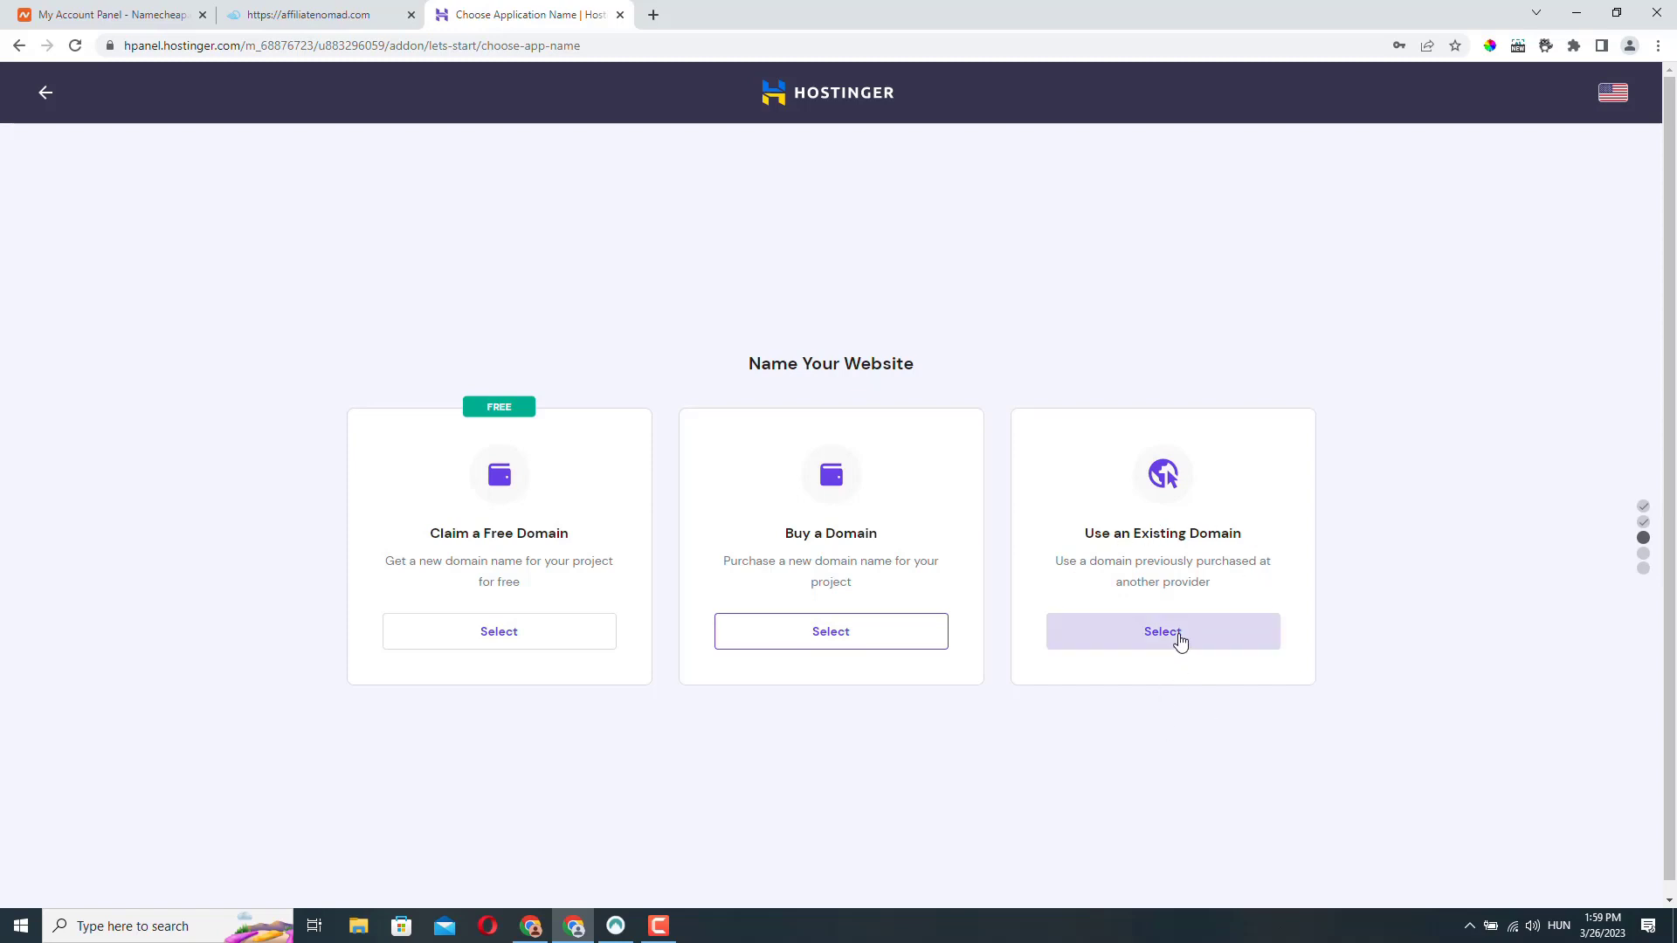
# Choose Use an Existing Domain and submit affiliatenomad.com.
pyautogui.click(1161, 630)
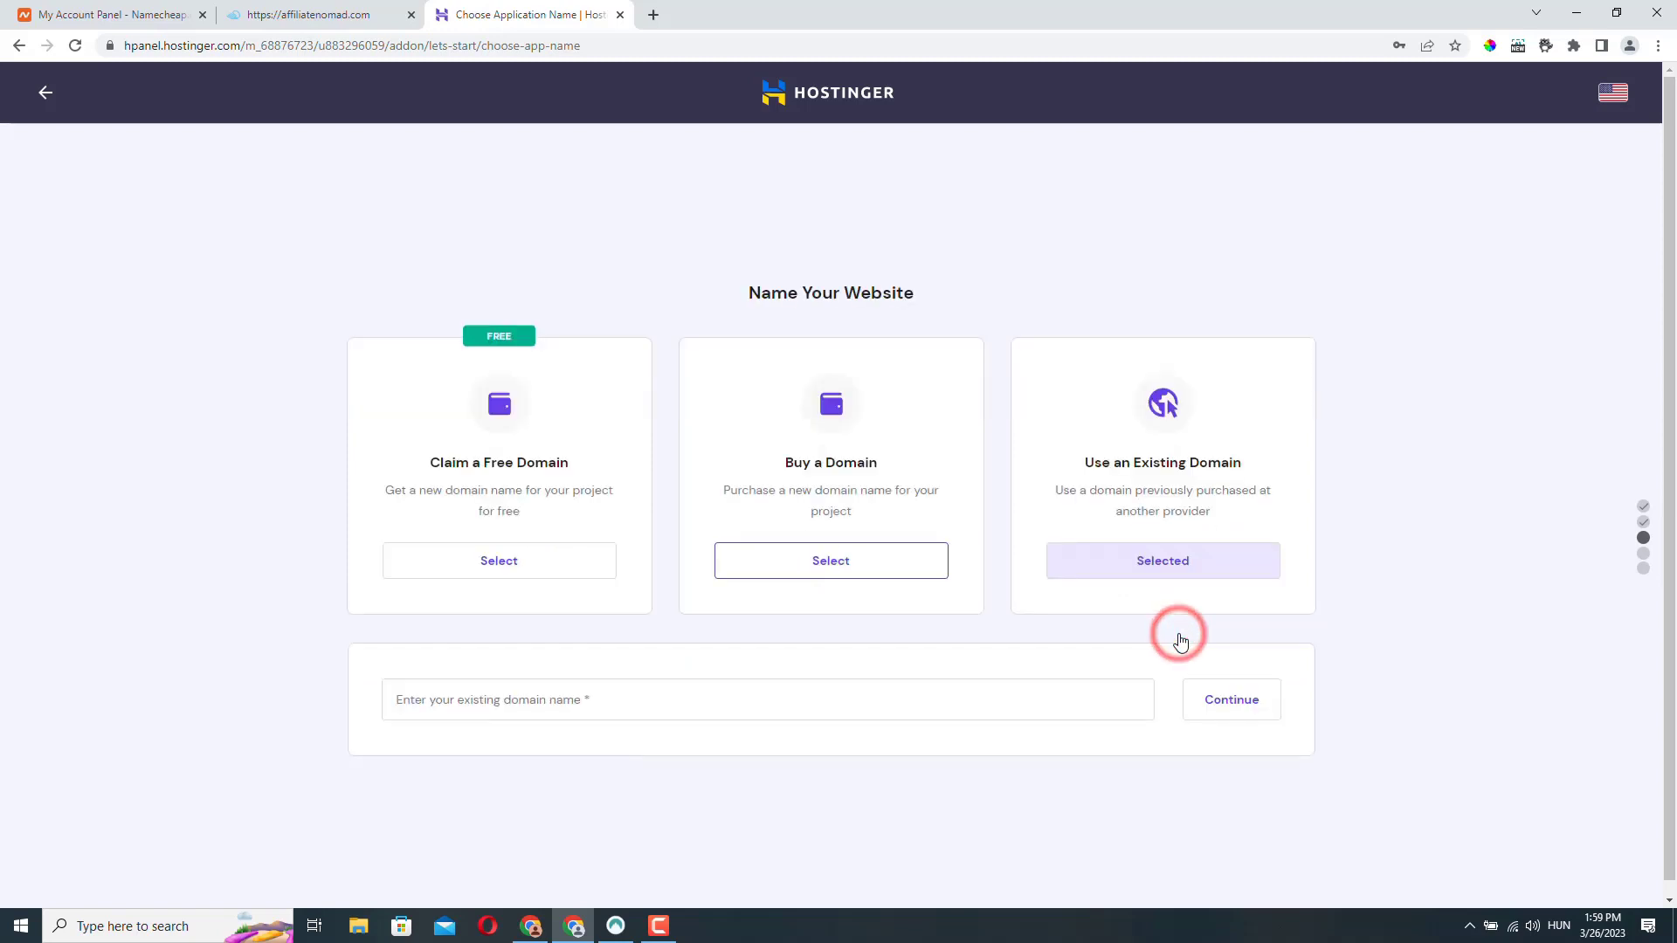
pyautogui.write('affiliatenomad.com')
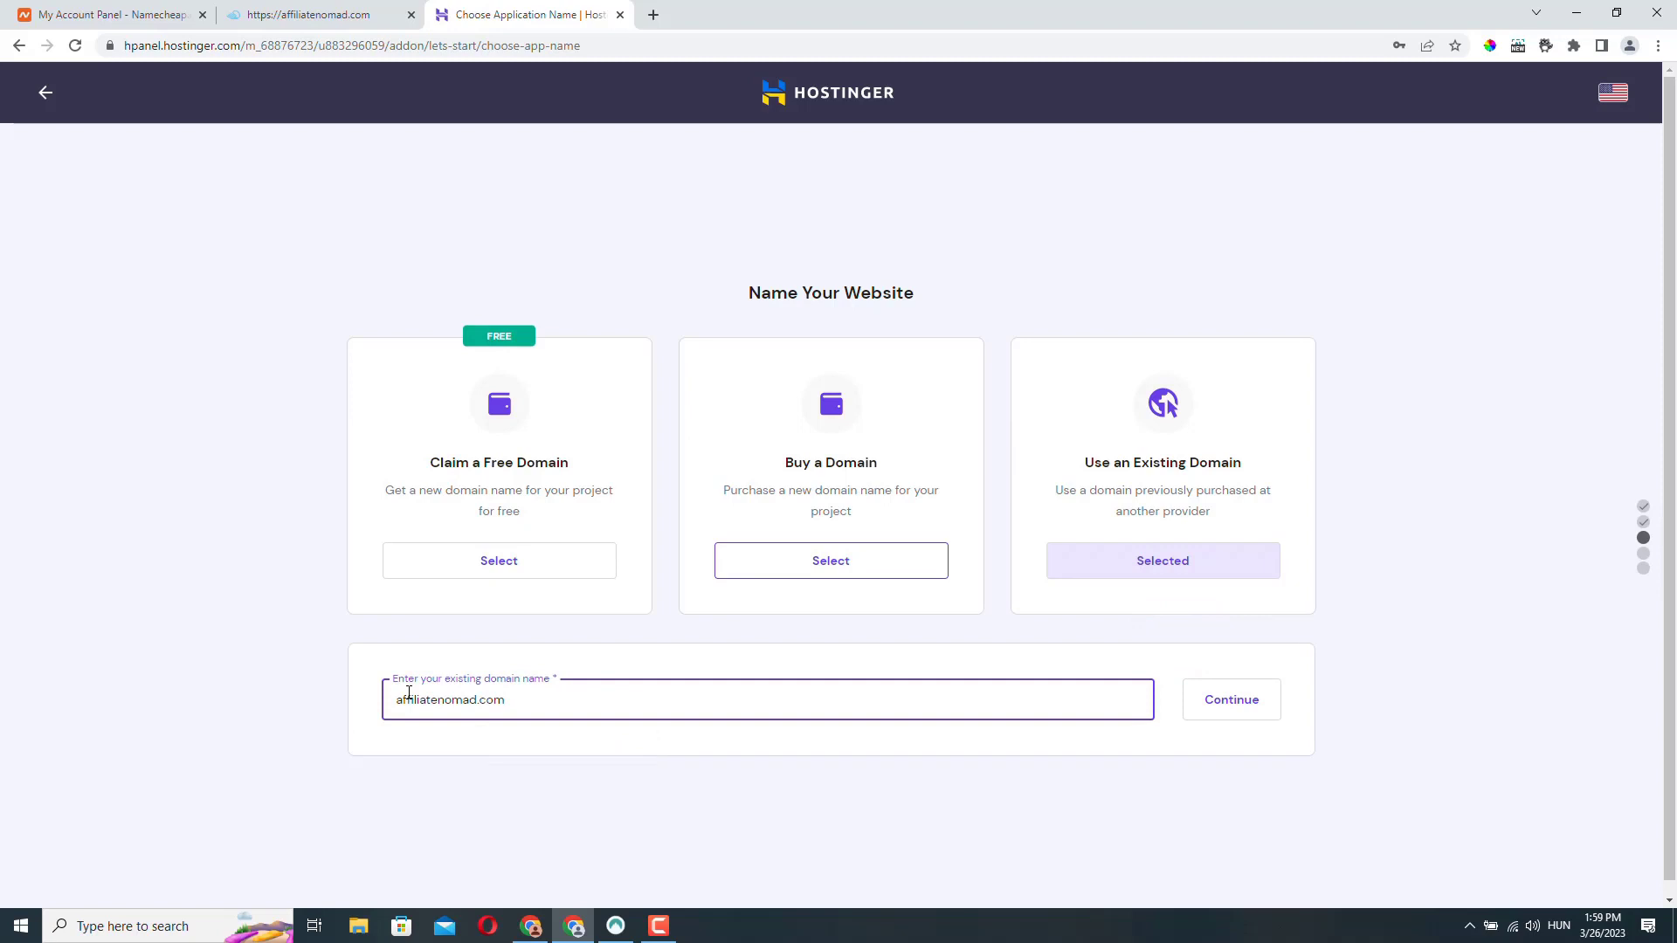
pyautogui.click(1231, 699)
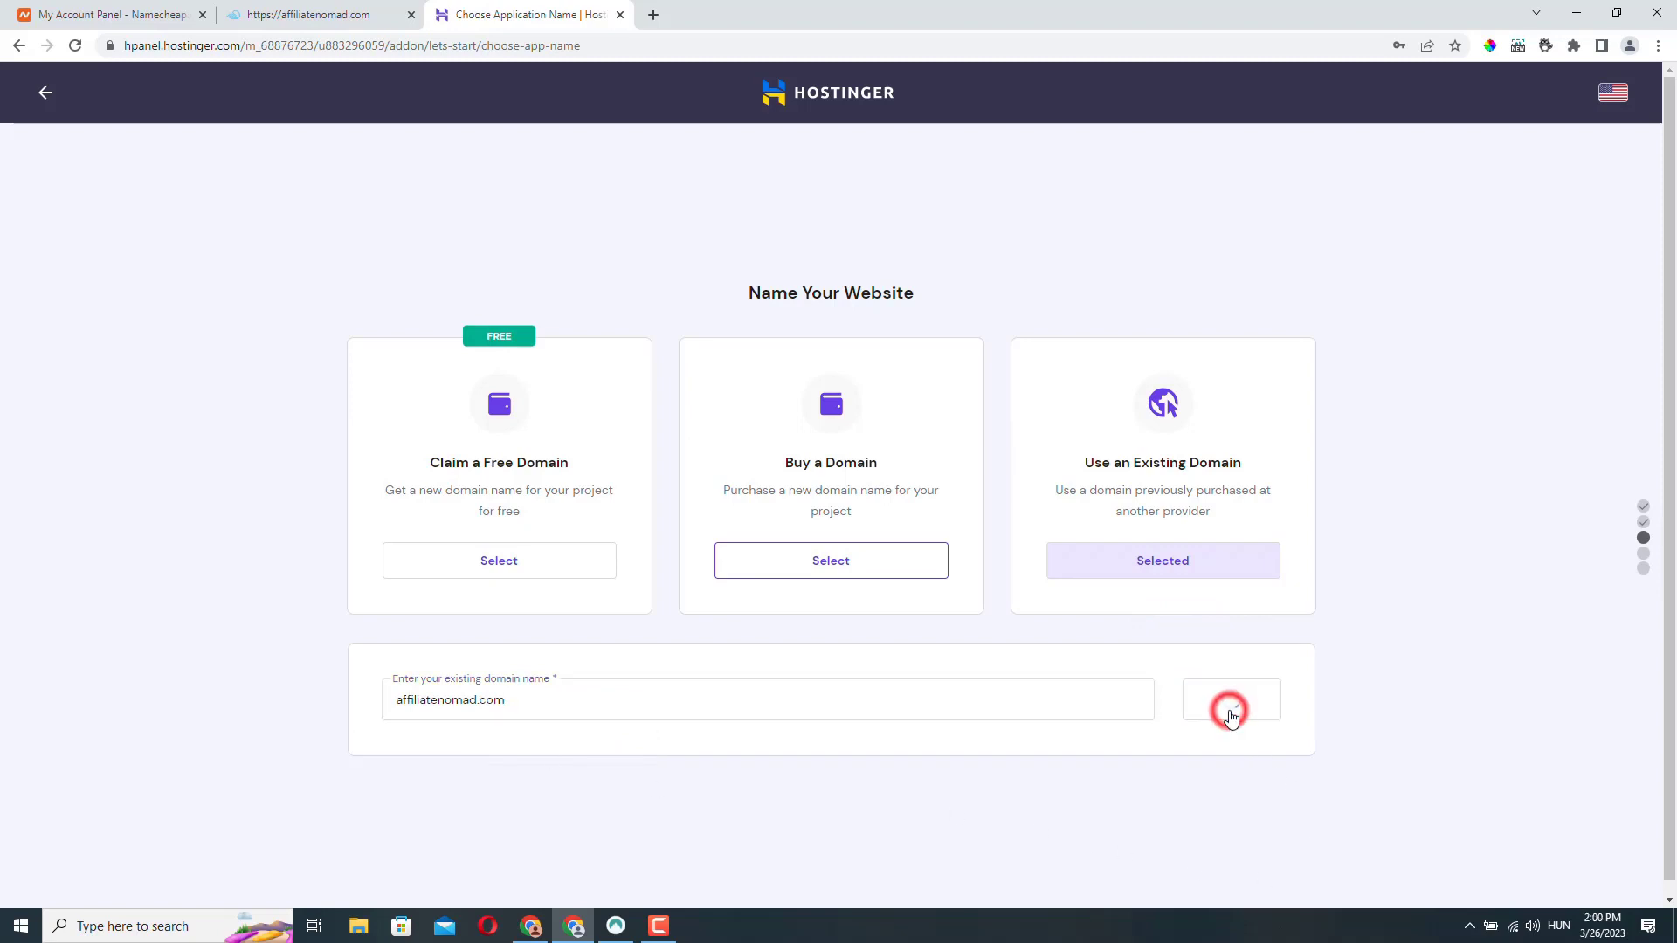
# Open the existing-domain summary and select the required Hostinger nameservers for copying.
pyautogui.click(1230, 699)
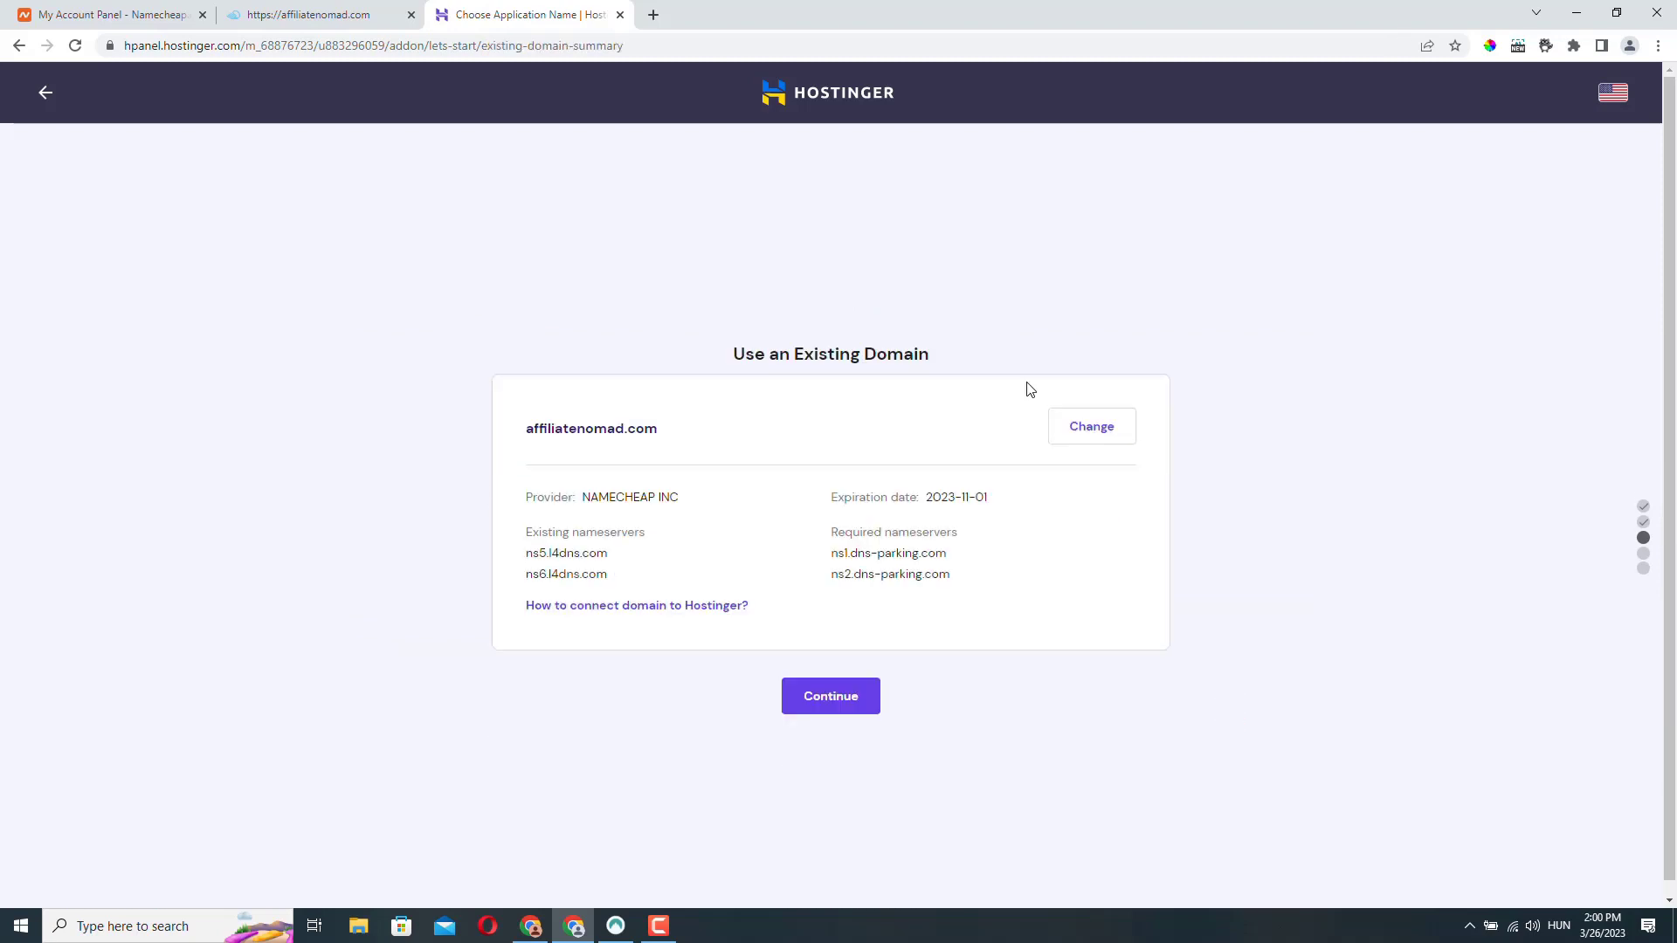
pyautogui.moveTo(1172, 532)
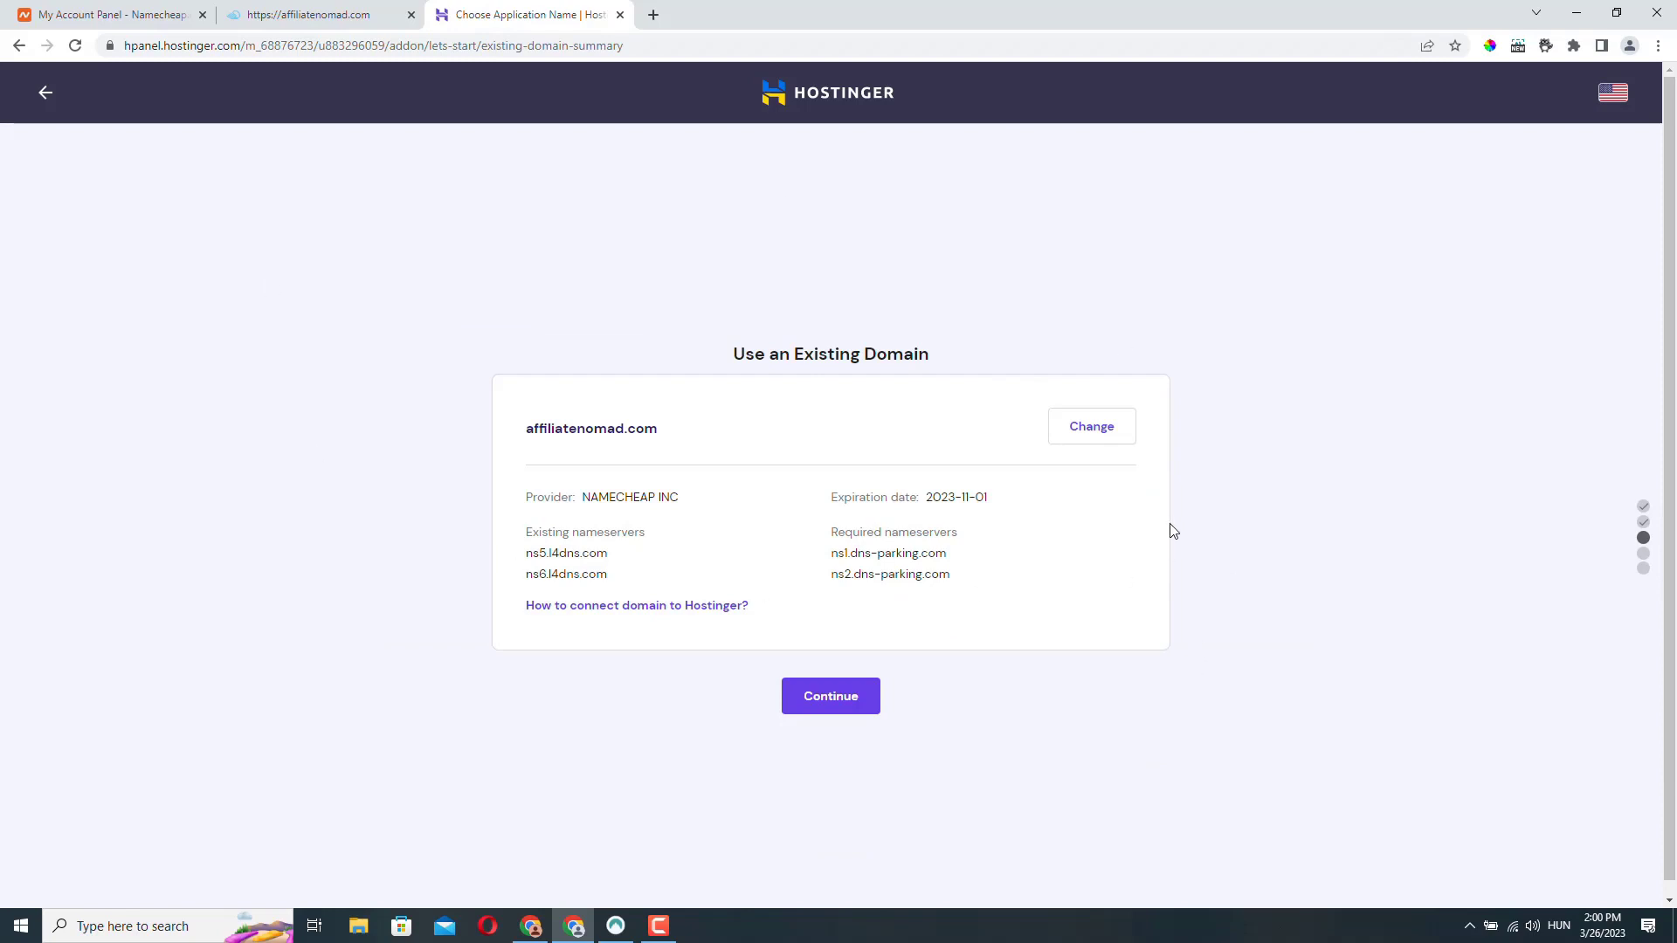
pyautogui.moveTo(663, 457)
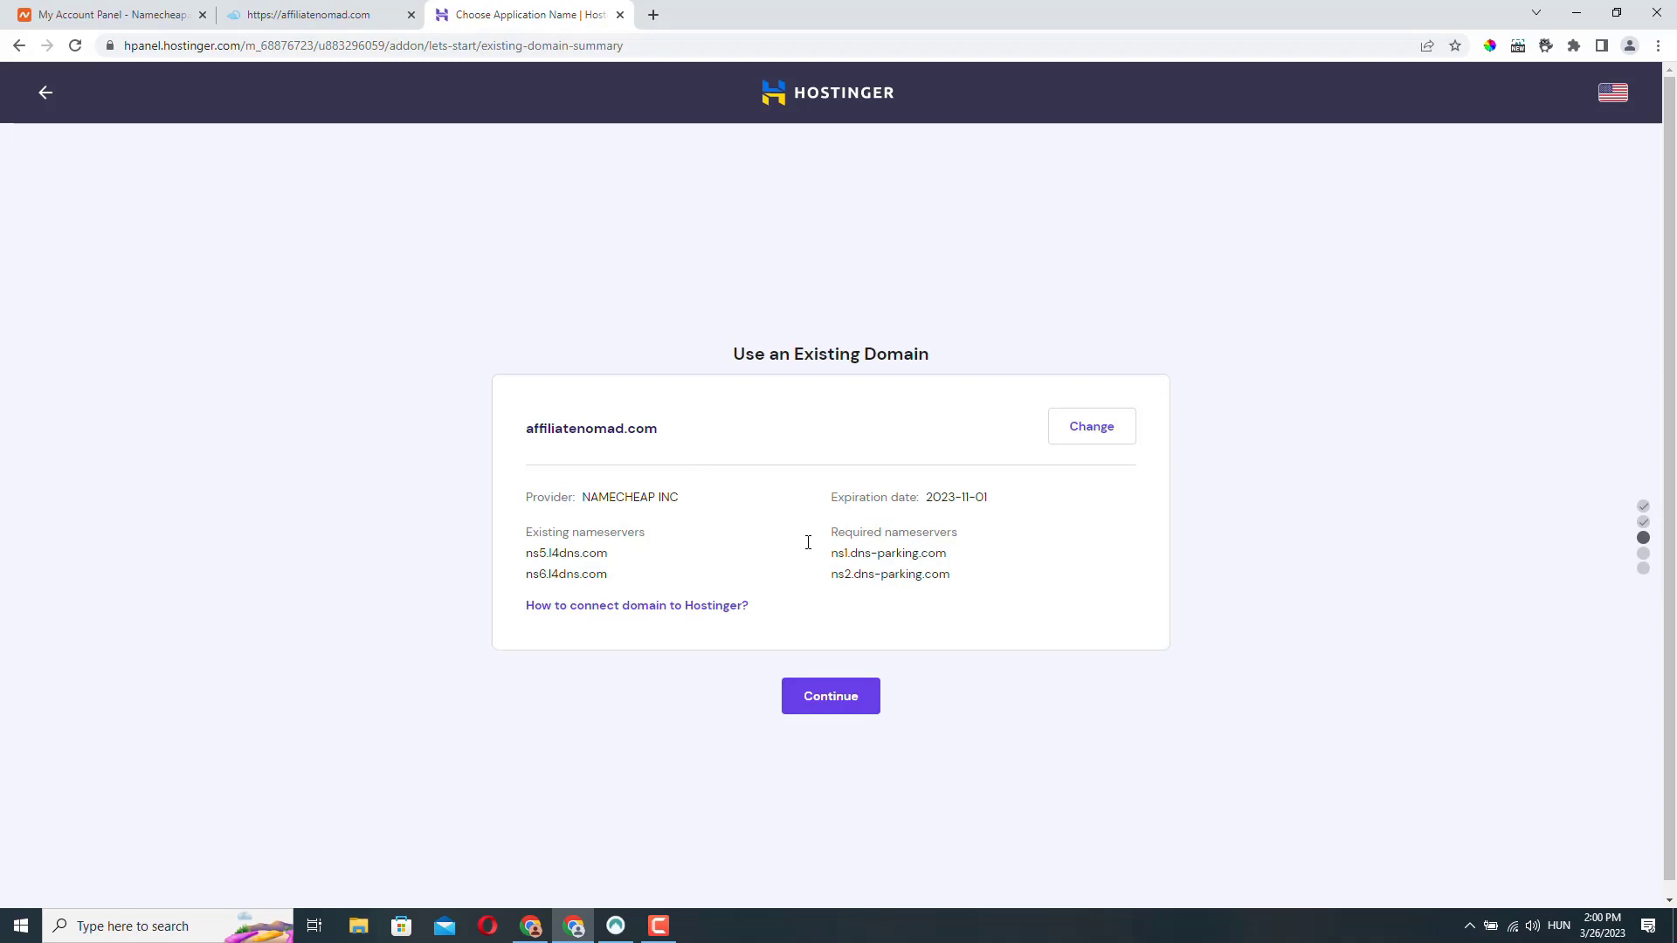
pyautogui.moveTo(582, 496)
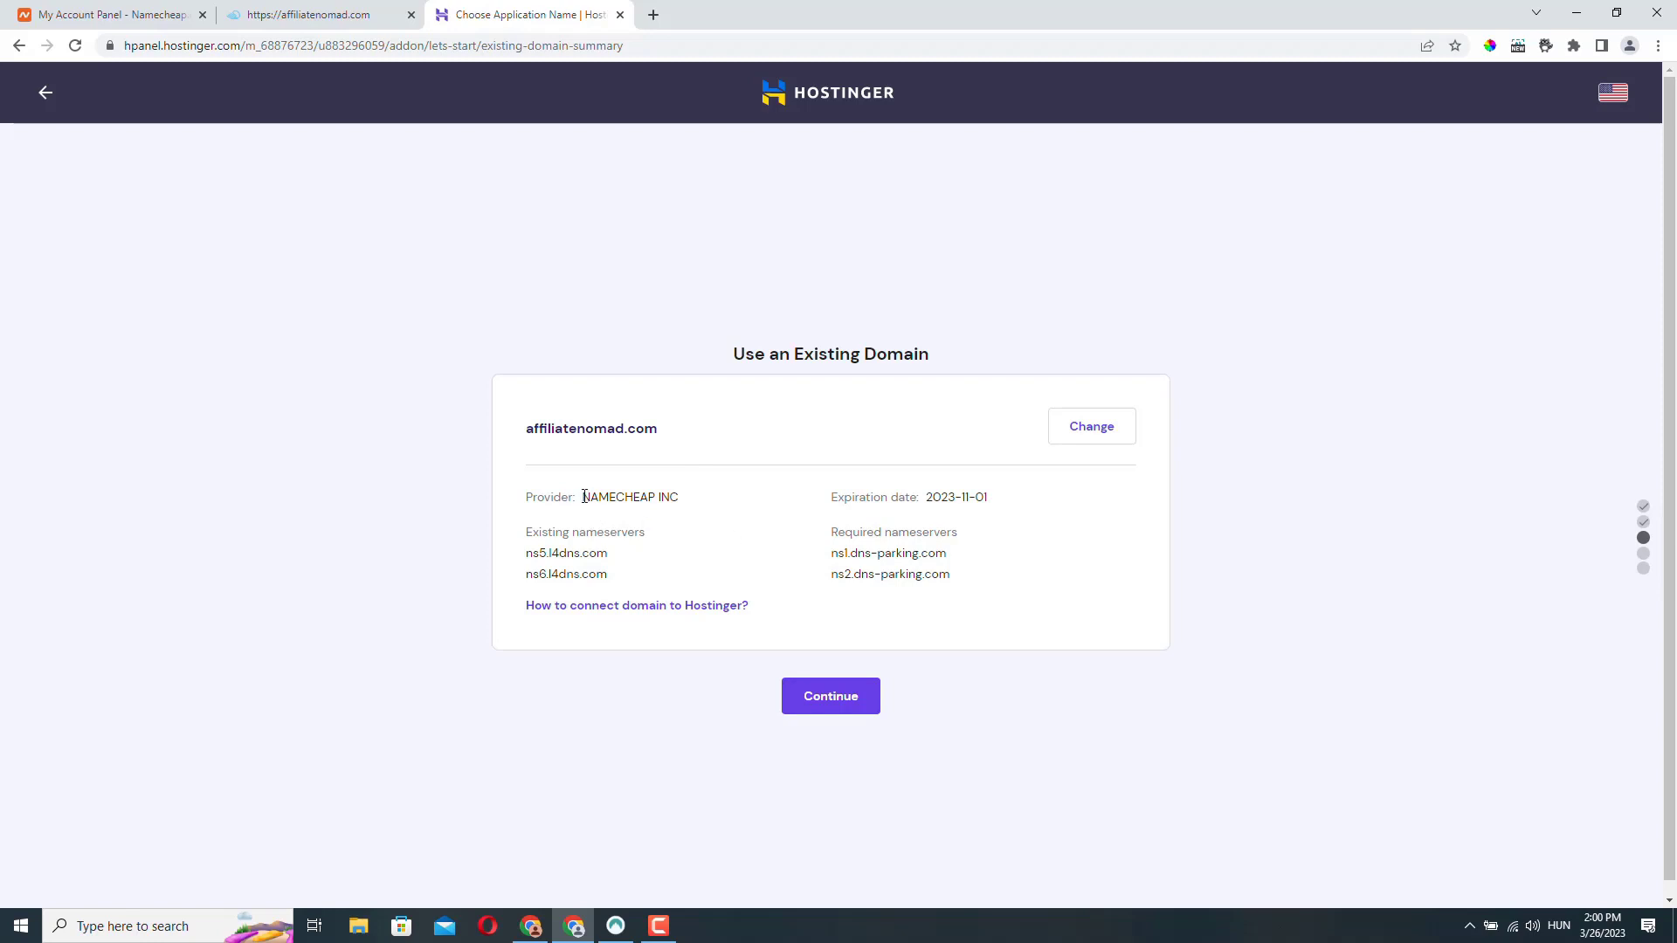
pyautogui.doubleClick(630, 496)
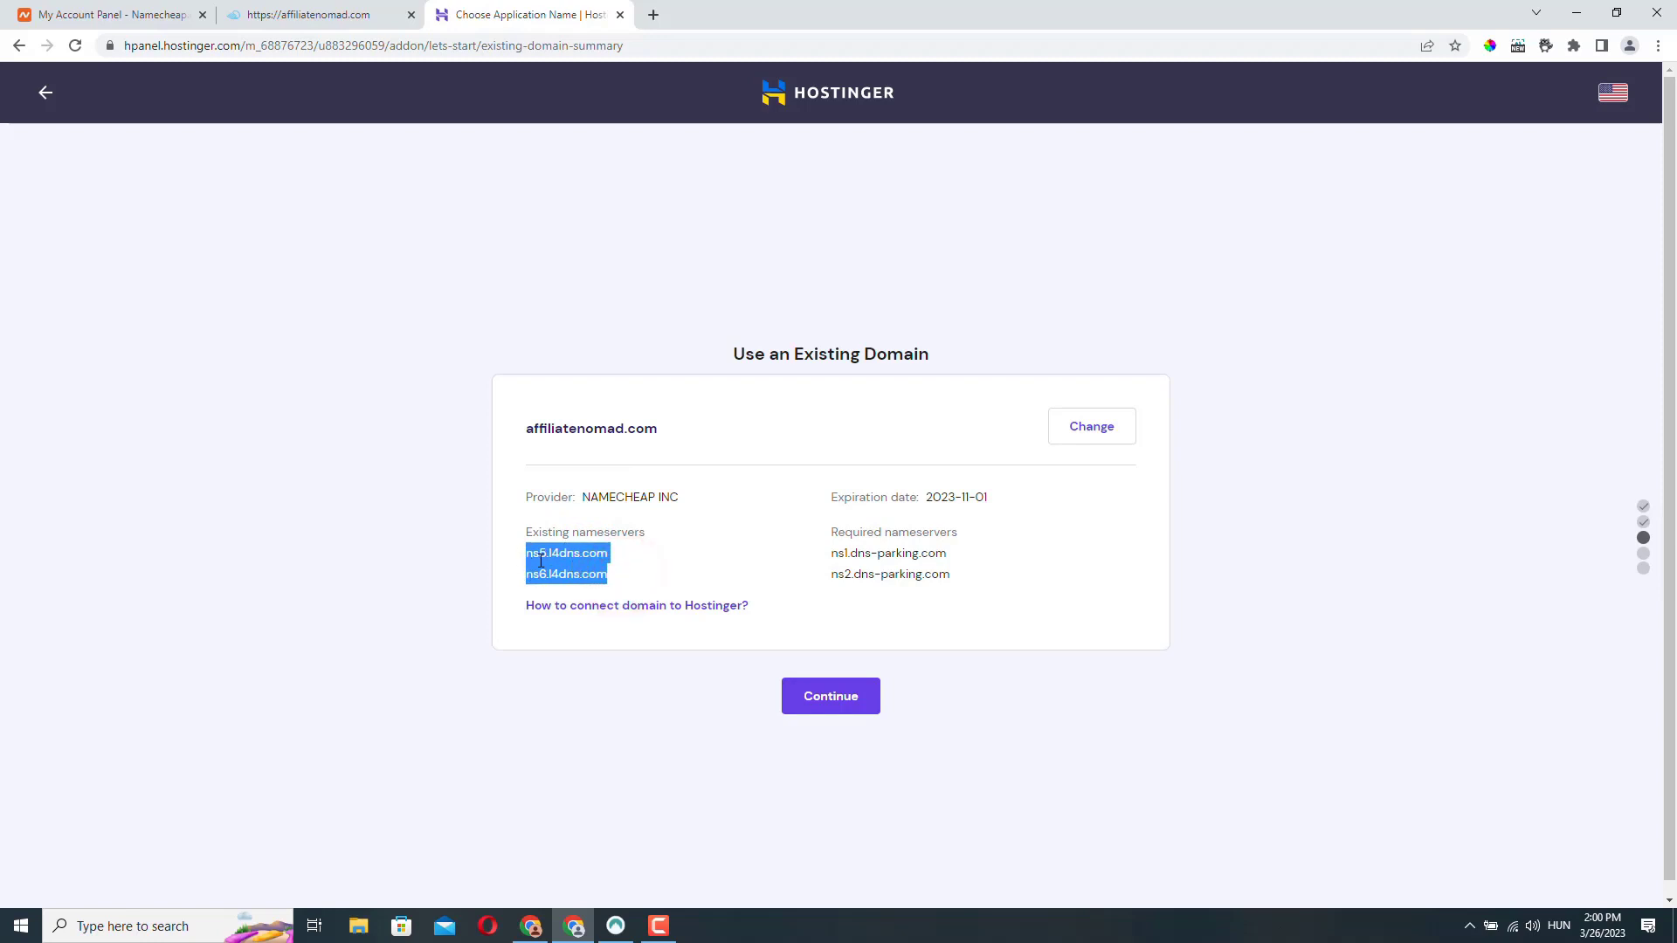
pyautogui.click(833, 553)
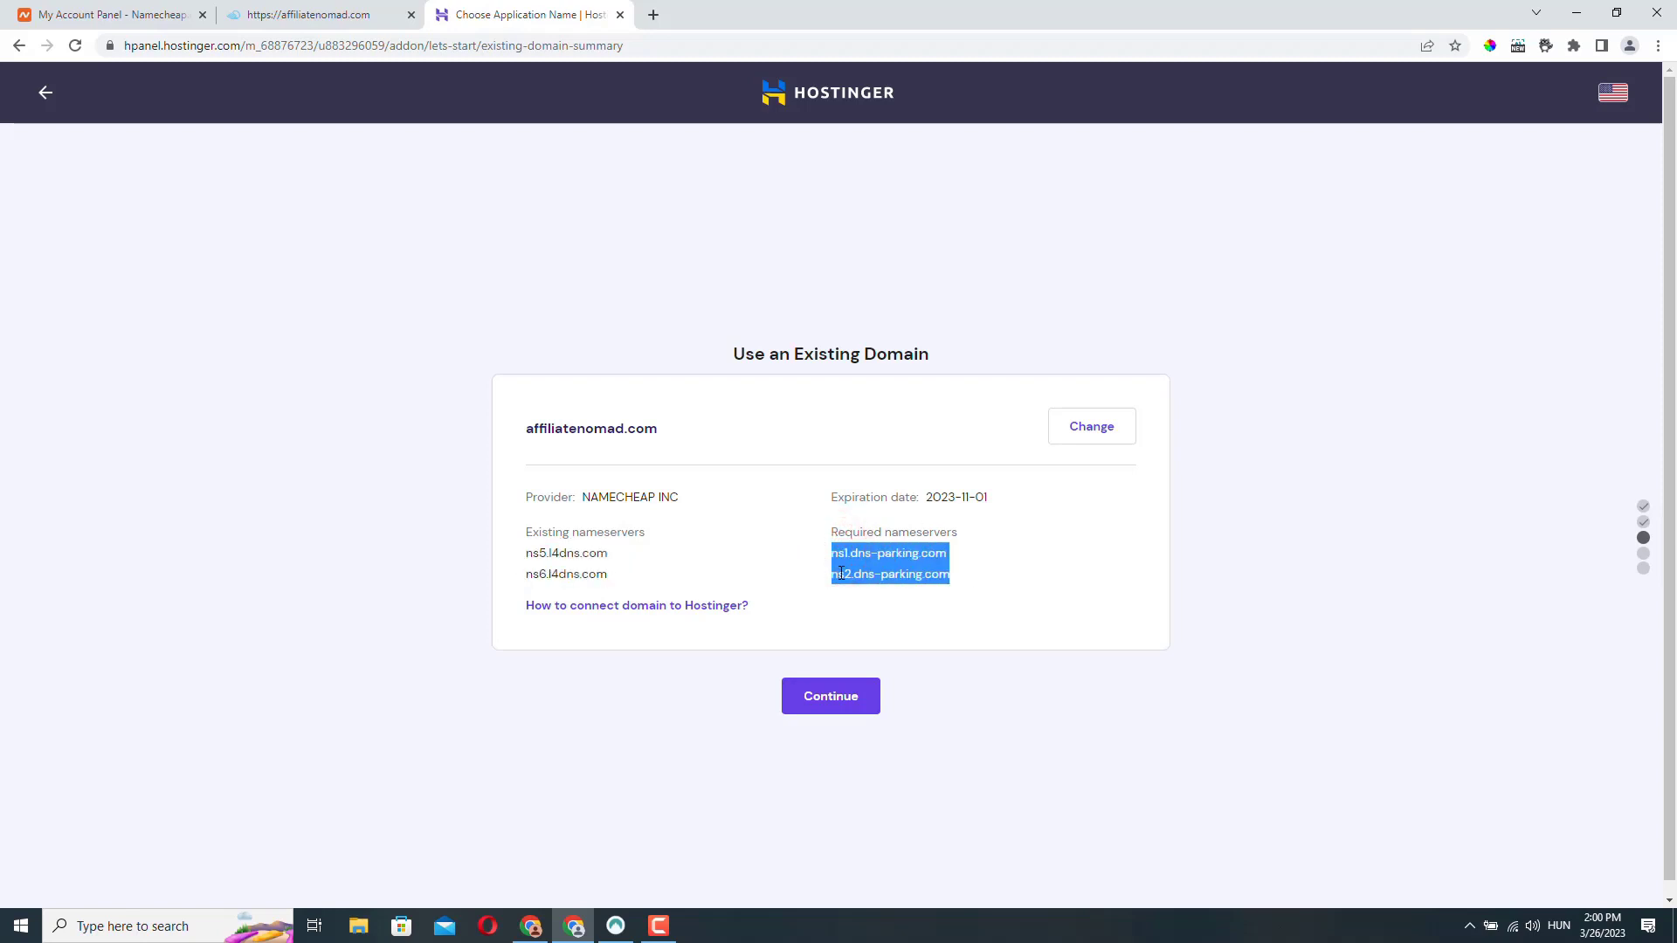
pyautogui.moveTo(952, 601)
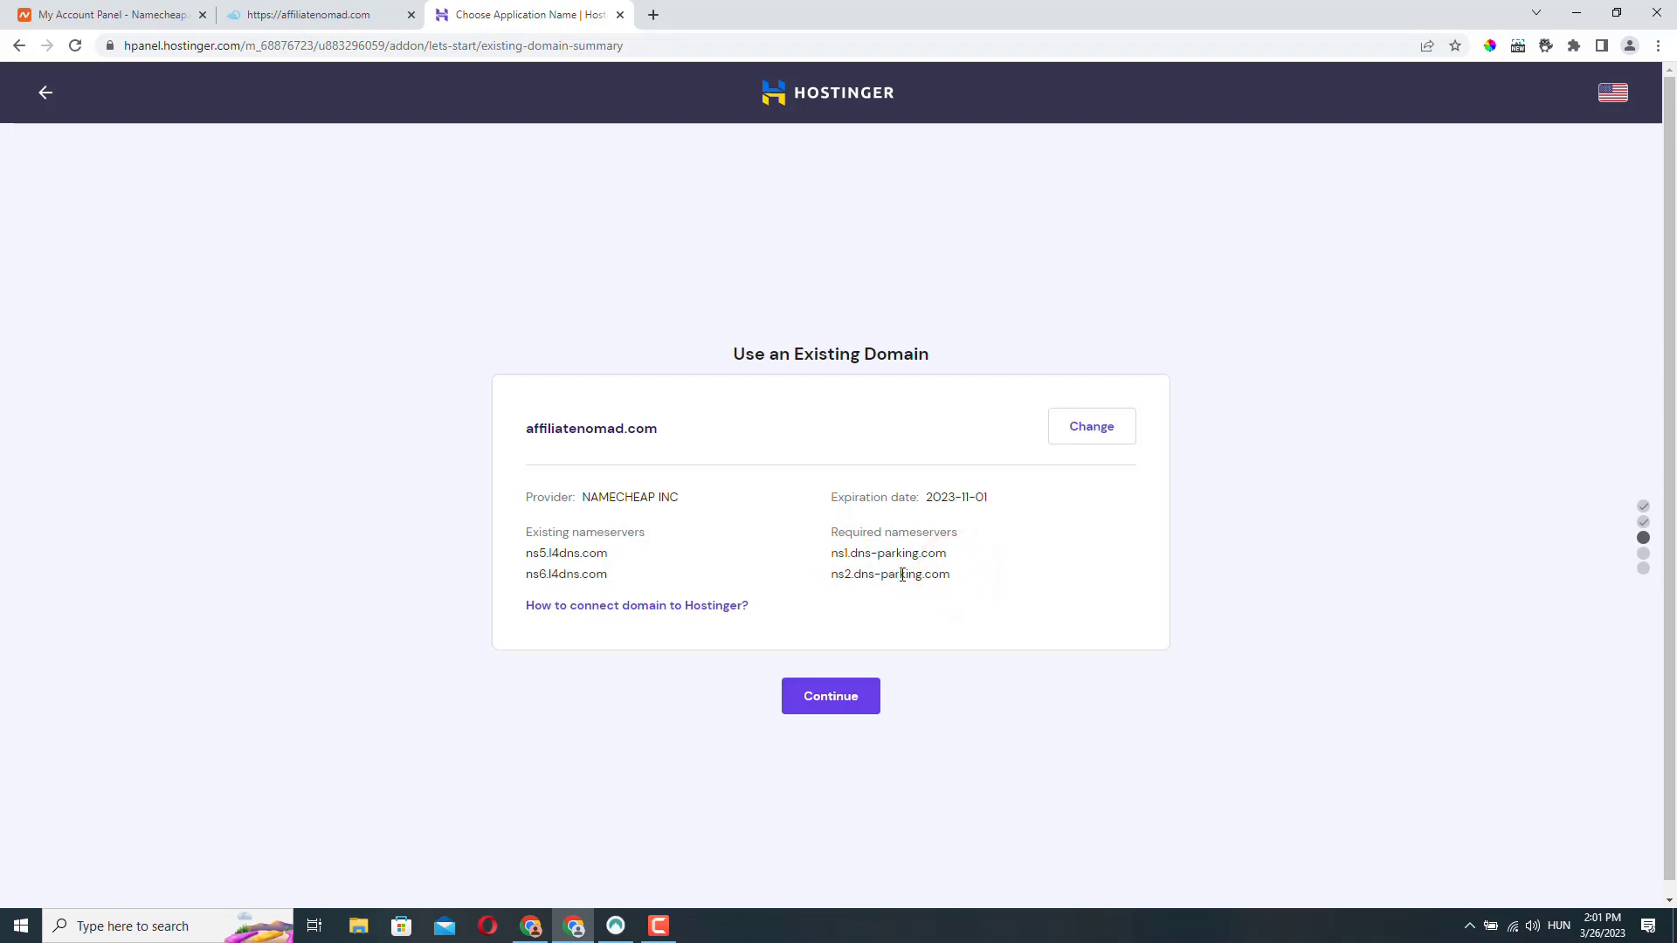
pyautogui.doubleClick(889, 553)
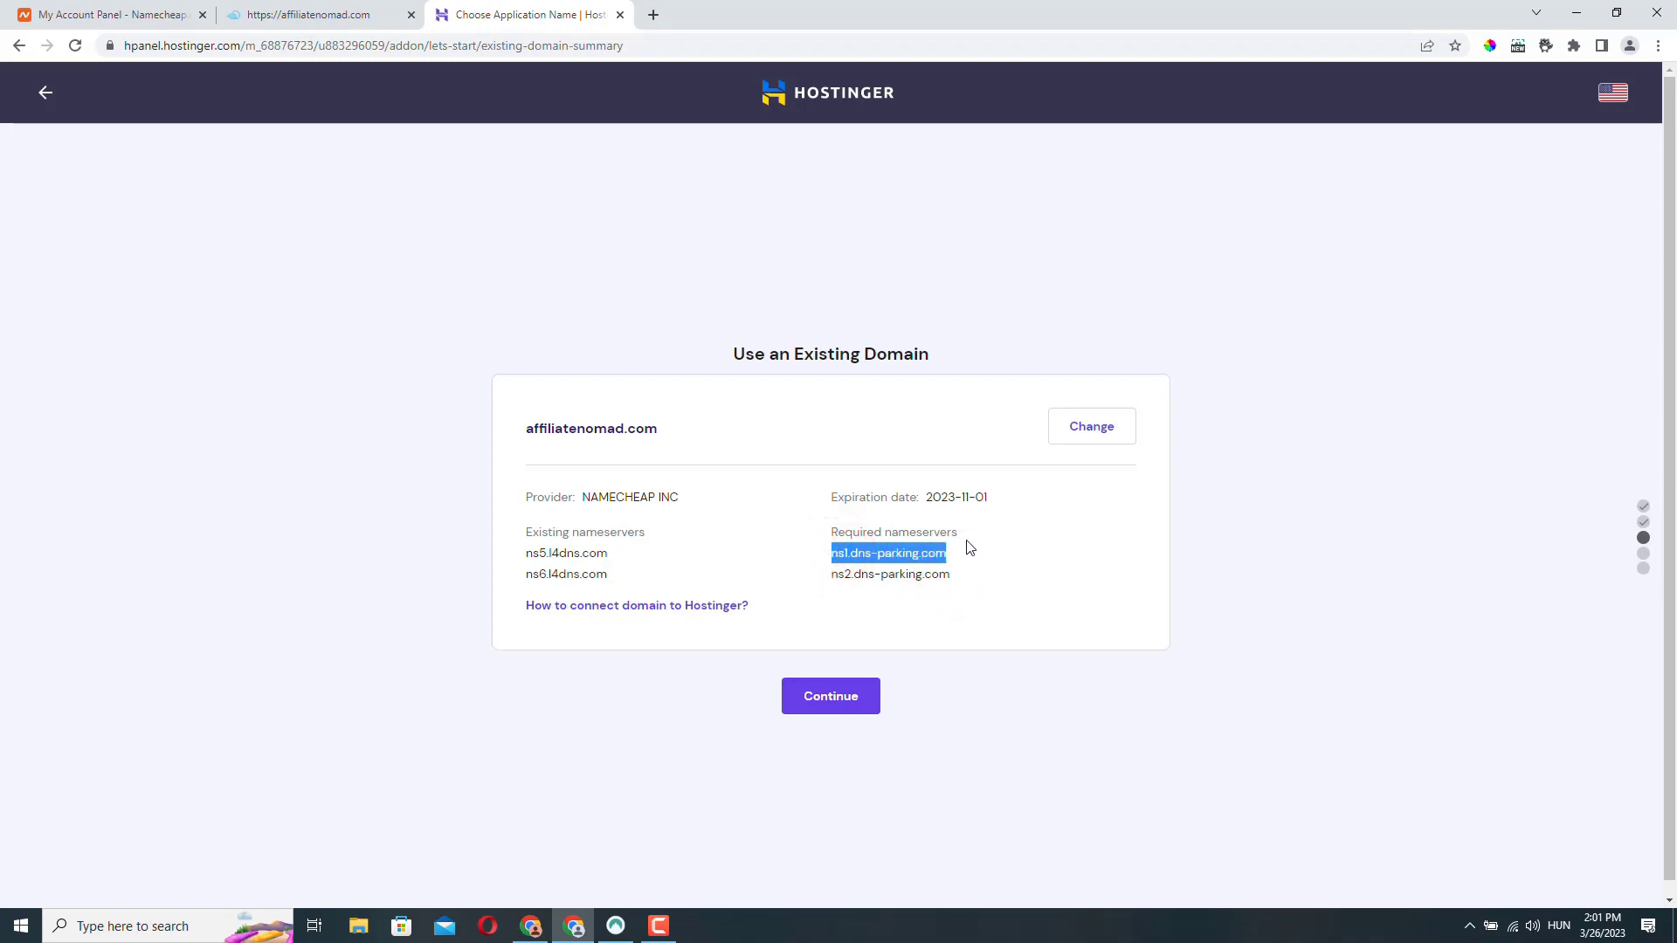
pyautogui.moveTo(465, 241)
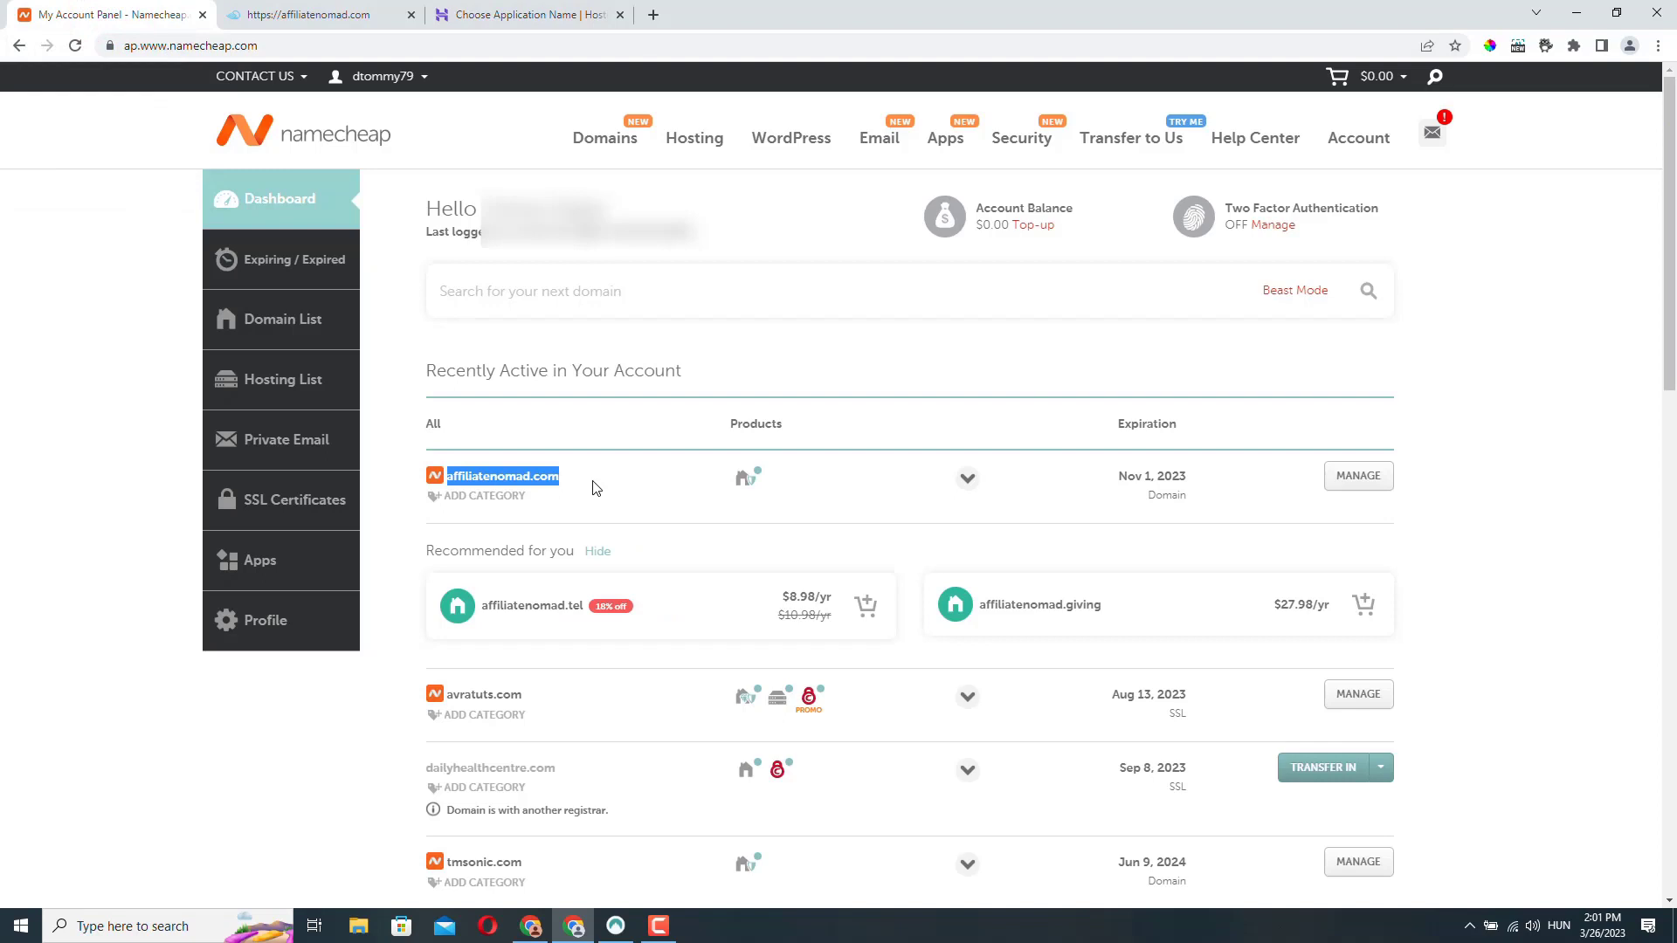
# Replace affiliatenomad.com's Custom DNS nameservers with ns1 and ns2.dns-parking.com and save.
pyautogui.click(1358, 476)
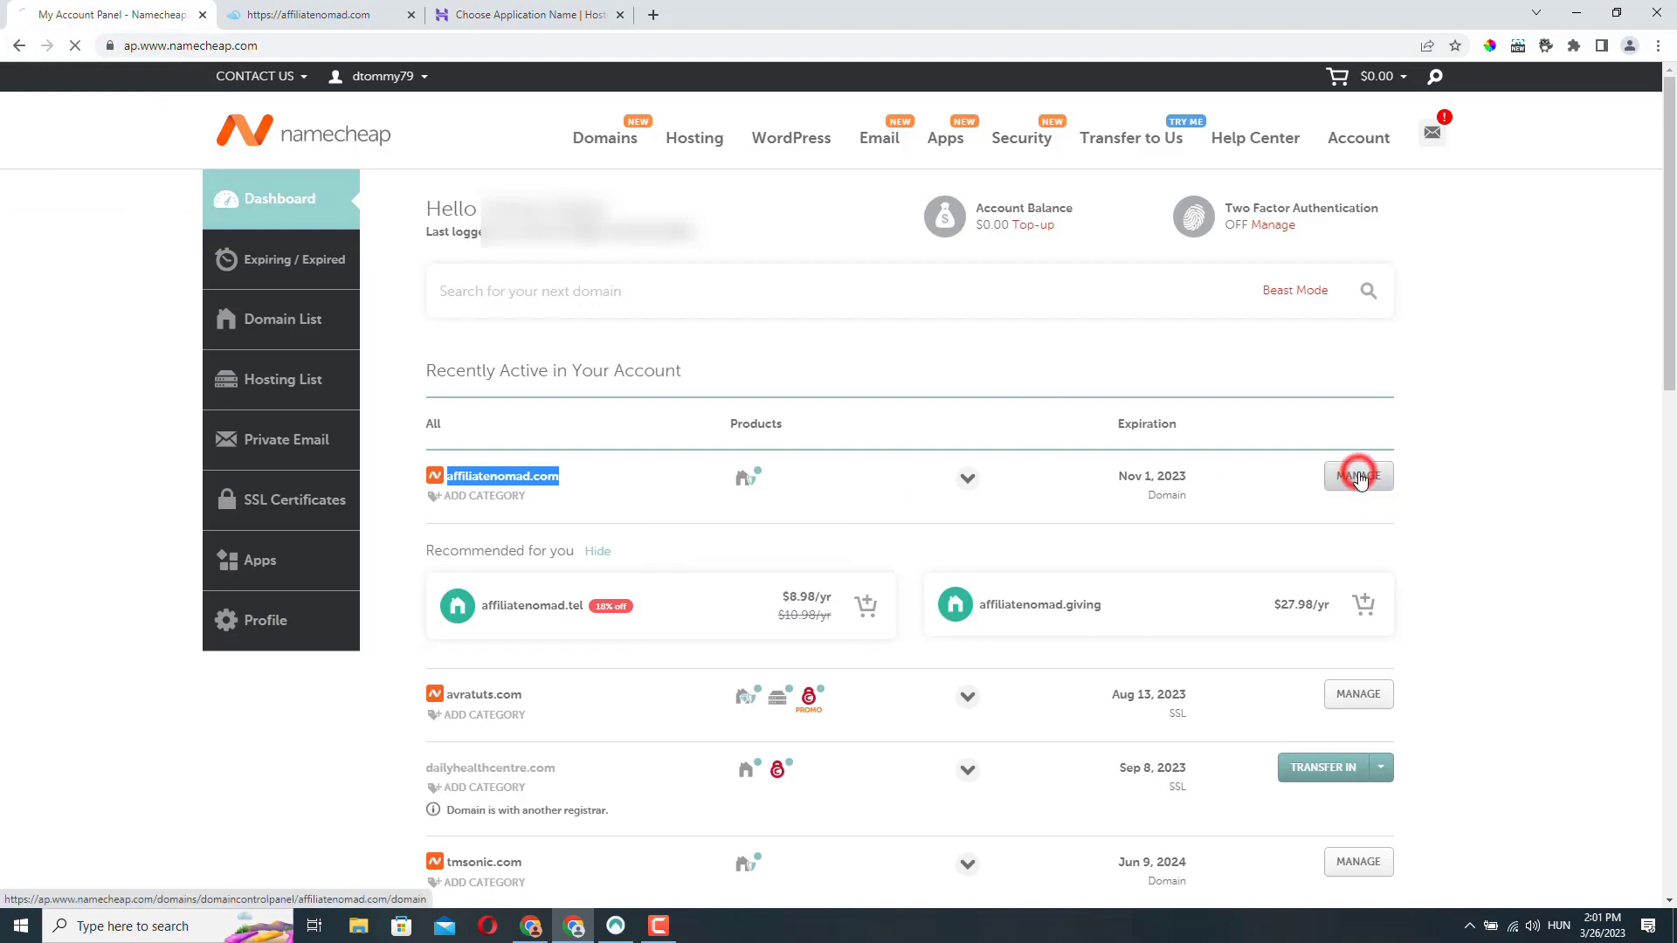
pyautogui.click(1358, 475)
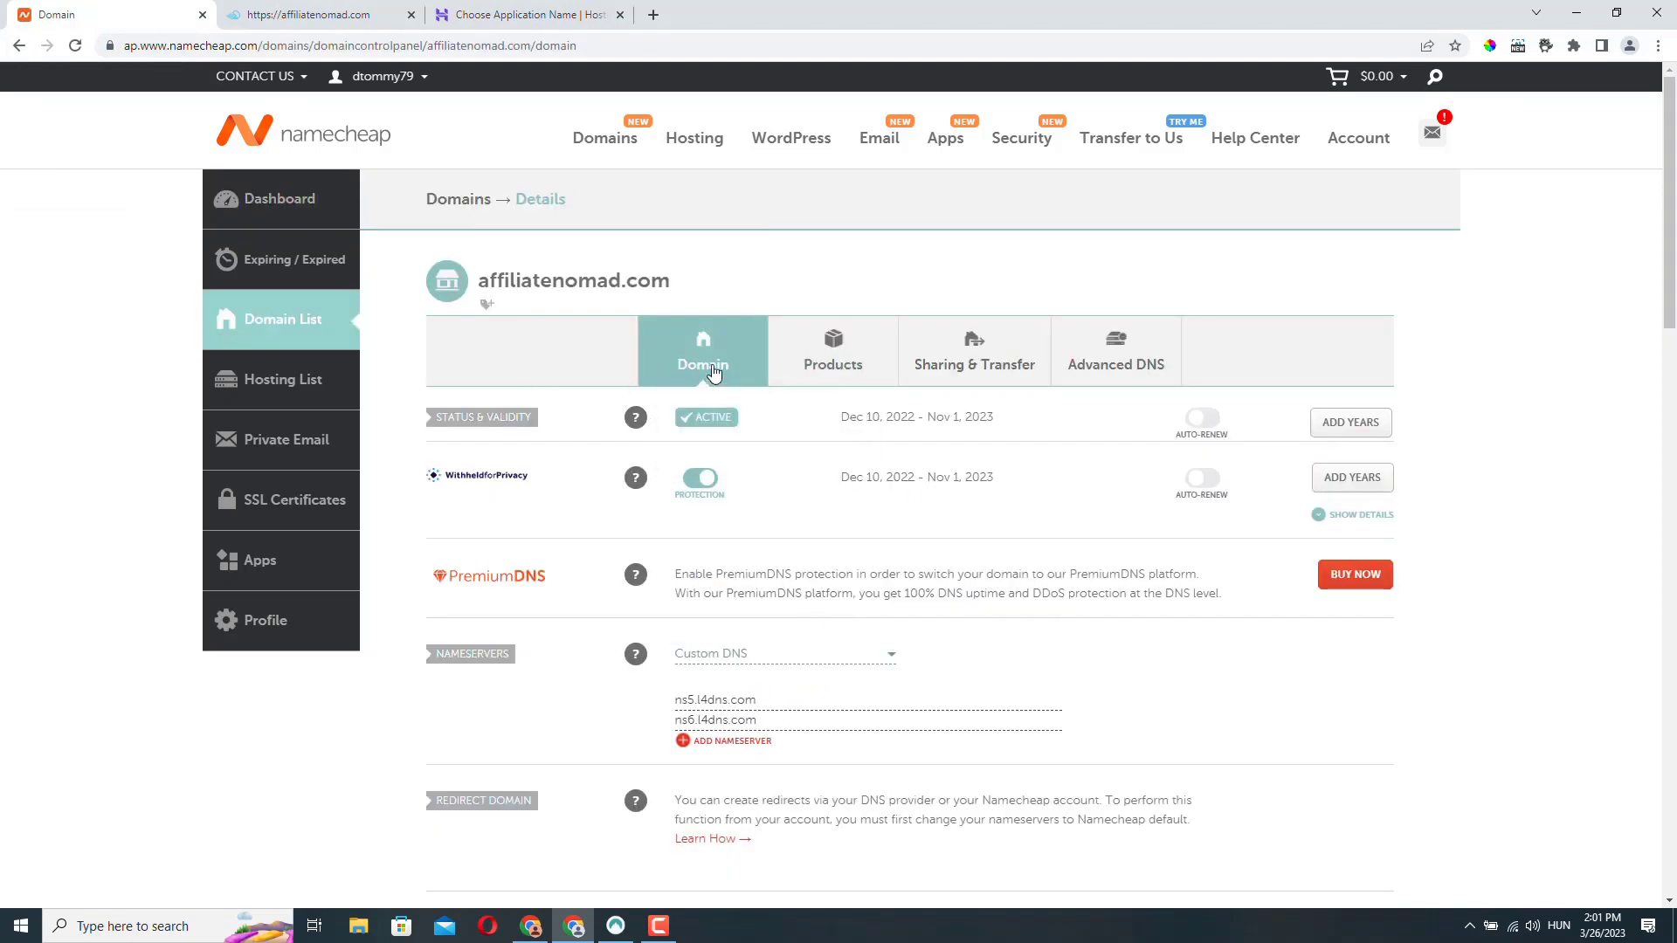
pyautogui.moveTo(844, 699)
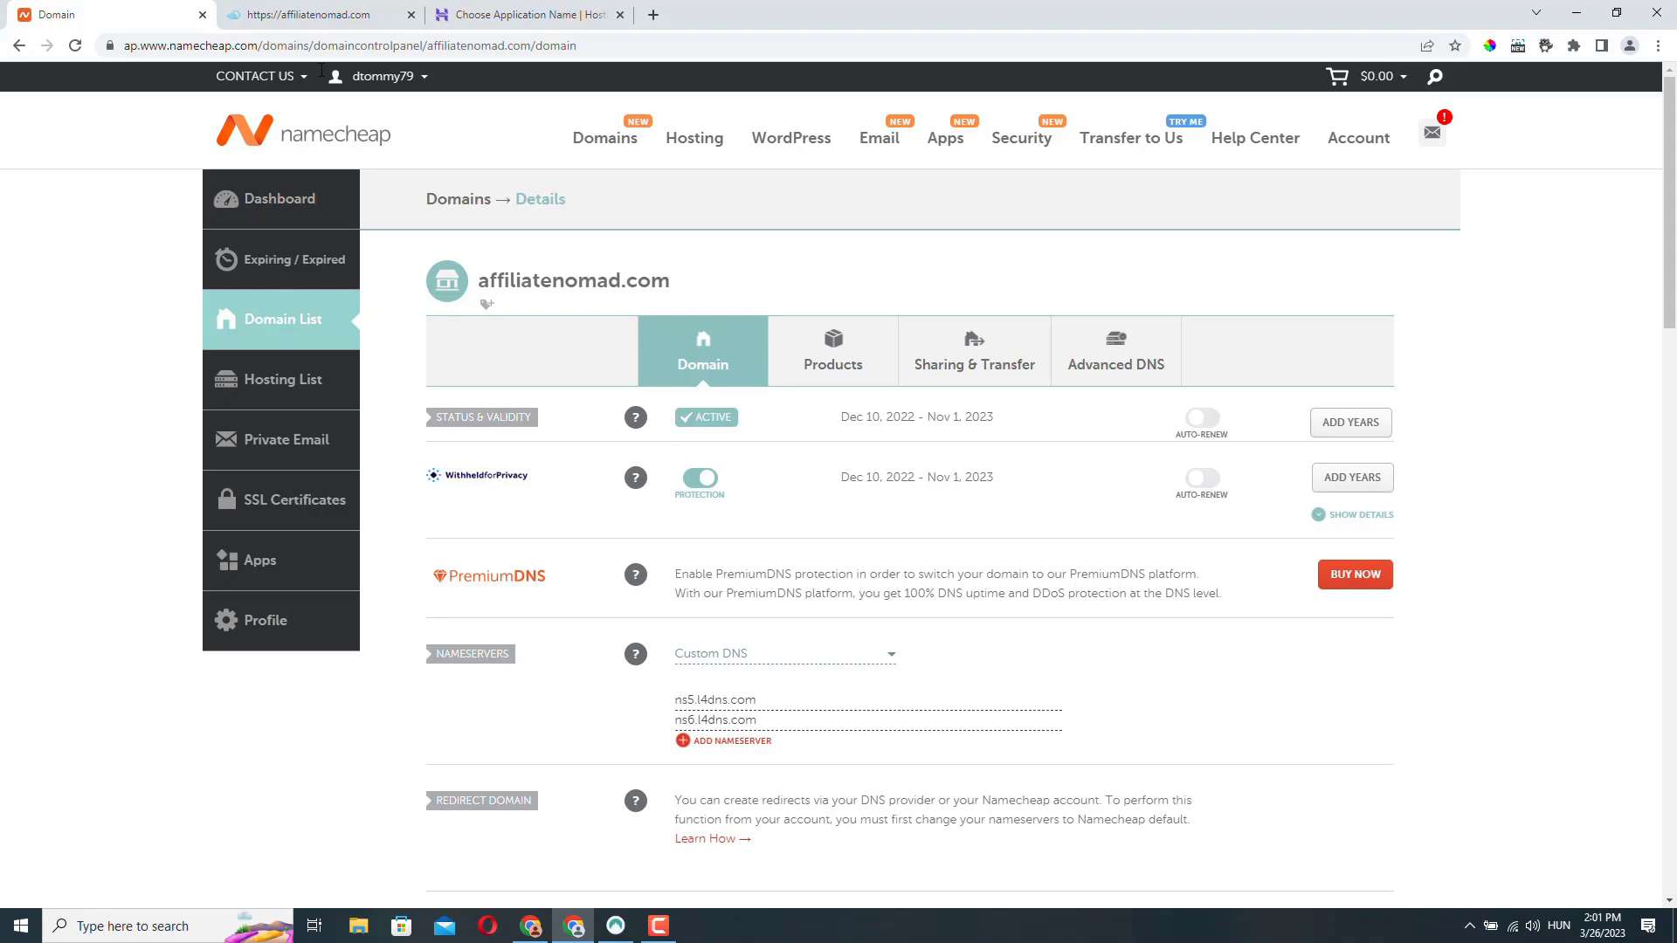
pyautogui.click(524, 14)
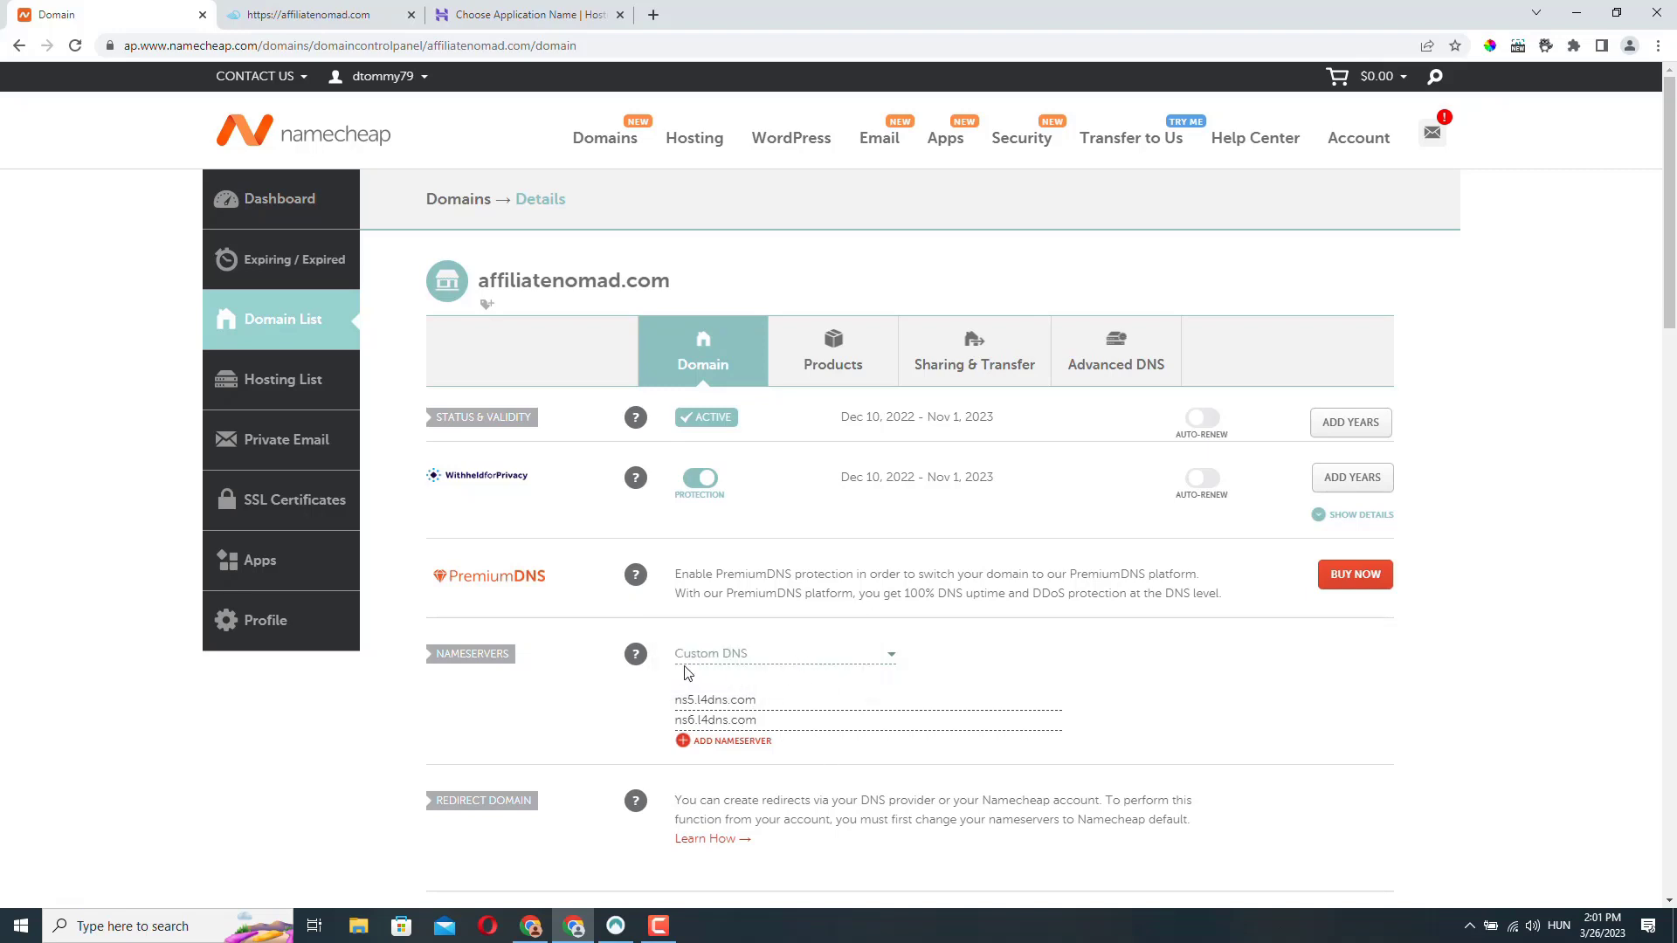
pyautogui.doubleClick(714, 700)
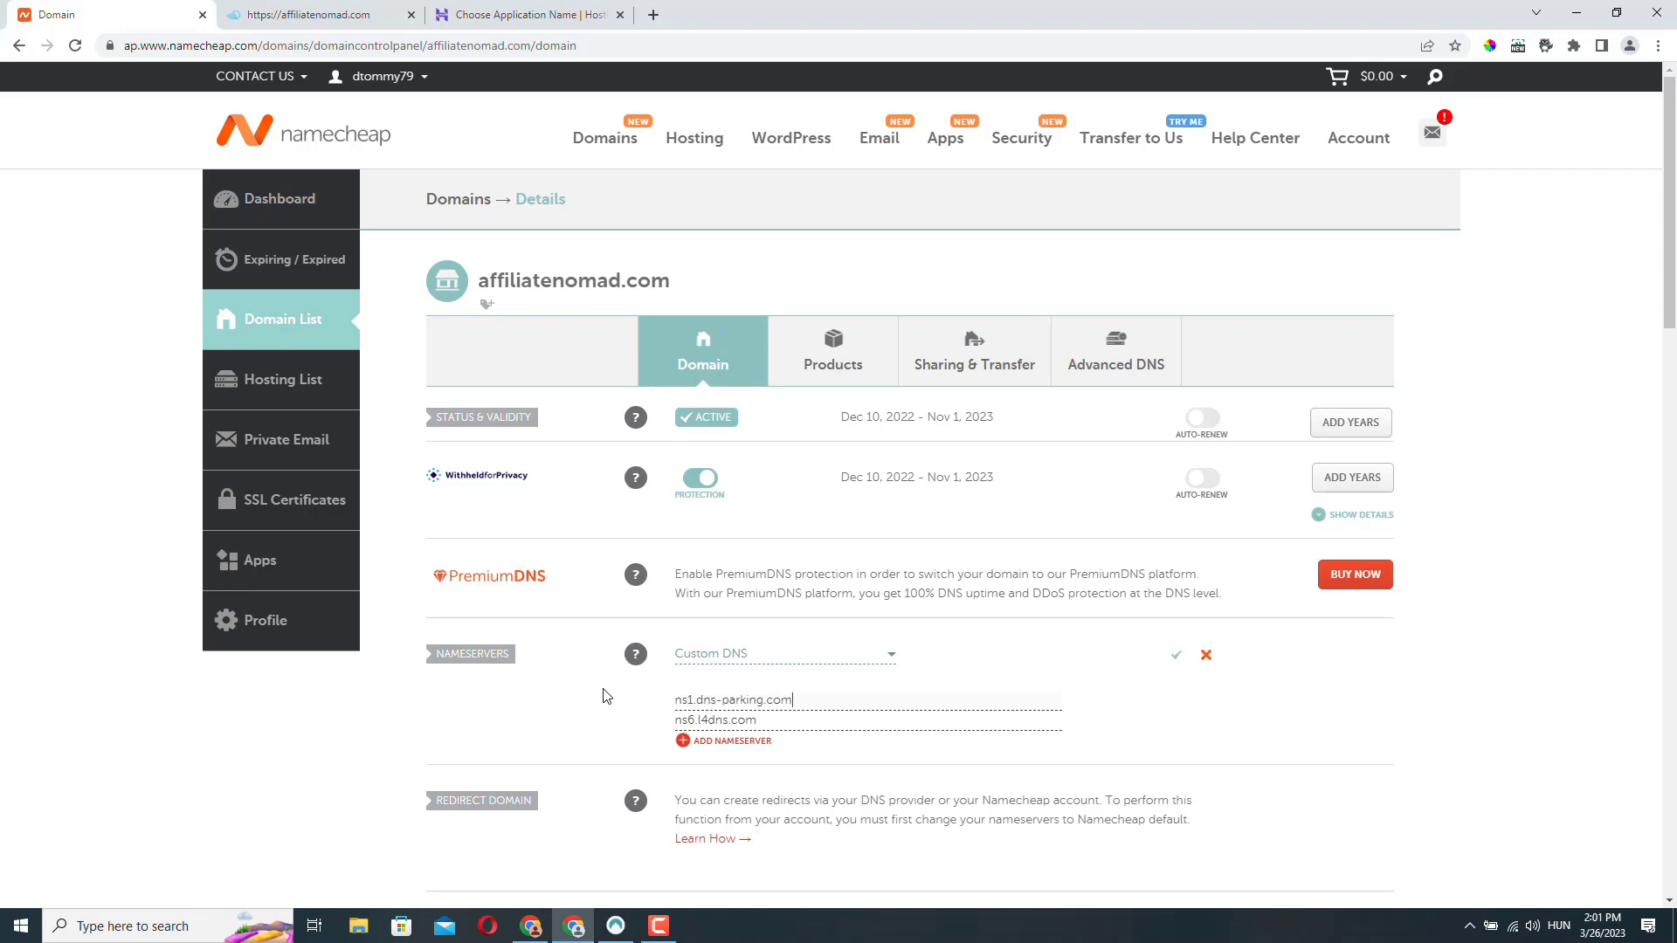
pyautogui.click(524, 14)
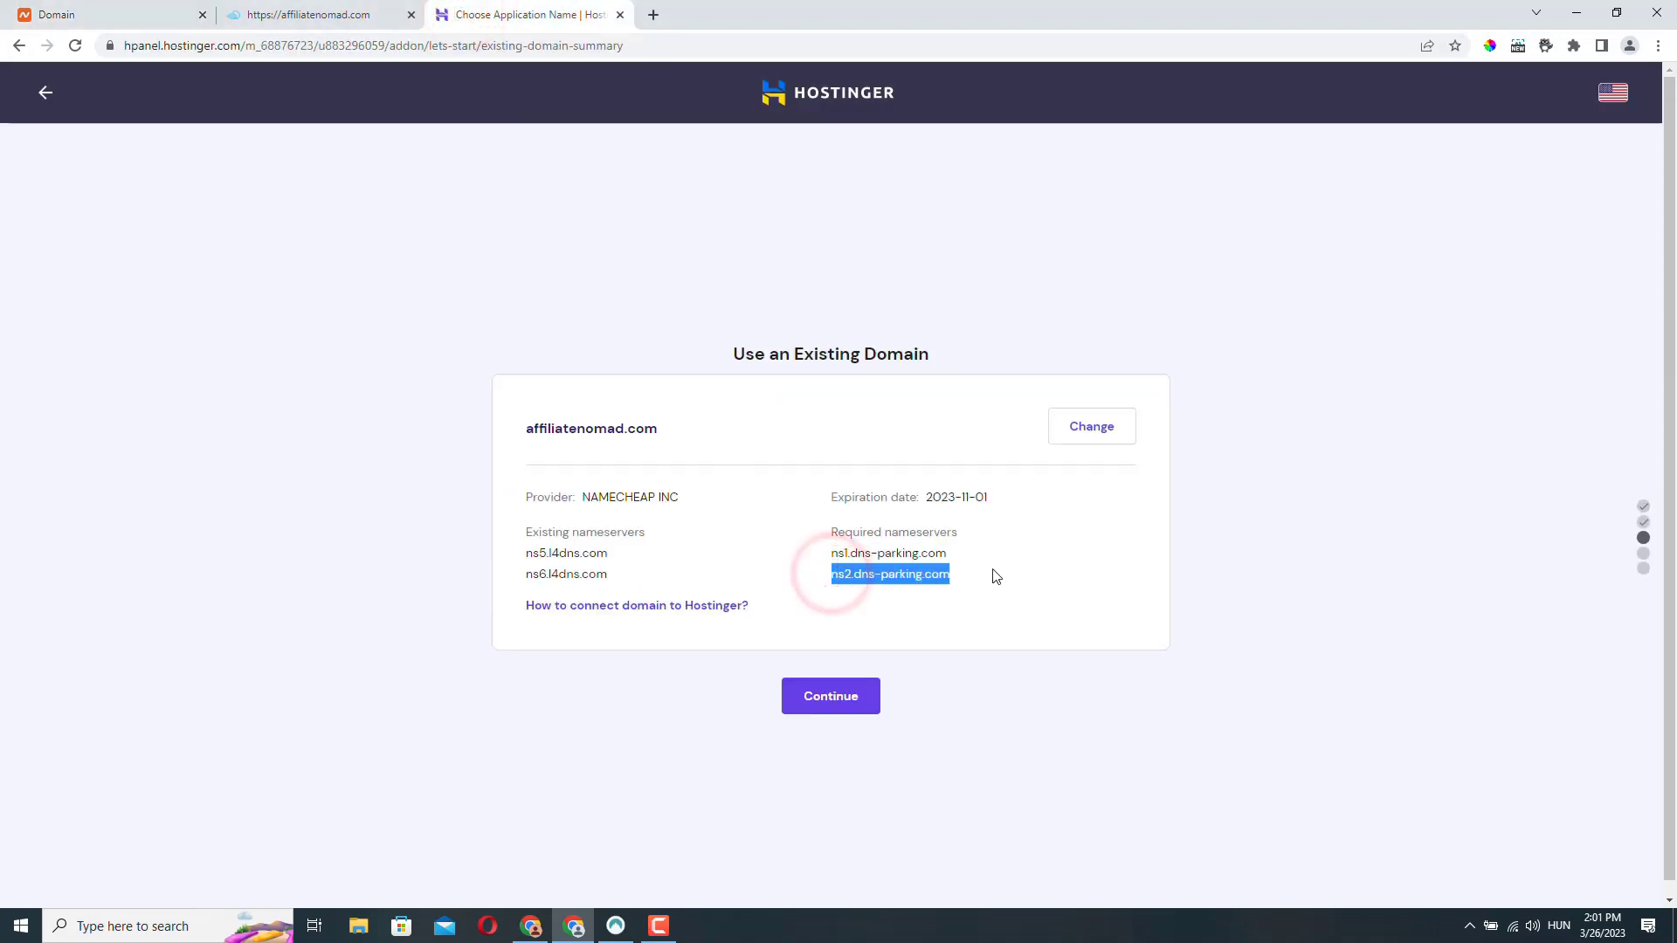
pyautogui.click(107, 14)
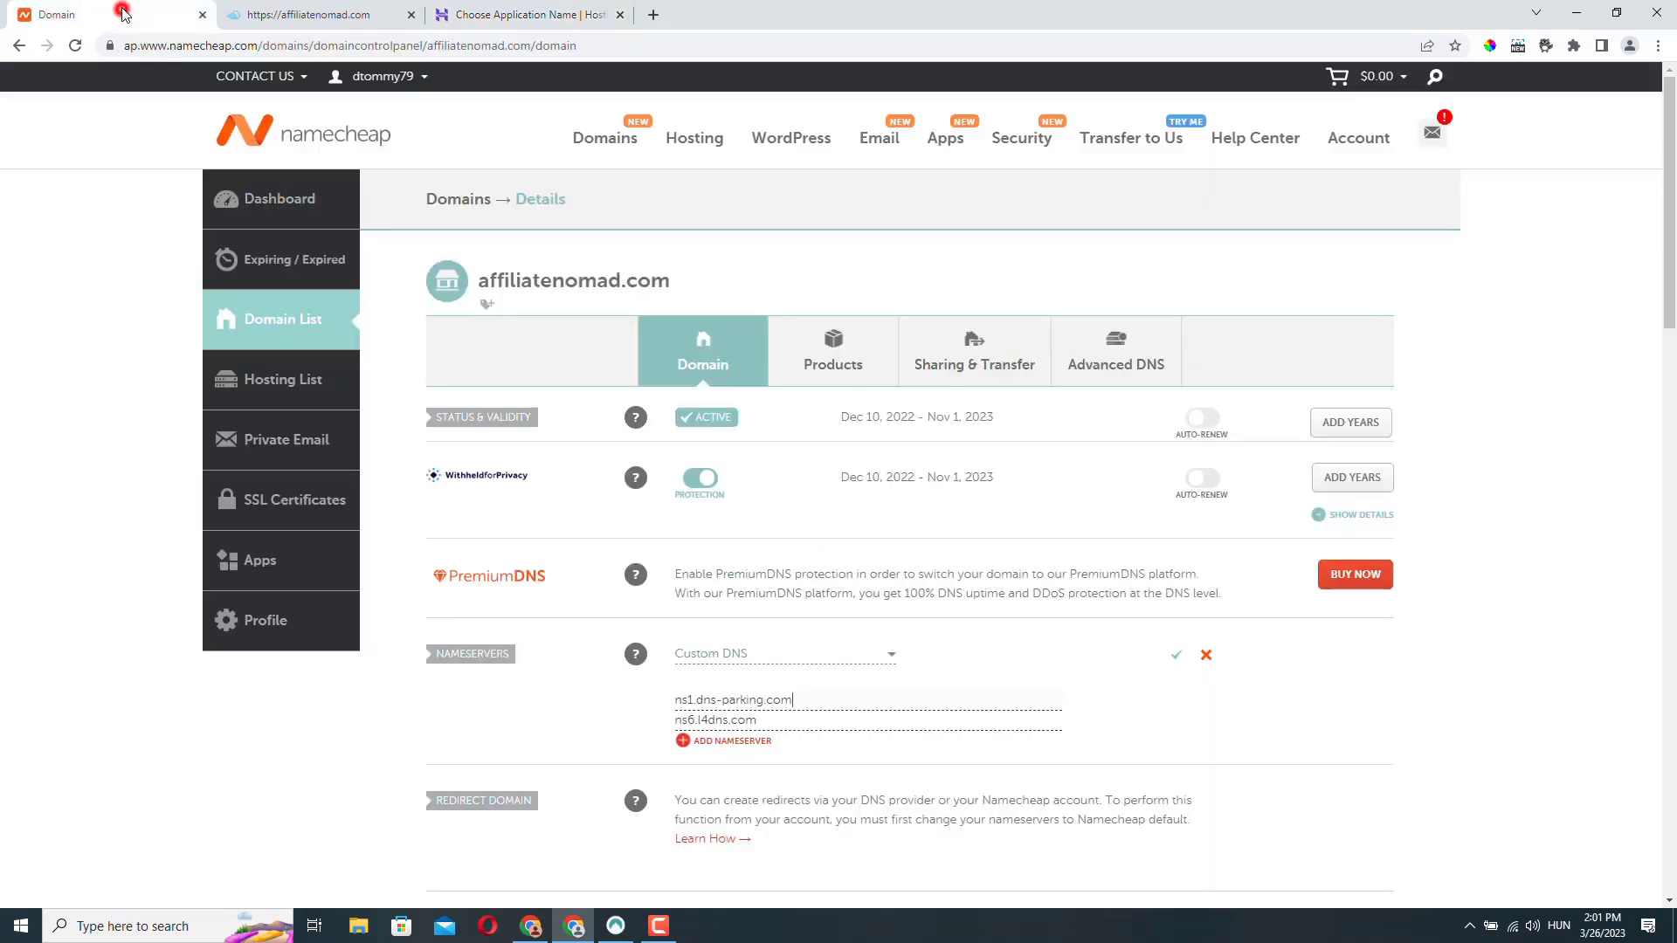
pyautogui.click(716, 719)
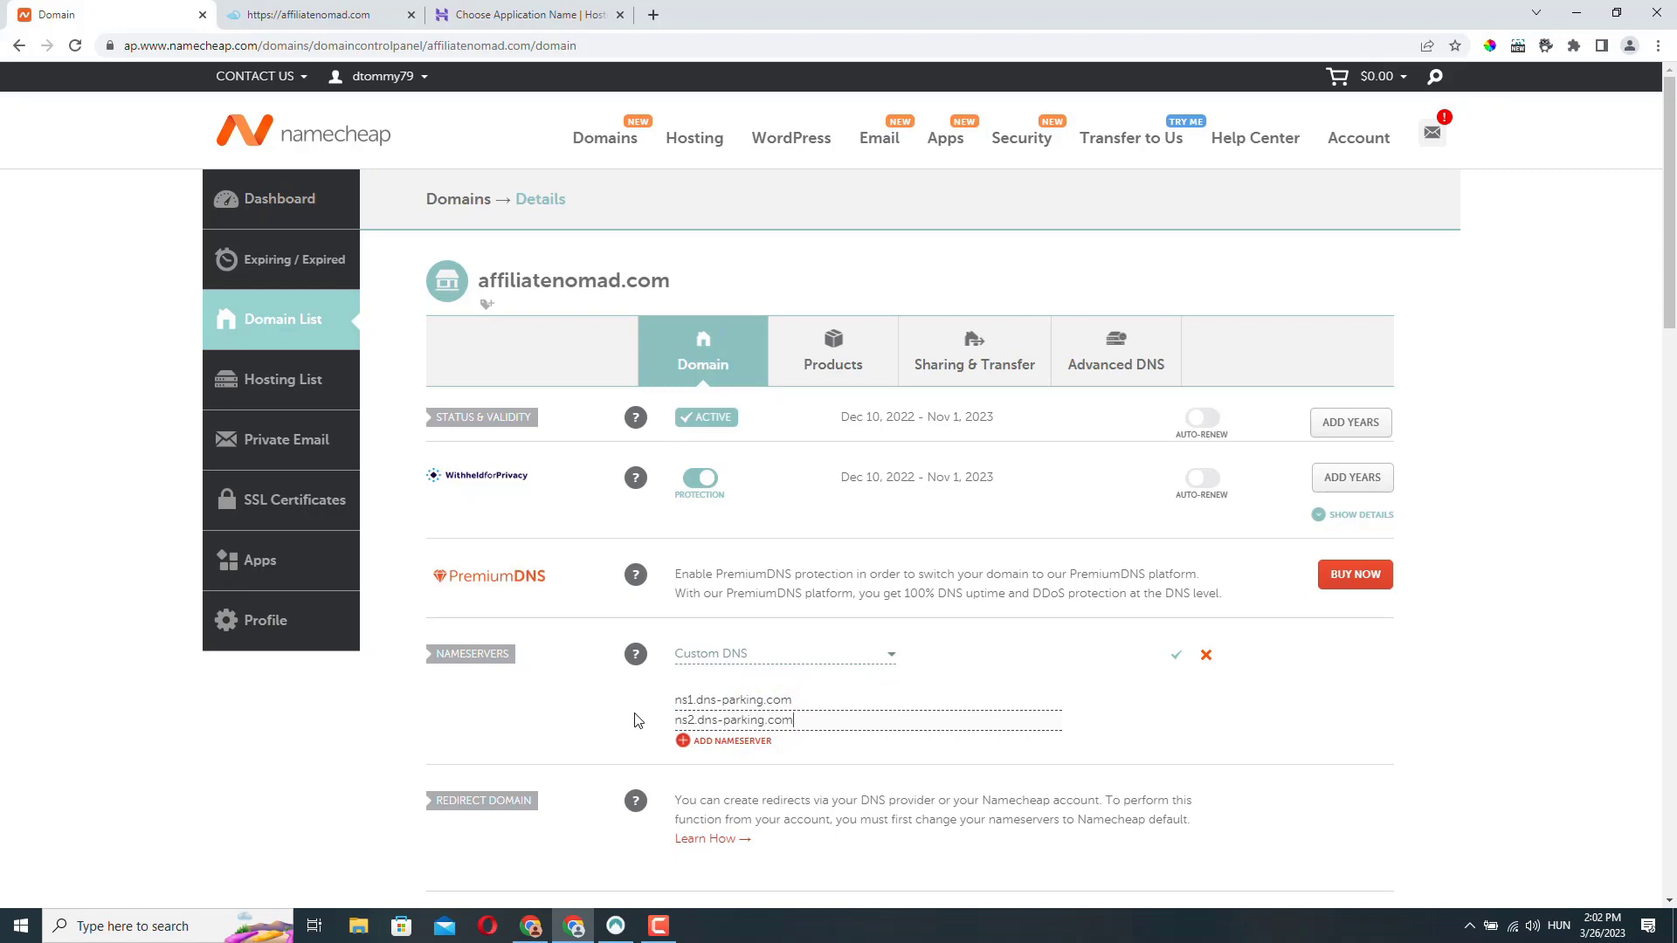
pyautogui.moveTo(1176, 660)
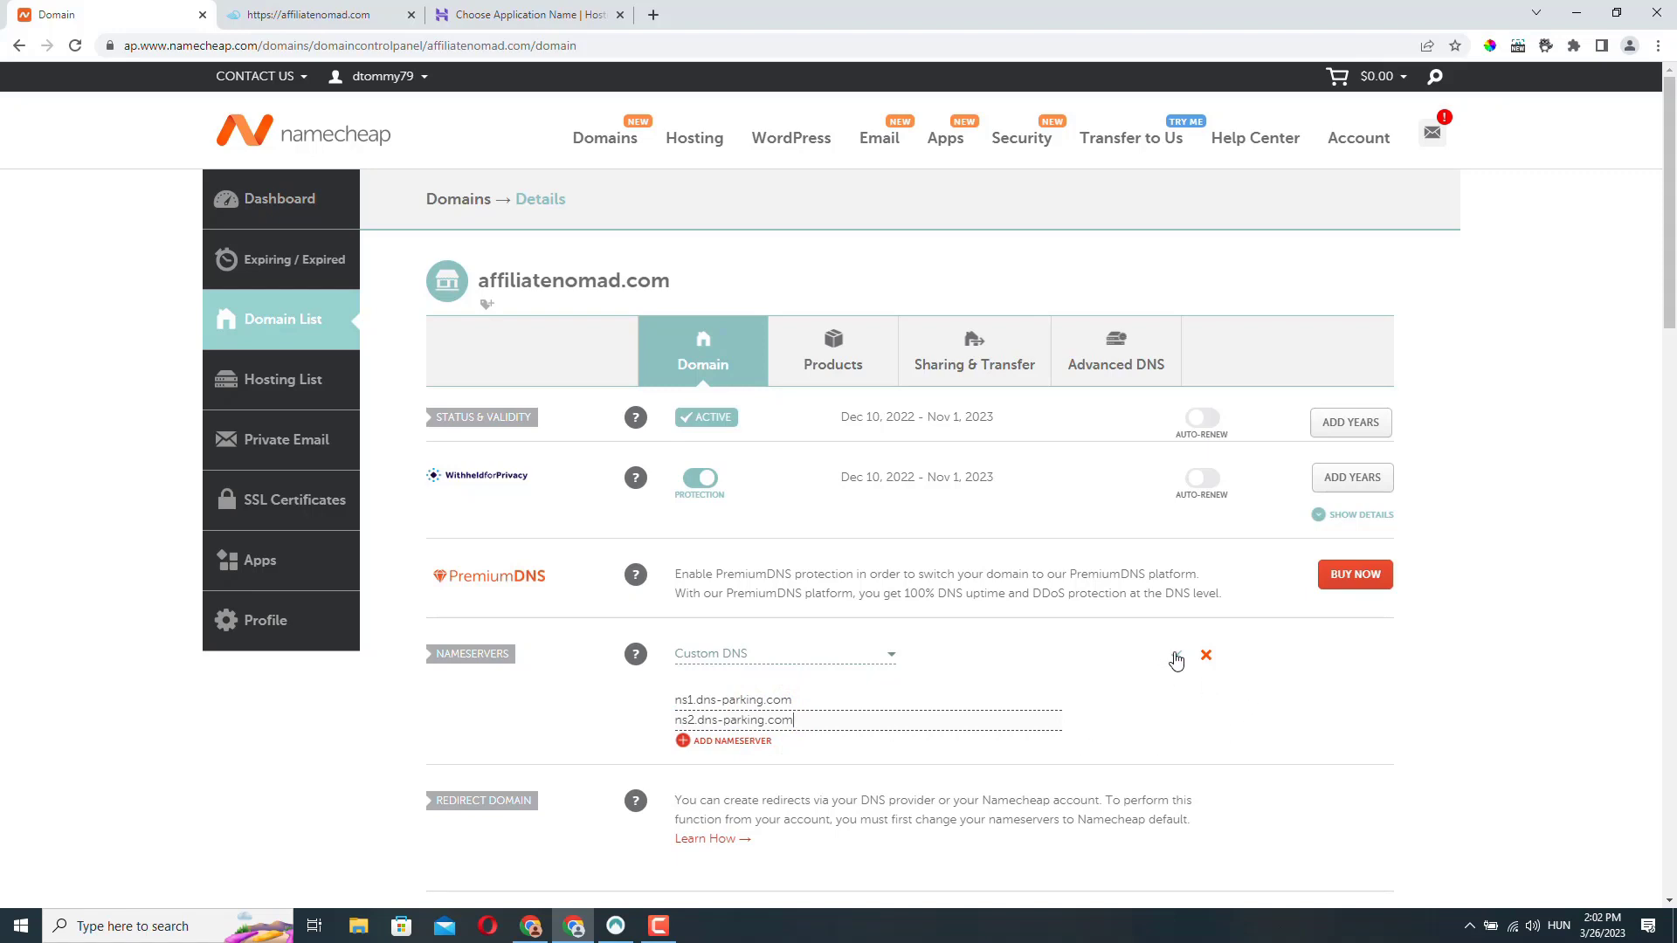
pyautogui.click(1175, 660)
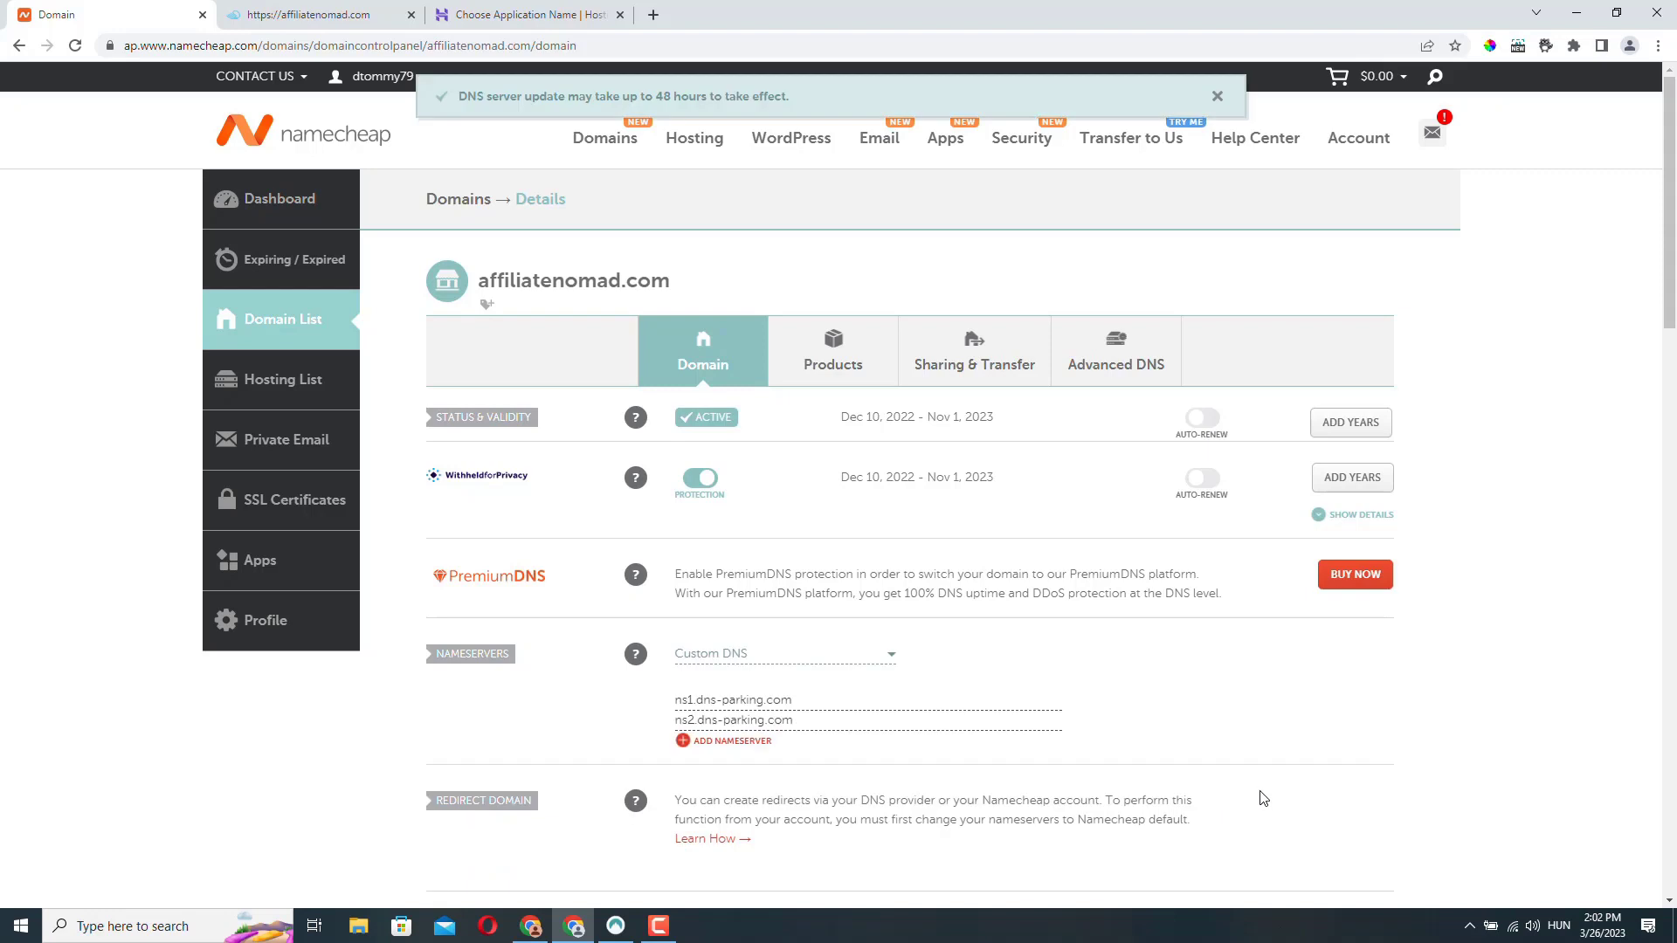
pyautogui.moveTo(509, 161)
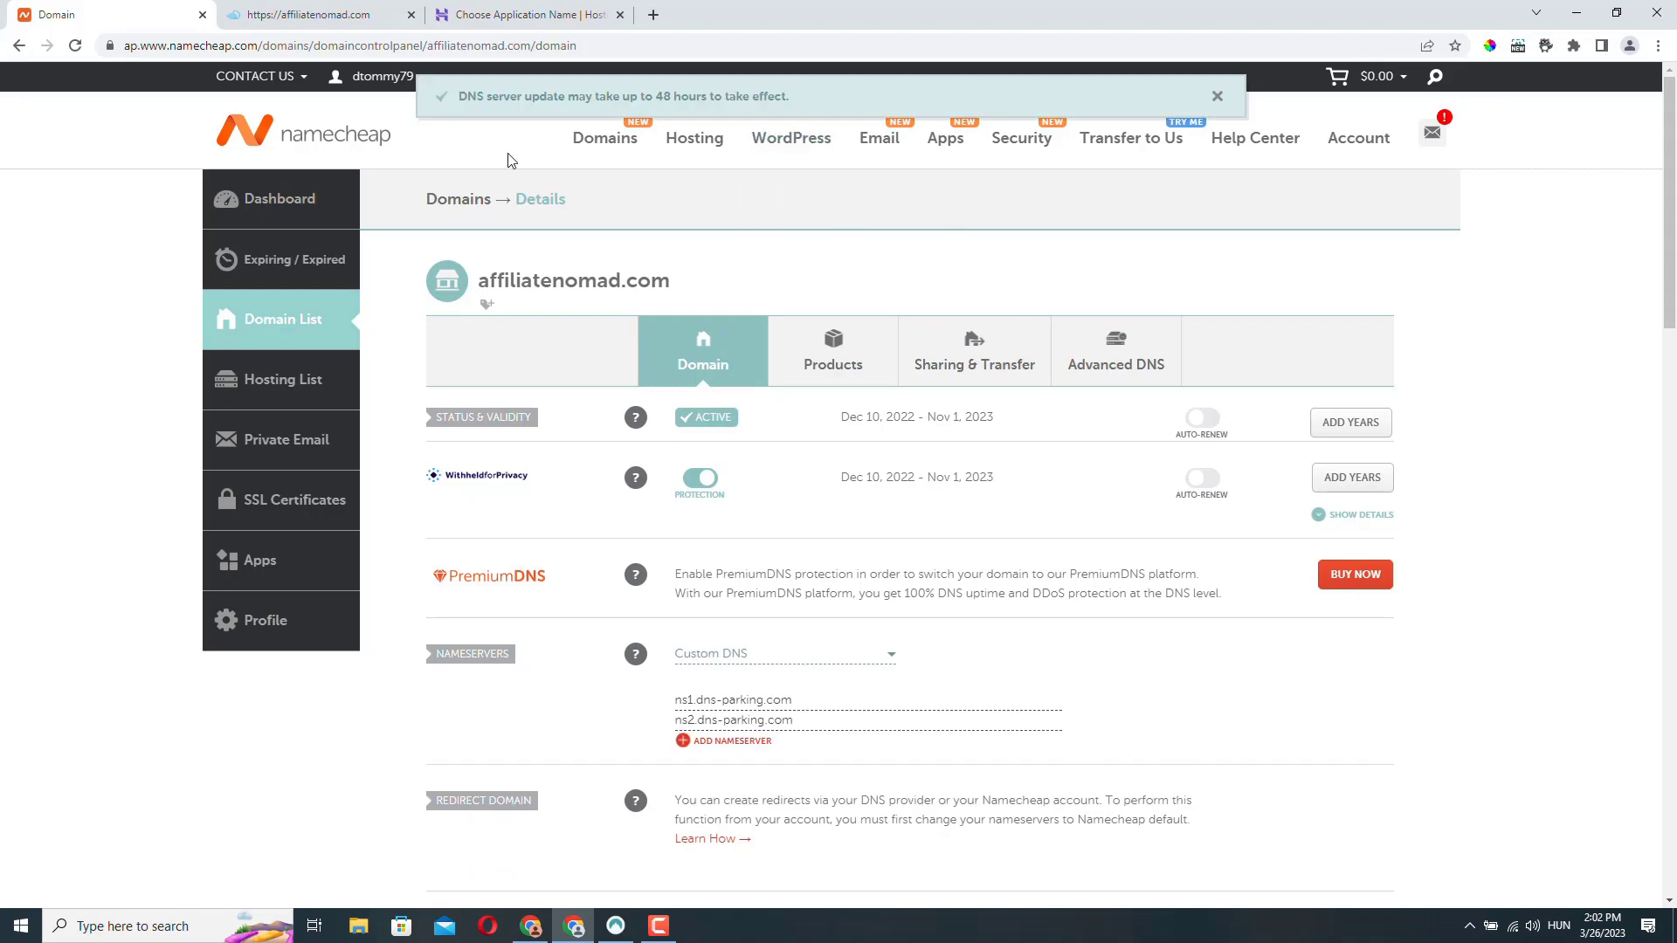
pyautogui.moveTo(736, 112)
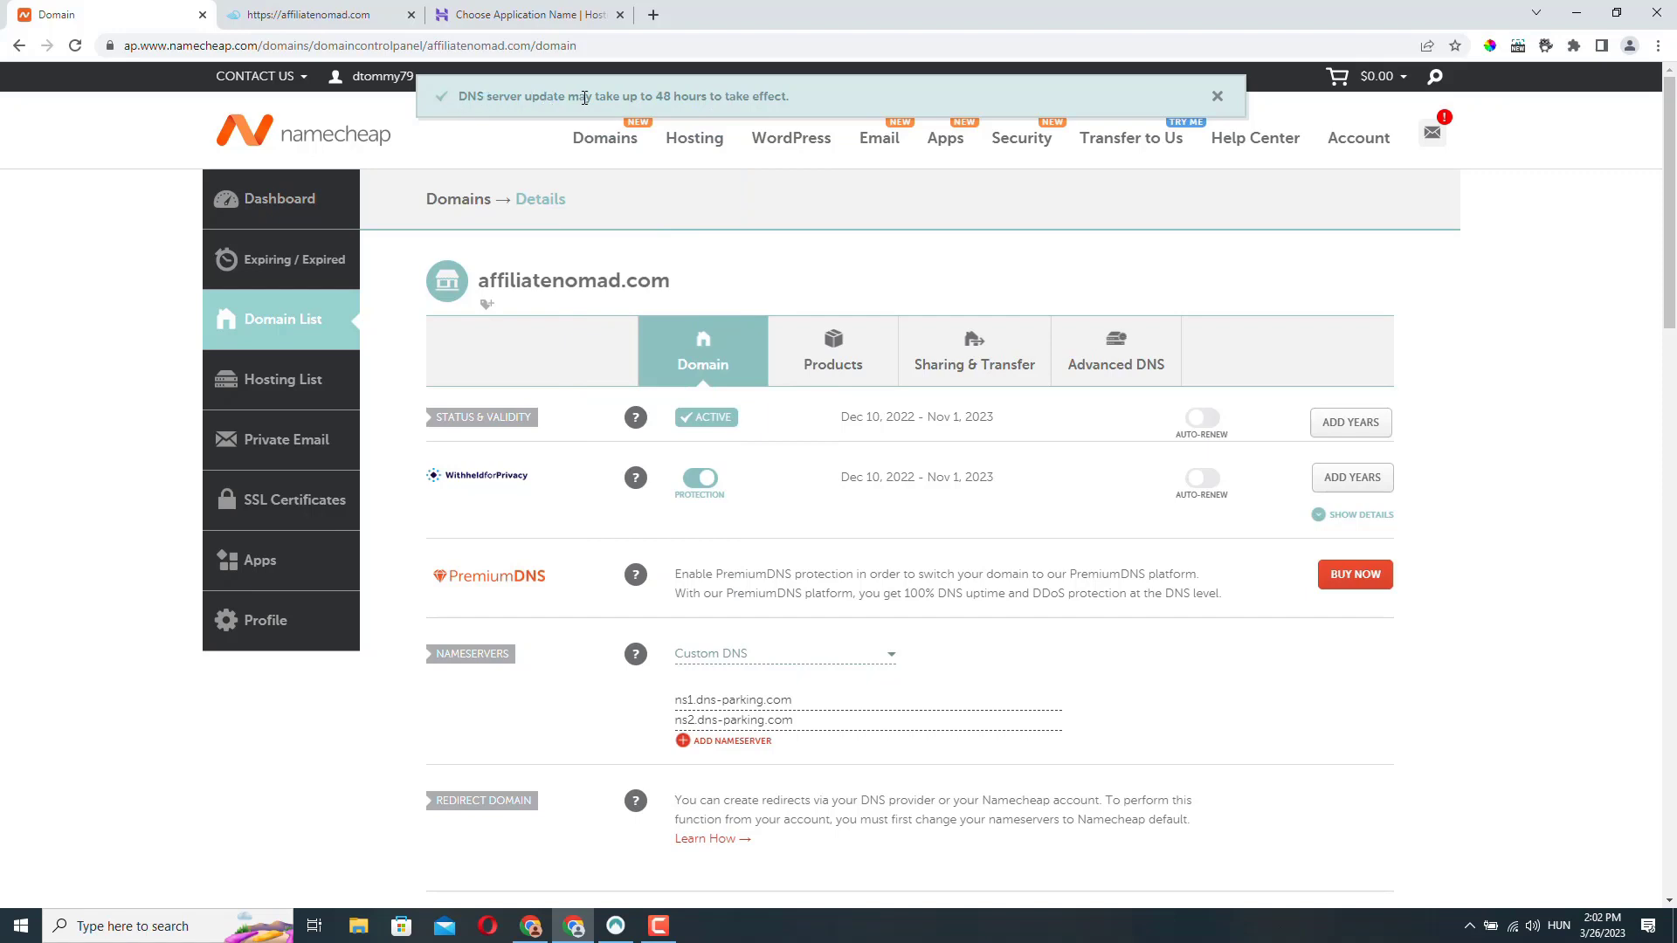
pyautogui.click(1216, 96)
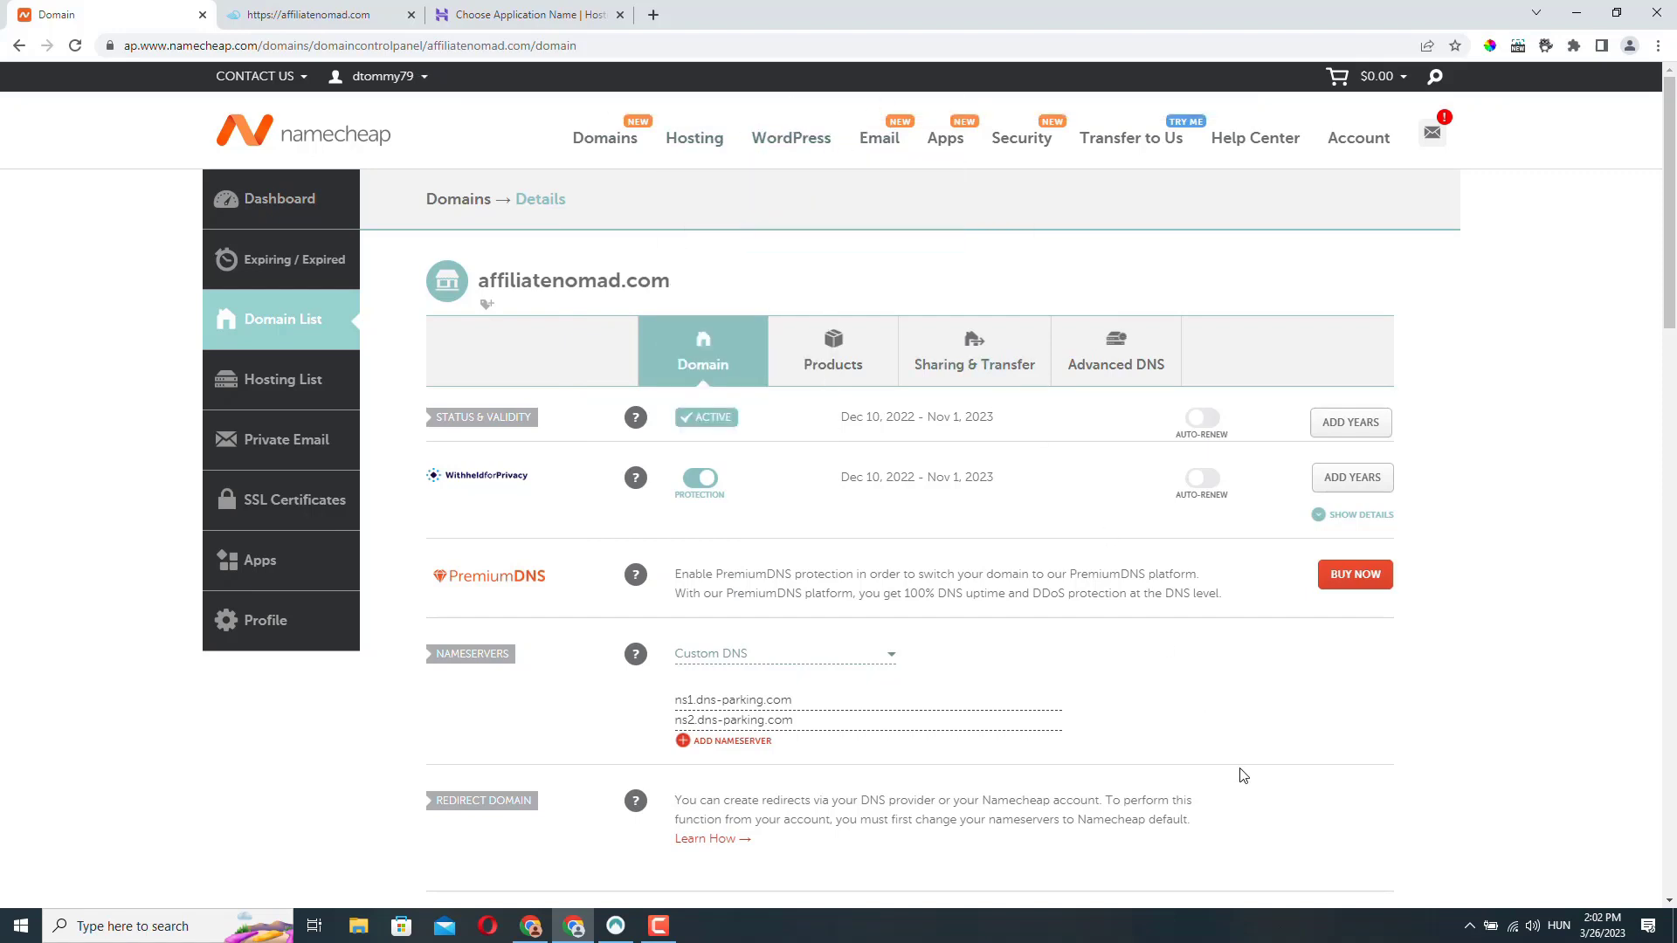
pyautogui.moveTo(1248, 784)
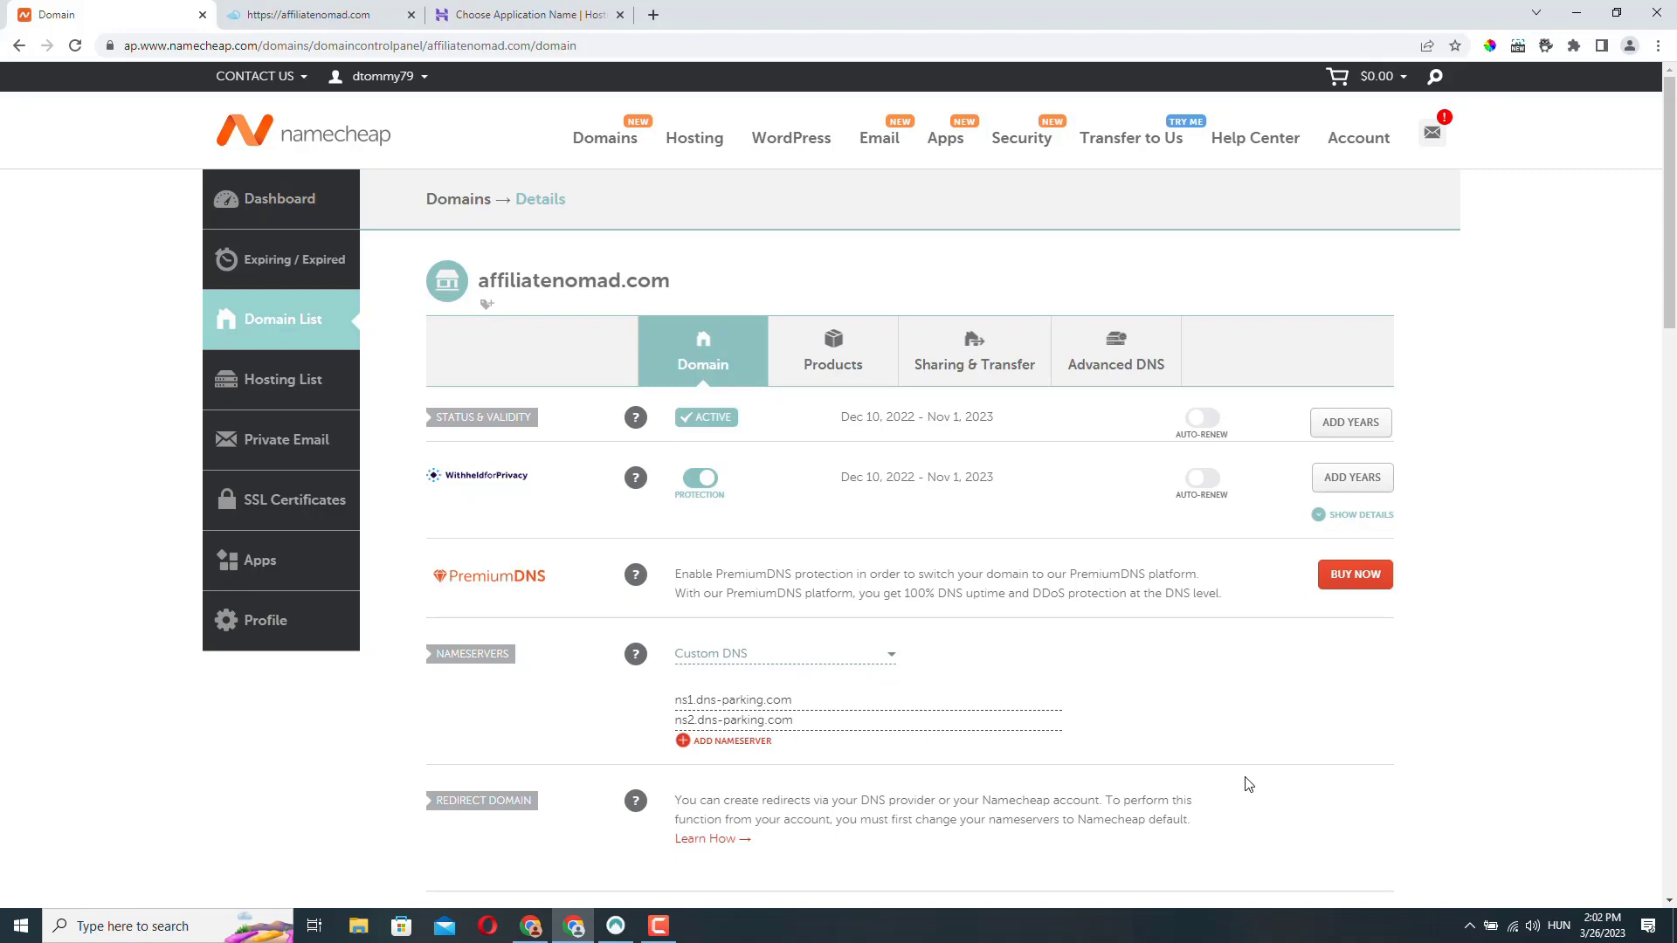
pyautogui.moveTo(627, 254)
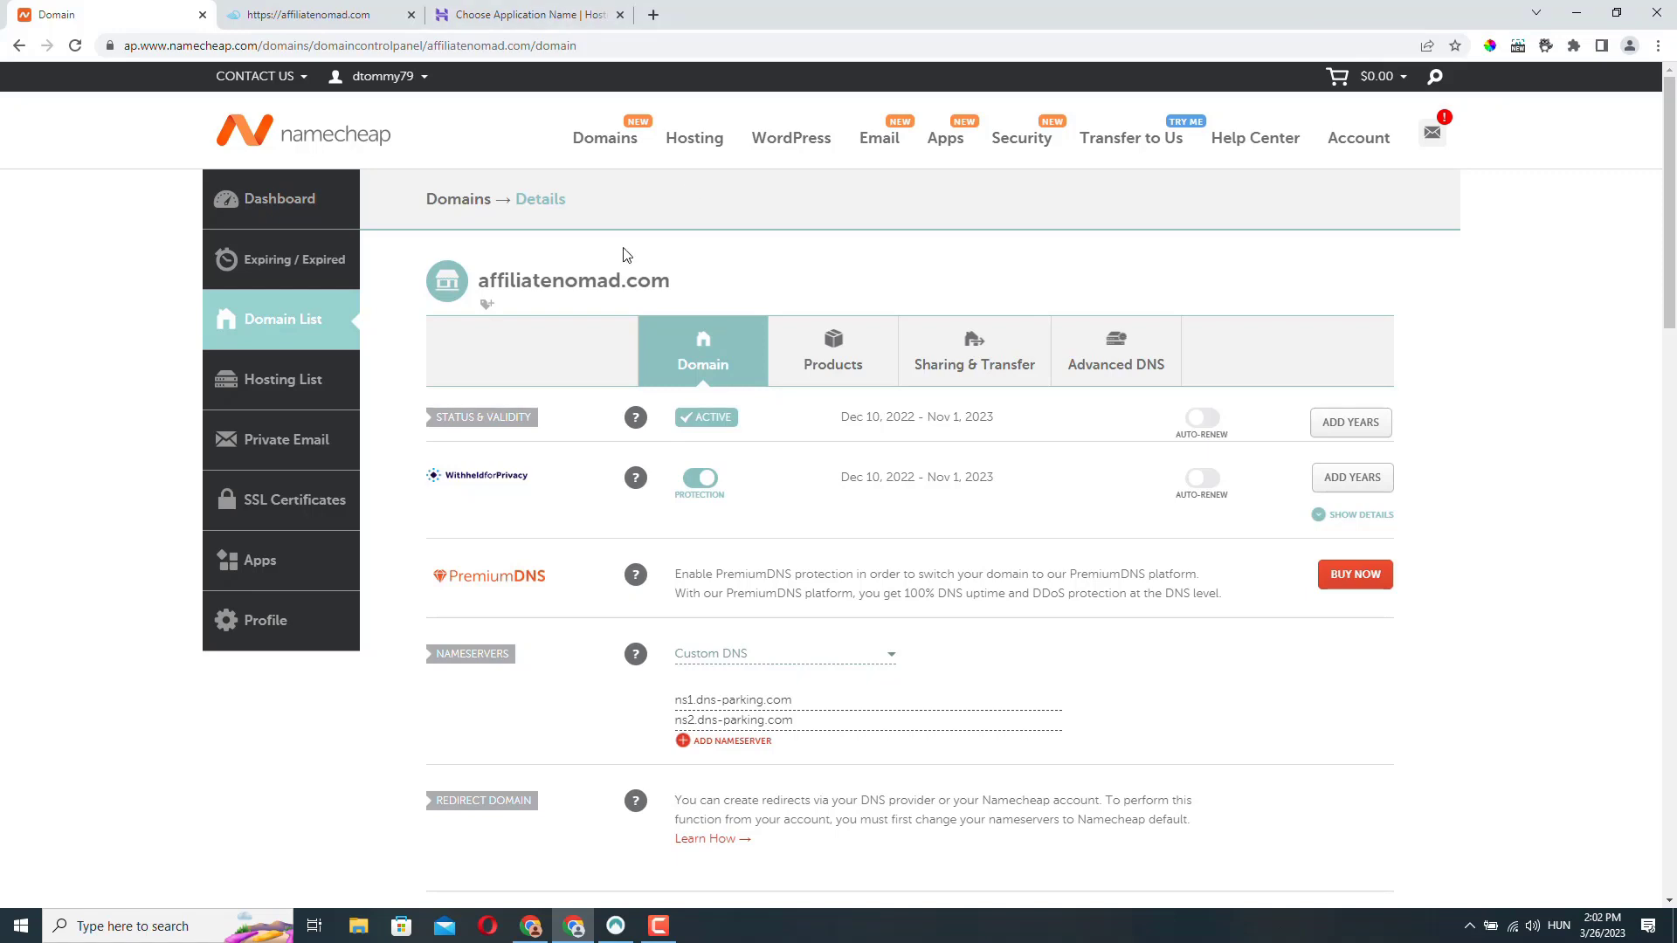
pyautogui.moveTo(1087, 701)
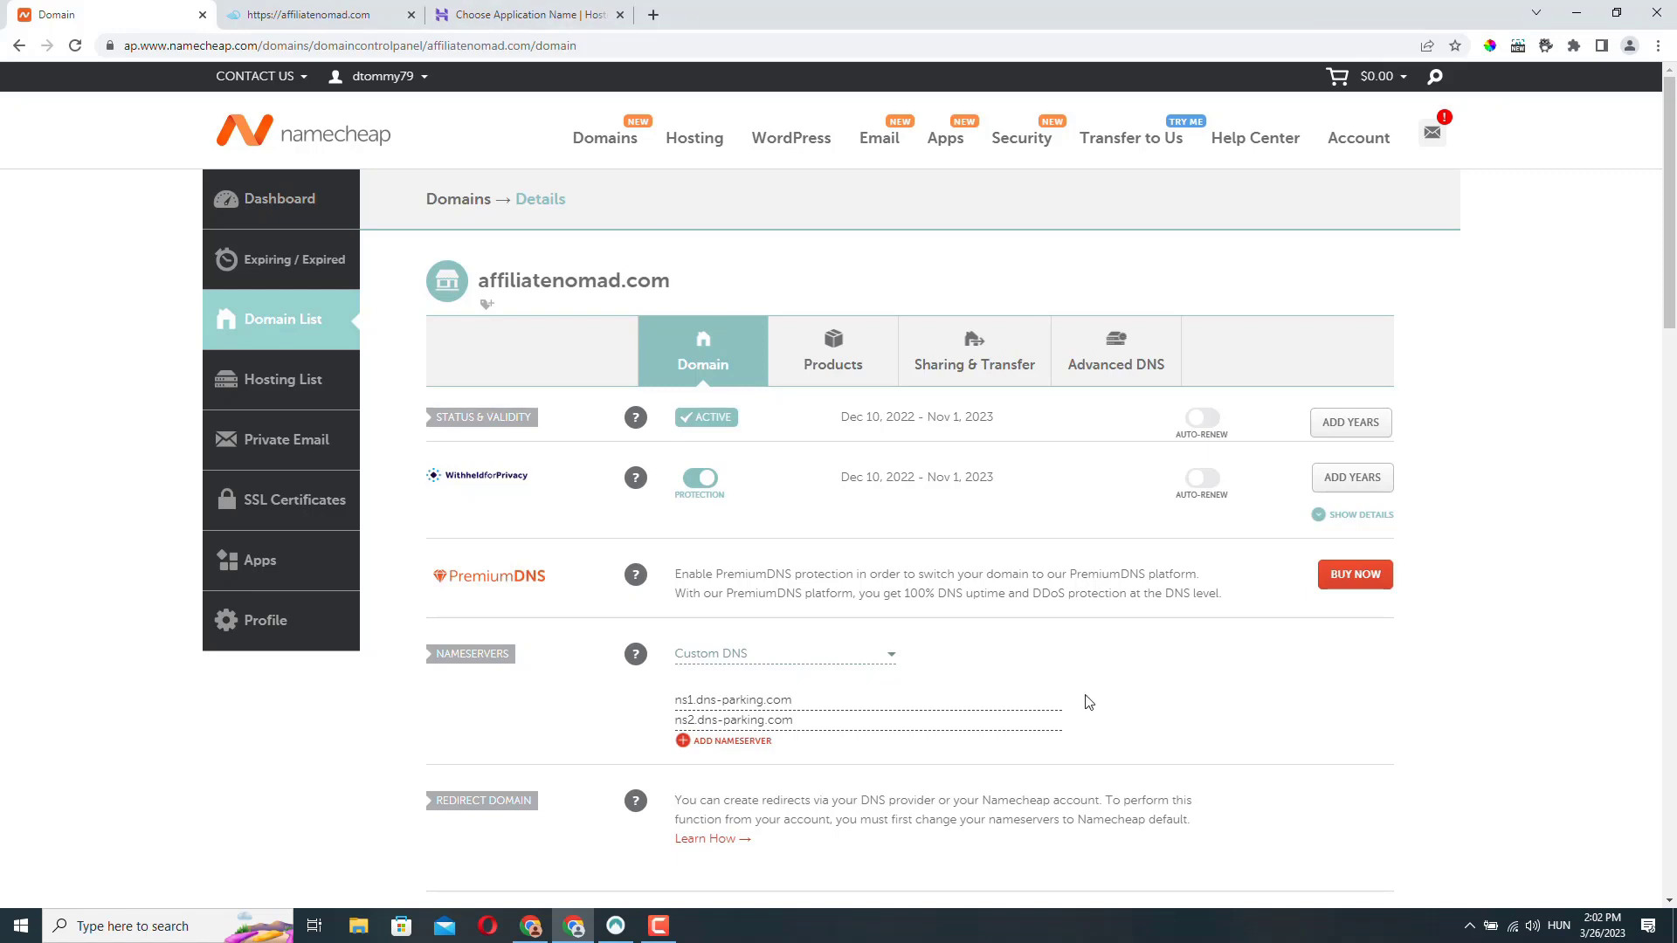
pyautogui.moveTo(1174, 773)
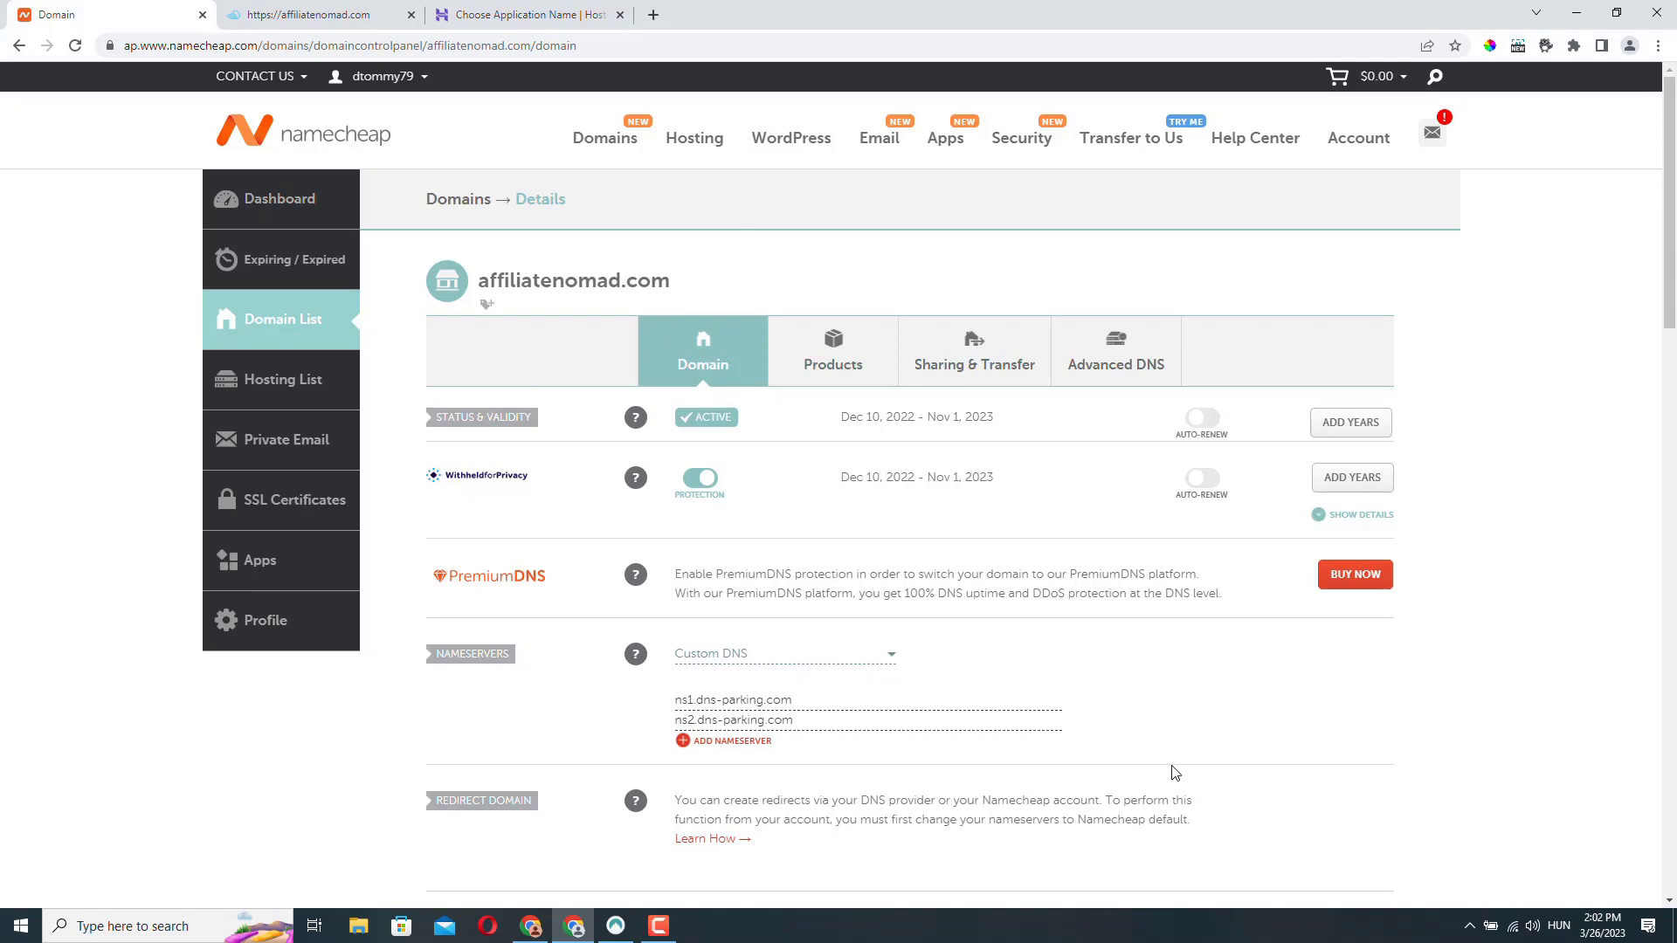
pyautogui.moveTo(1147, 732)
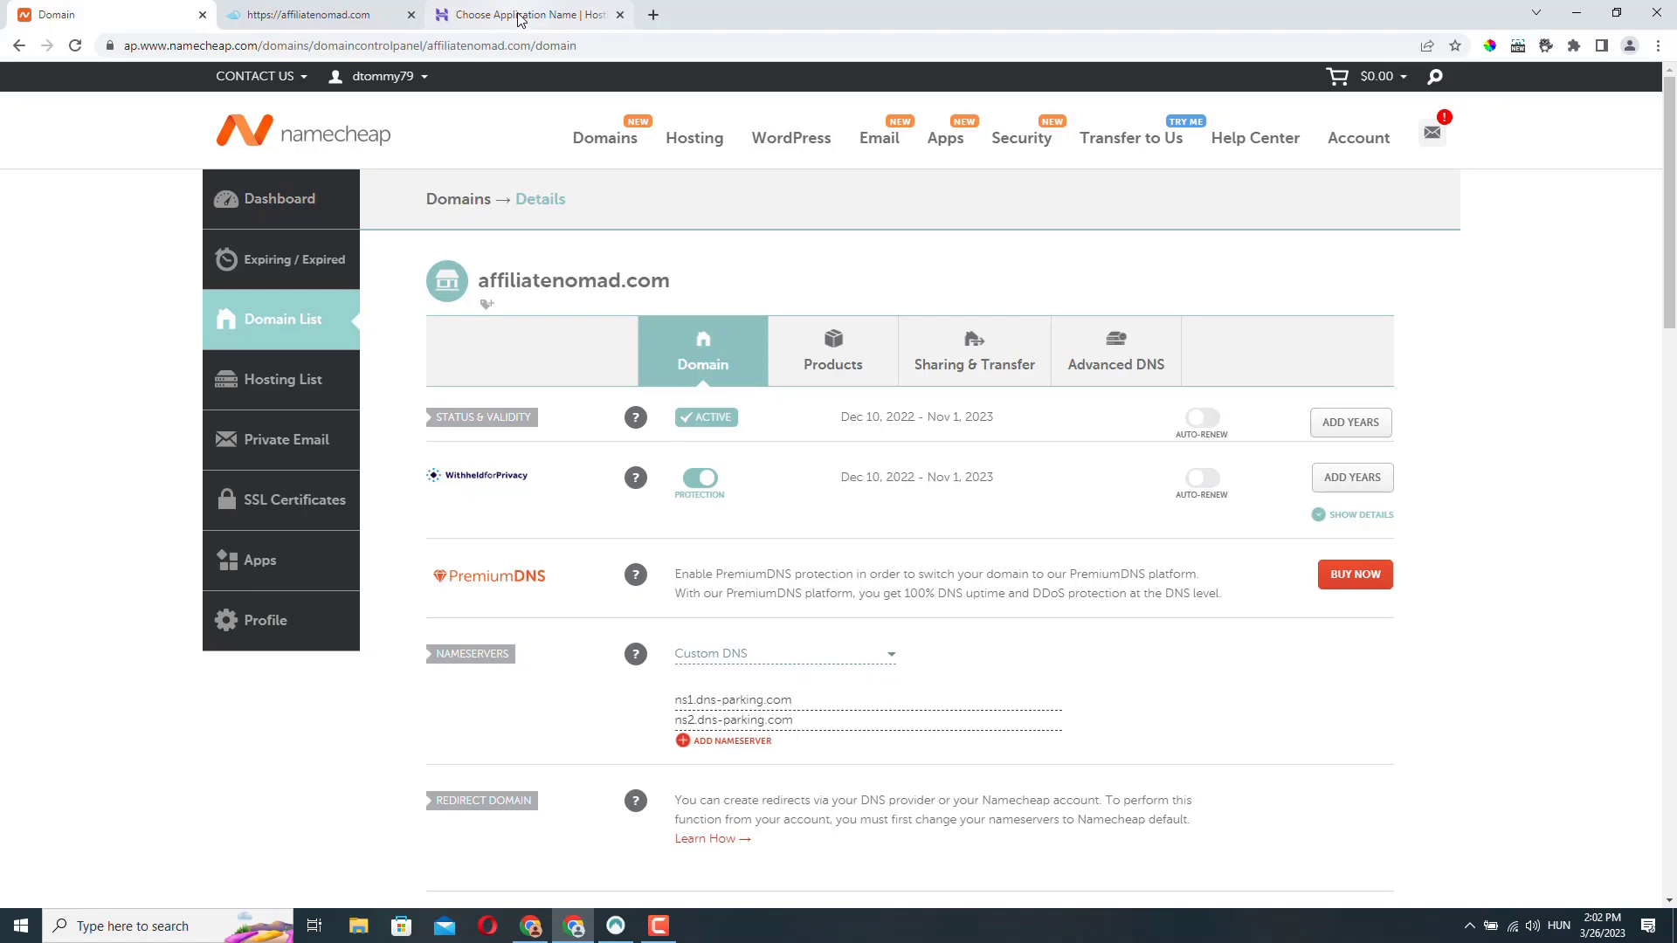
# Back in Hostinger, continue past the domain summary to 'You're almost there!'.
pyautogui.click(524, 14)
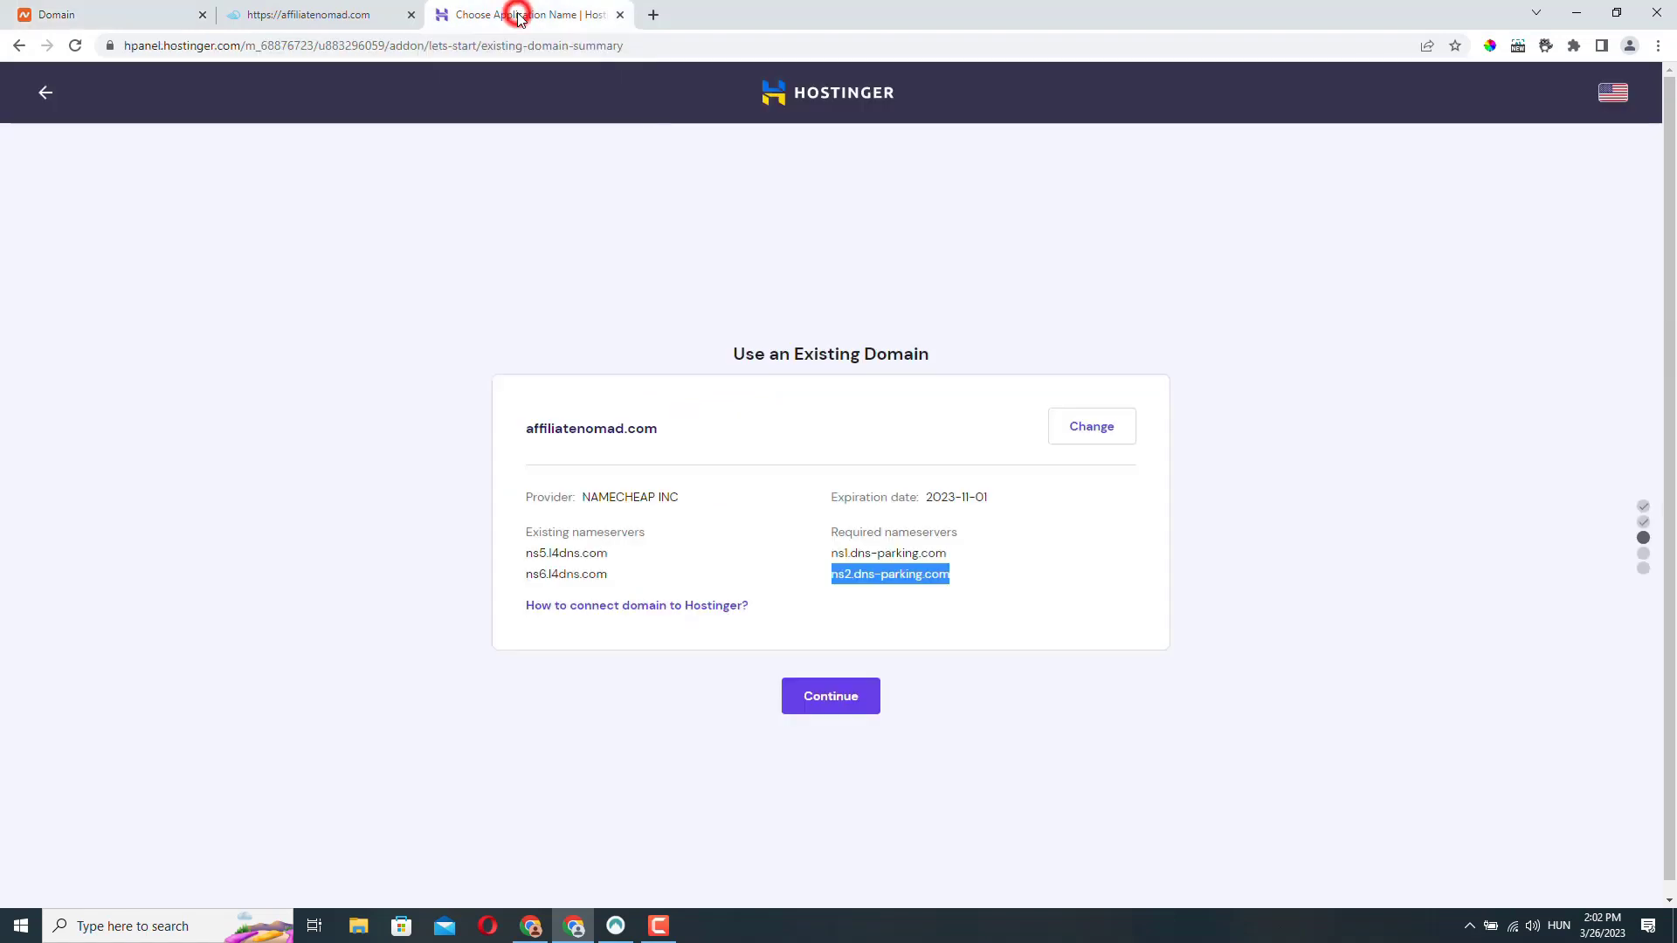
pyautogui.click(830, 696)
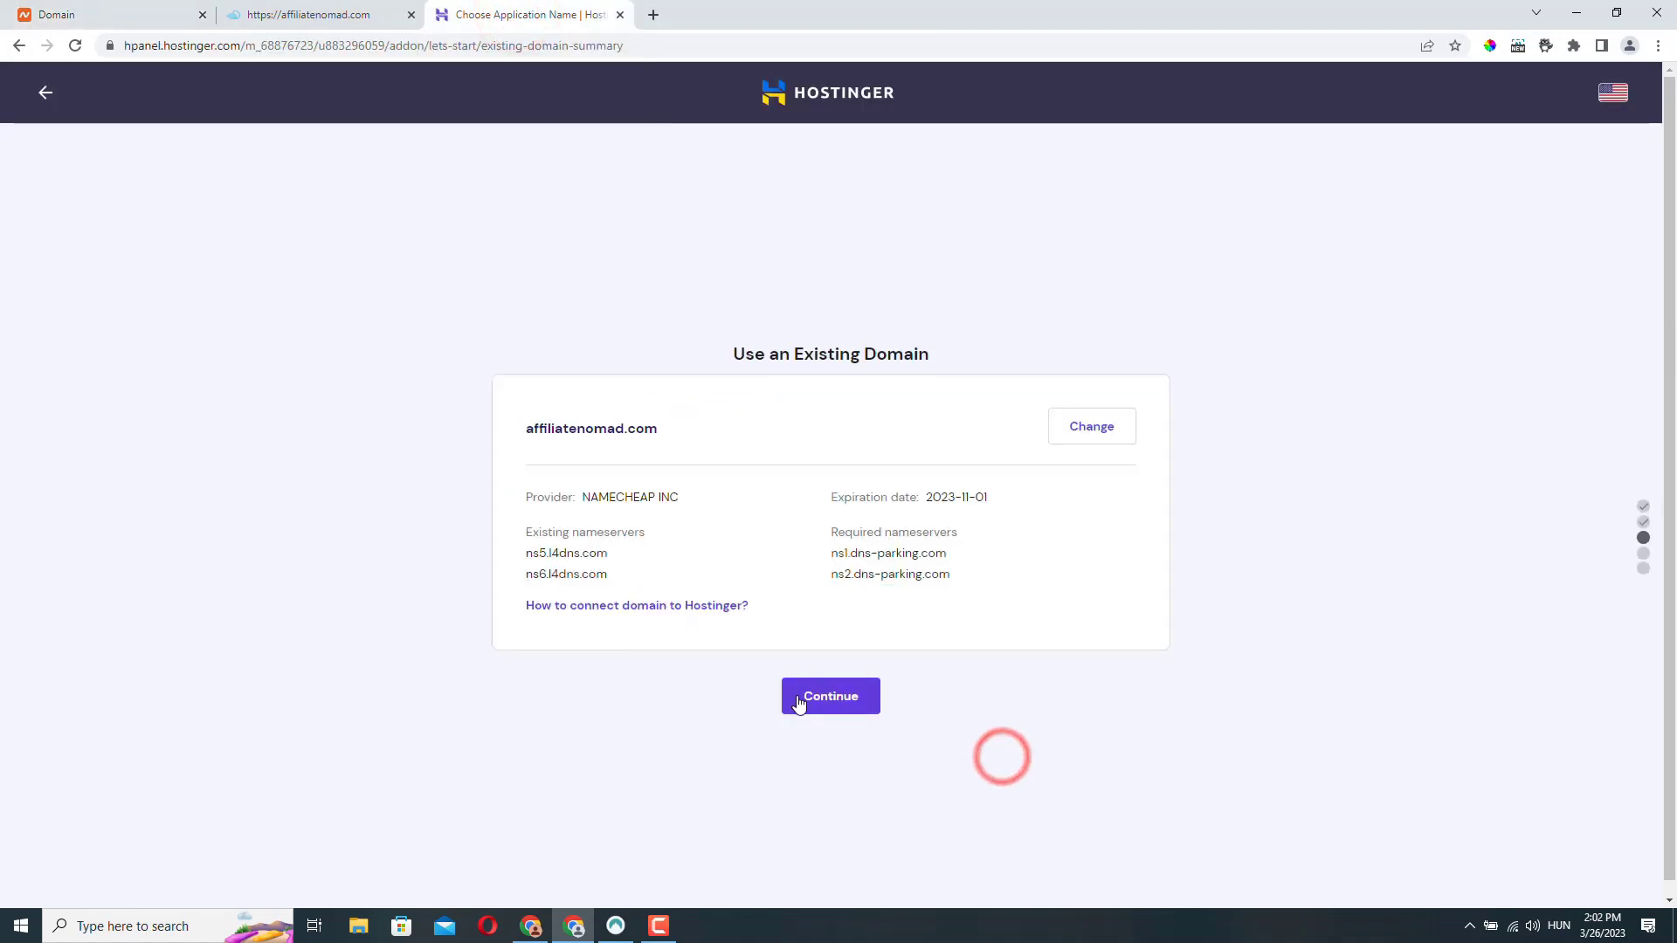
pyautogui.click(829, 696)
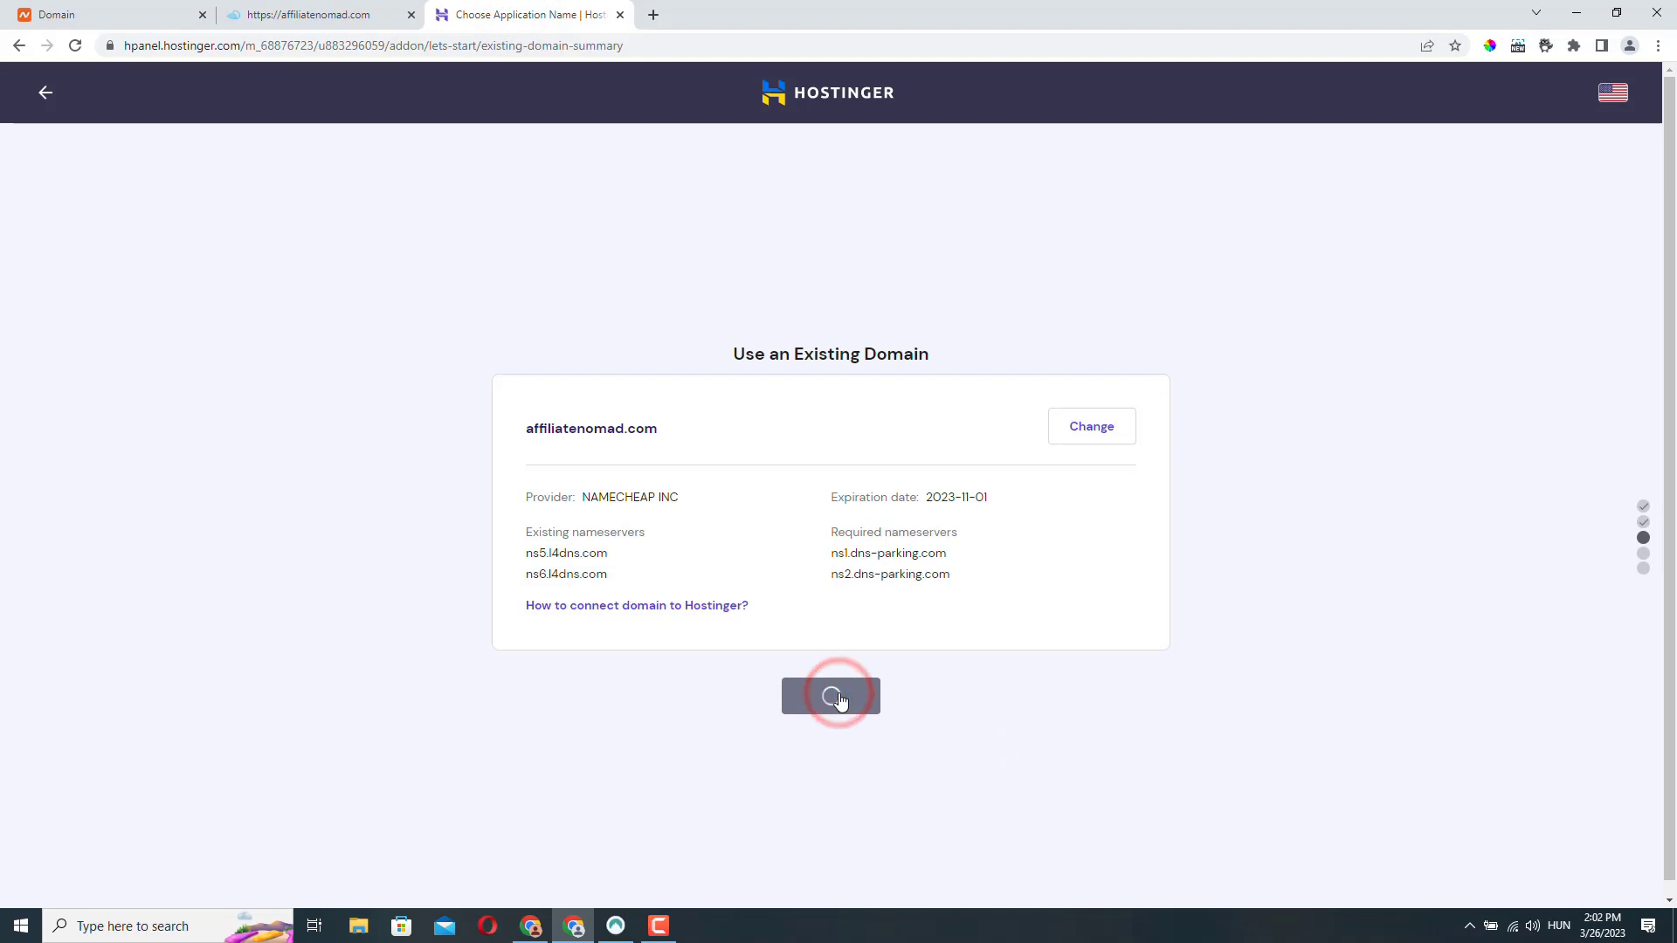
pyautogui.click(830, 696)
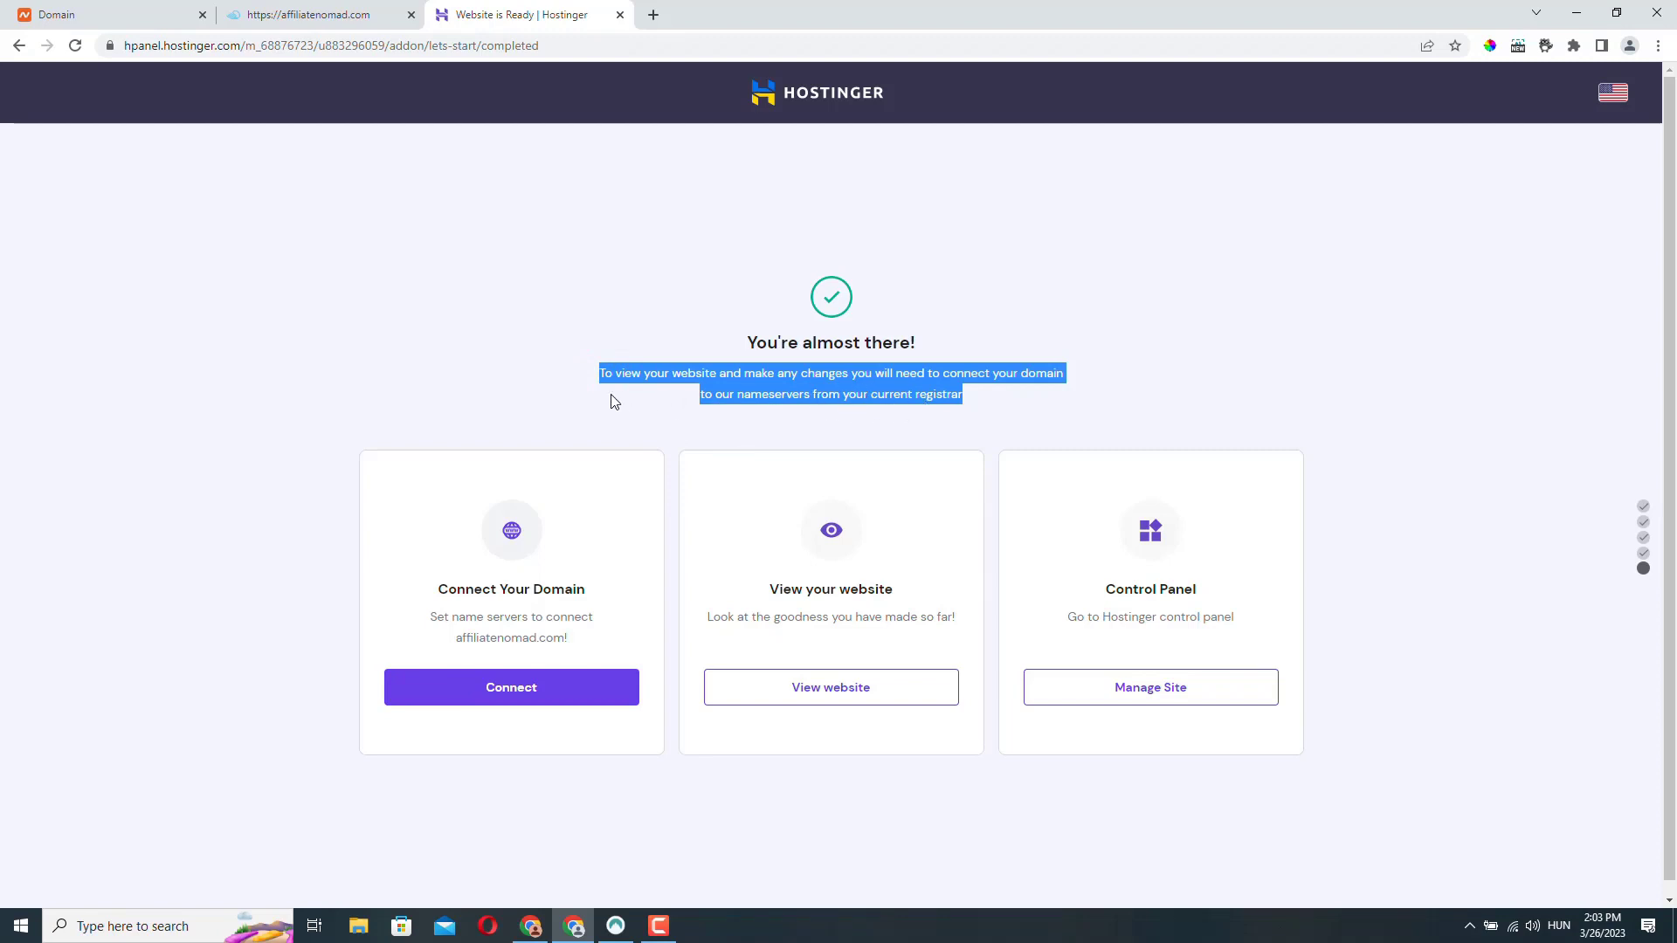
pyautogui.moveTo(285, 421)
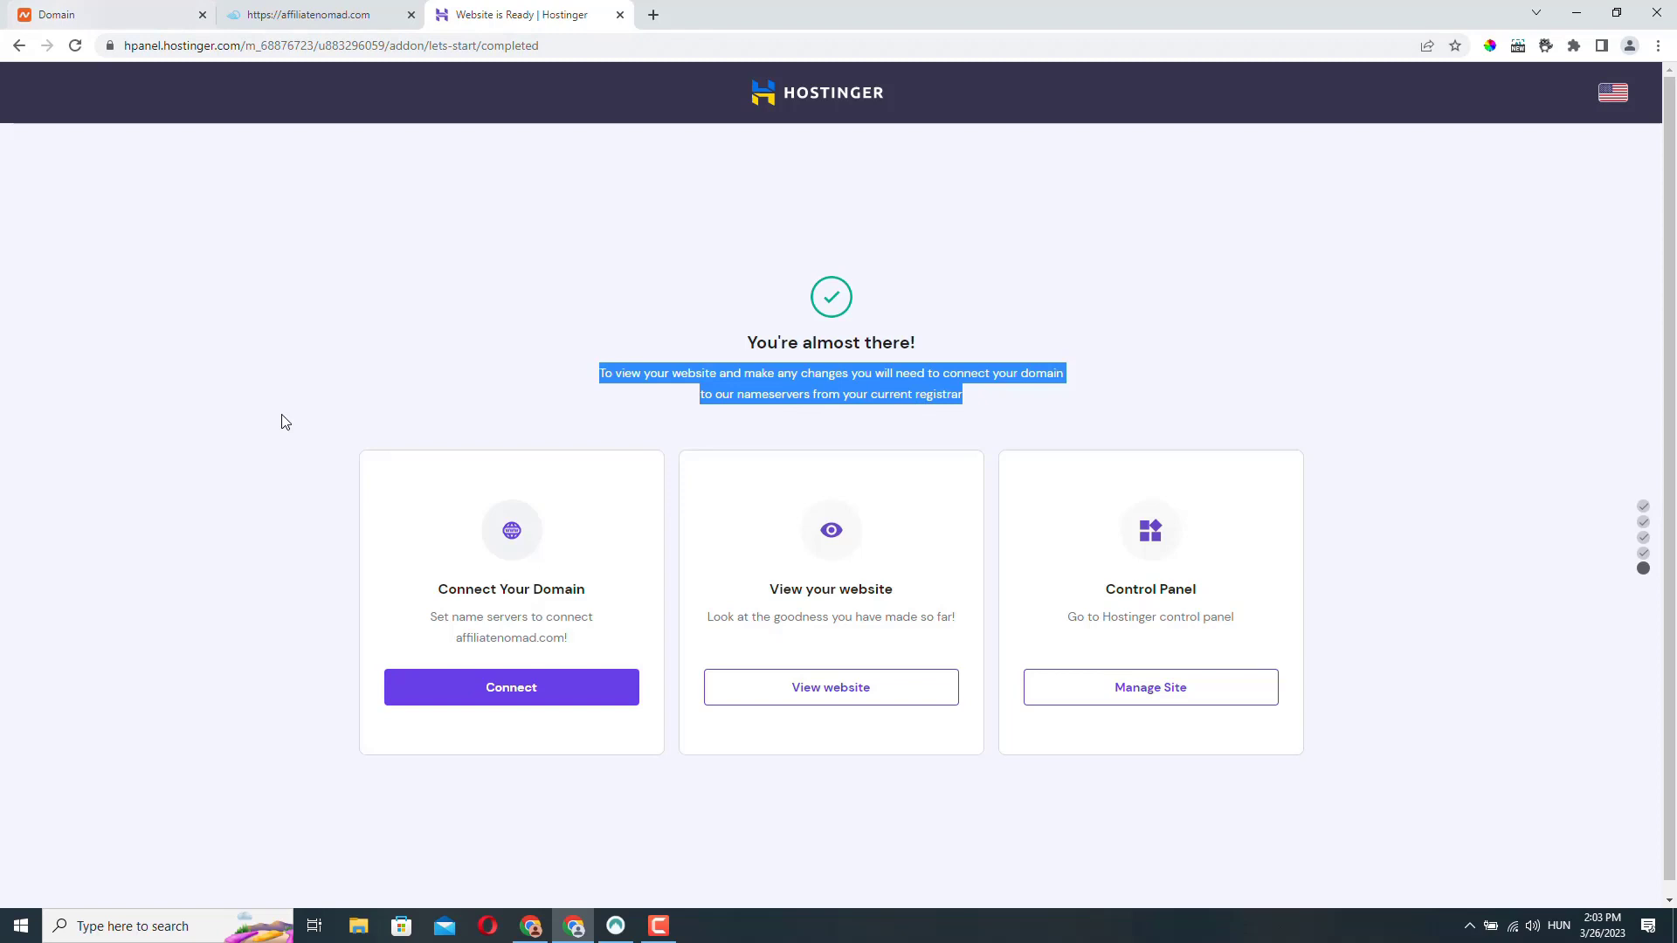
pyautogui.click(657, 391)
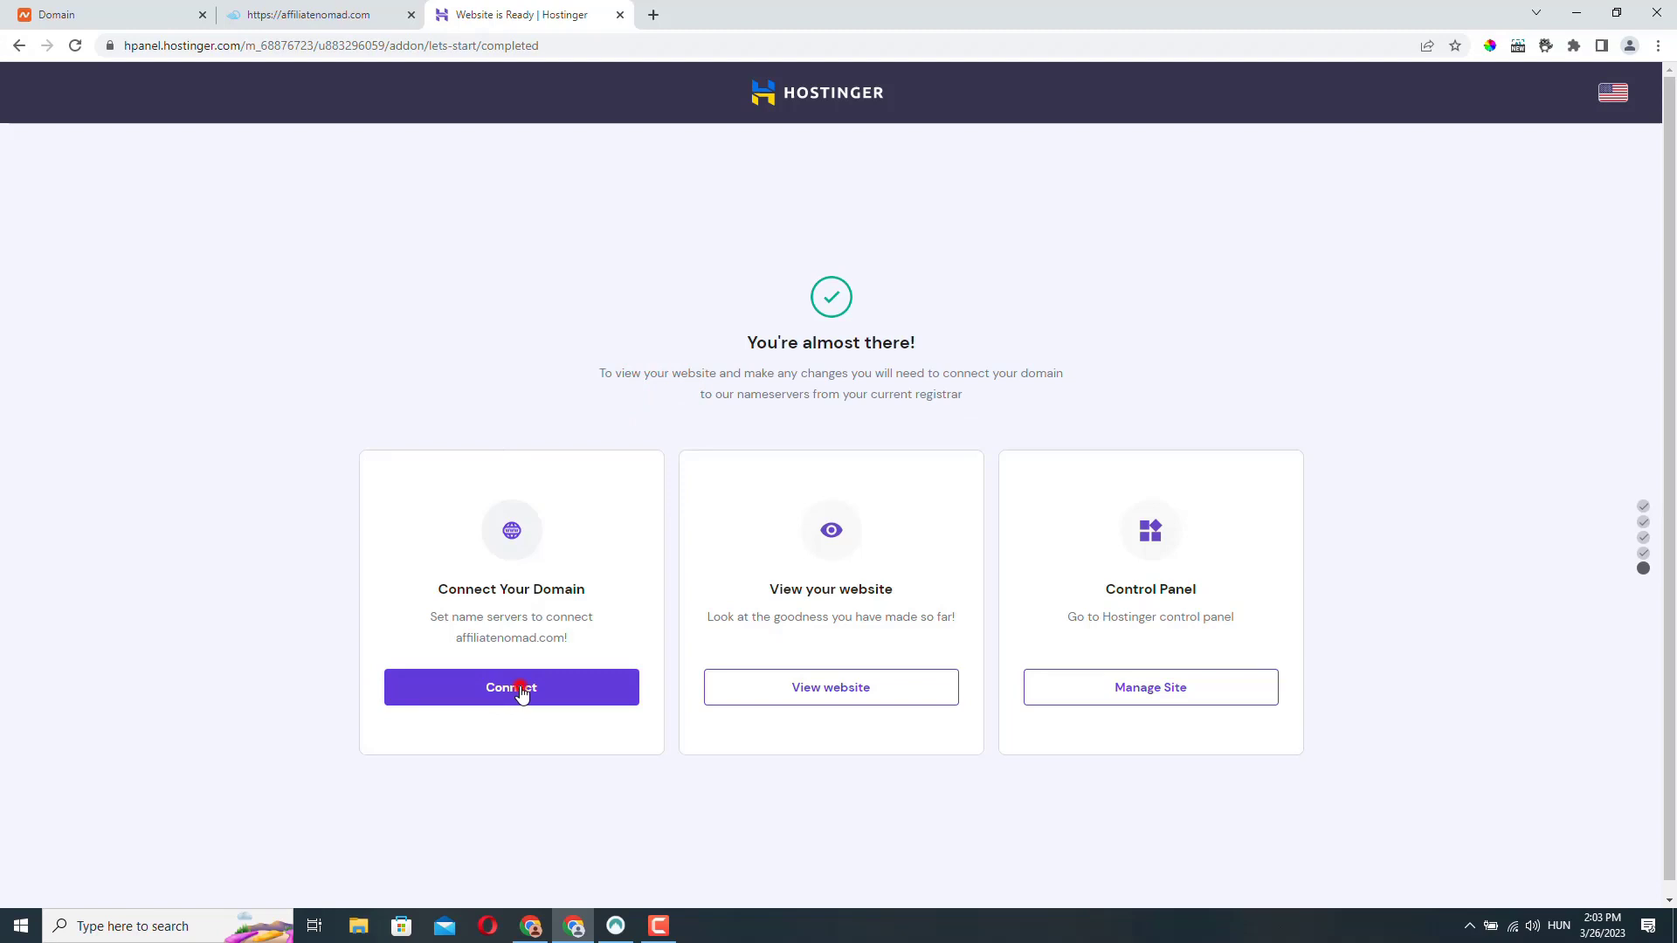
# Complete the nameserver walkthrough to 'All set!' and dismiss the SSL and network-error toasts.
pyautogui.click(510, 686)
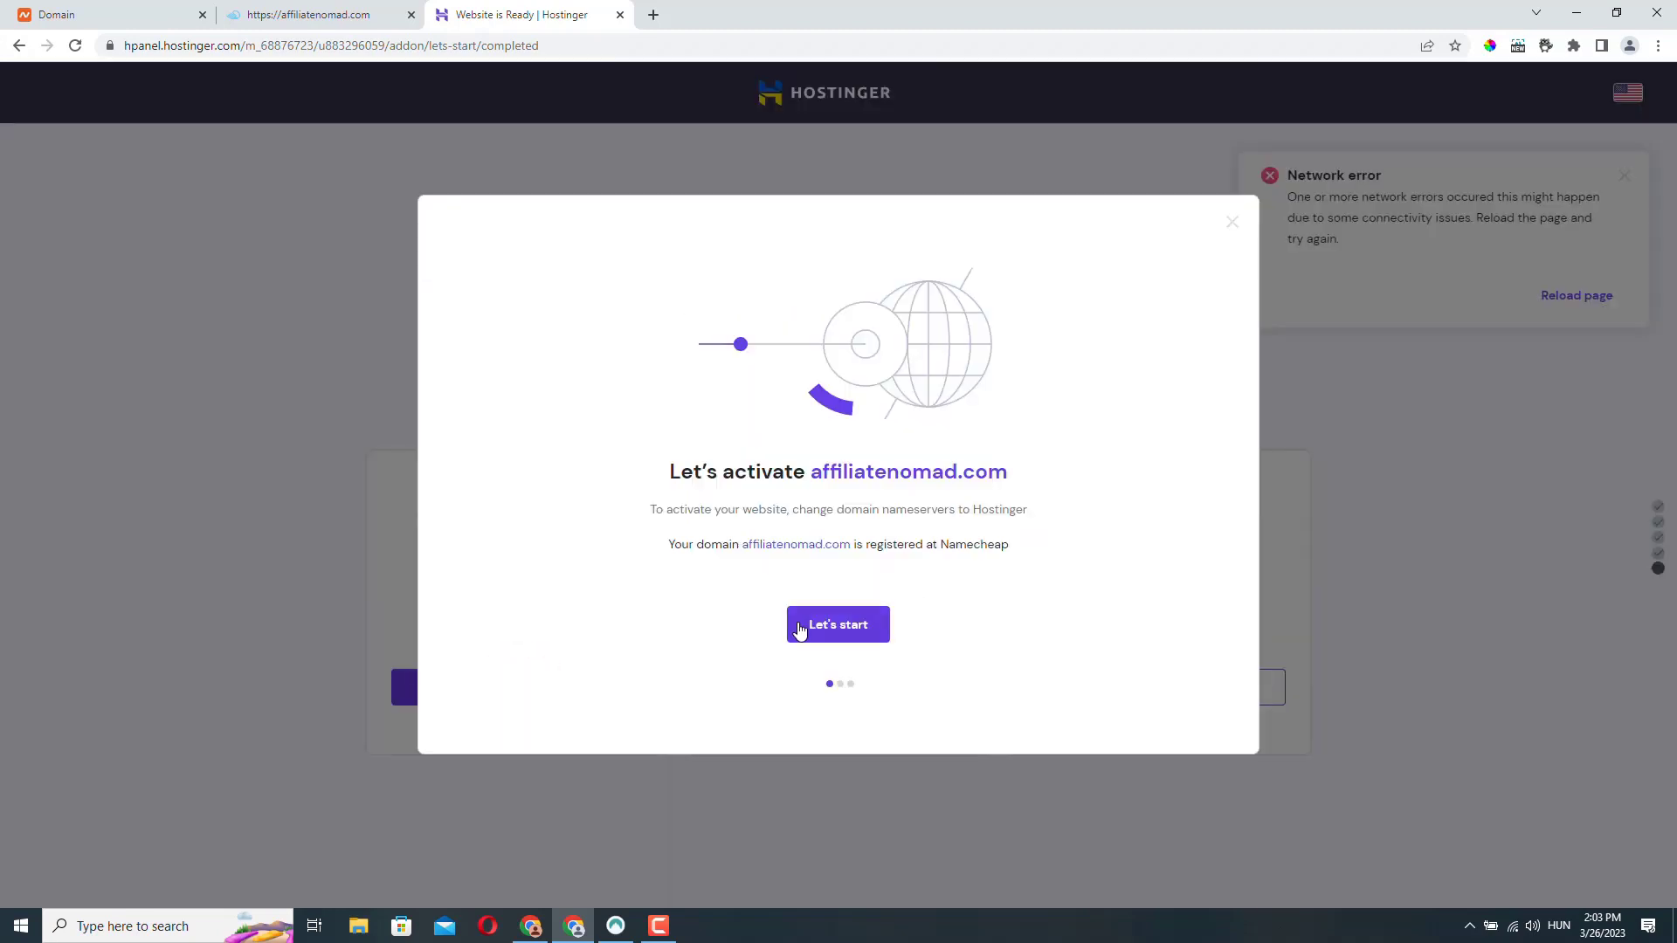
pyautogui.click(838, 625)
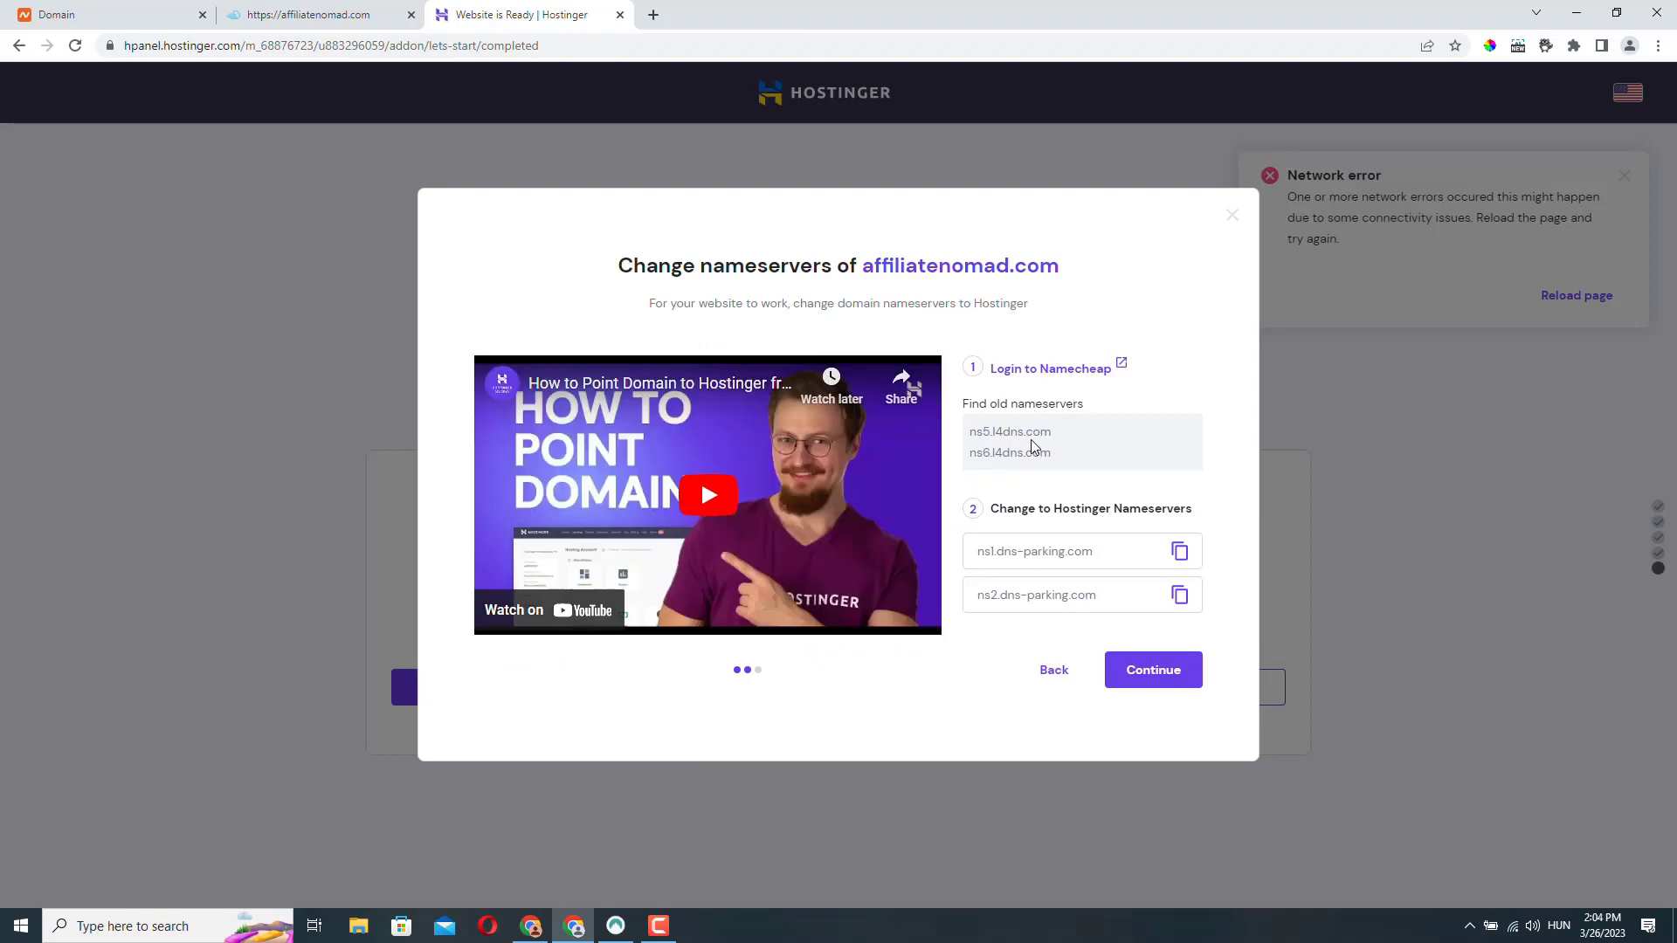
pyautogui.moveTo(1152, 670)
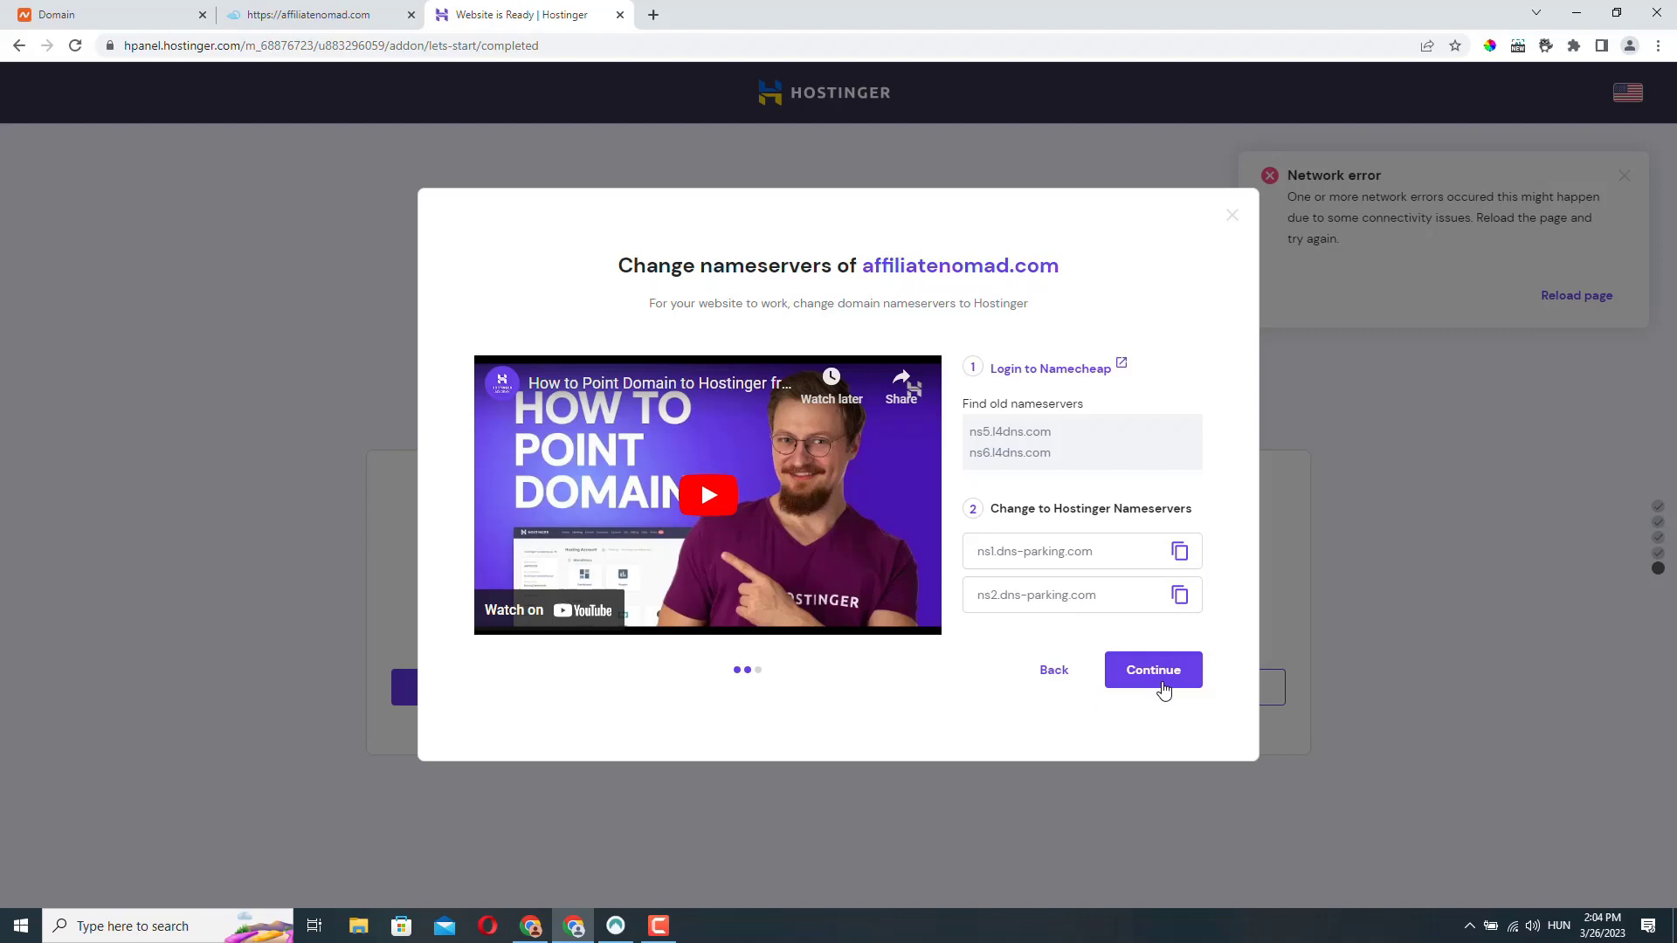
pyautogui.moveTo(1076, 429)
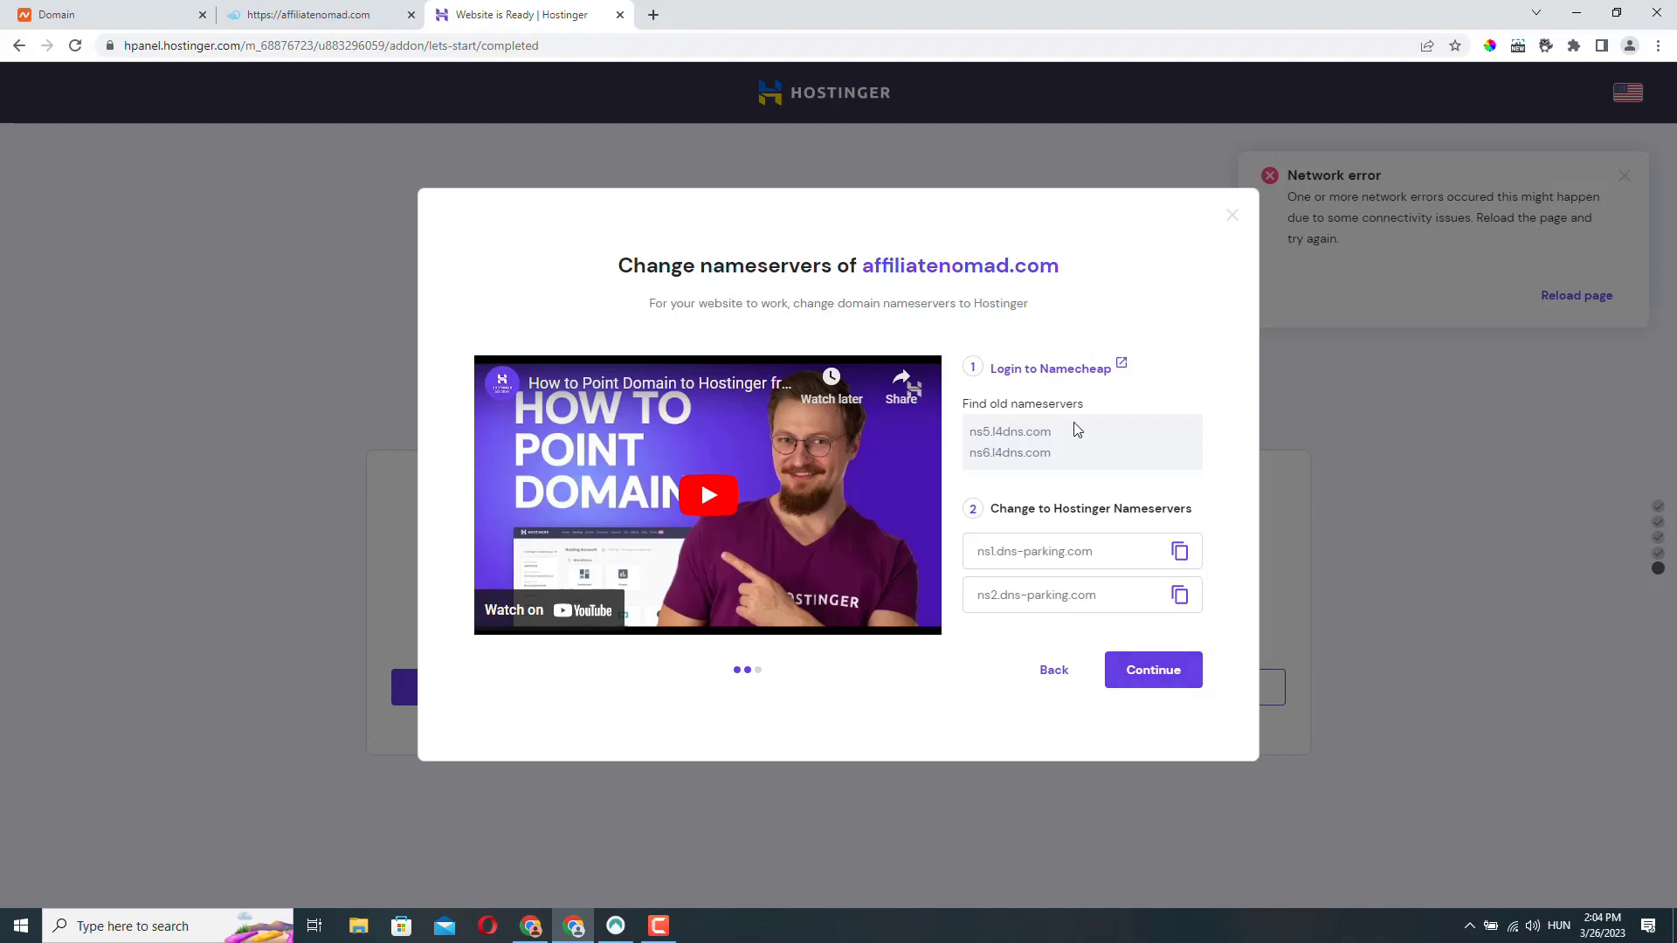
pyautogui.moveTo(1064, 493)
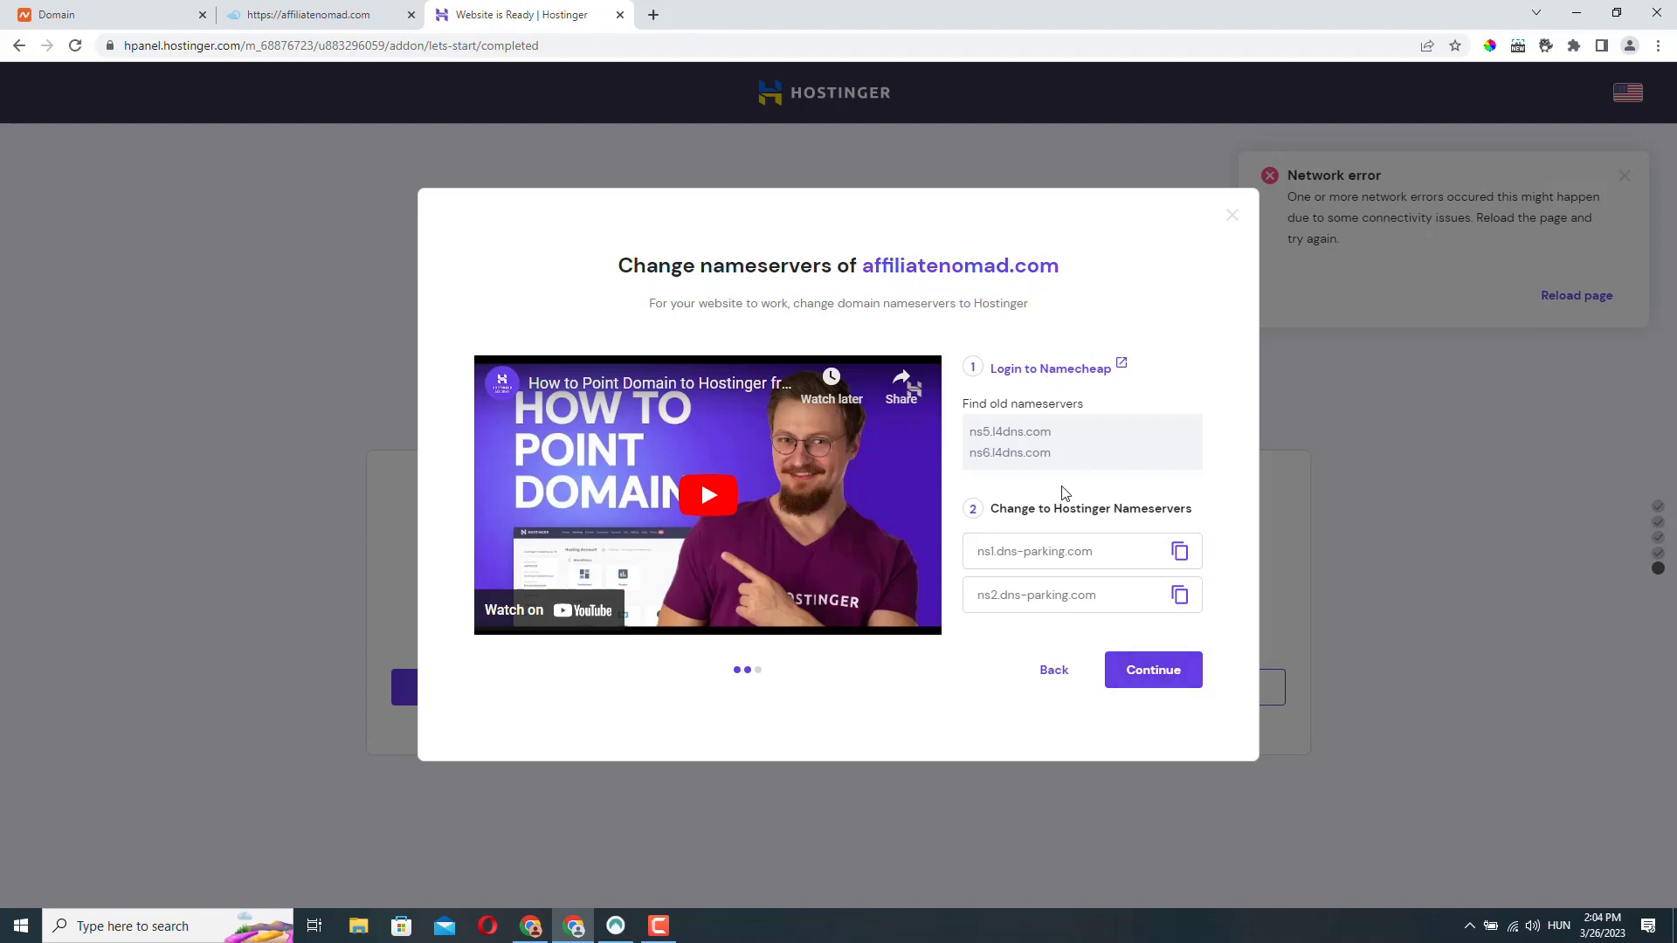
pyautogui.moveTo(1014, 606)
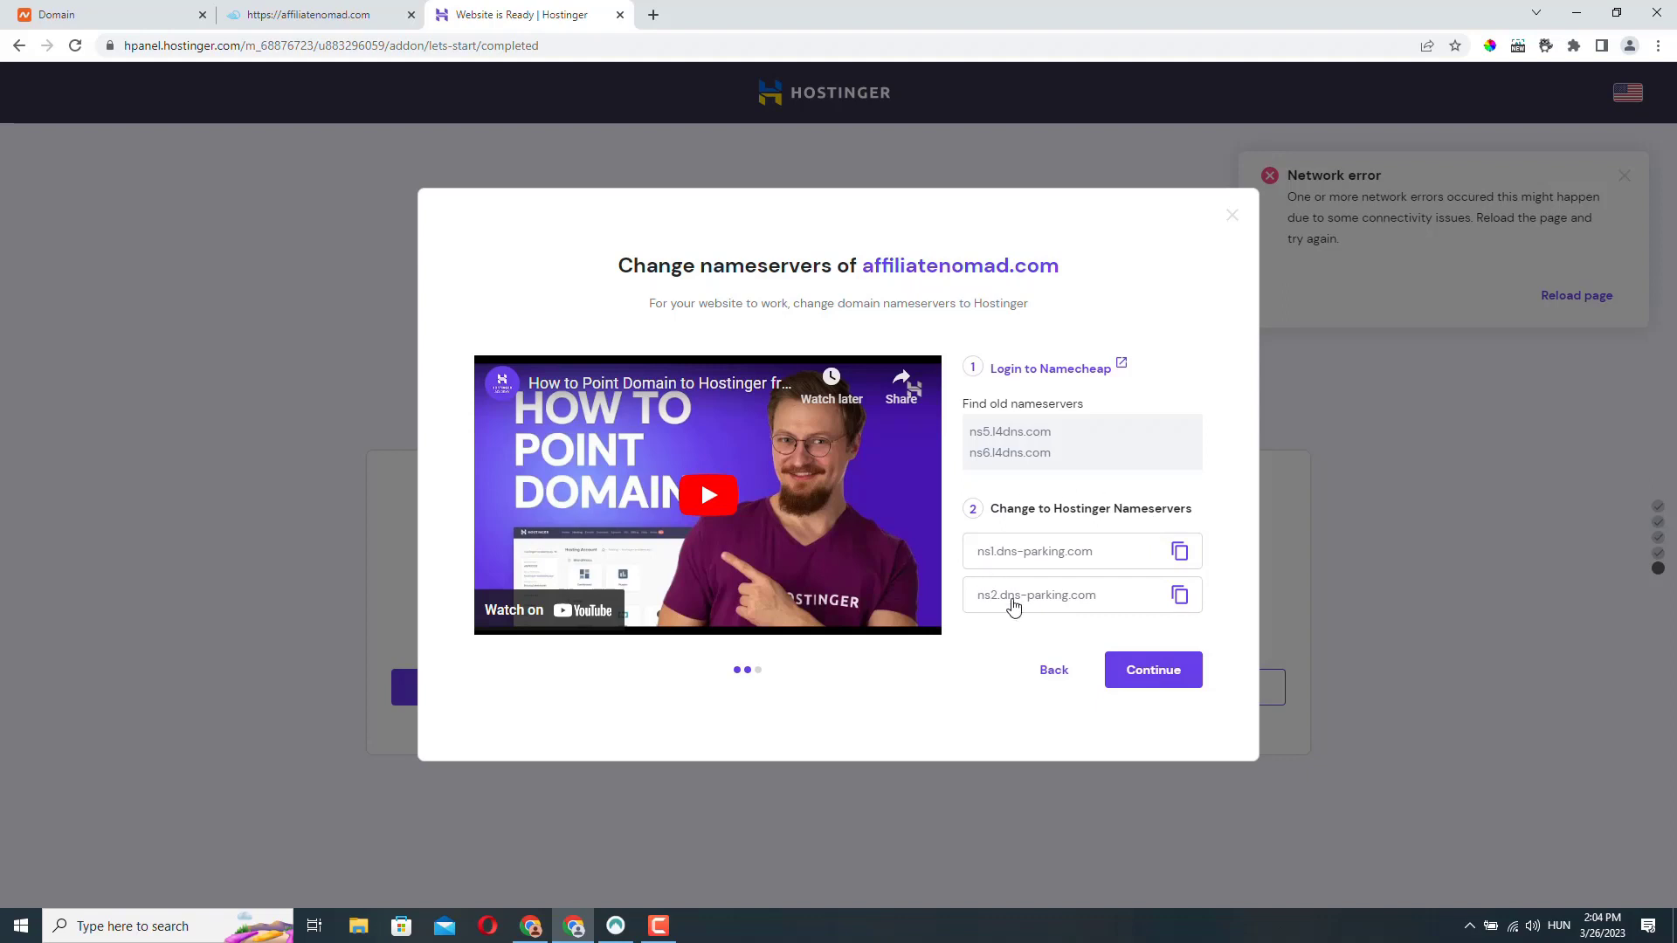
pyautogui.moveTo(976, 452)
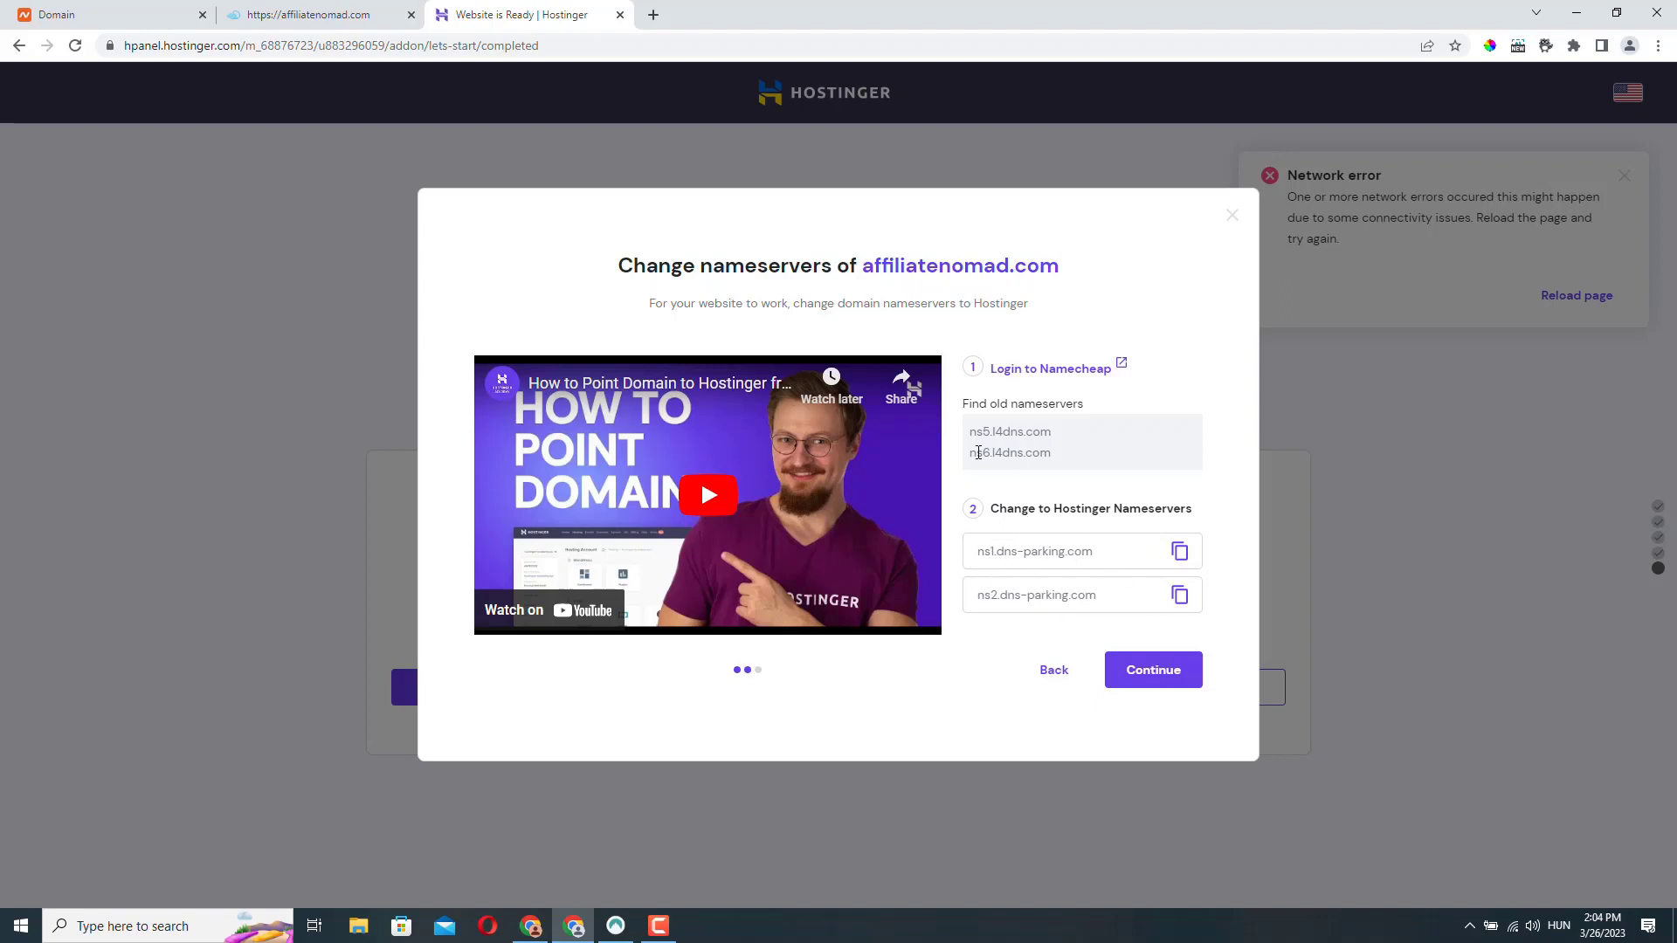
pyautogui.moveTo(1092, 611)
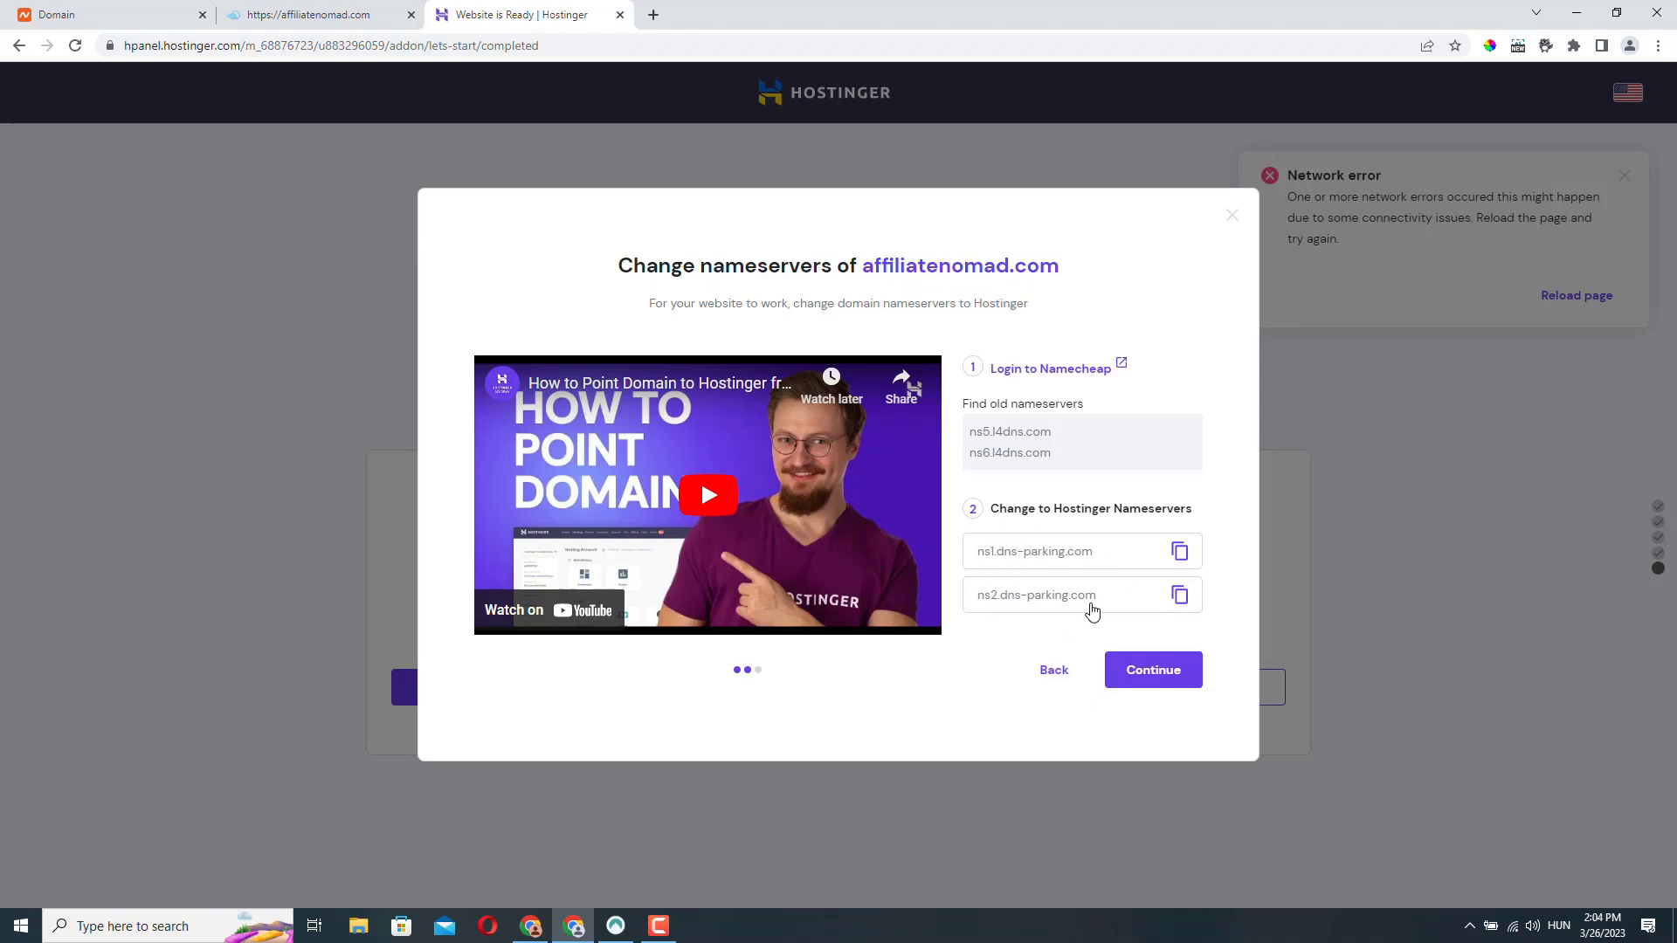
pyautogui.moveTo(1089, 578)
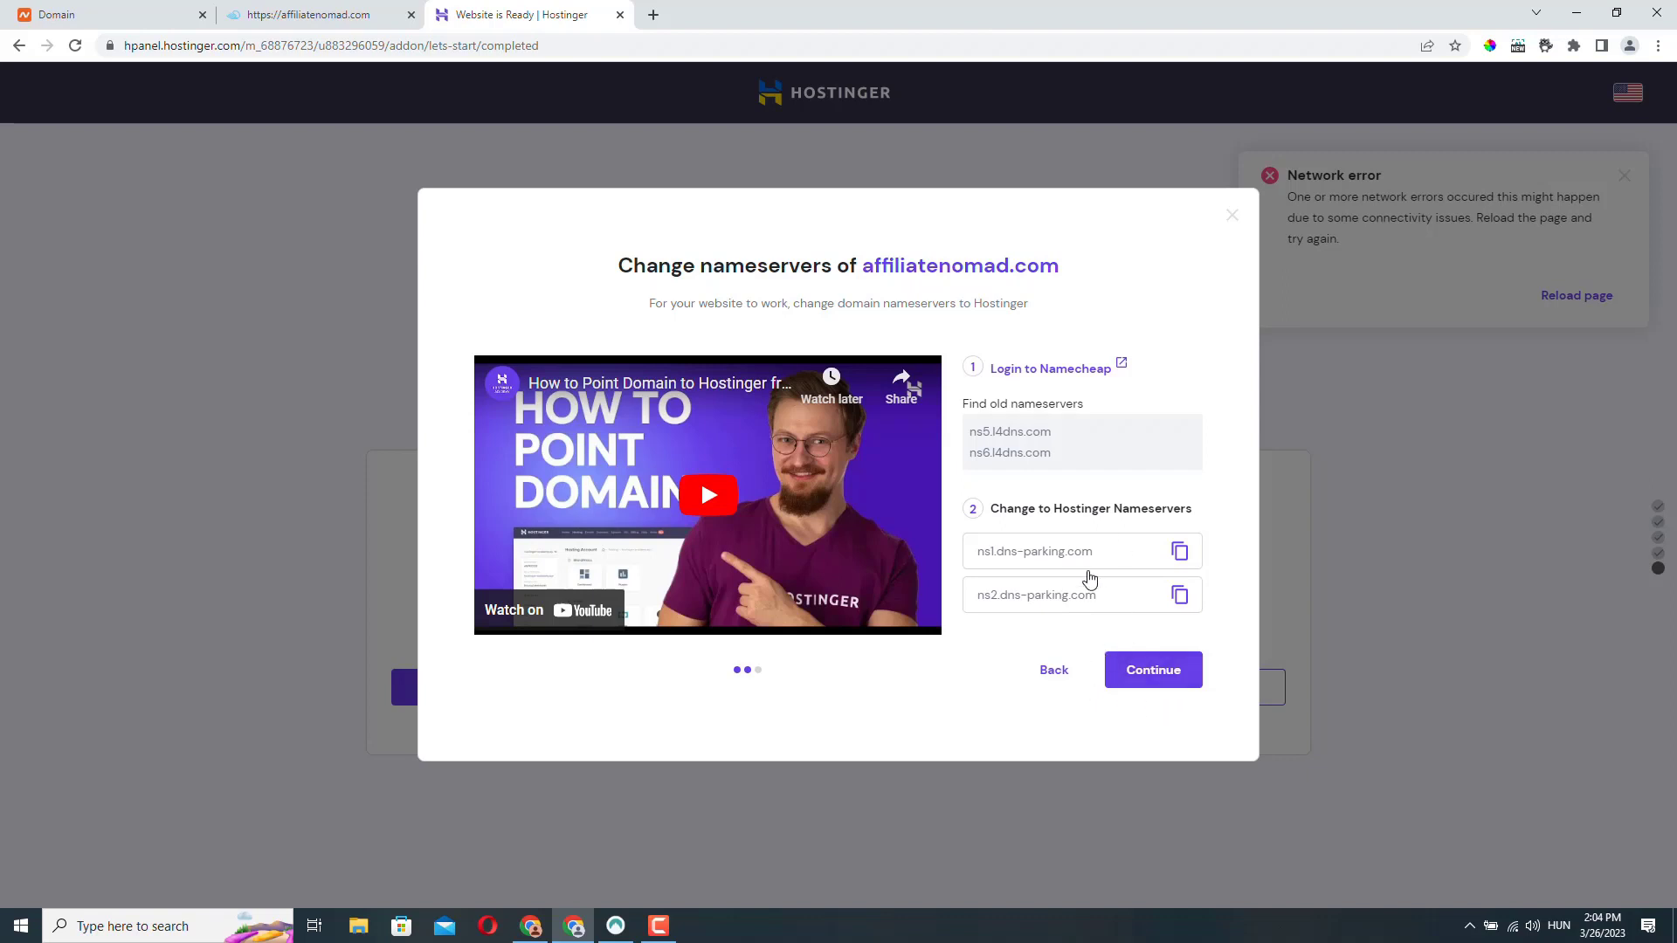
pyautogui.click(1151, 670)
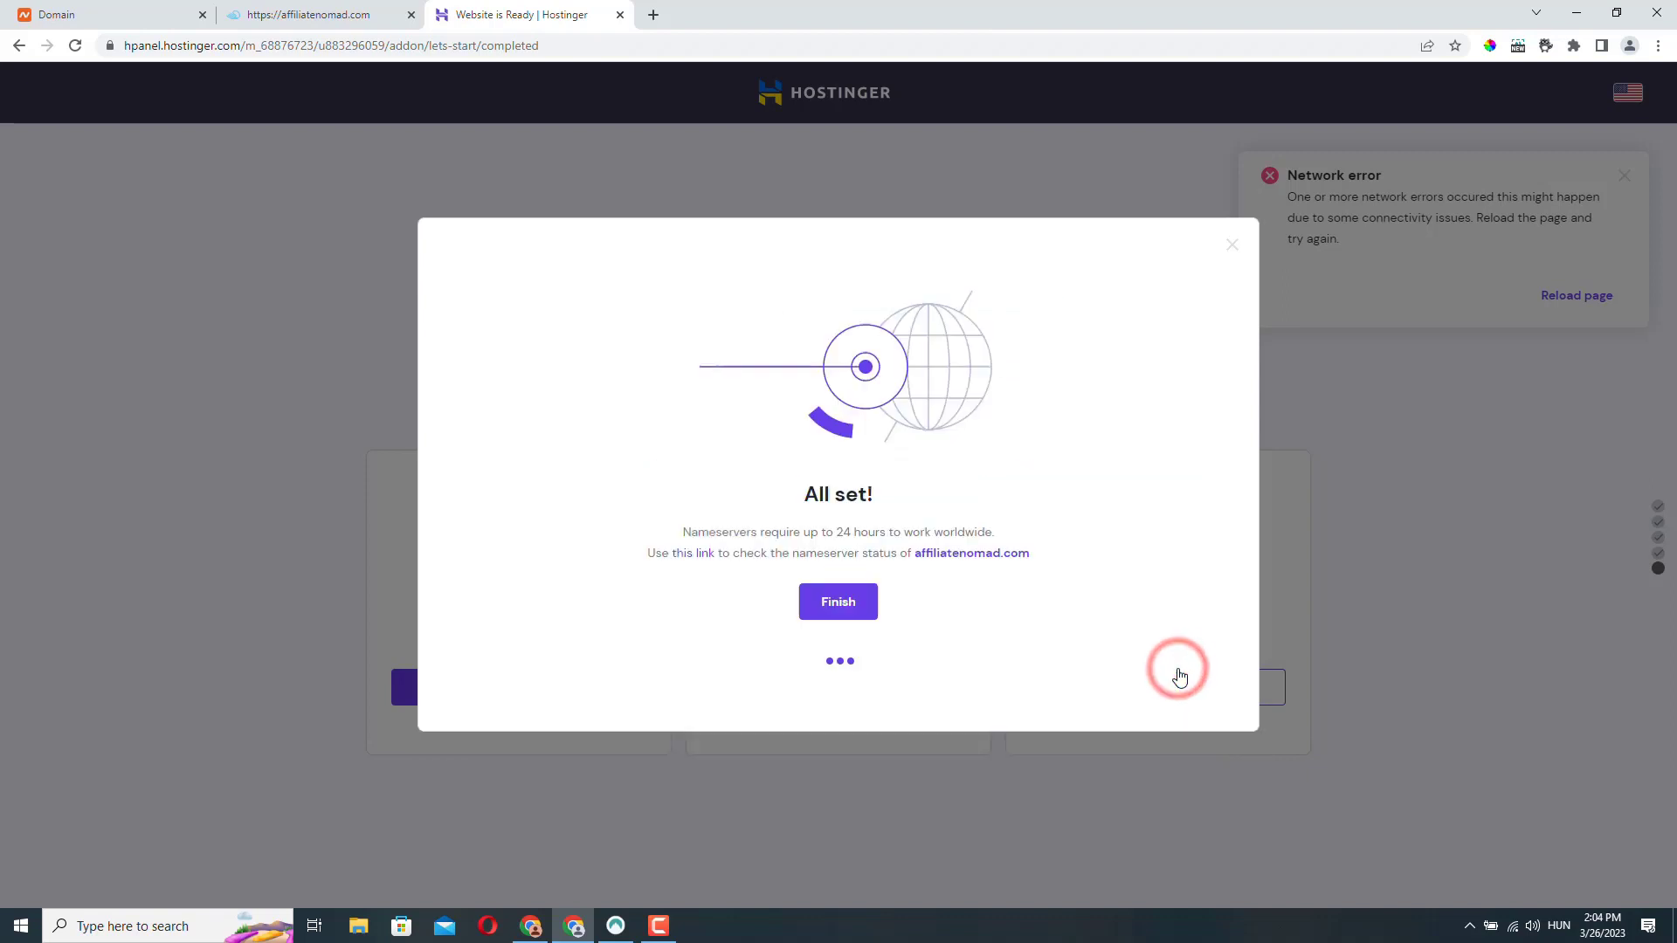
pyautogui.click(838, 601)
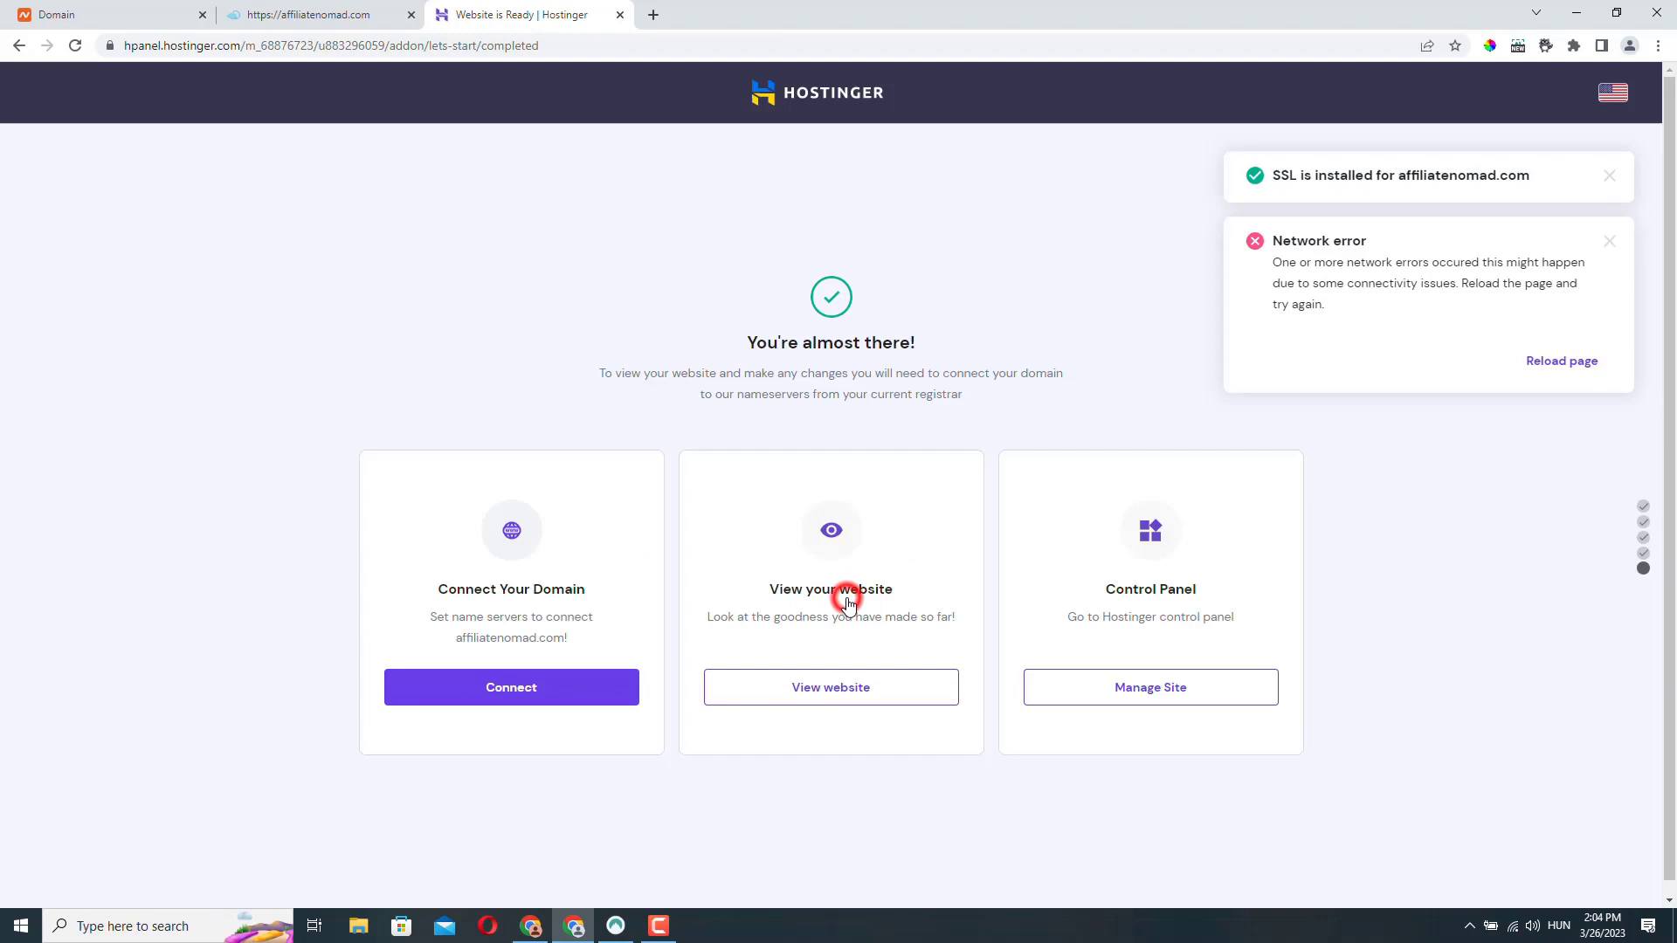
pyautogui.click(1608, 175)
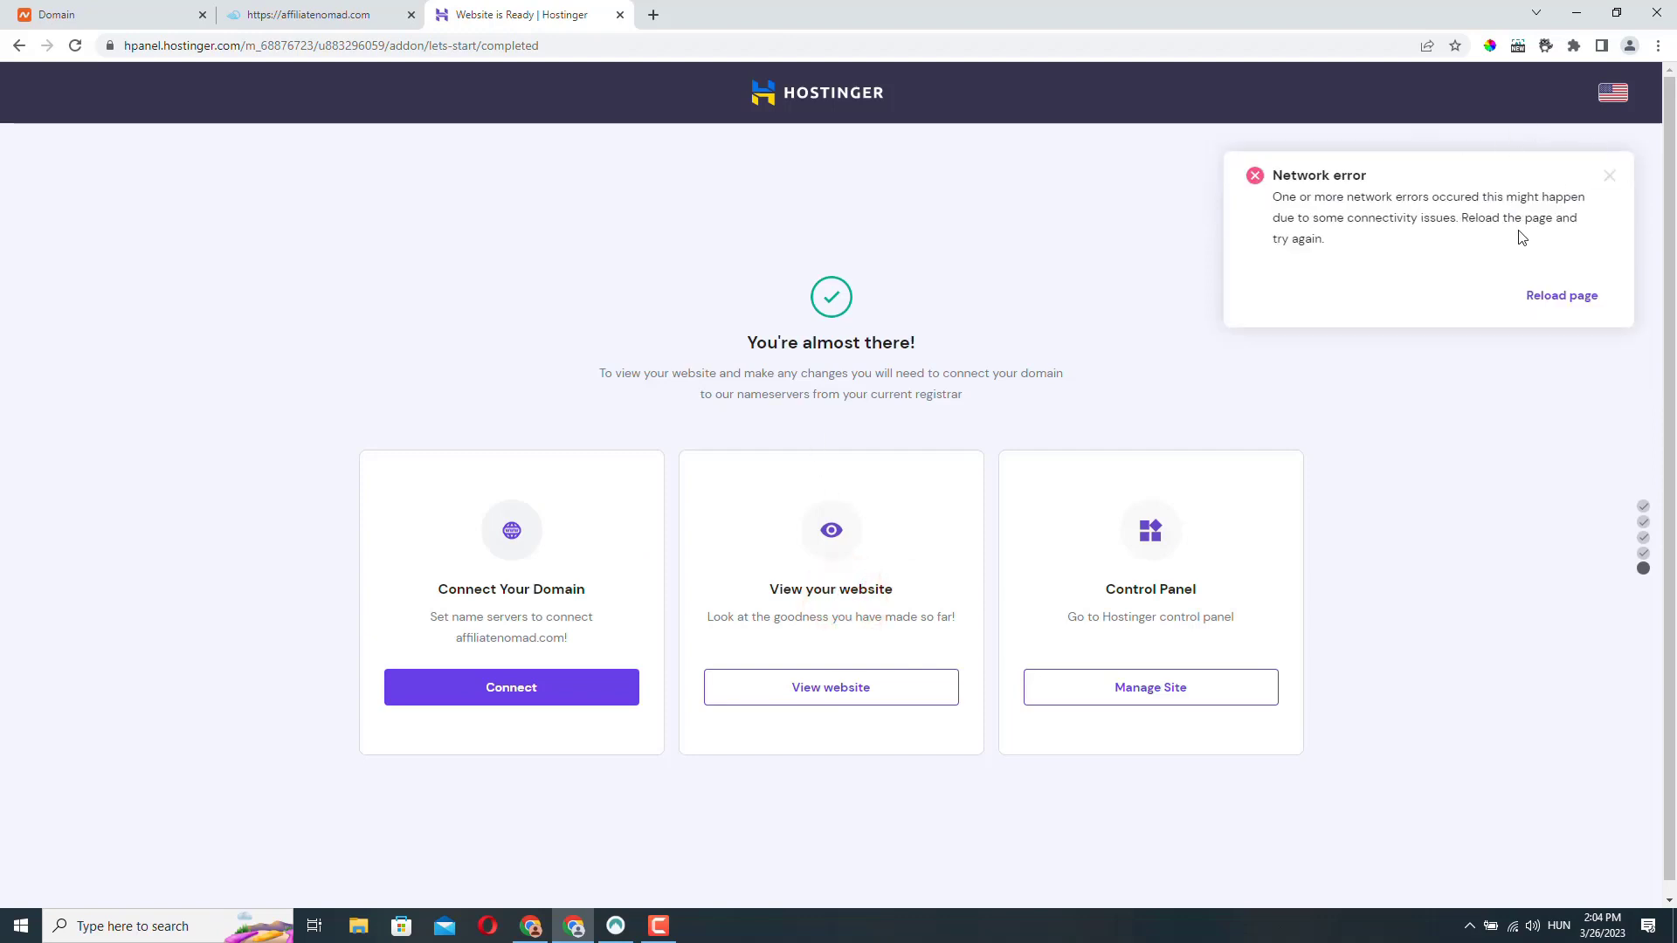
pyautogui.moveTo(1599, 204)
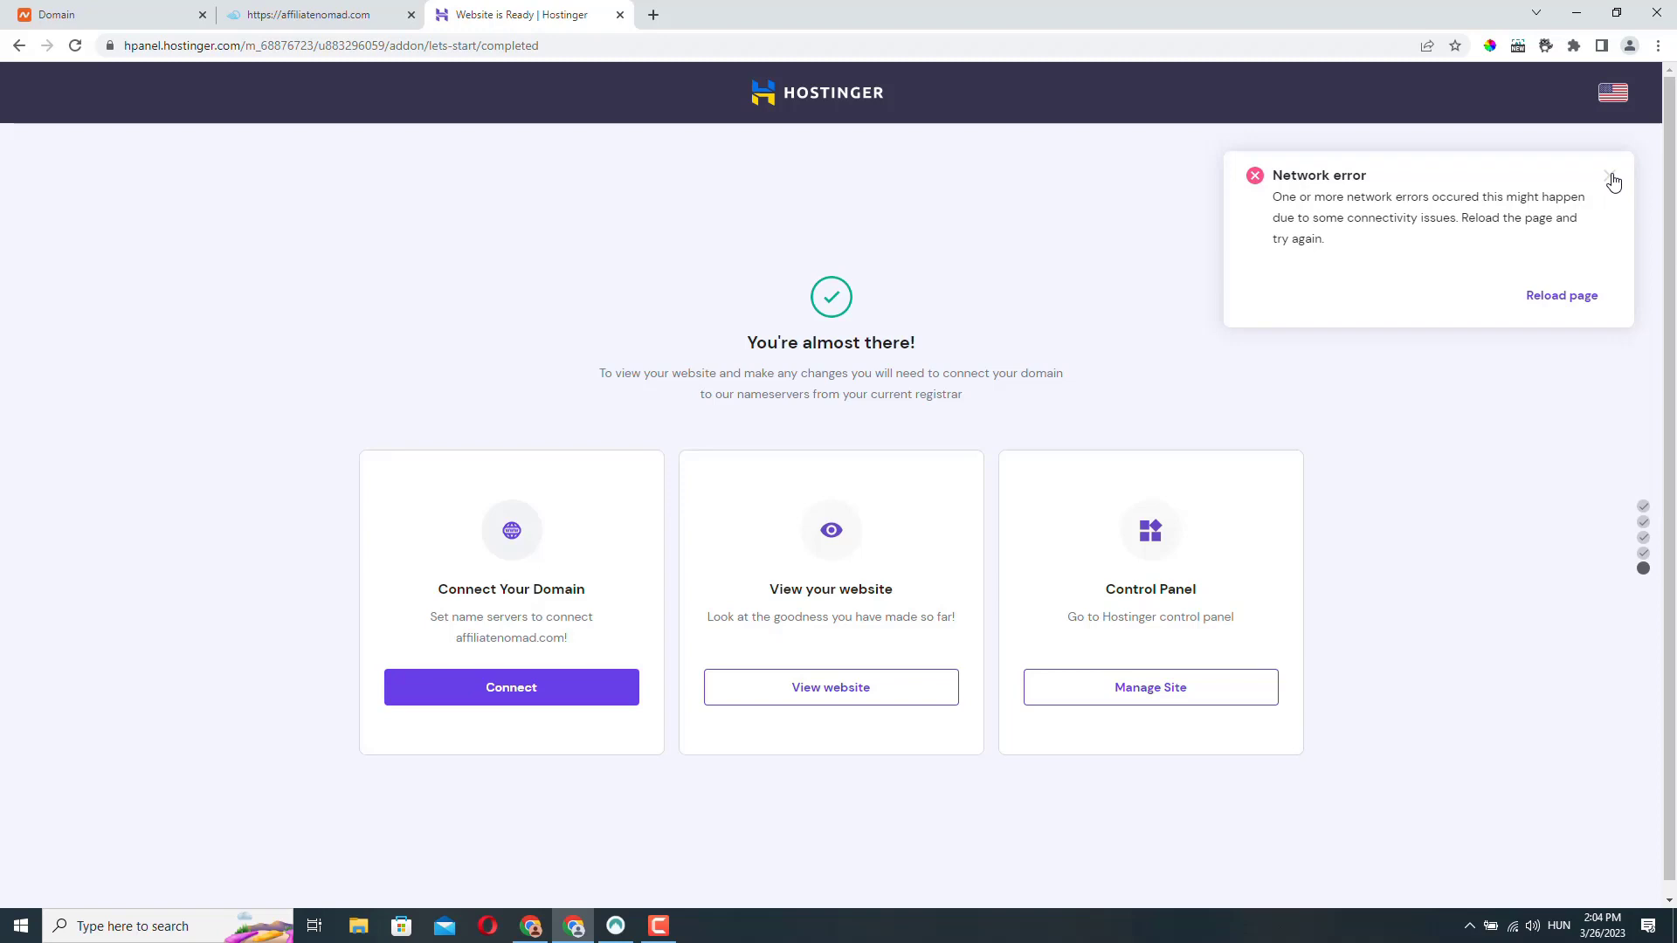
pyautogui.click(1614, 181)
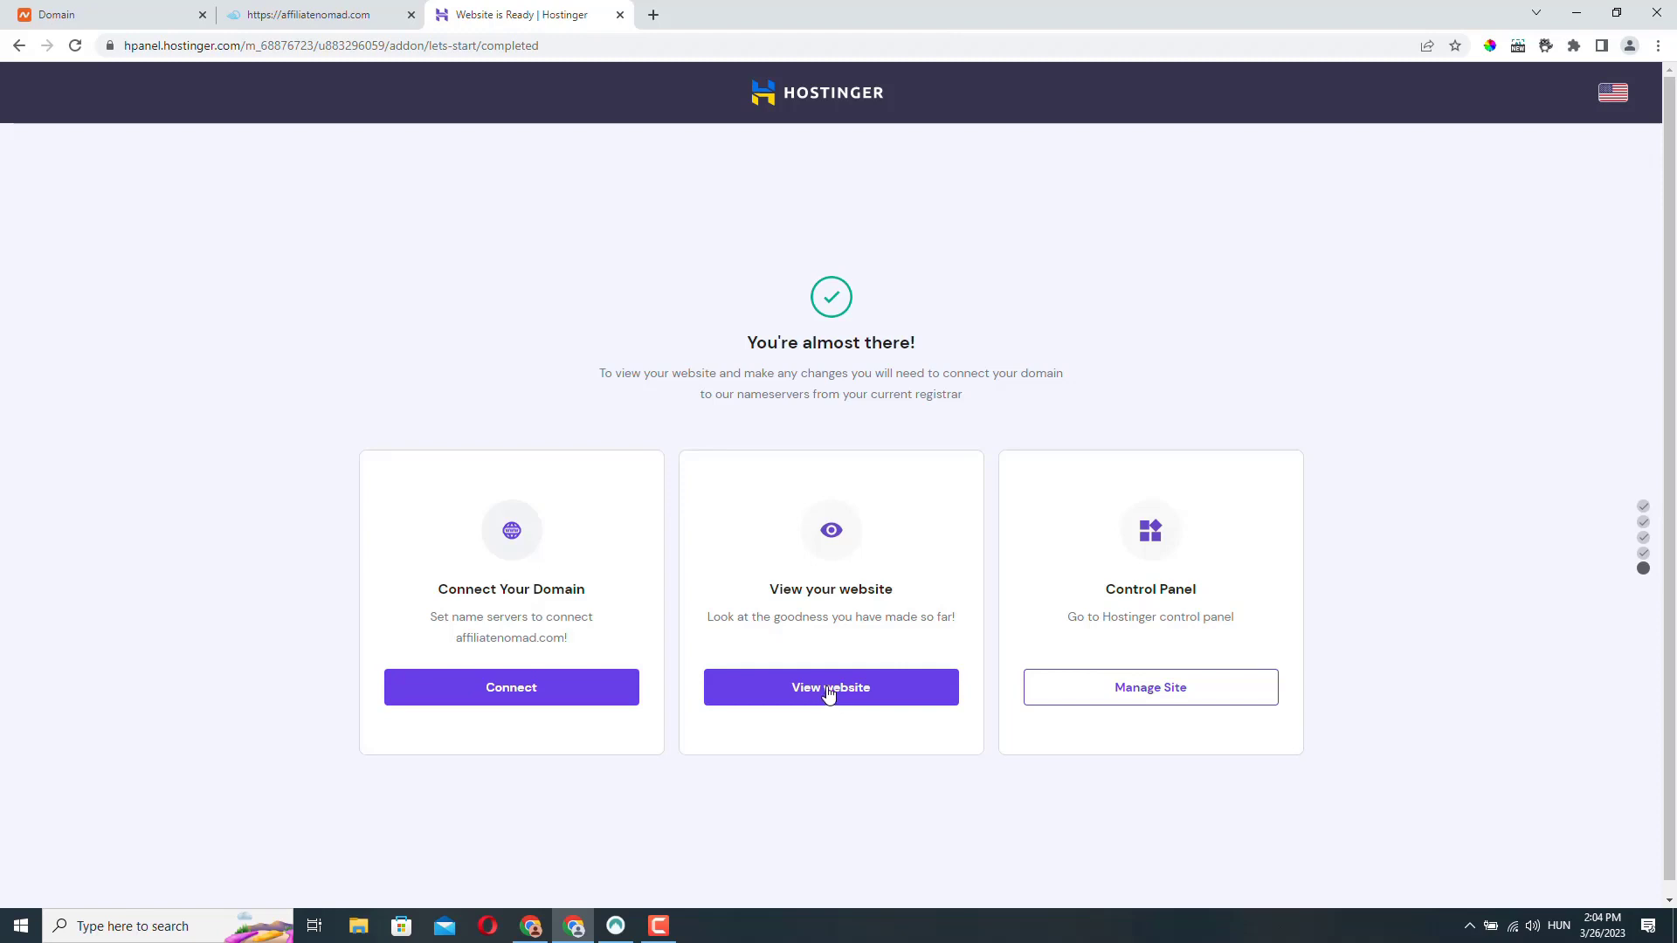
# Preview the website and check affiliatenomad.com shows 'You Are All Set to Go!'.
pyautogui.click(829, 687)
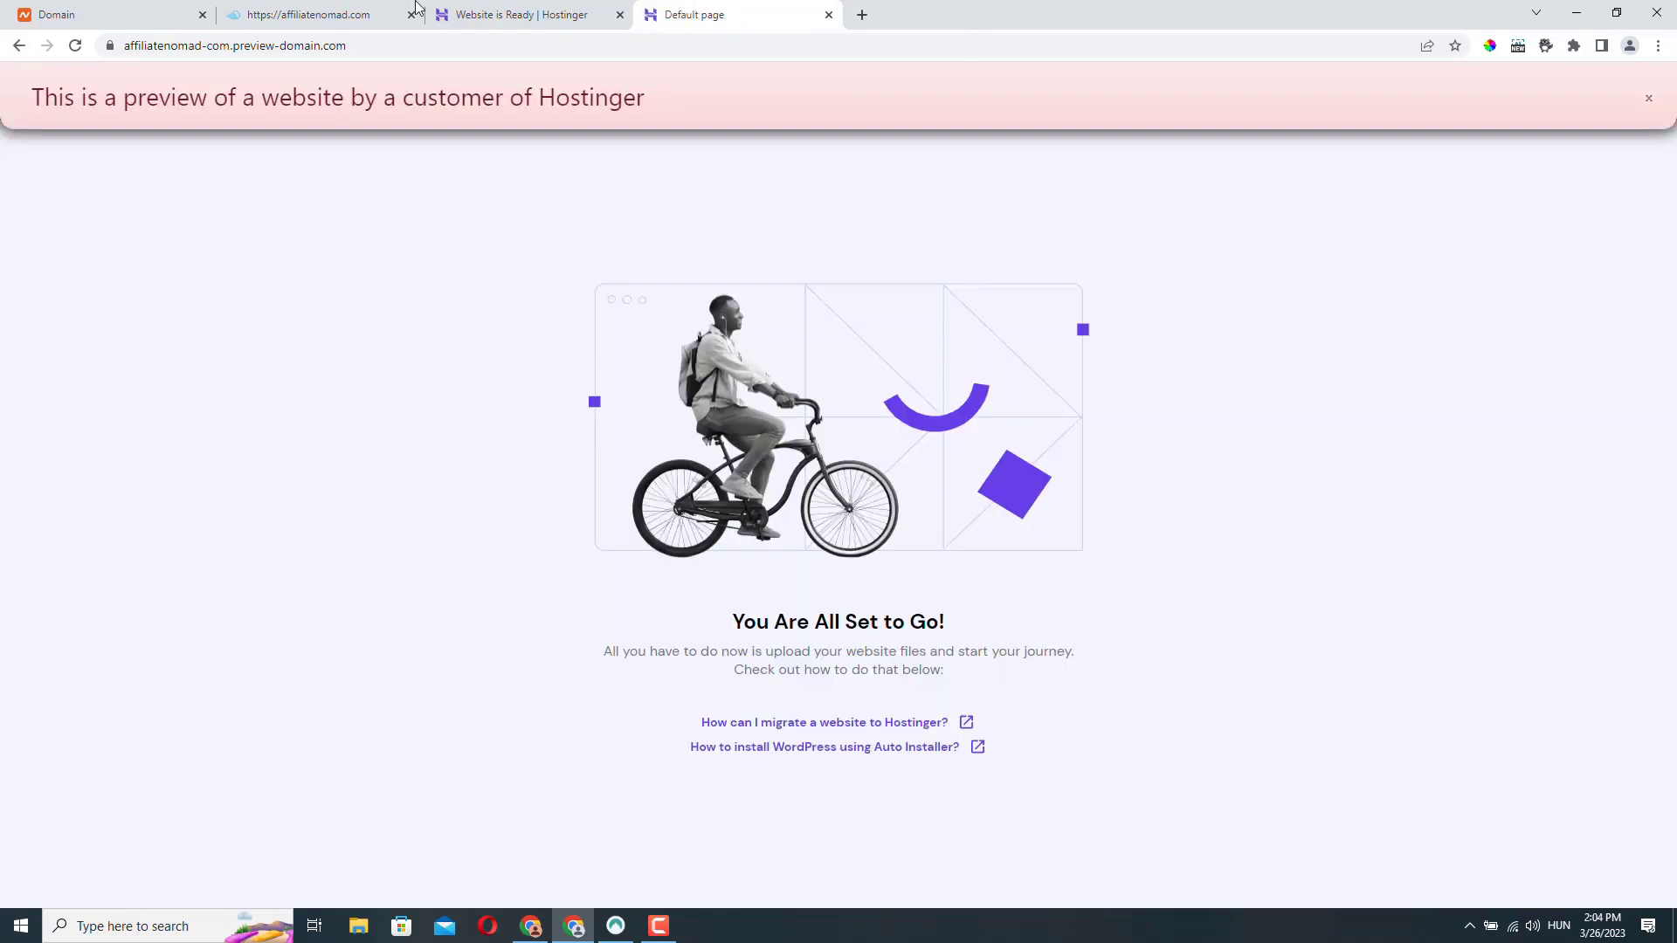
pyautogui.moveTo(736, 305)
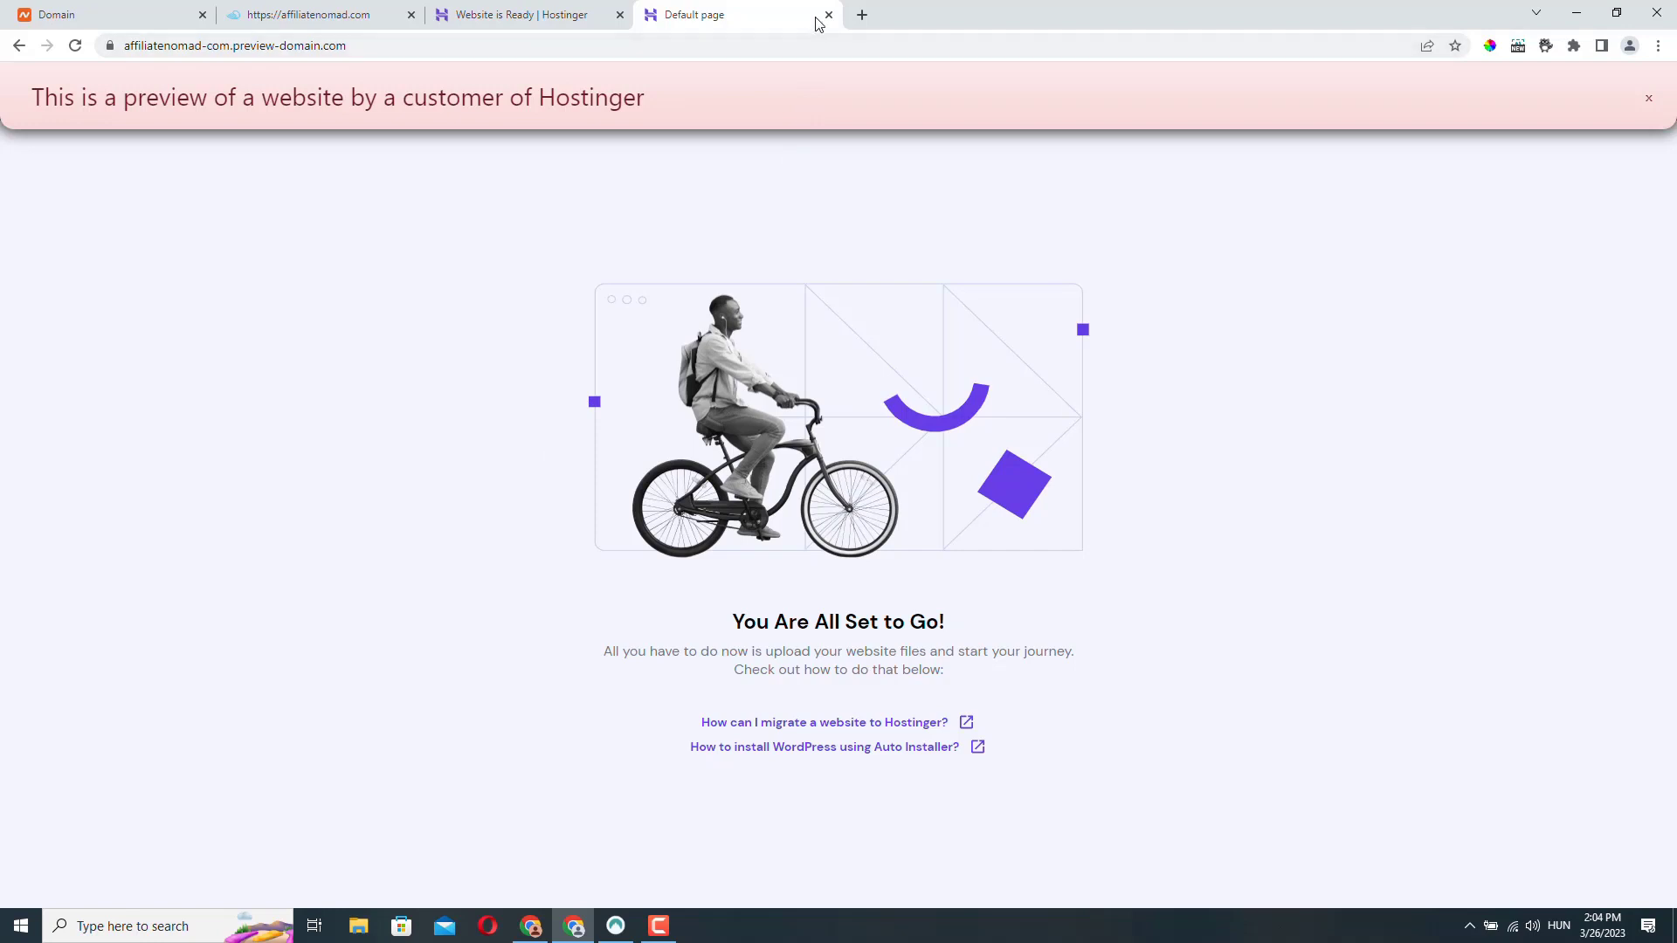
pyautogui.click(827, 14)
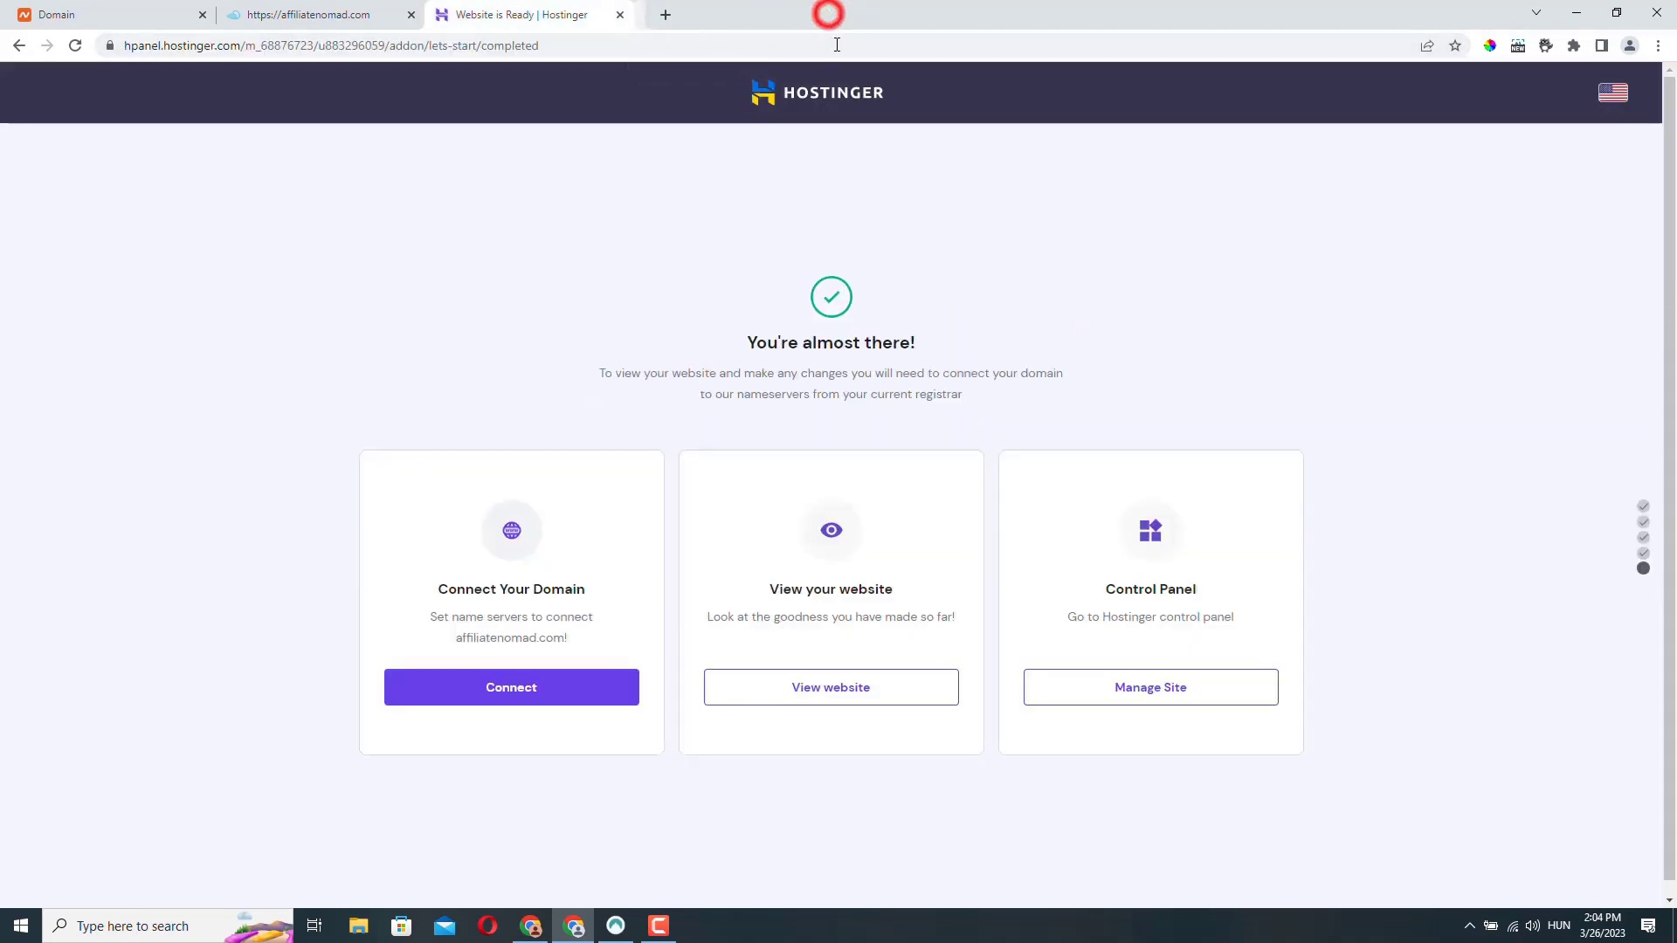
pyautogui.click(830, 687)
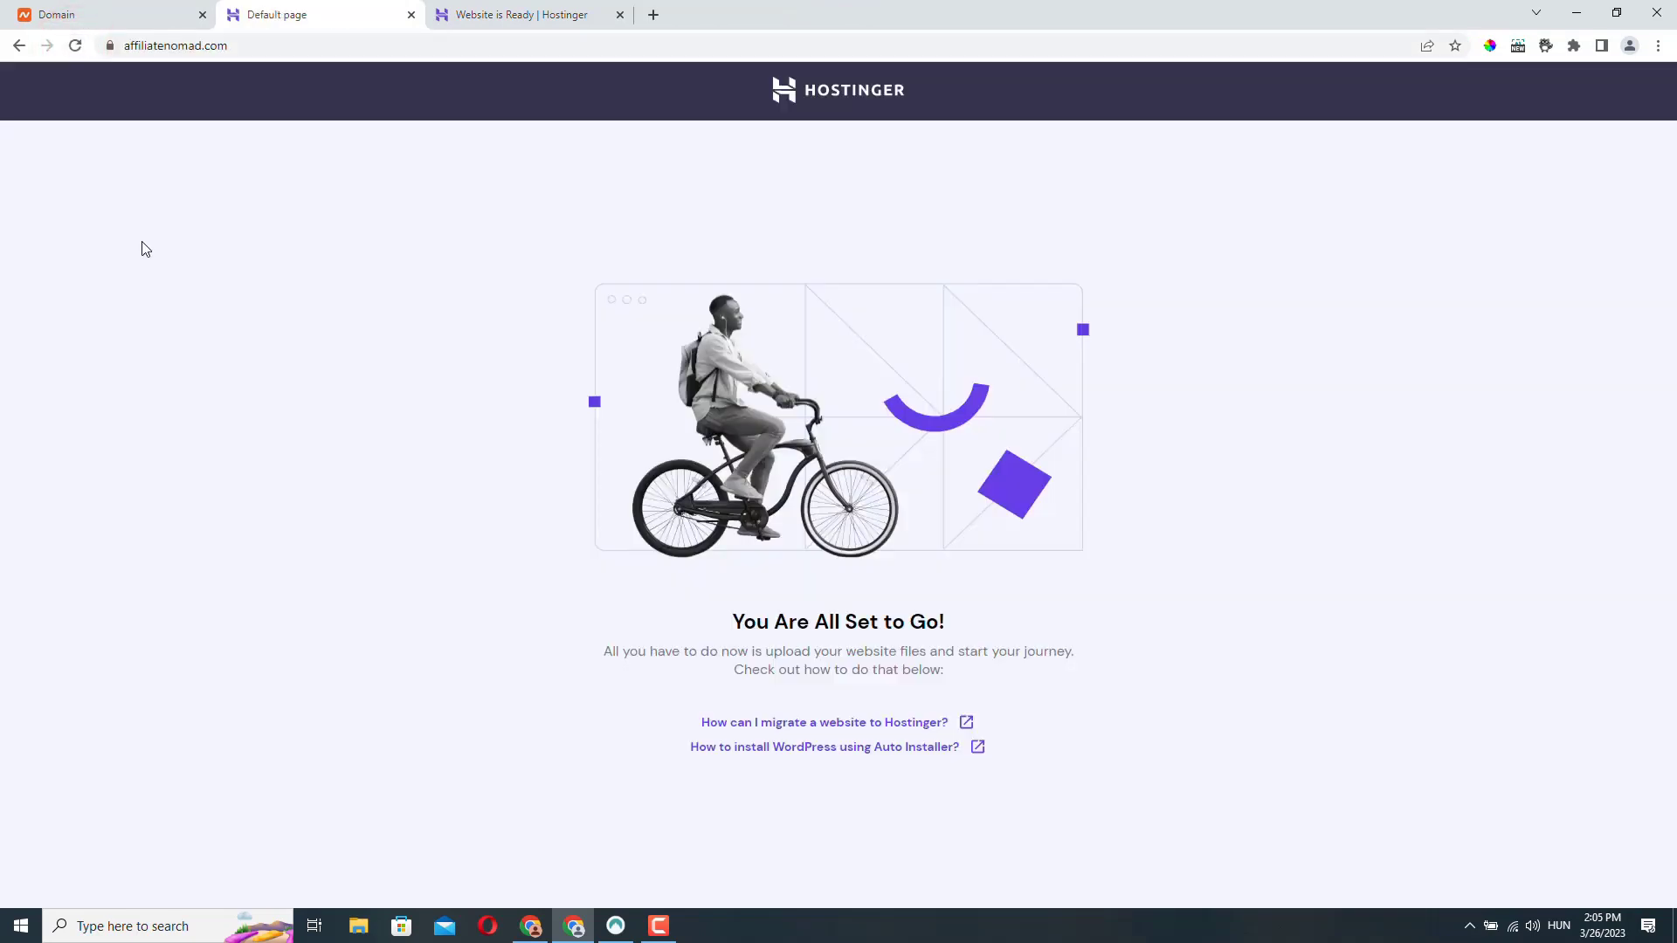
pyautogui.moveTo(335, 277)
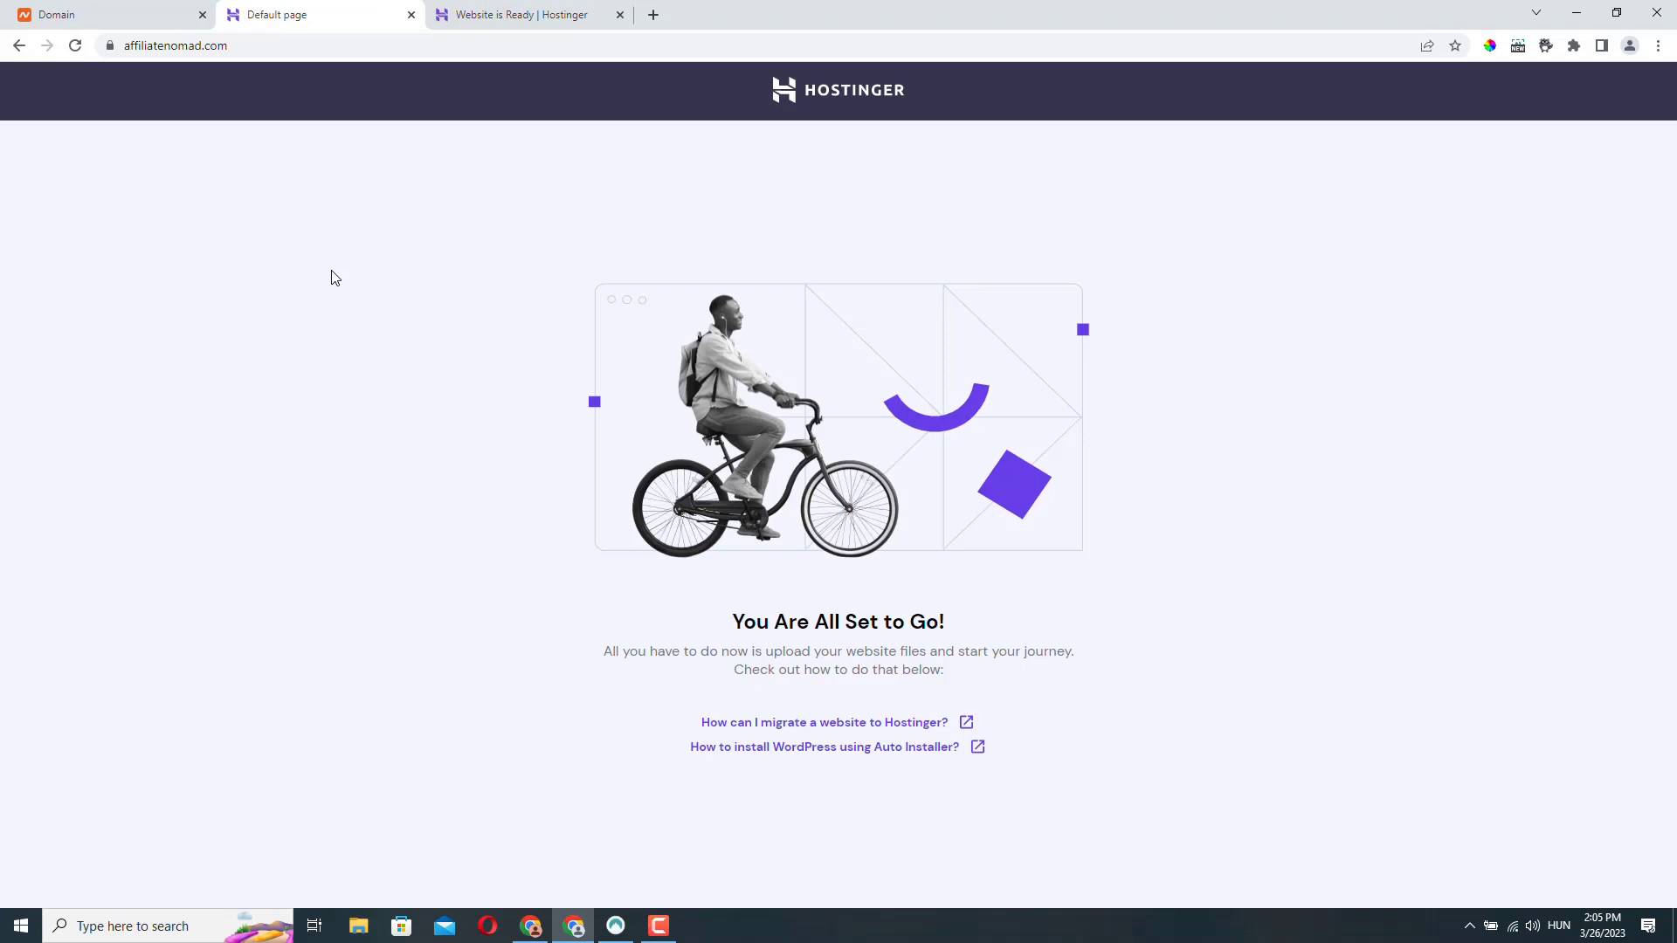
pyautogui.moveTo(983, 220)
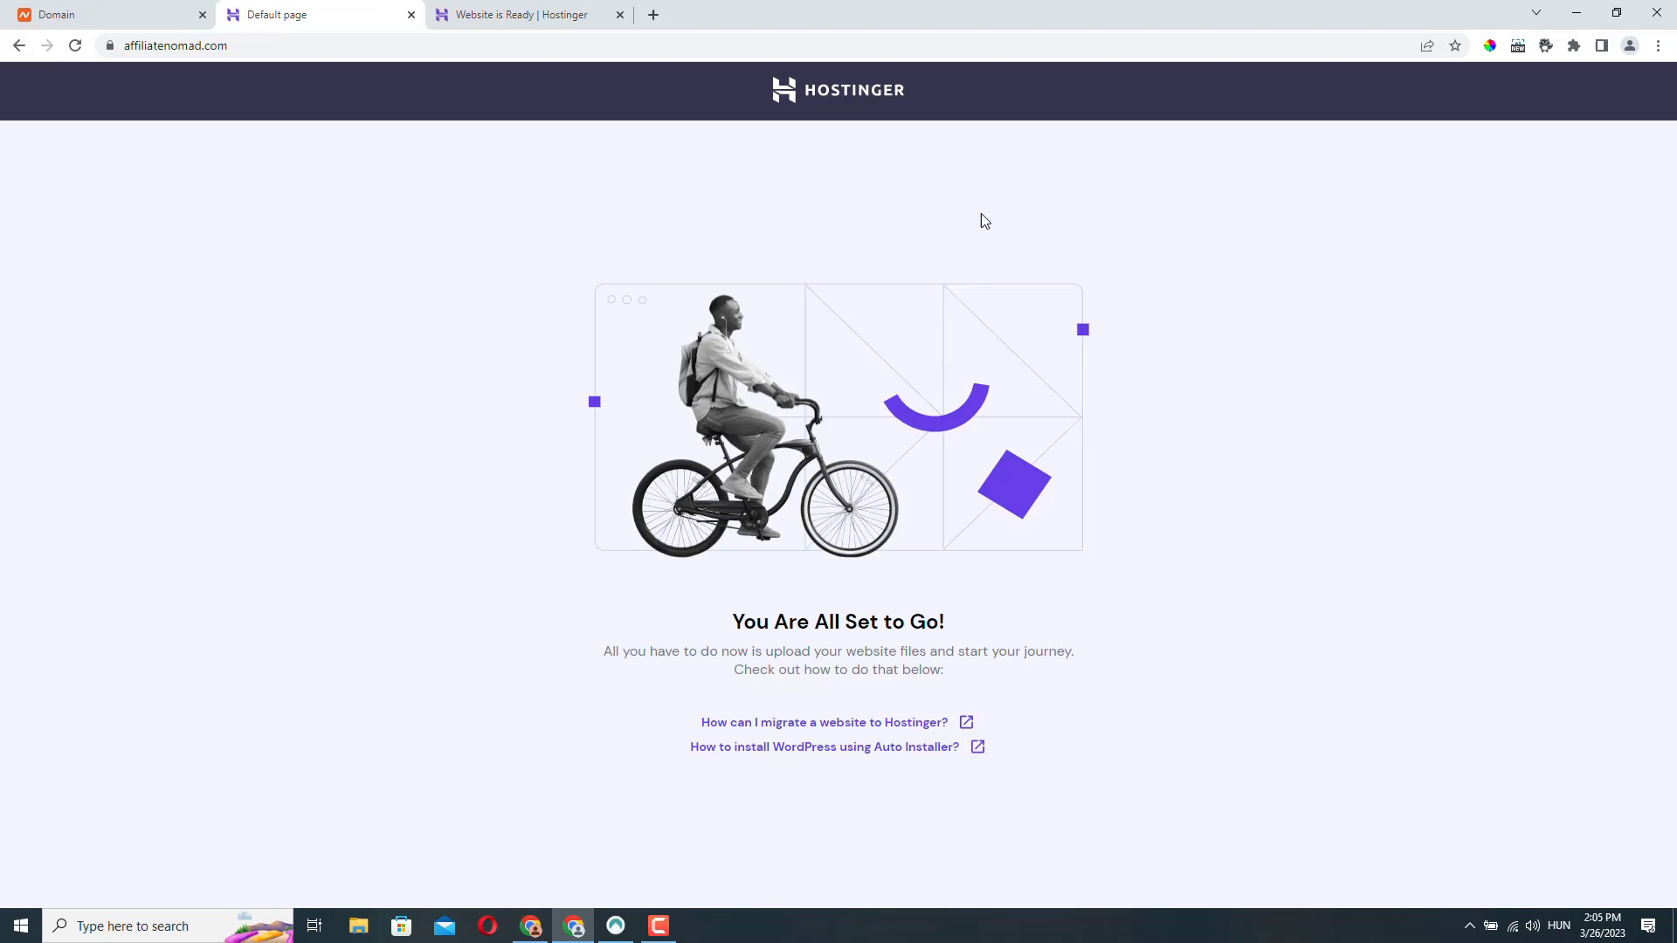
pyautogui.moveTo(1209, 540)
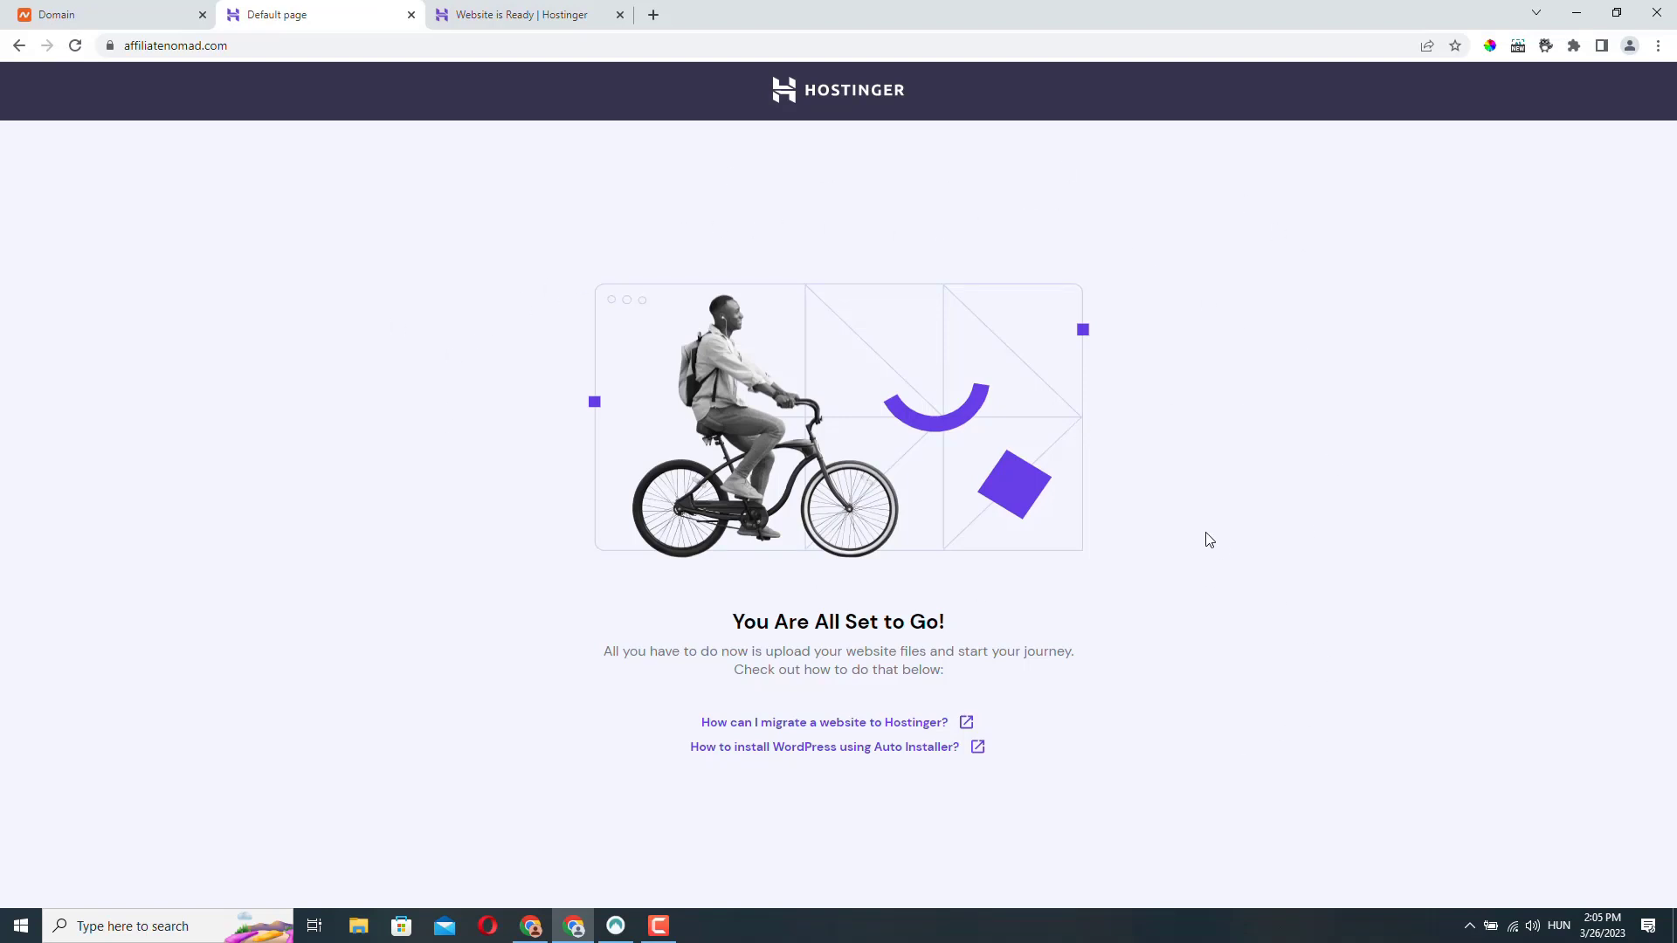
pyautogui.moveTo(347, 368)
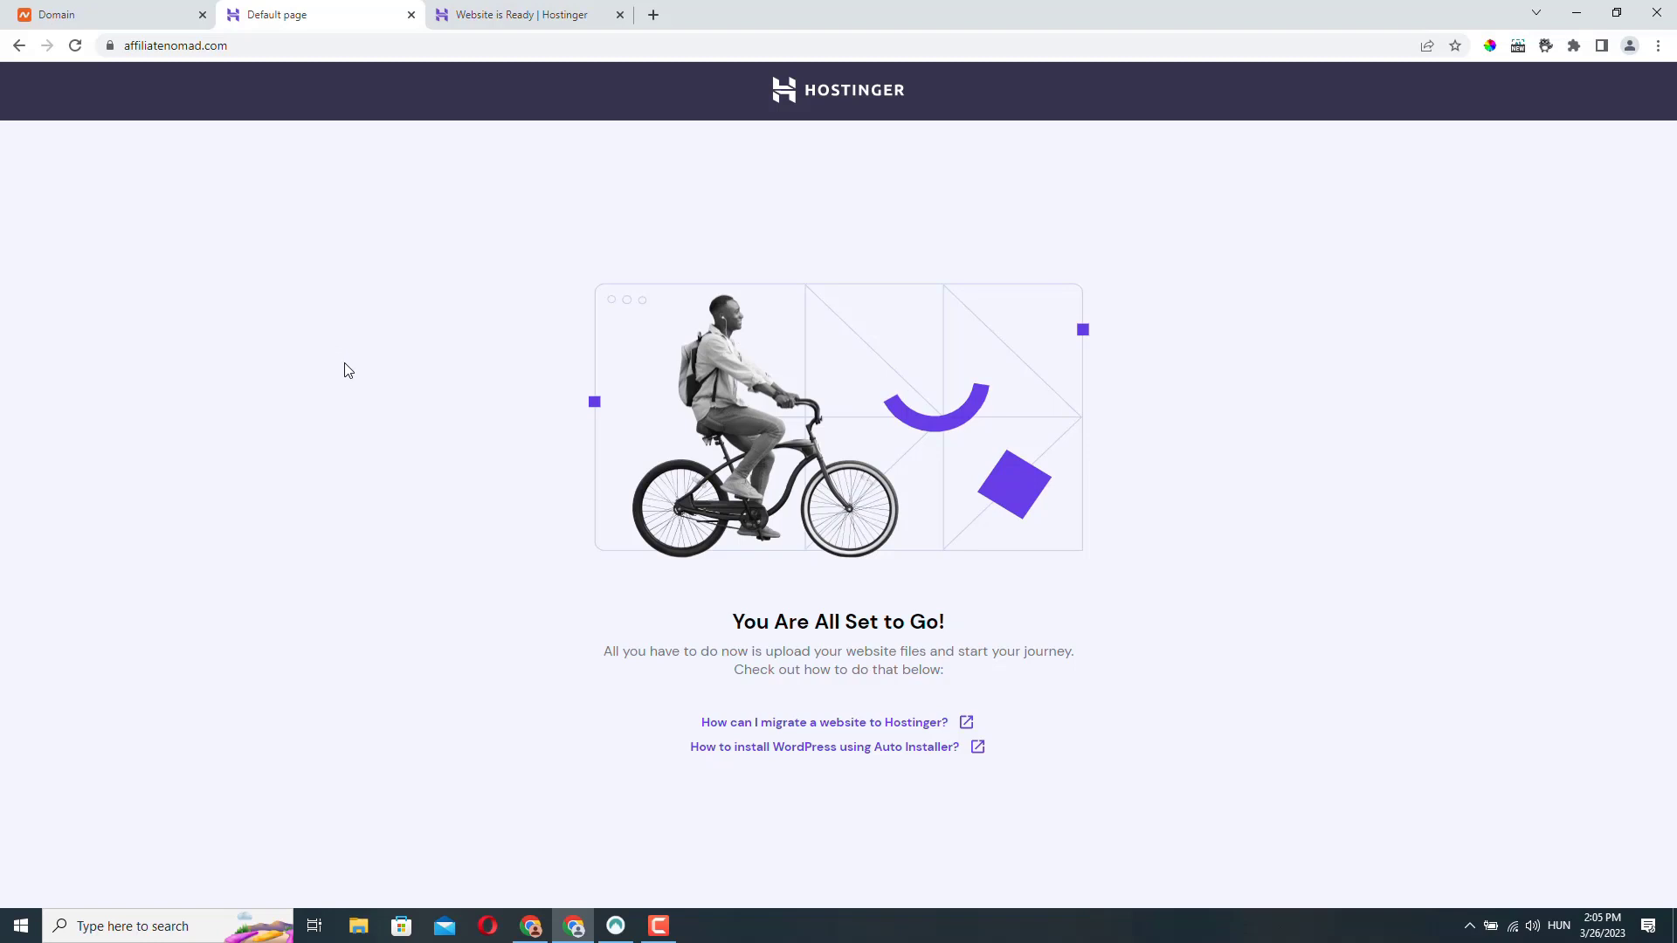
pyautogui.moveTo(384, 357)
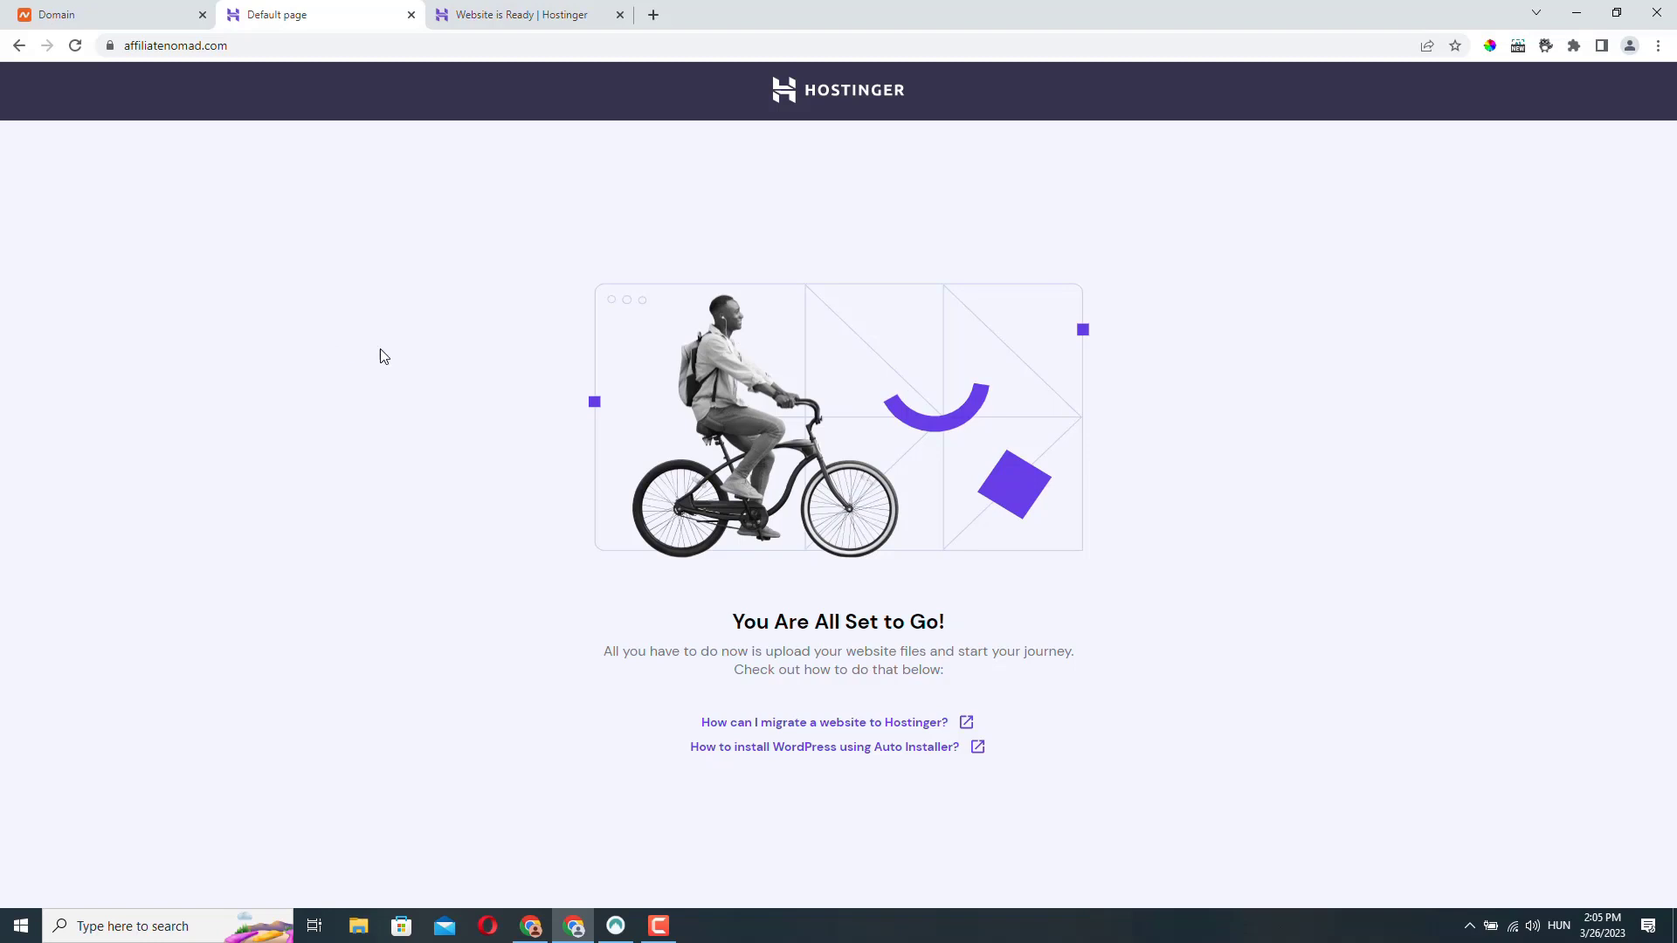
pyautogui.click(524, 14)
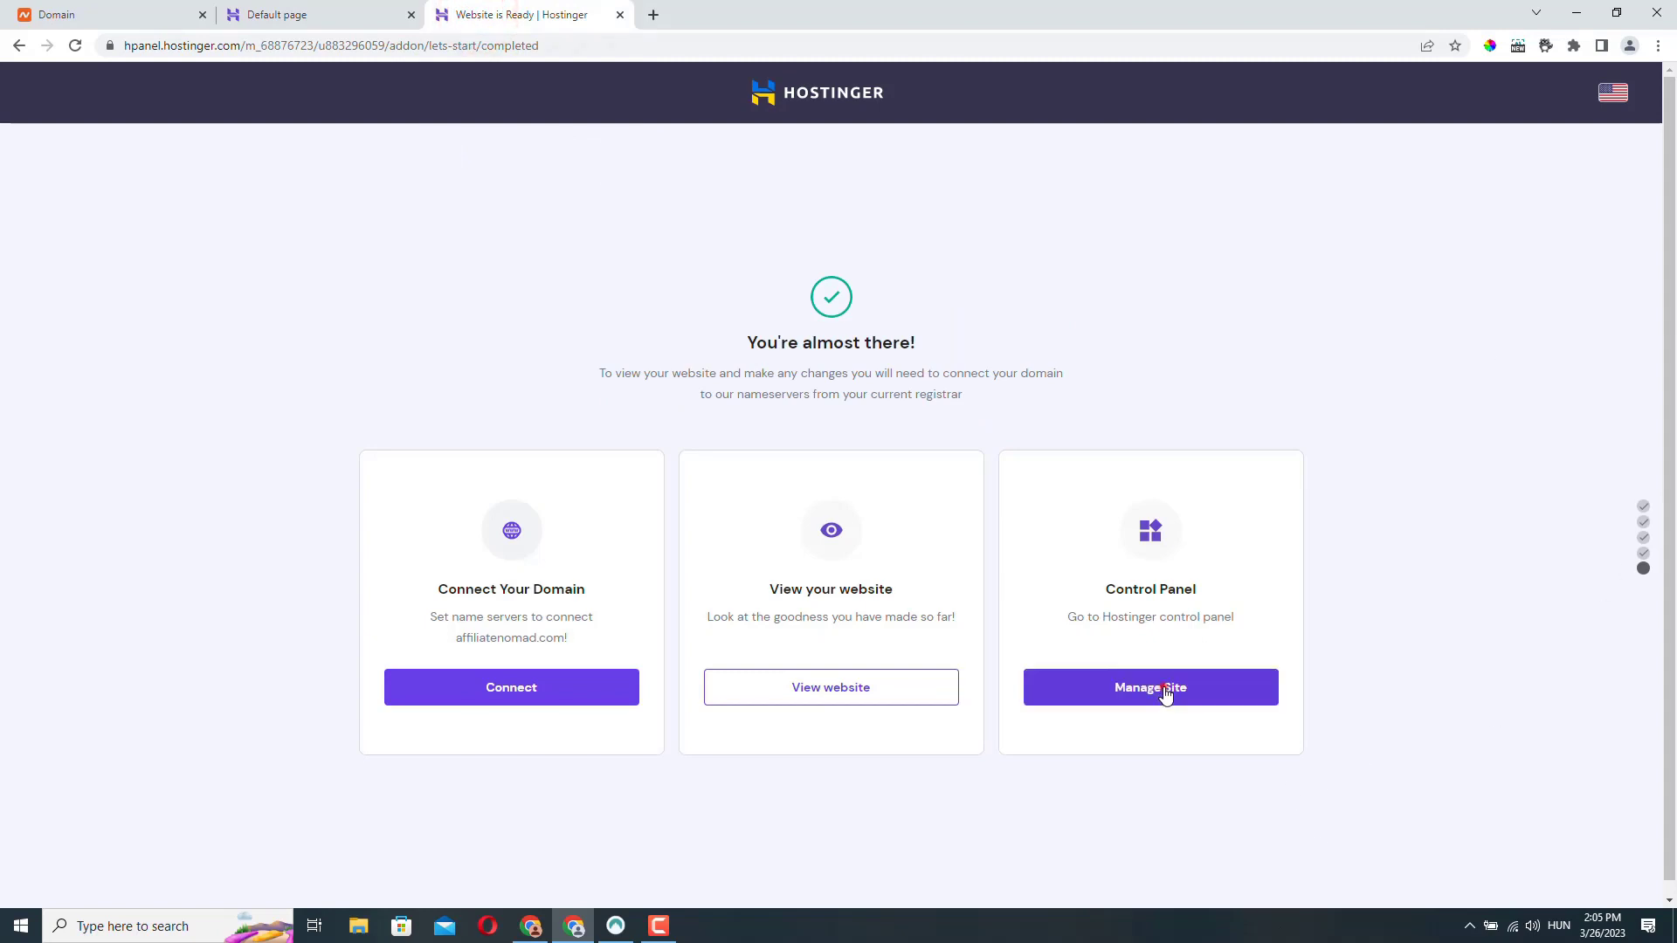
# Open the affiliatenomad.com dashboard and its File Manager at public_html.
pyautogui.click(1149, 686)
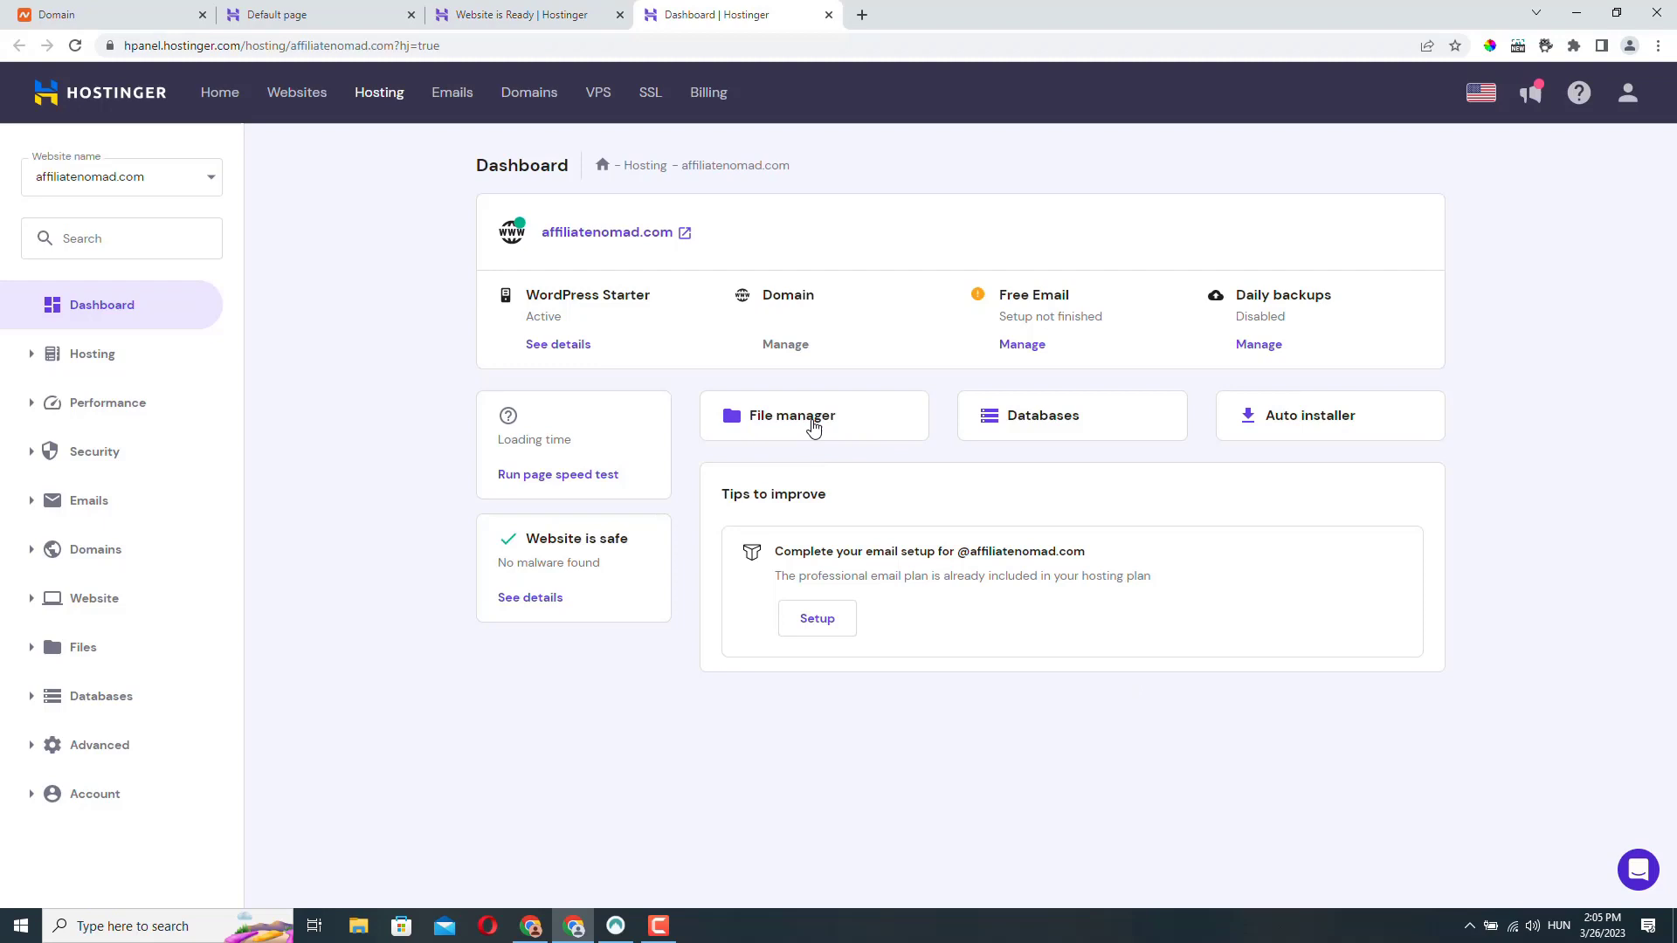
pyautogui.click(813, 415)
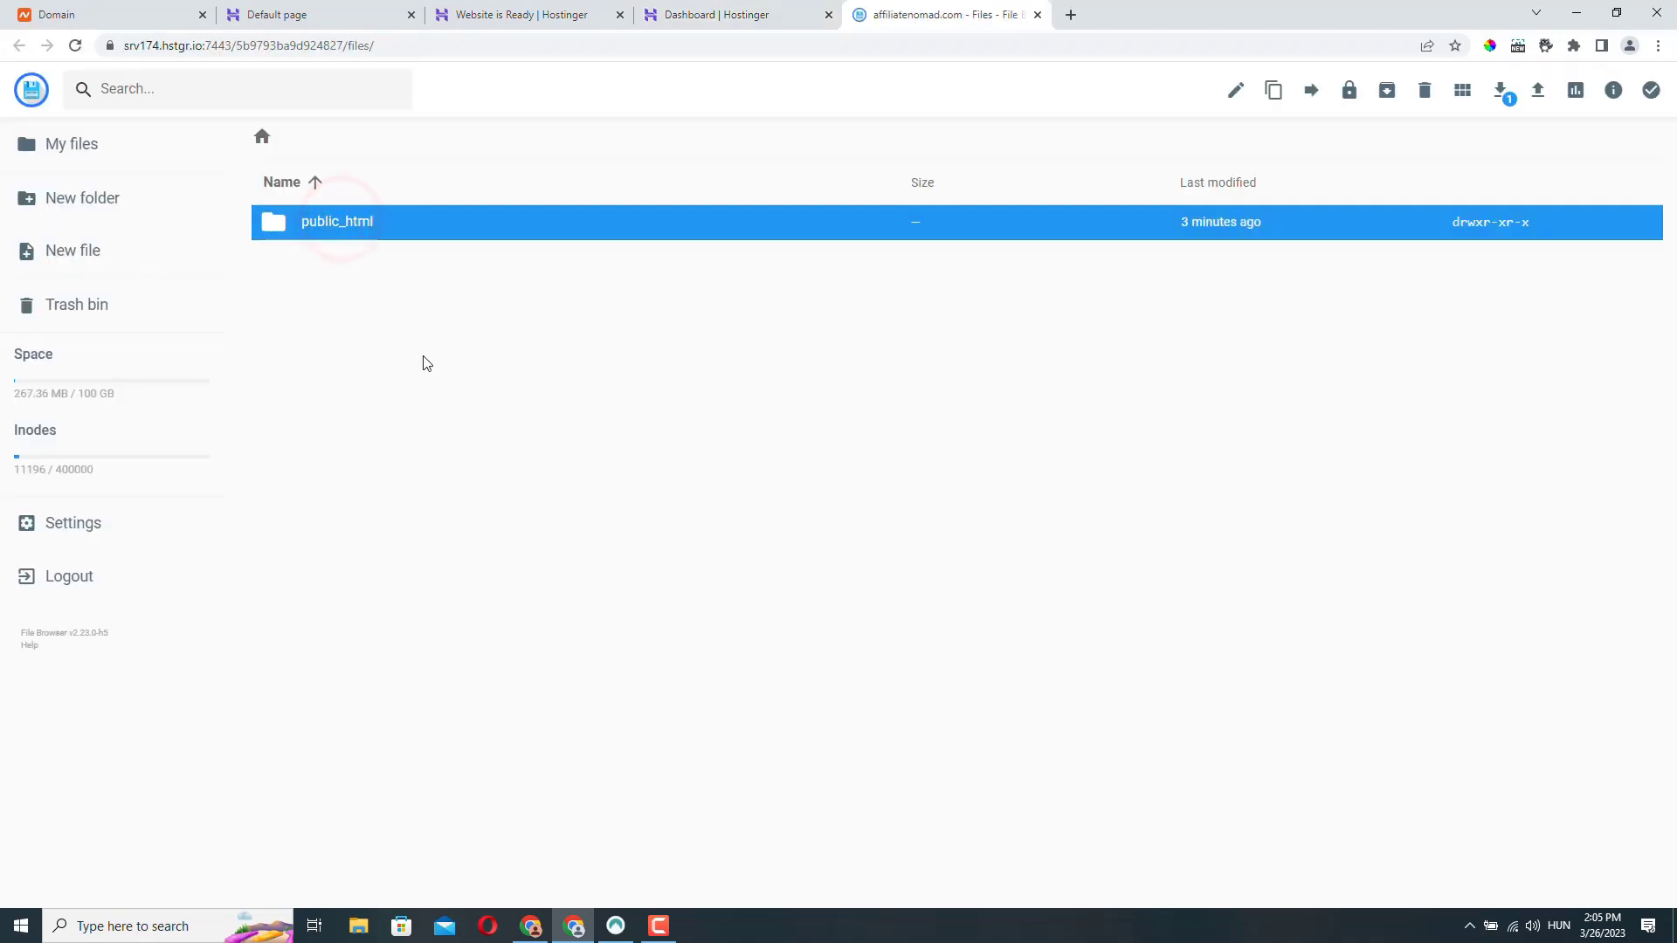
# Create a new file named index.html in public_html and open it in the editor.
pyautogui.rightClick(336, 221)
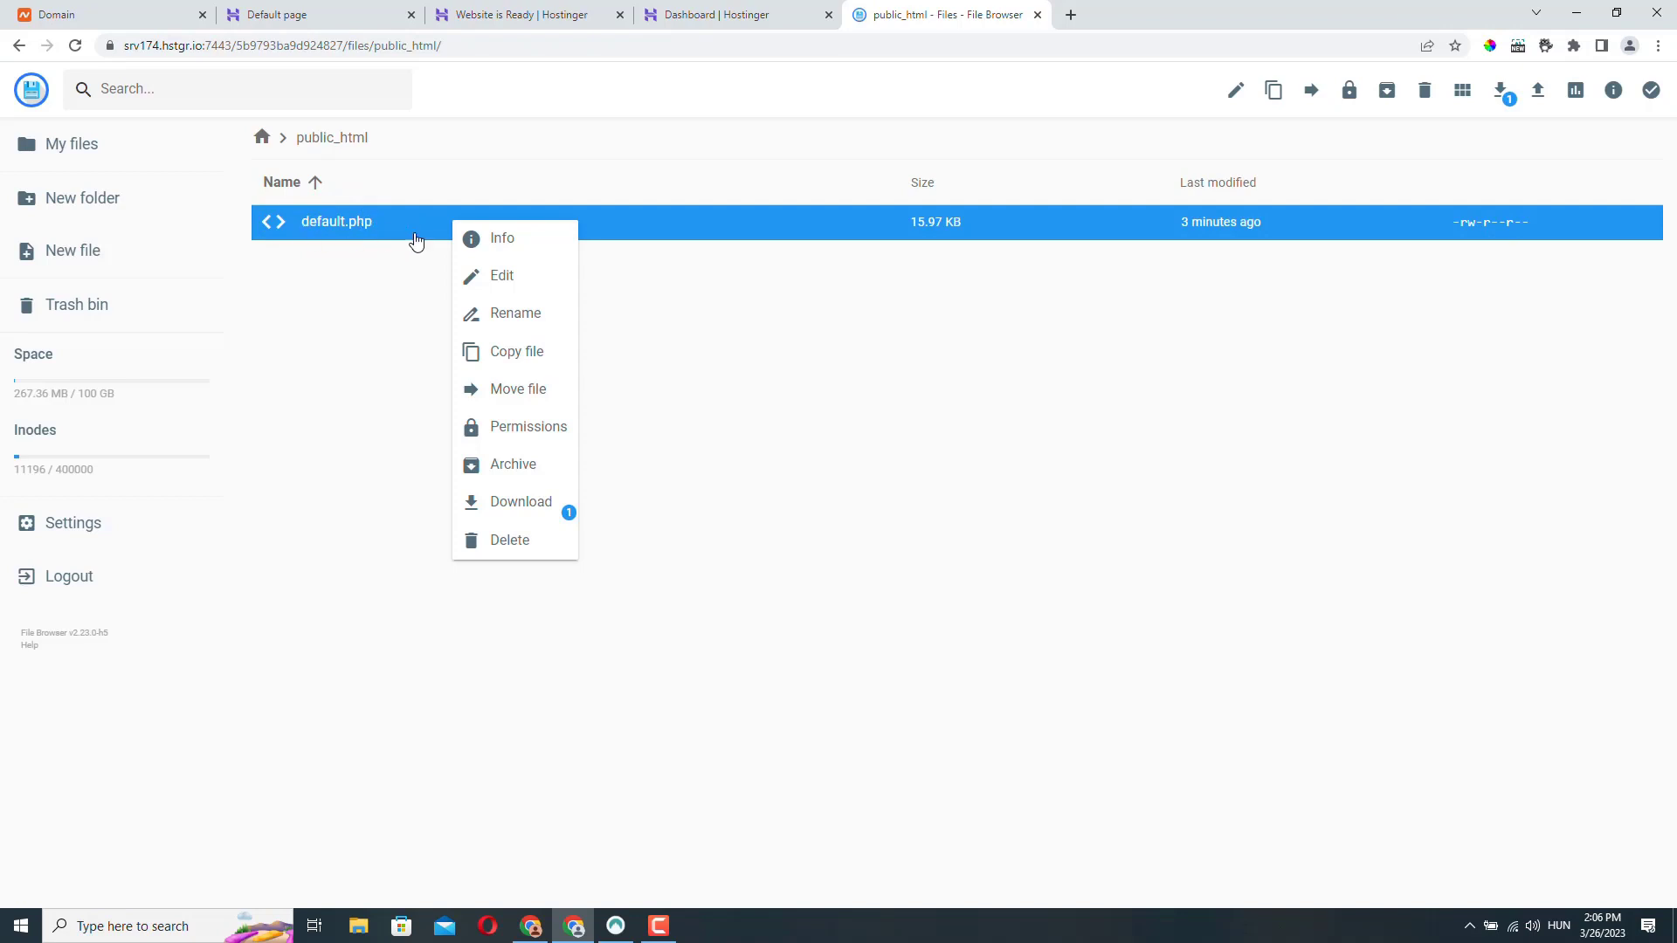
pyautogui.click(72, 251)
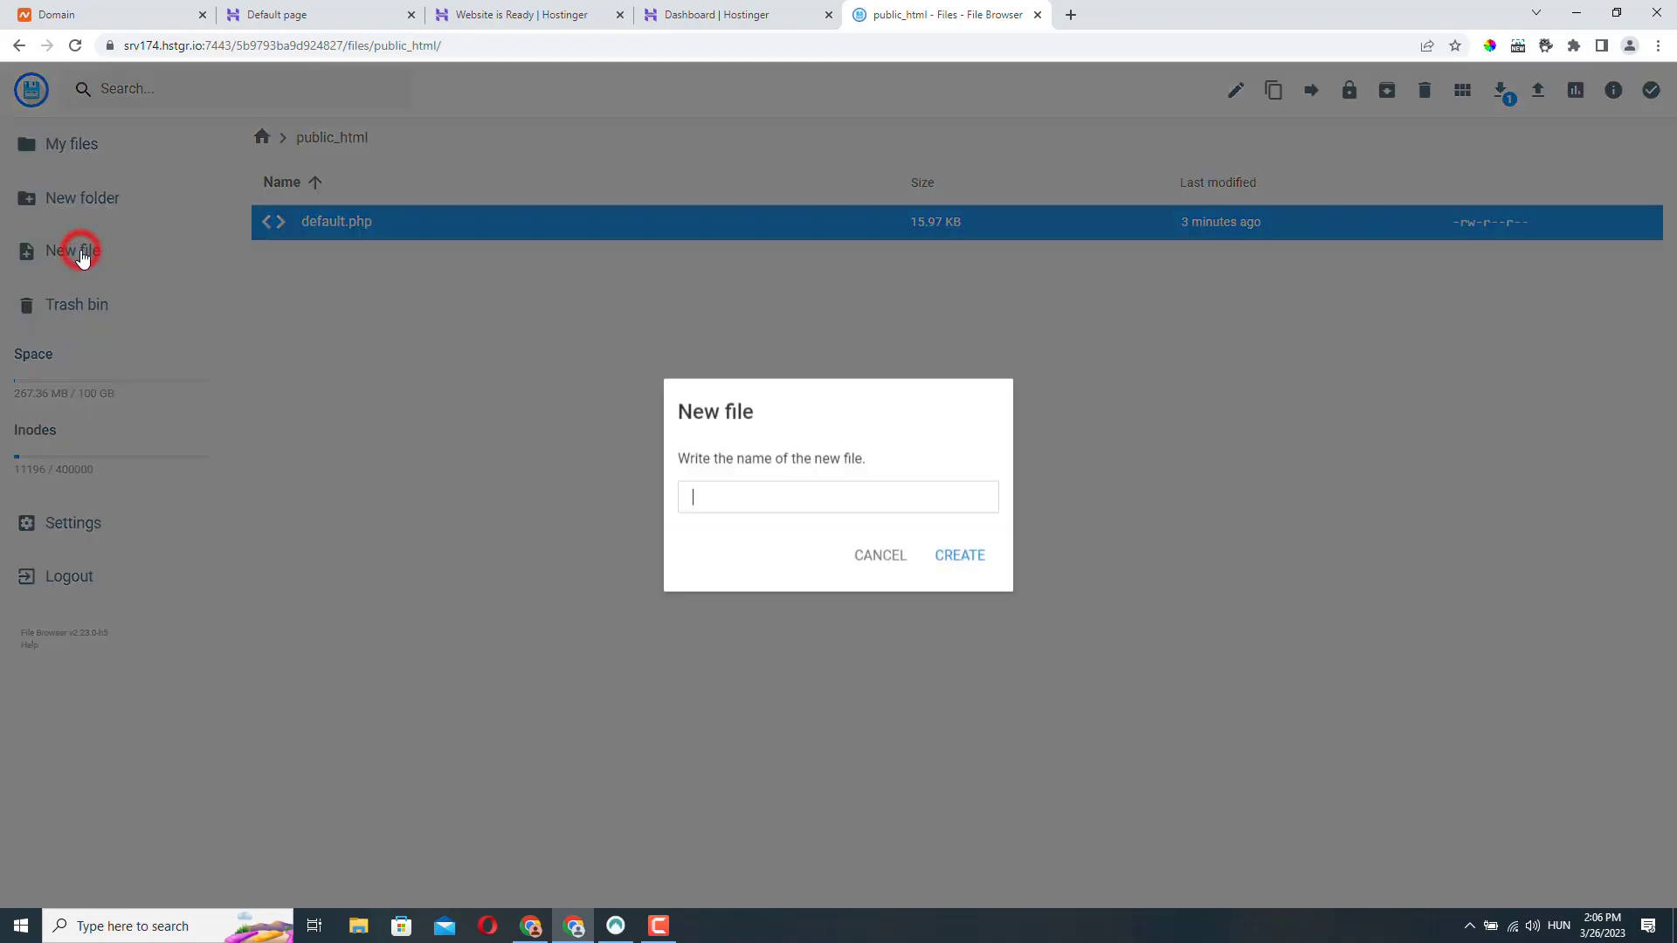
pyautogui.write('inde')
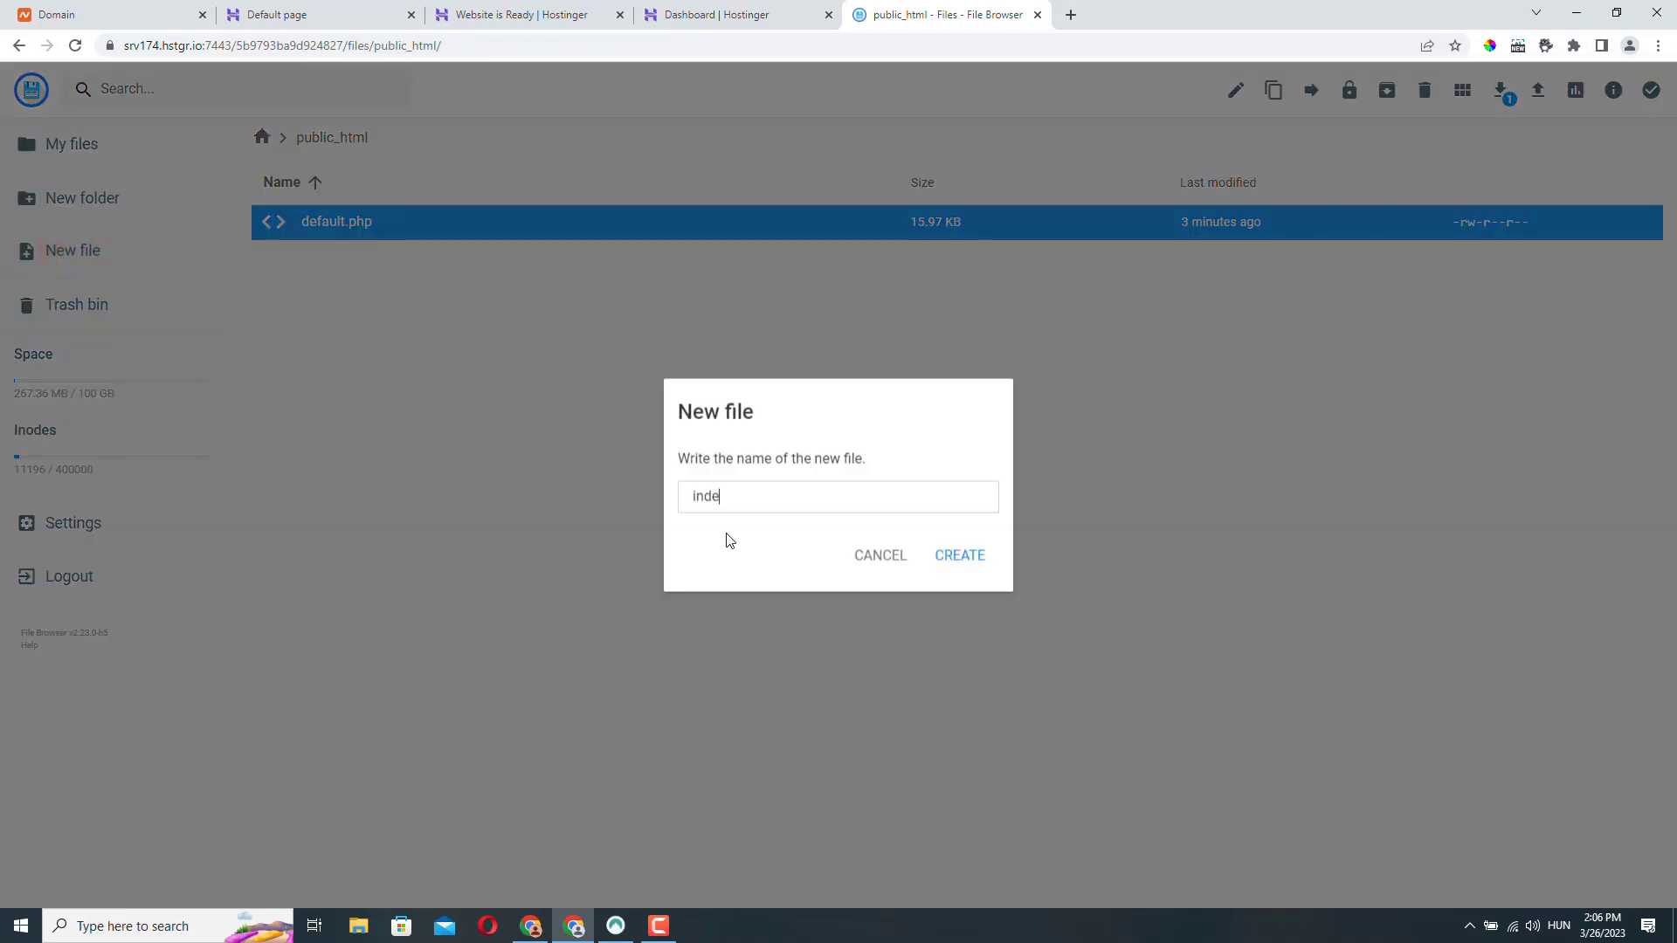
pyautogui.write('x.html')
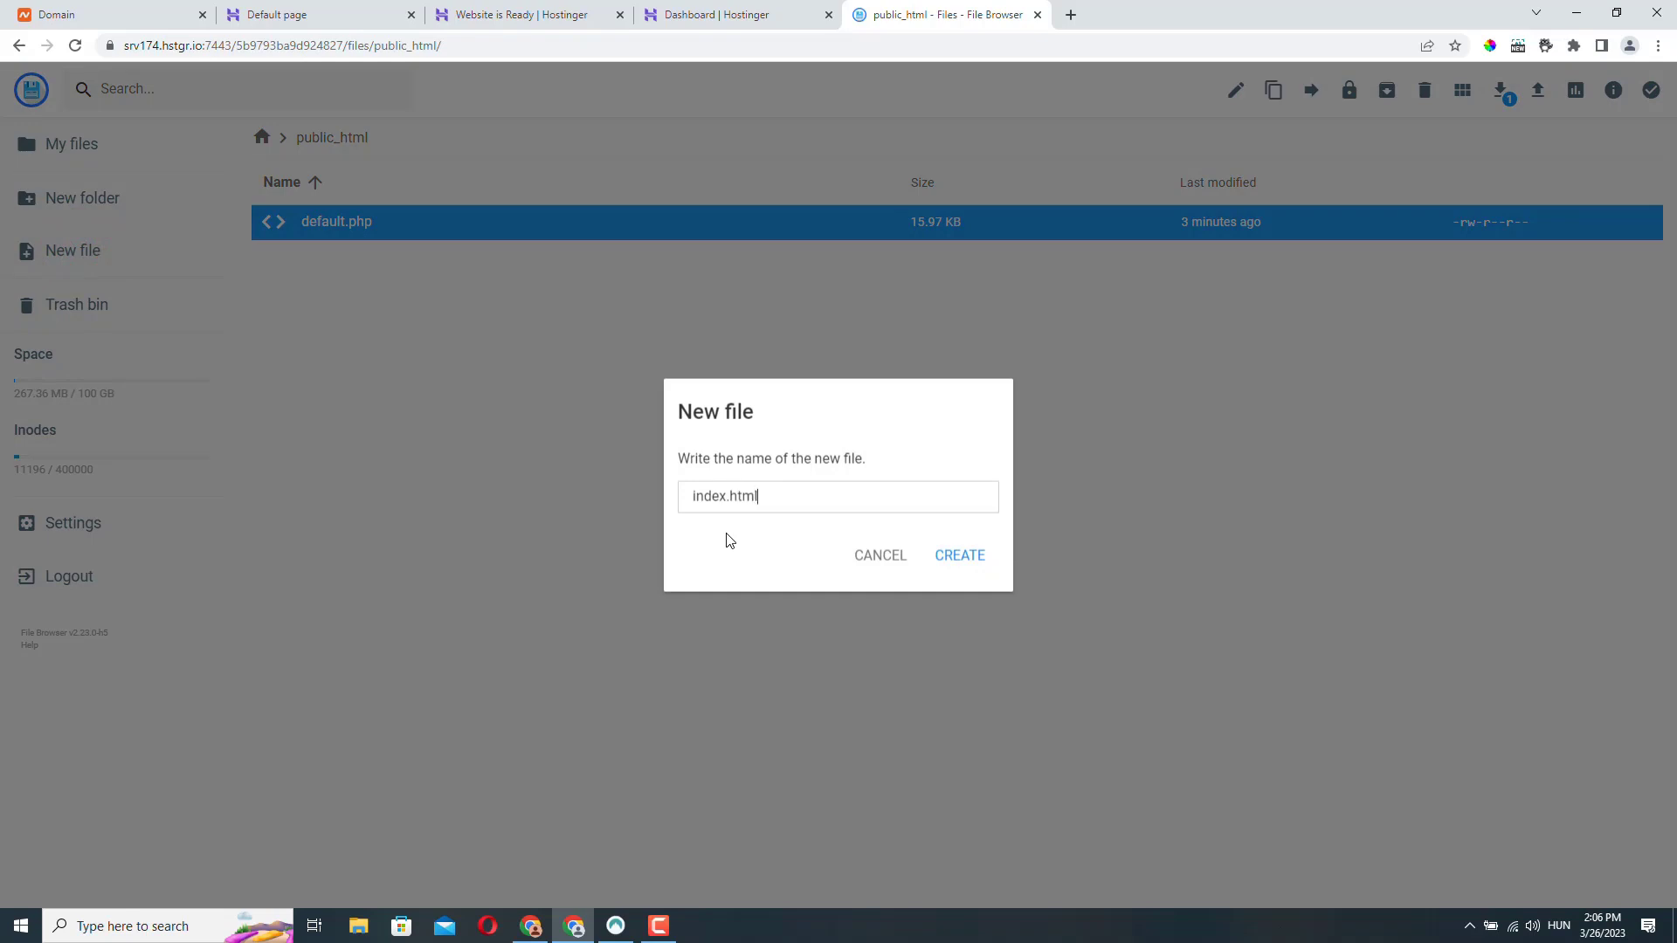
pyautogui.click(958, 556)
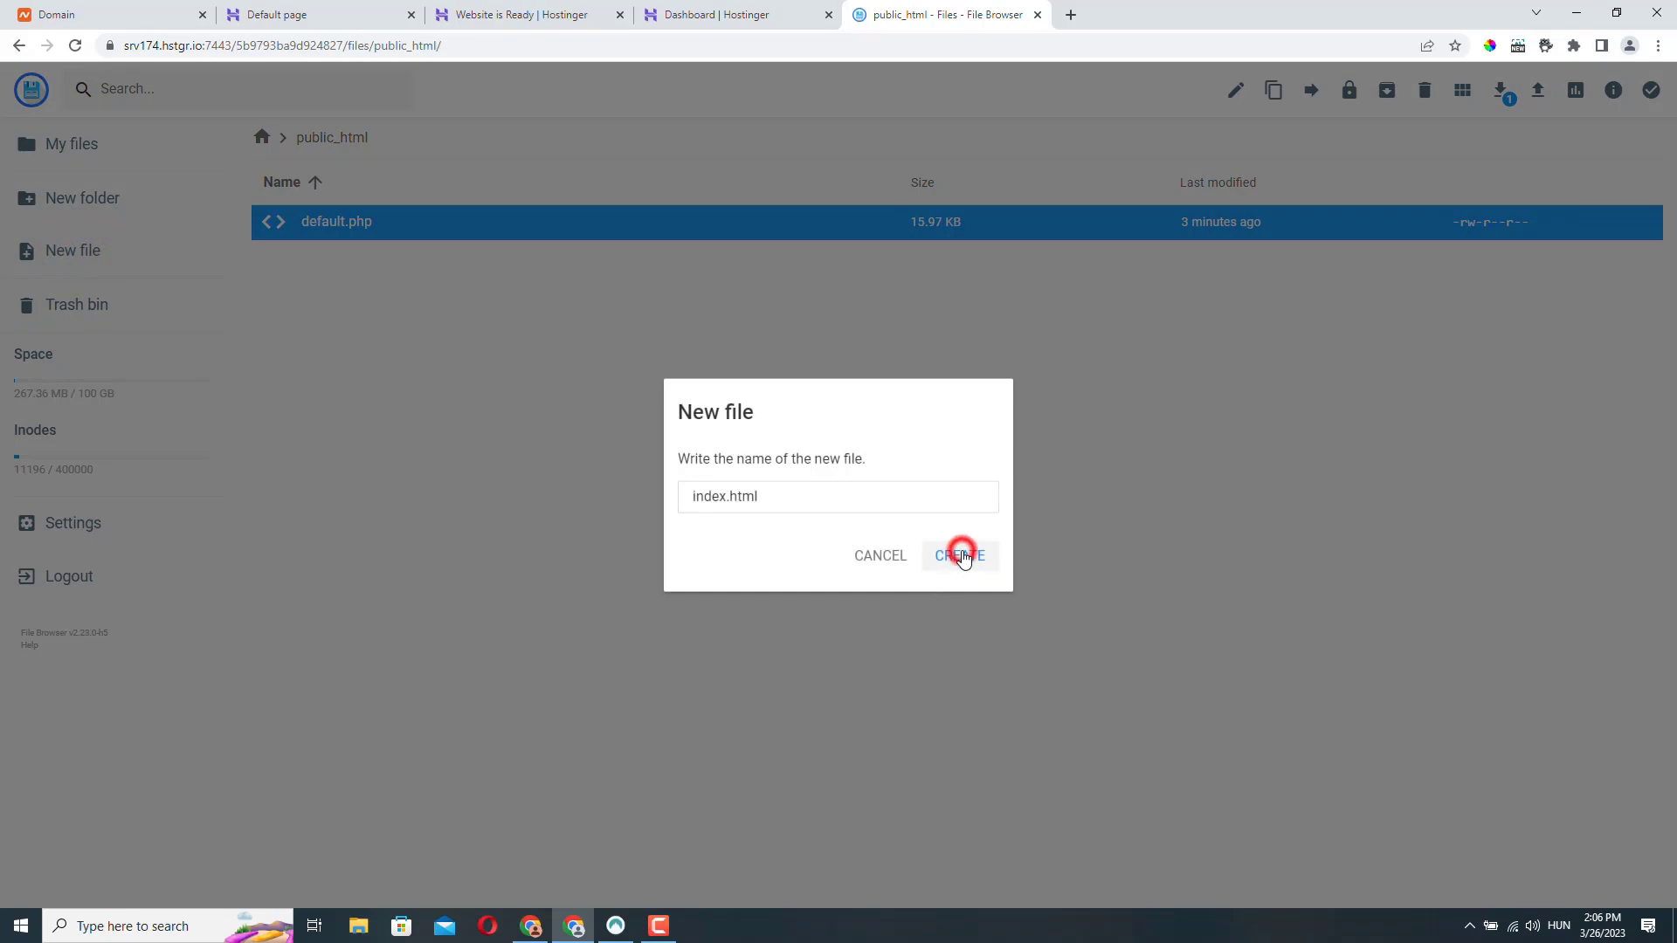
pyautogui.click(958, 556)
pyautogui.write('Hello')
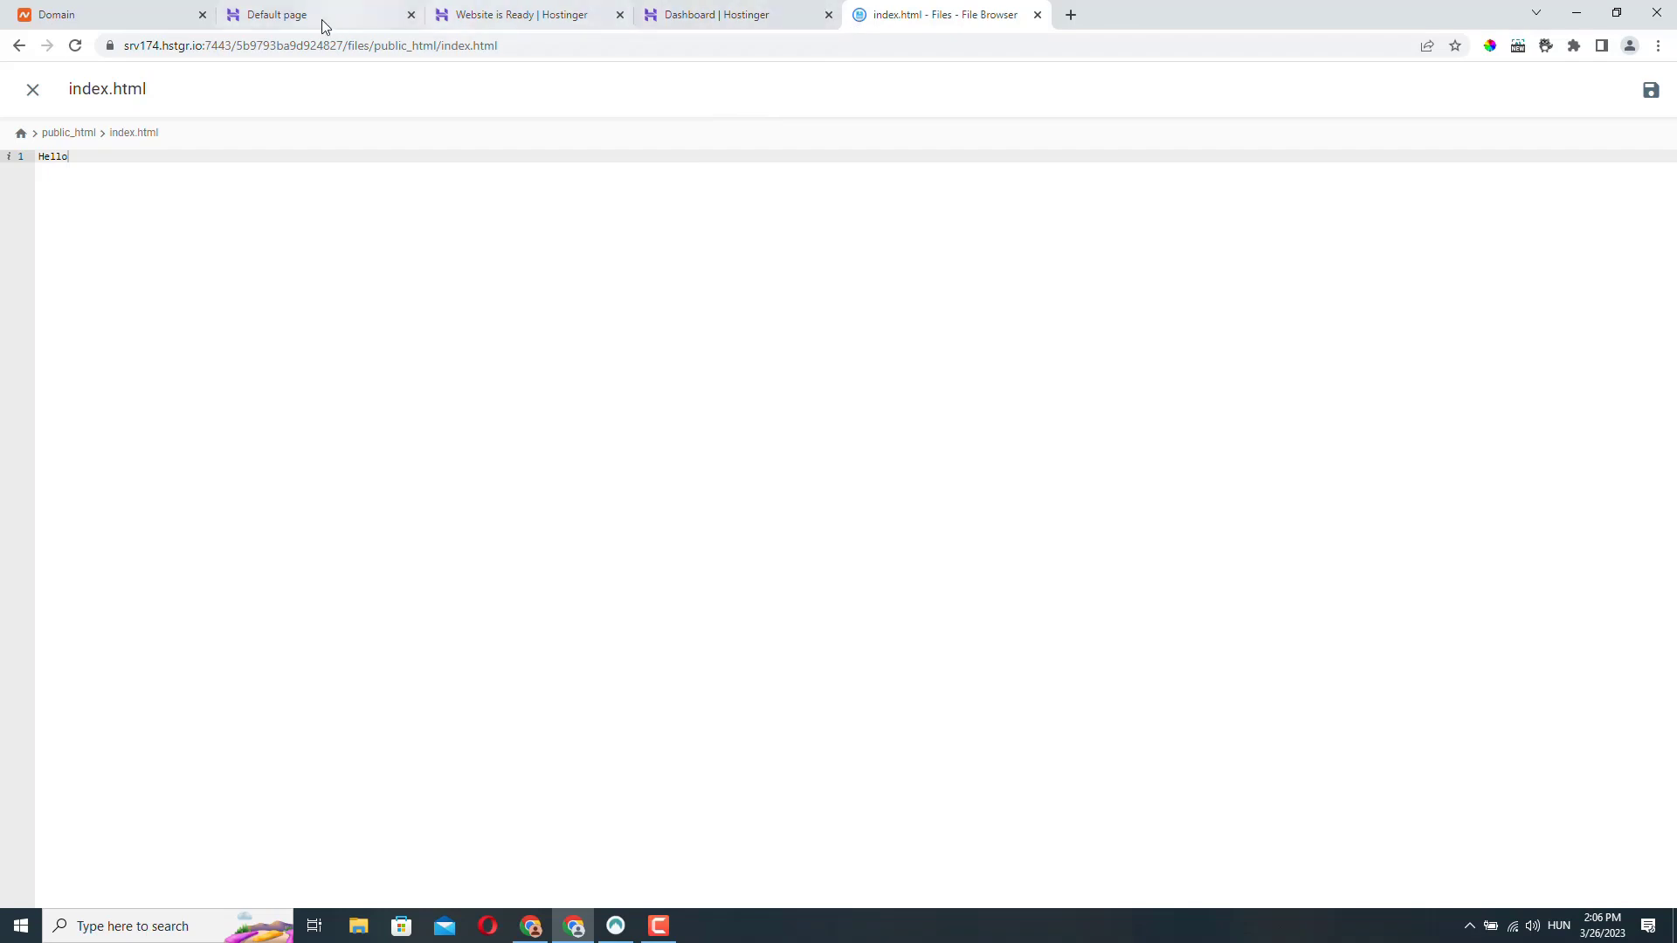
# Reload the affiliatenomad.com tab to show the 'Hello' page instead of Hostinger's default.
pyautogui.click(276, 14)
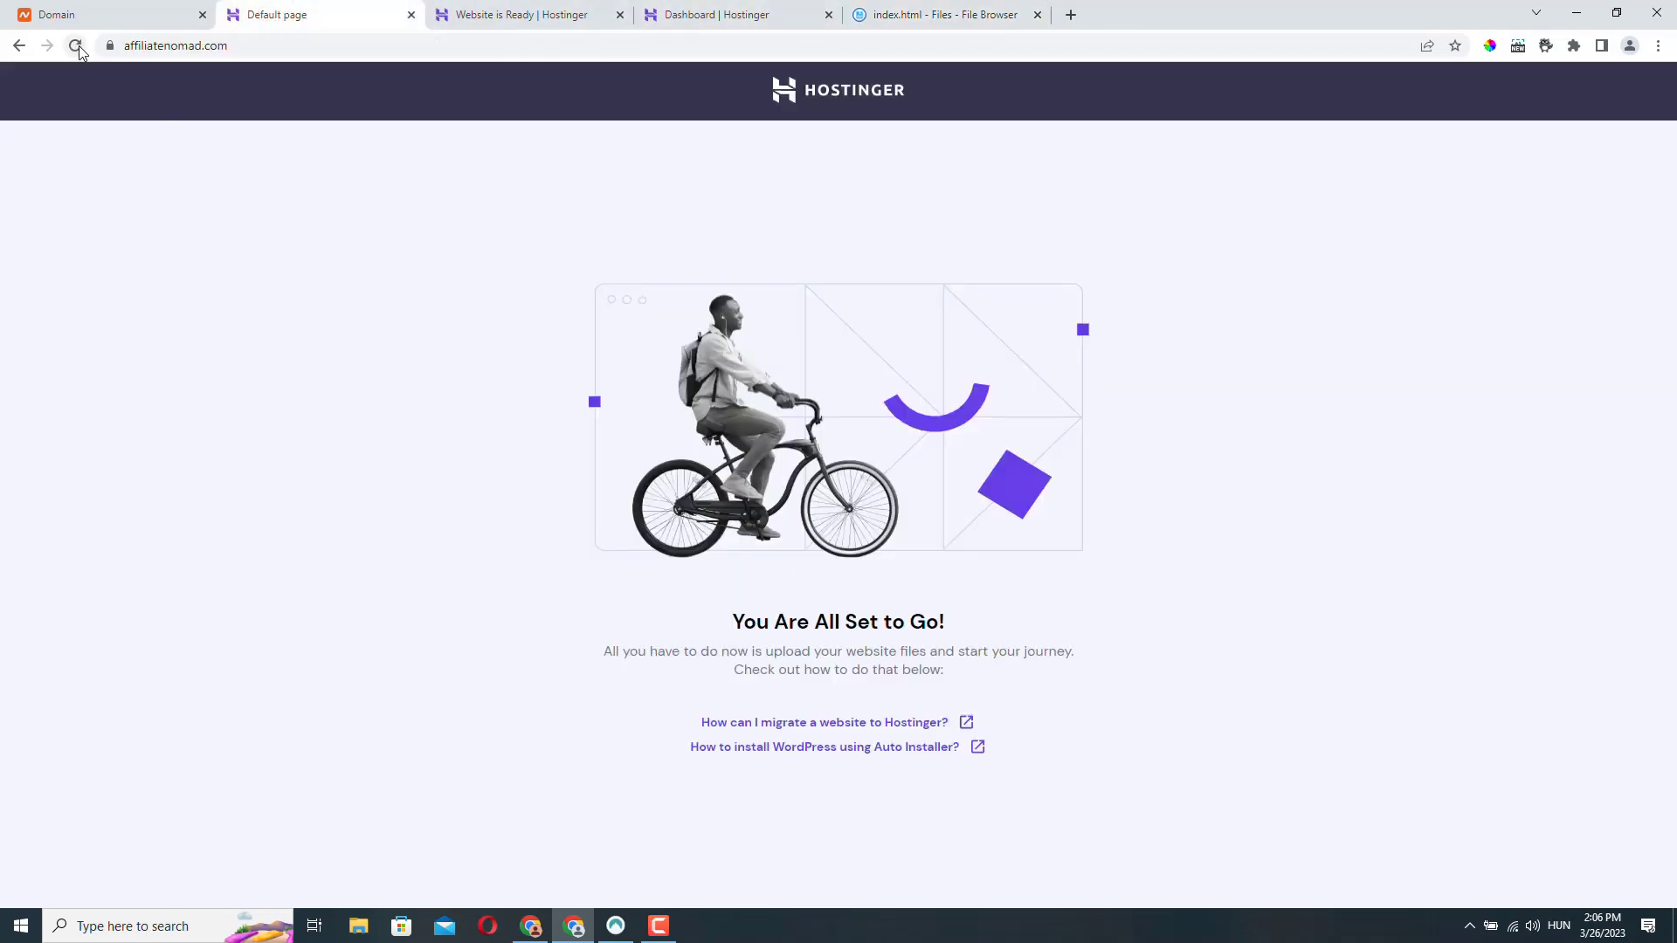
pyautogui.click(75, 44)
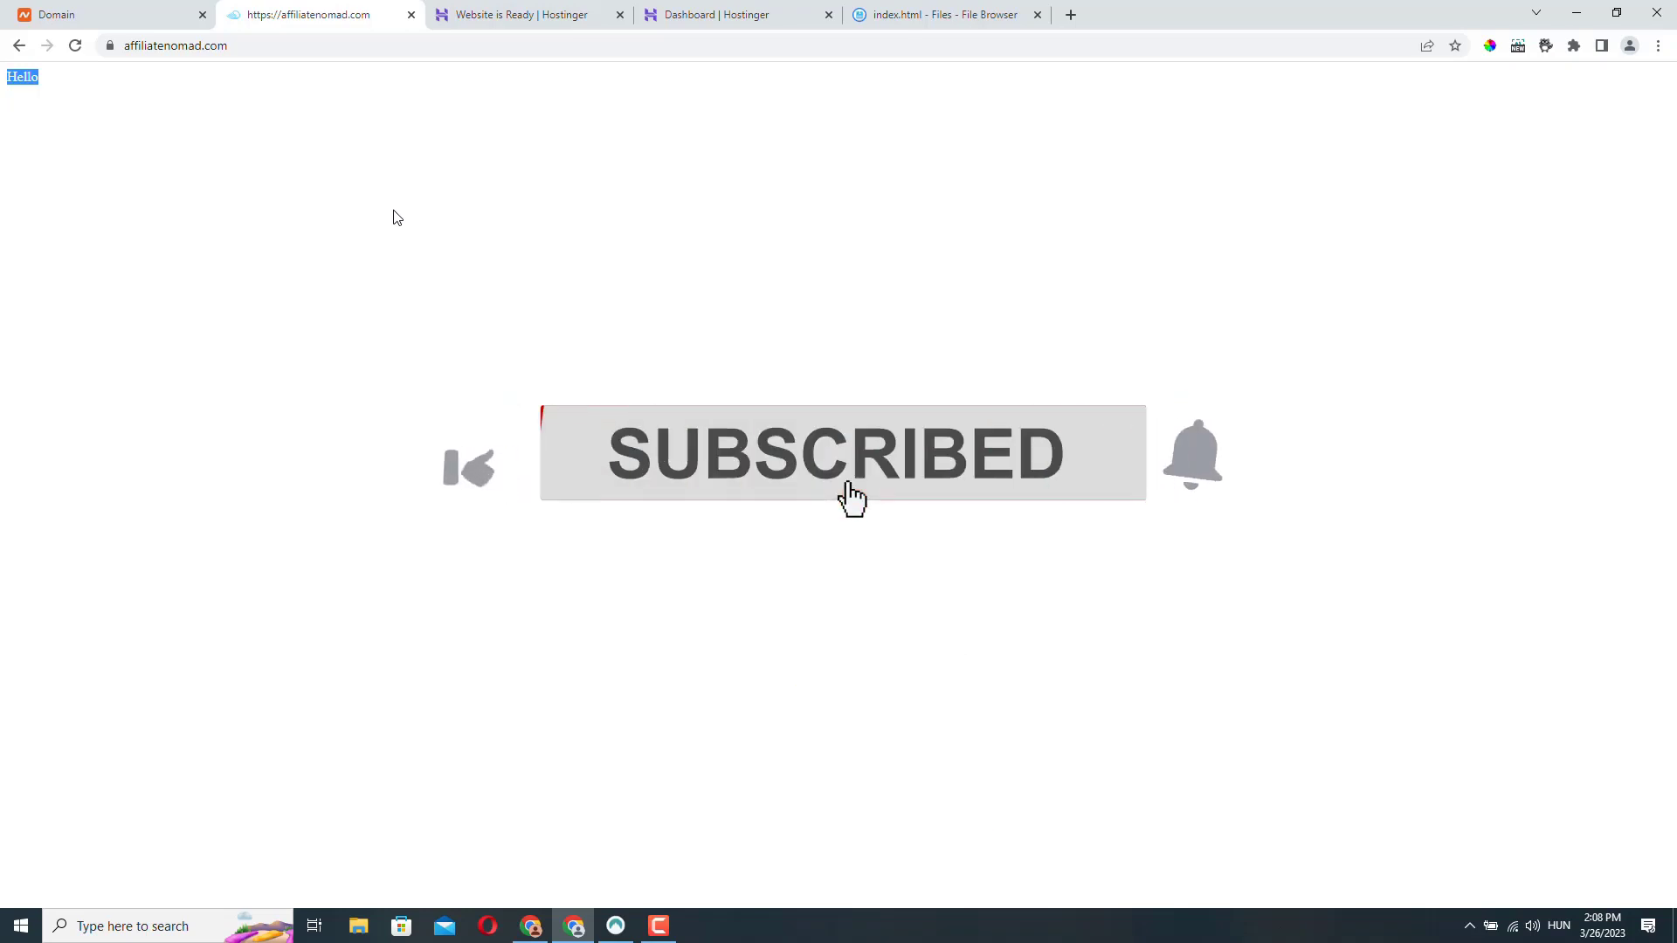